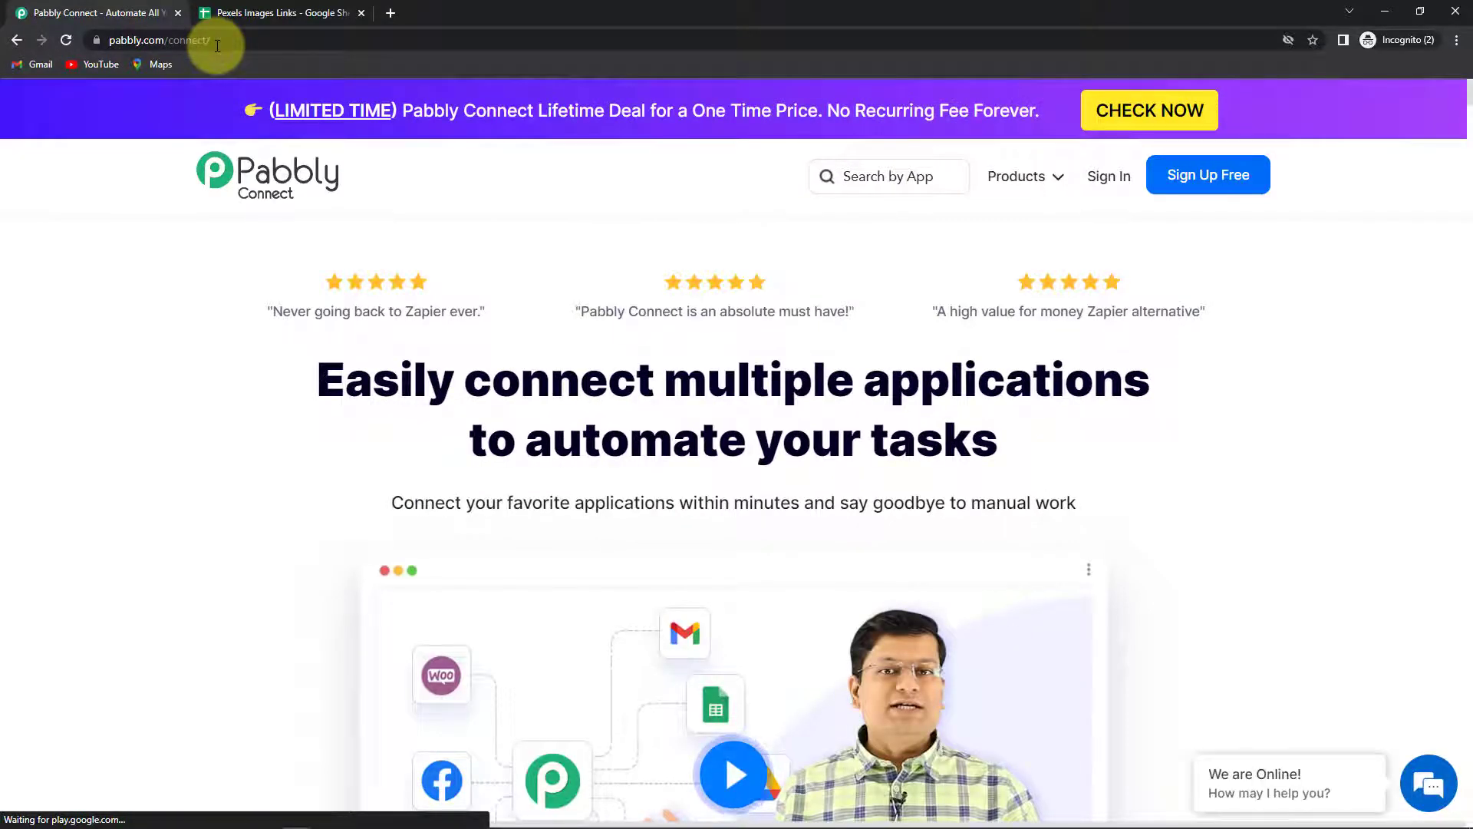
pyautogui.moveTo(1207, 175)
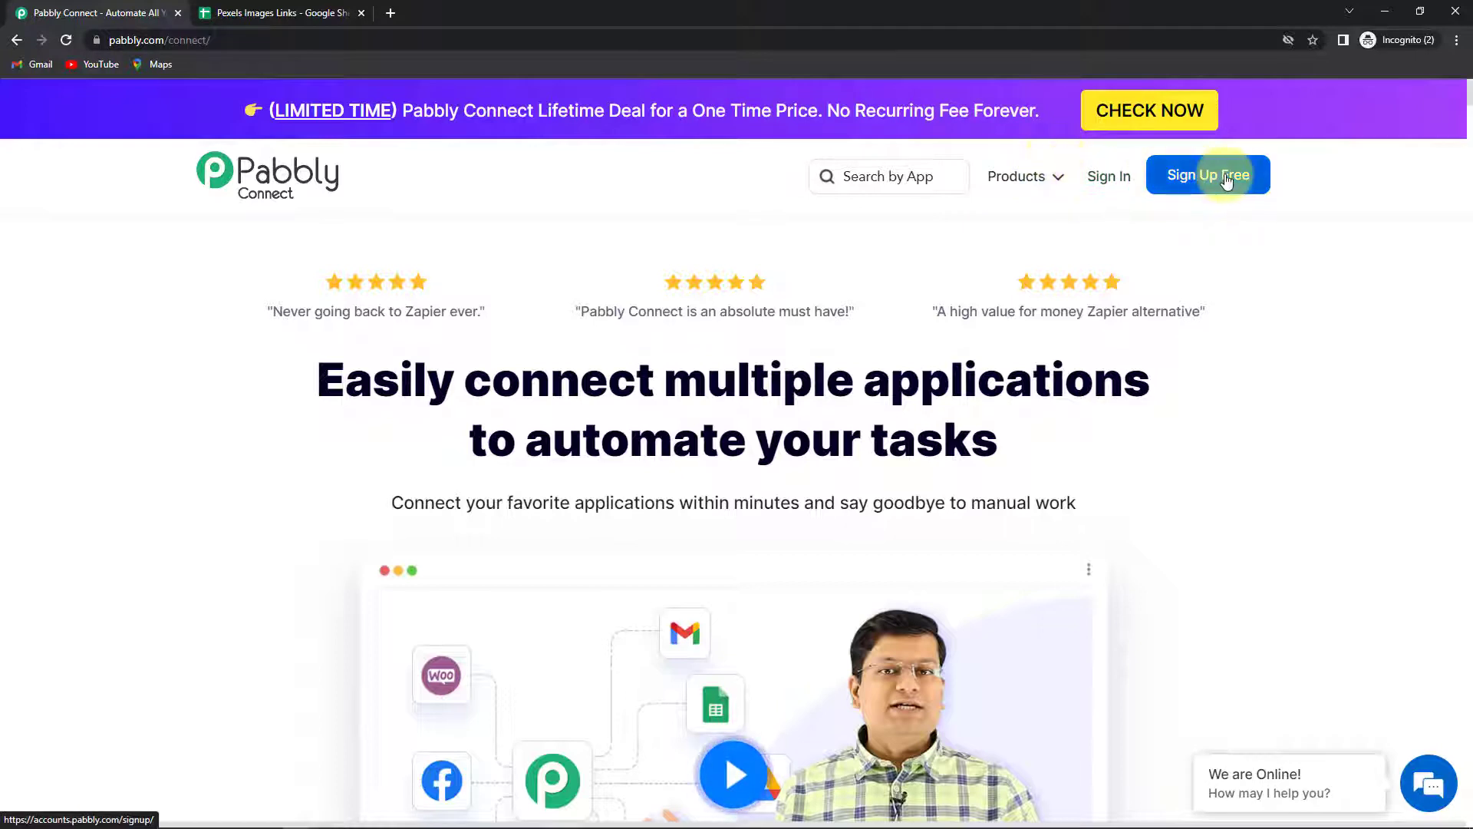
pyautogui.moveTo(1154, 195)
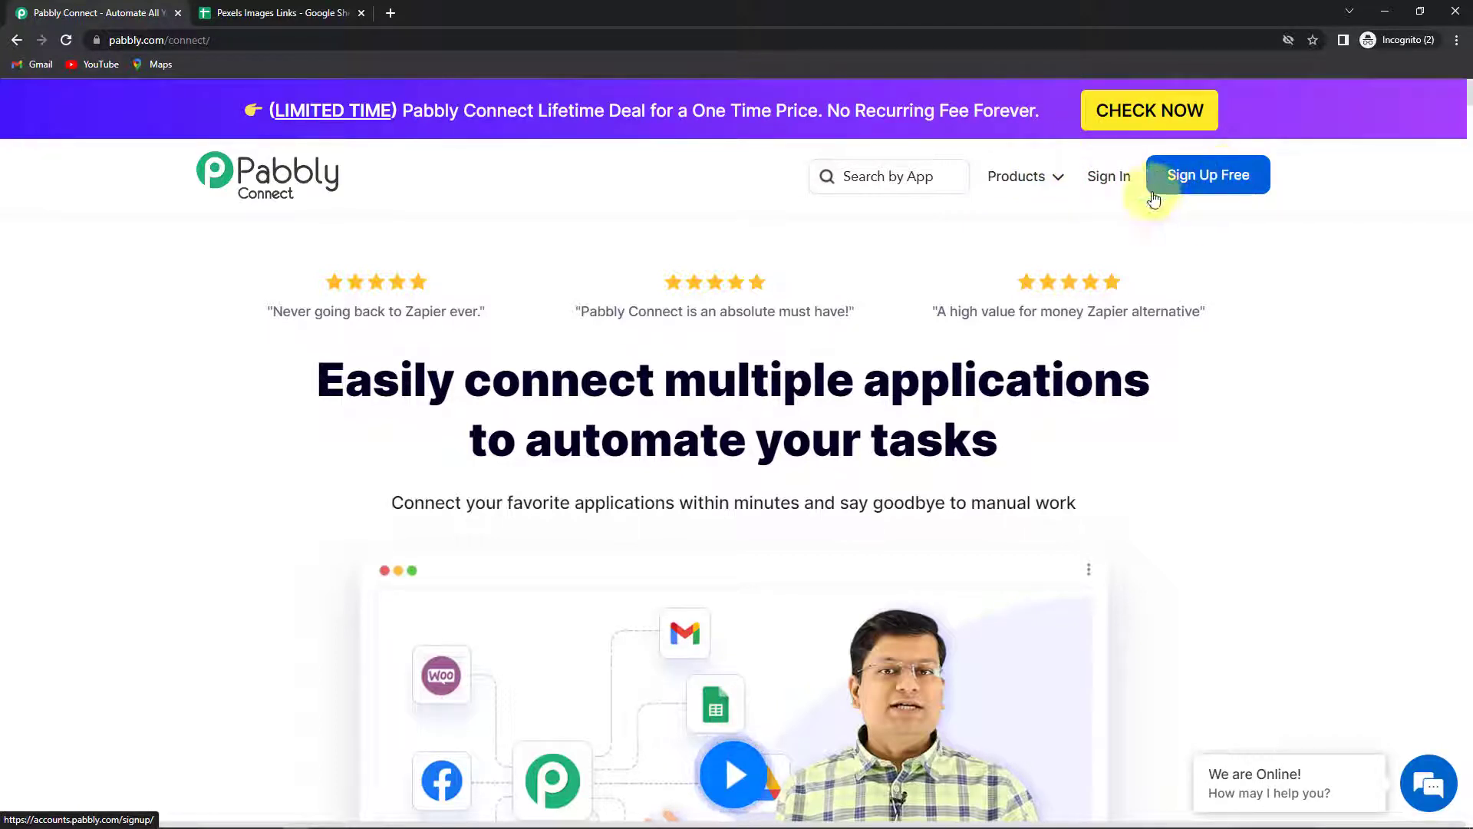
pyautogui.moveTo(1108, 182)
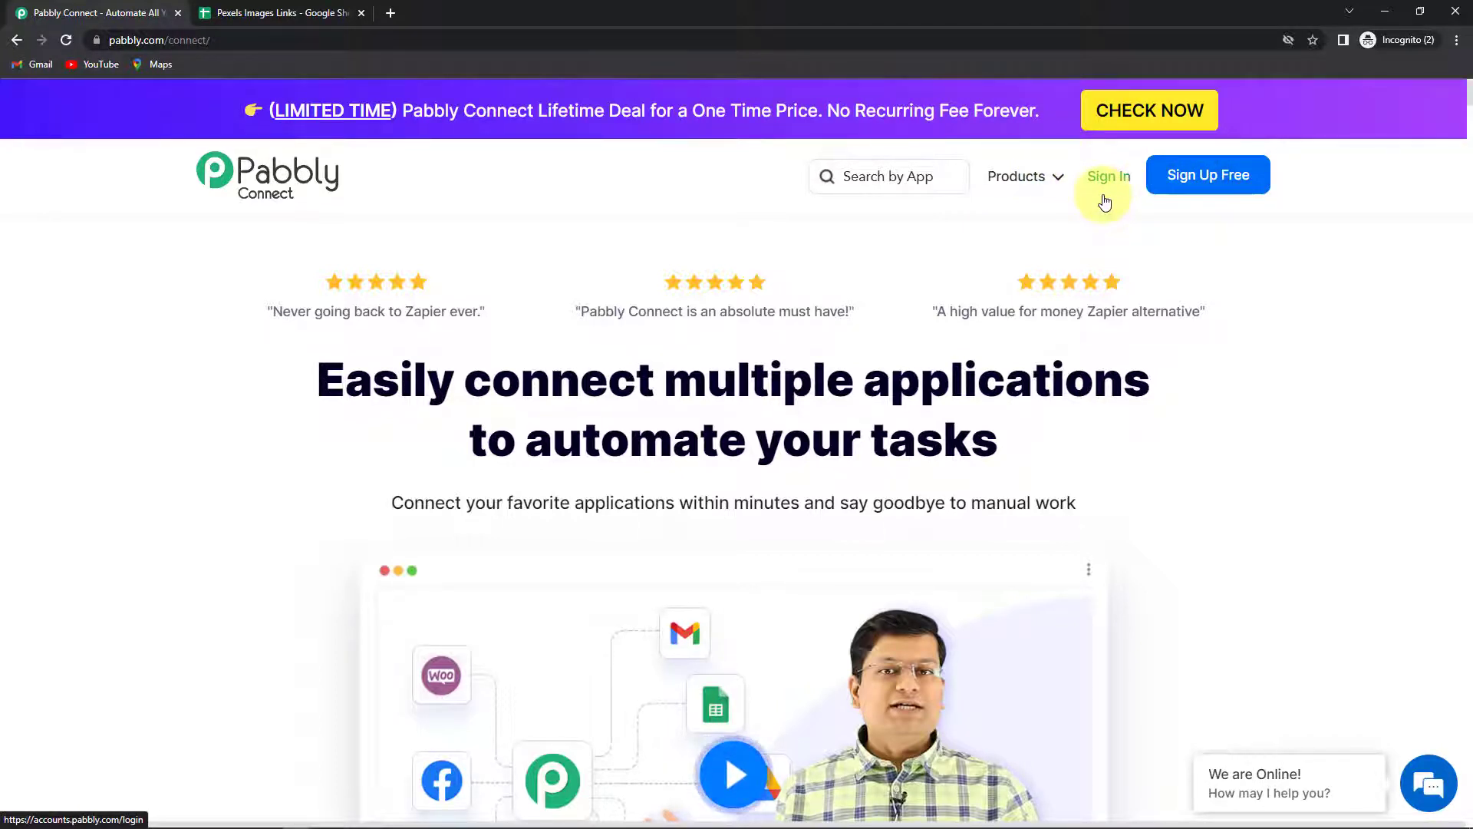
pyautogui.moveTo(1208, 174)
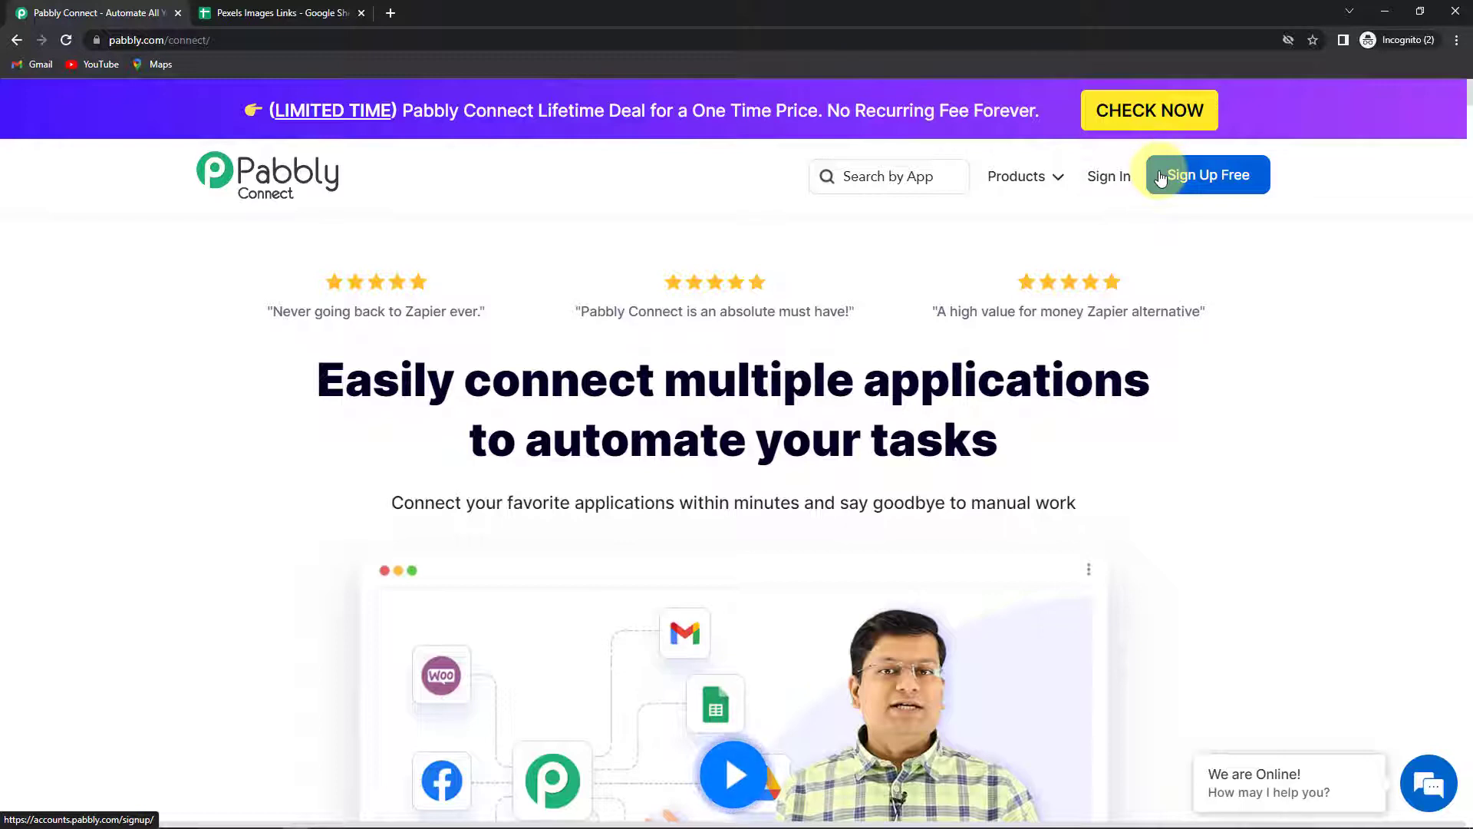
pyautogui.moveTo(1108, 175)
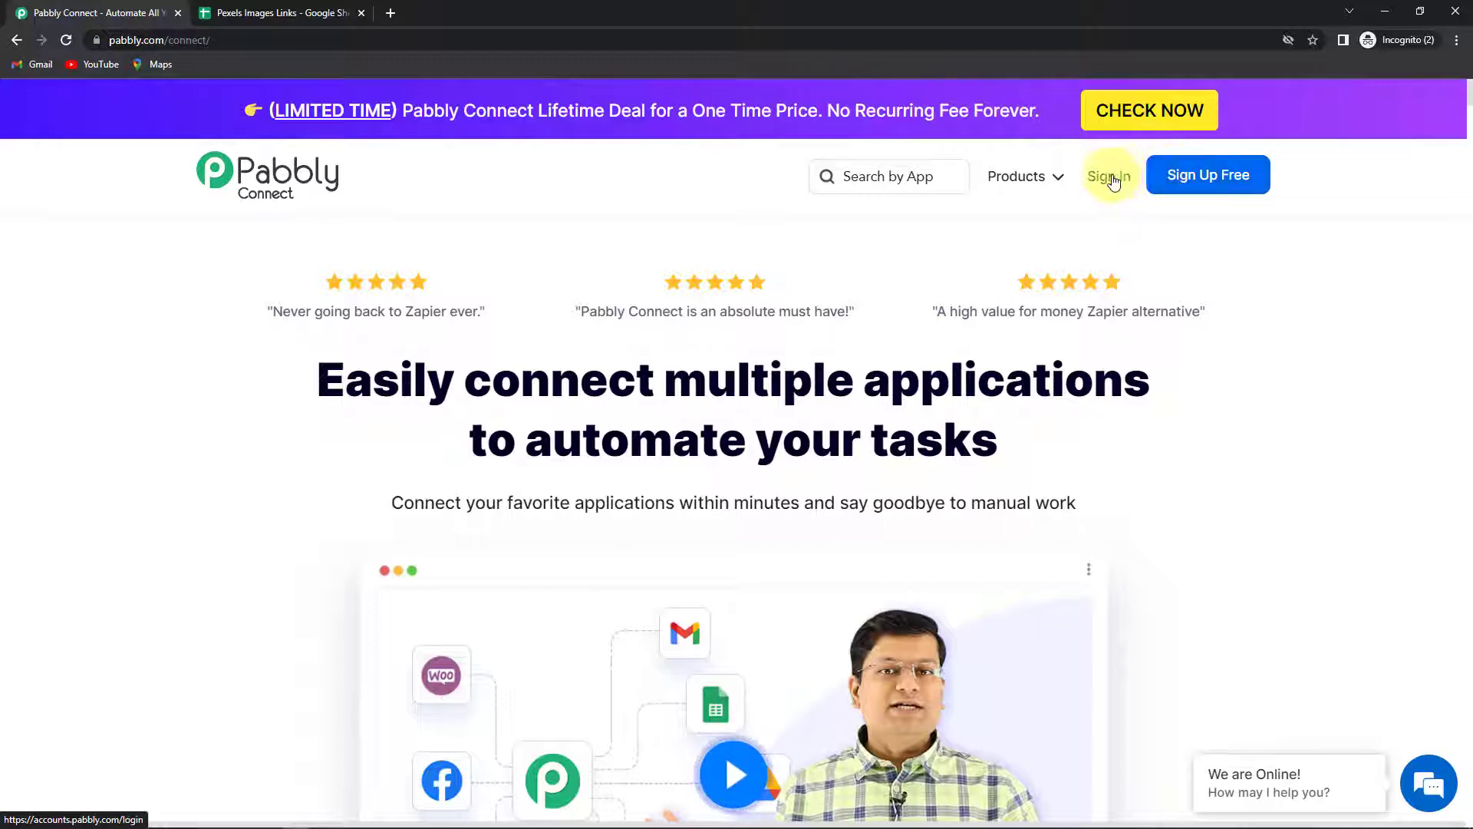
# Sign in to the Pabbly account to reach the All Apps dashboard
pyautogui.click(1108, 175)
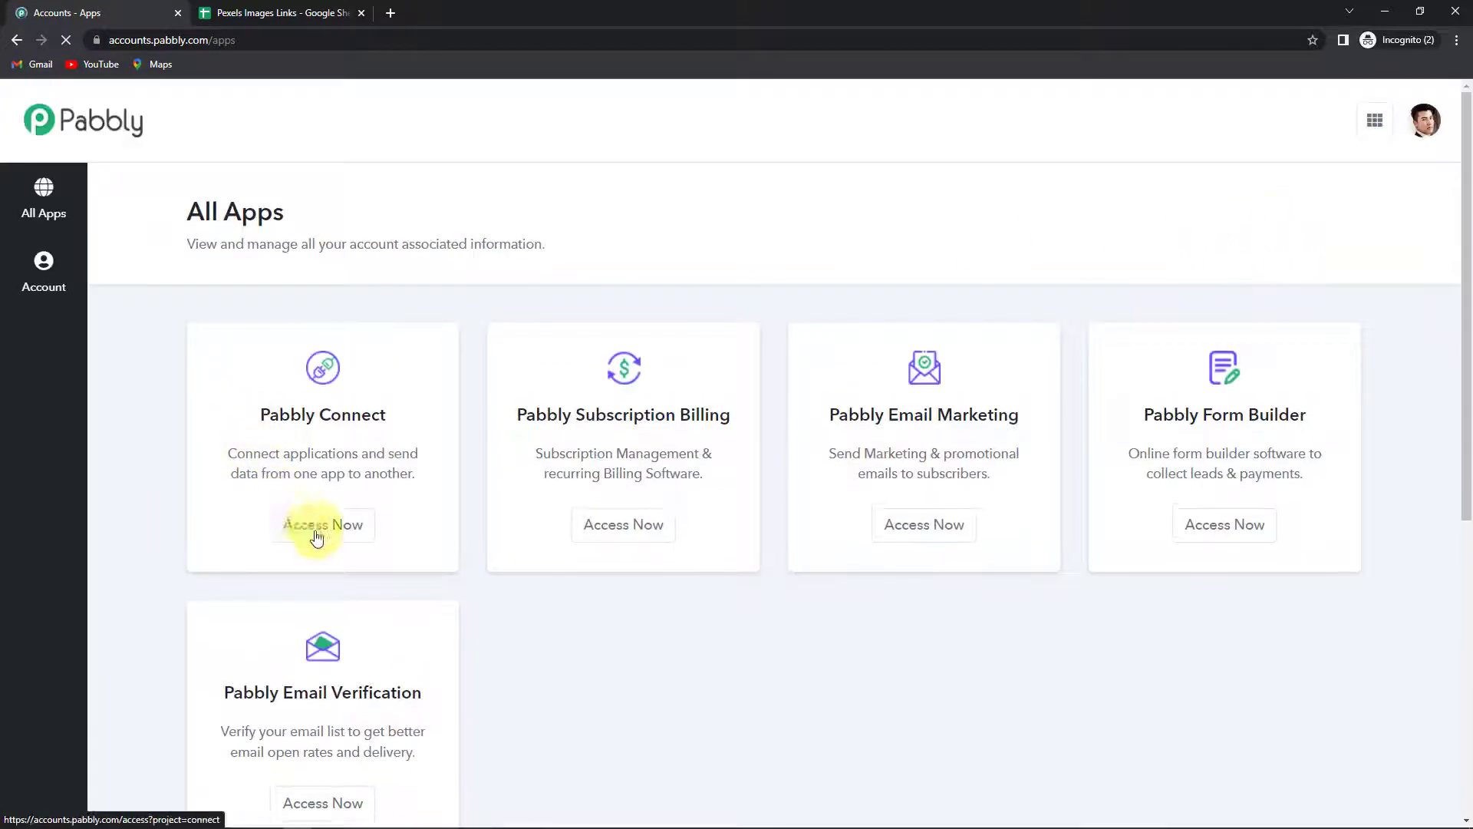
# Enter Pabbly Connect, show the Home folder's workflows and start a new workflow
pyautogui.click(322, 525)
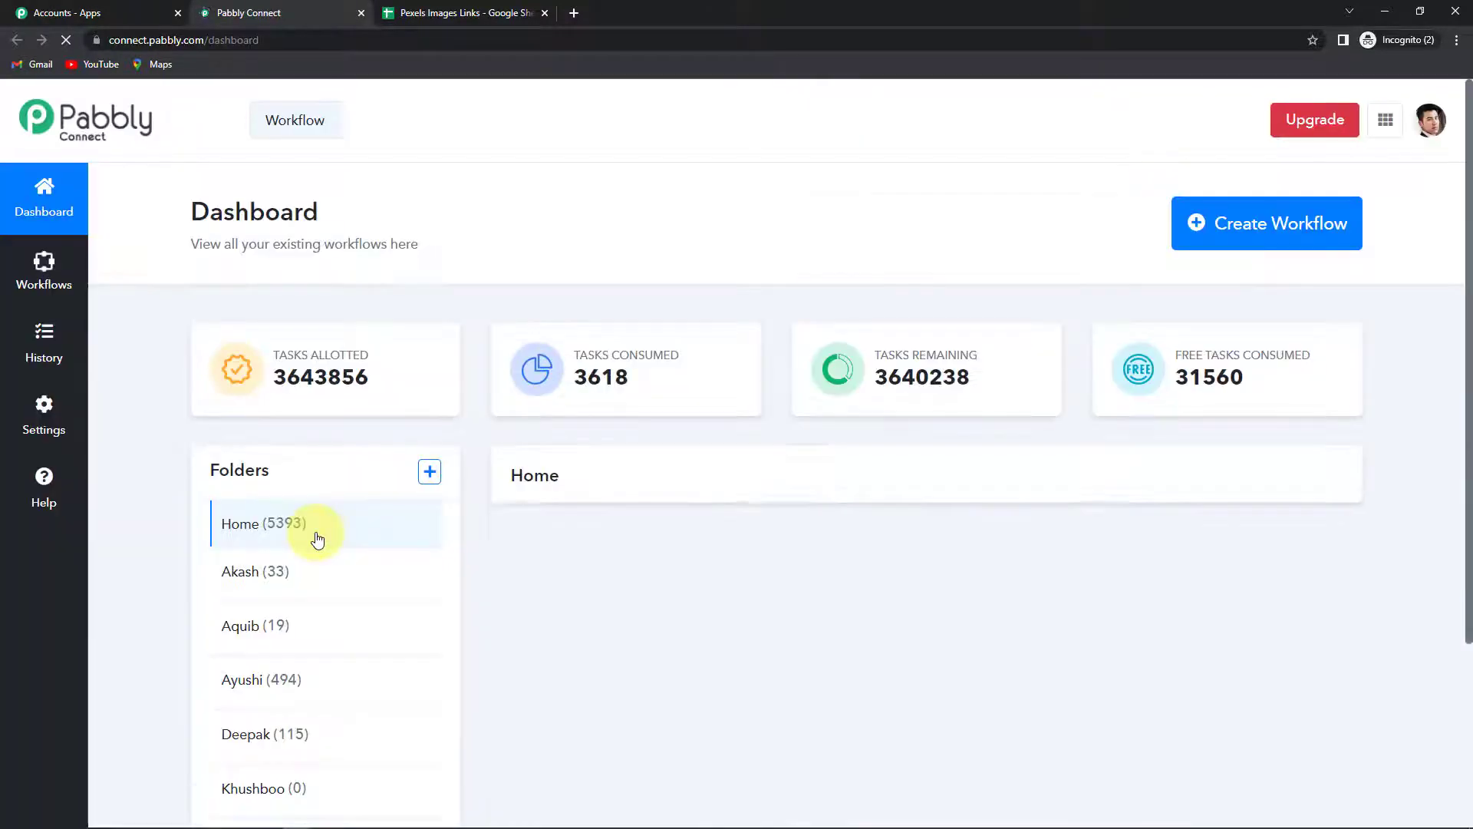
pyautogui.click(263, 523)
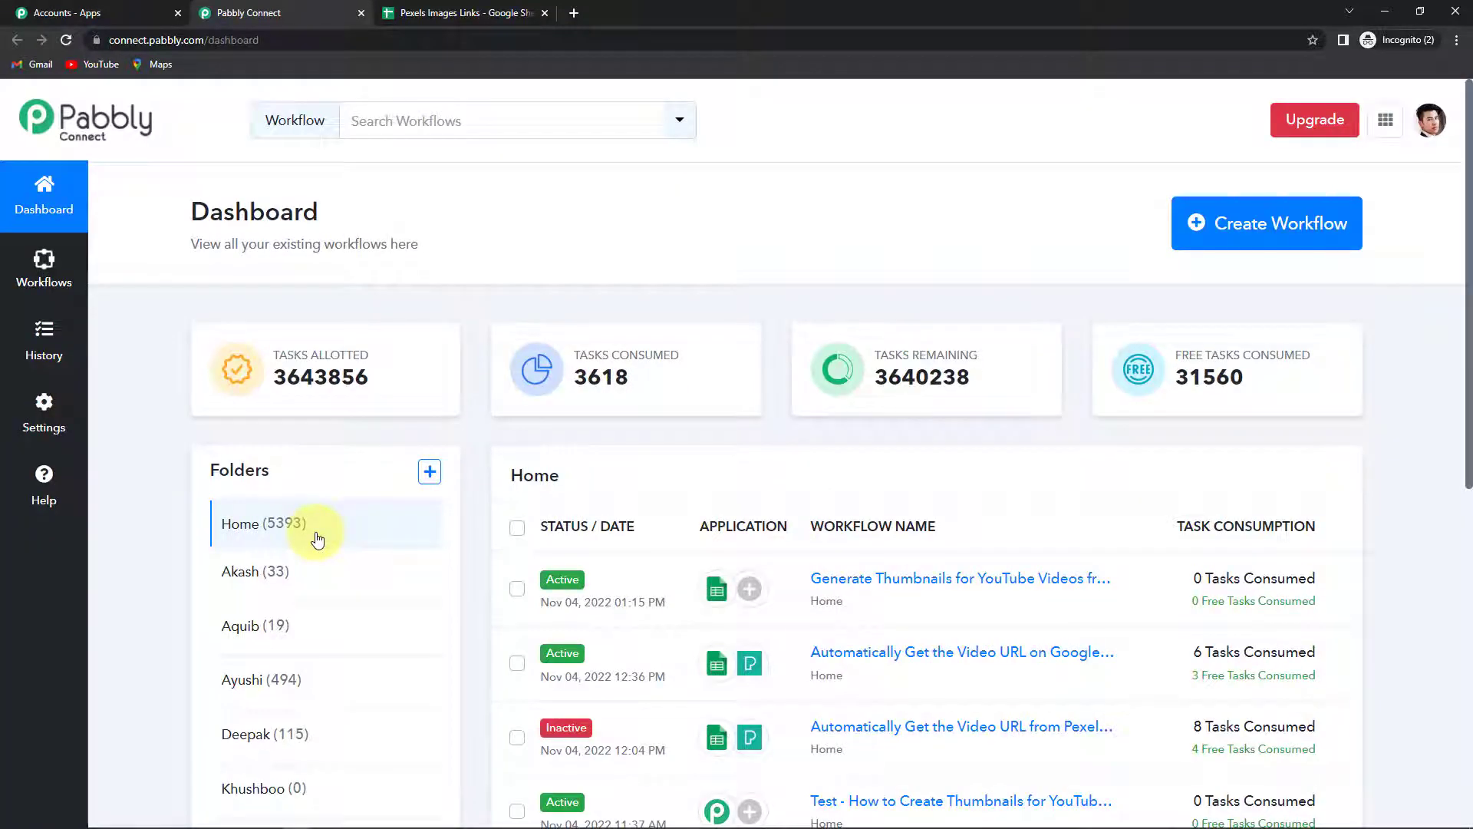
pyautogui.moveTo(1322, 242)
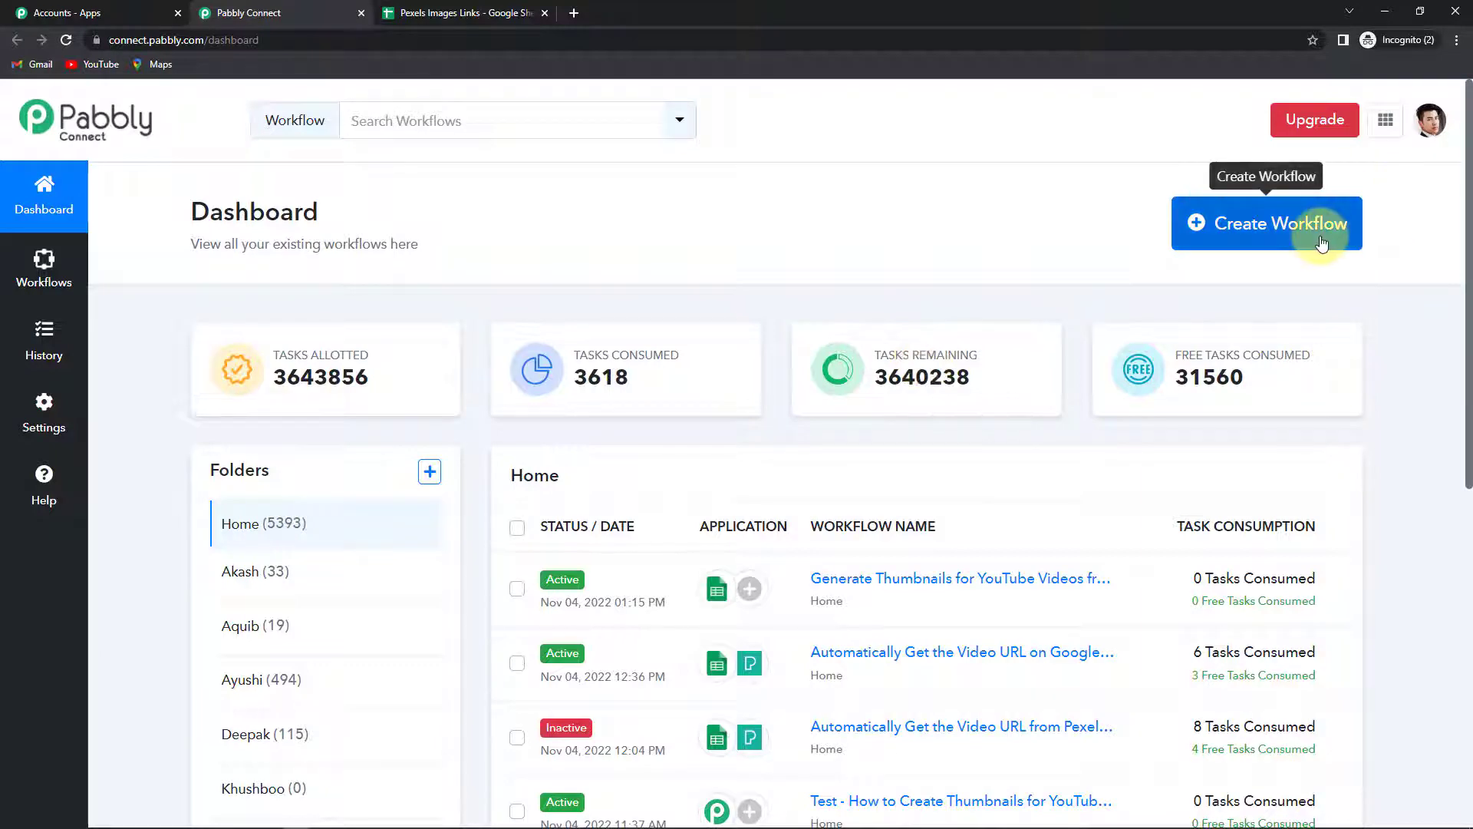
pyautogui.moveTo(1295, 230)
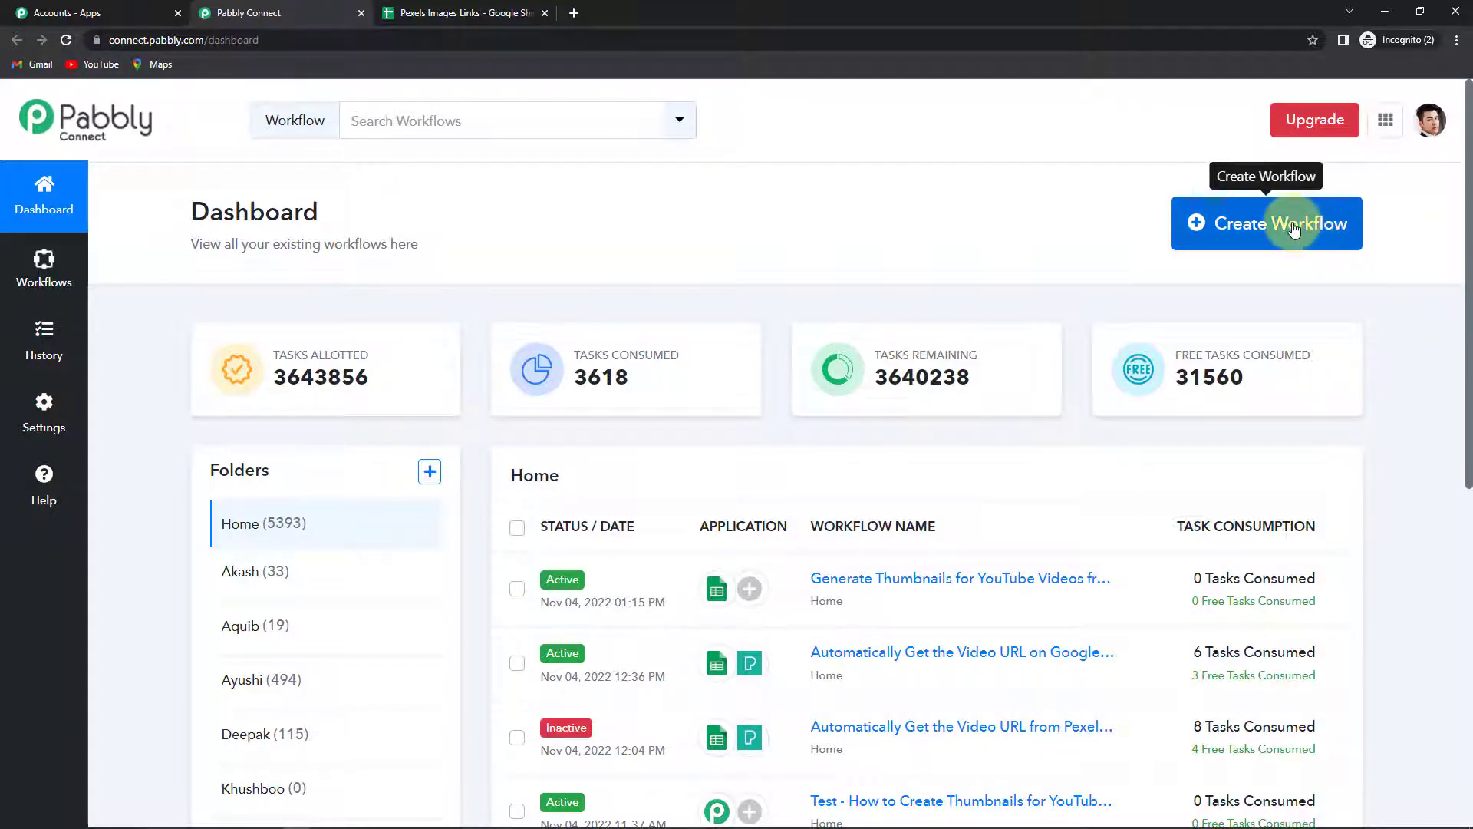
pyautogui.click(1267, 224)
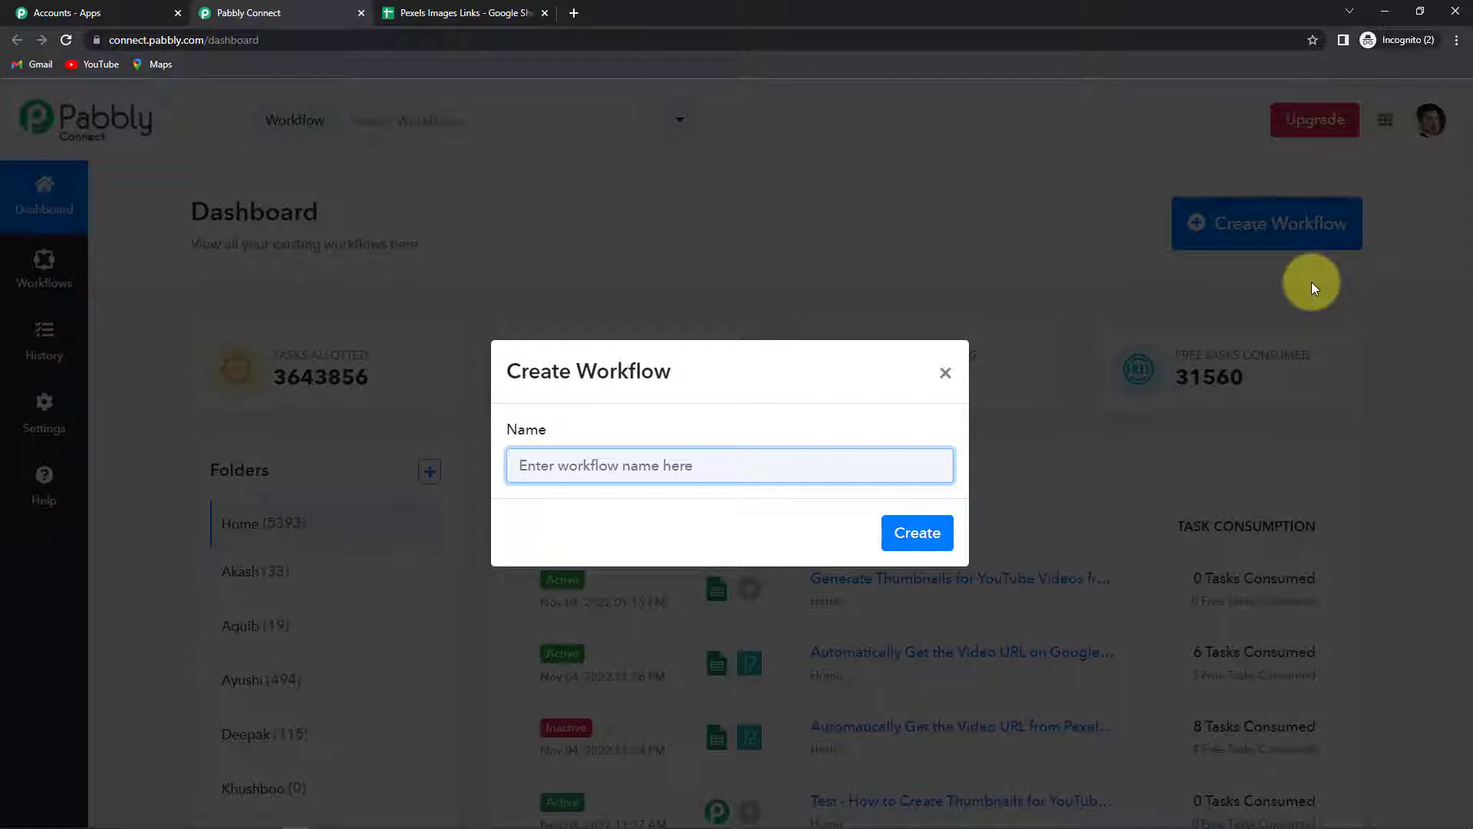
# Create the workflow 'Get the Image Links on Google Sheets through Pexels'
pyautogui.write('Get the Image Links on Google Sheets through Pexels')
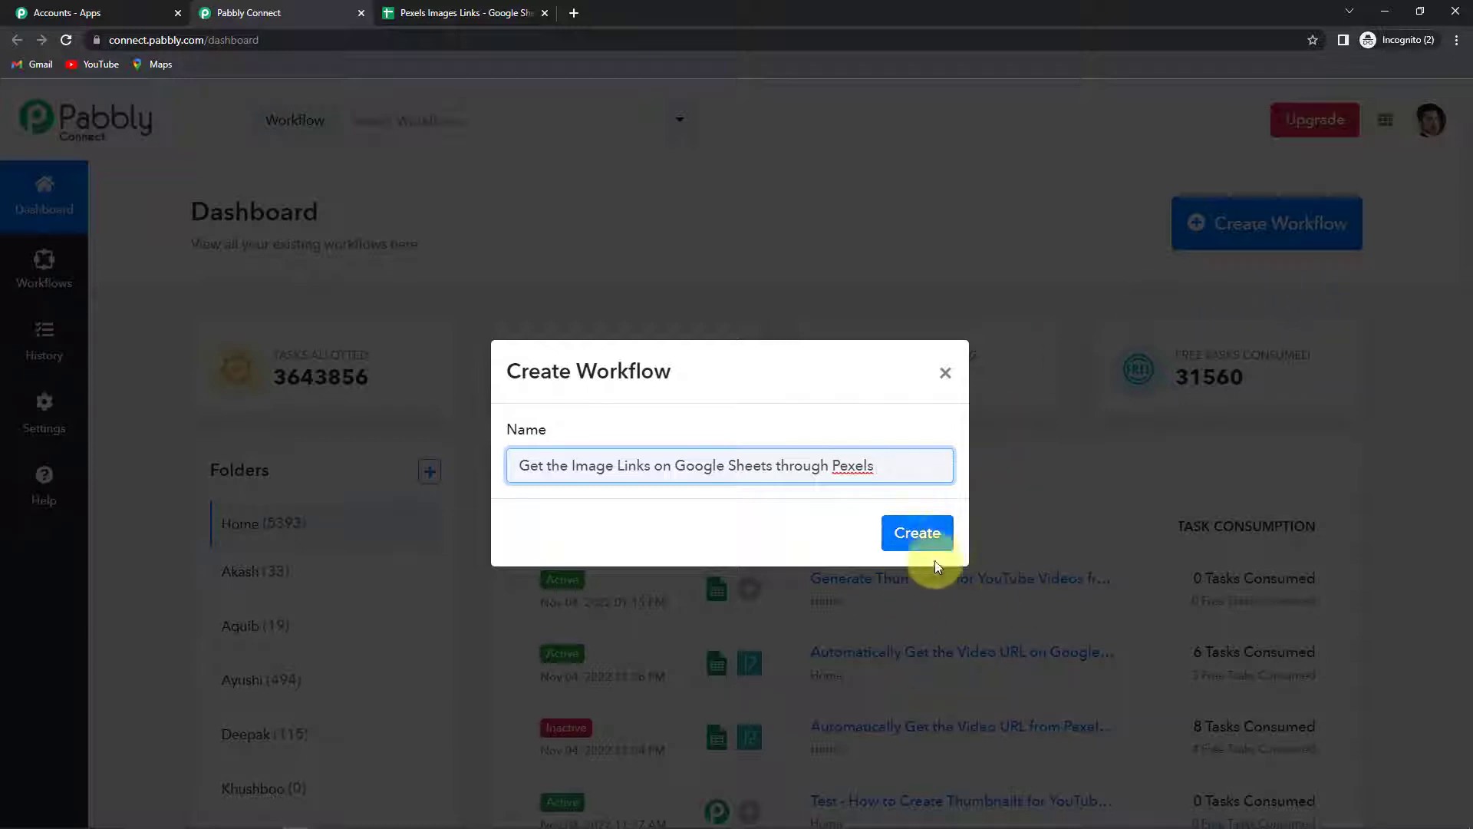
pyautogui.click(916, 533)
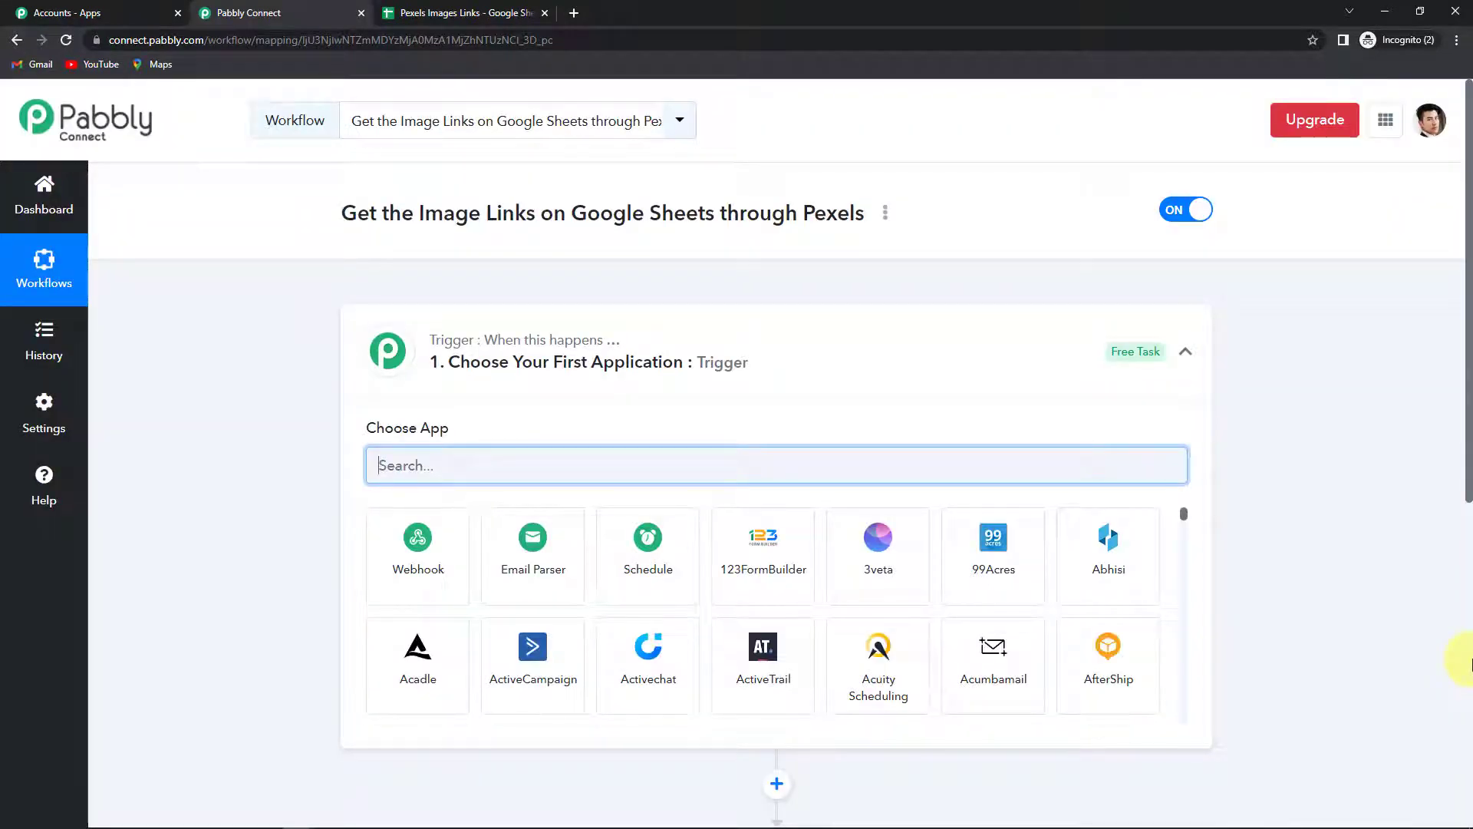
# Make Google Sheets (New or Updated Spreadsheet Row) the trigger and copy its webhook URL
pyautogui.scroll(-3)
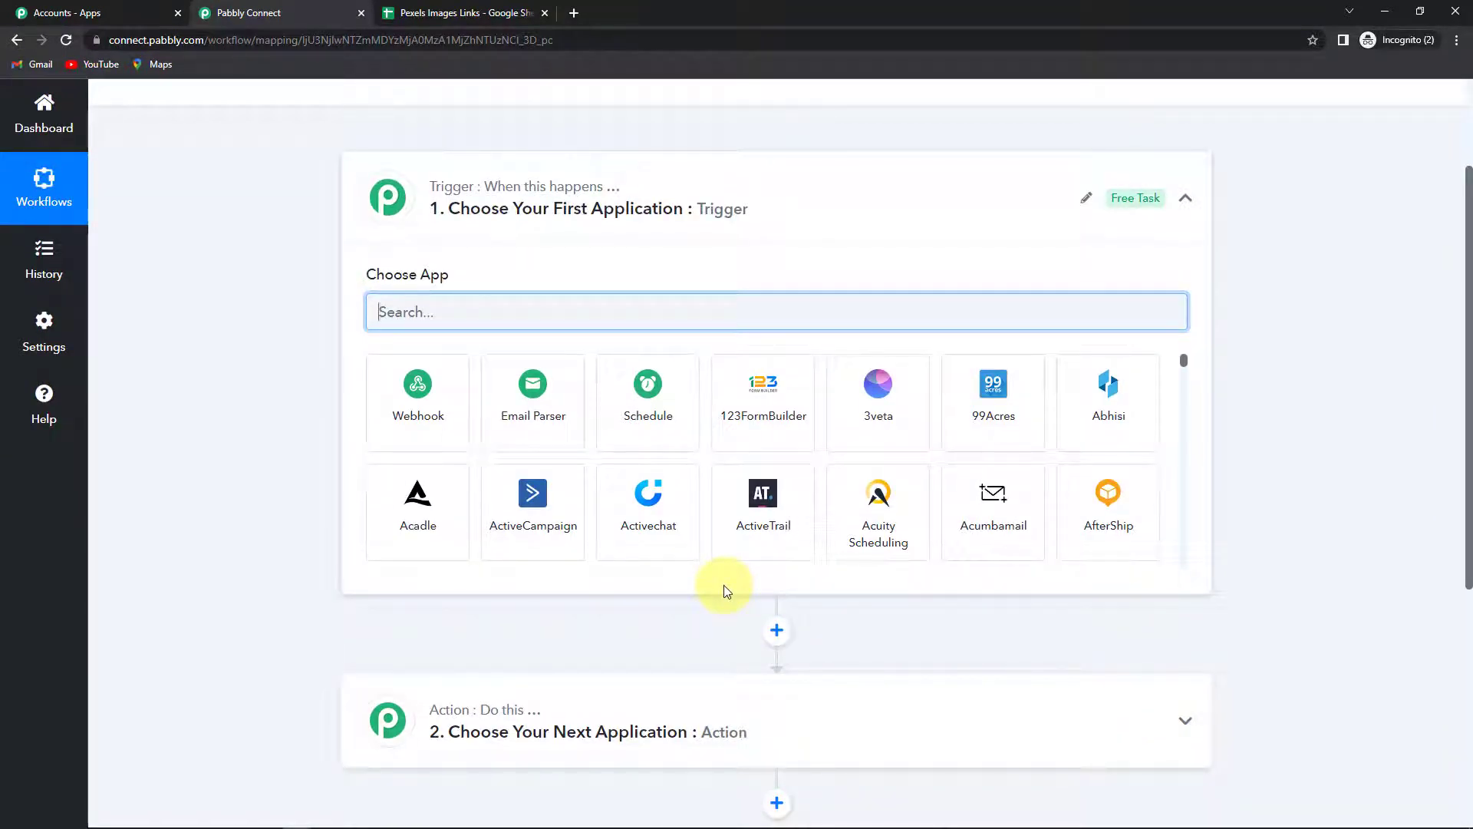
pyautogui.moveTo(609, 195)
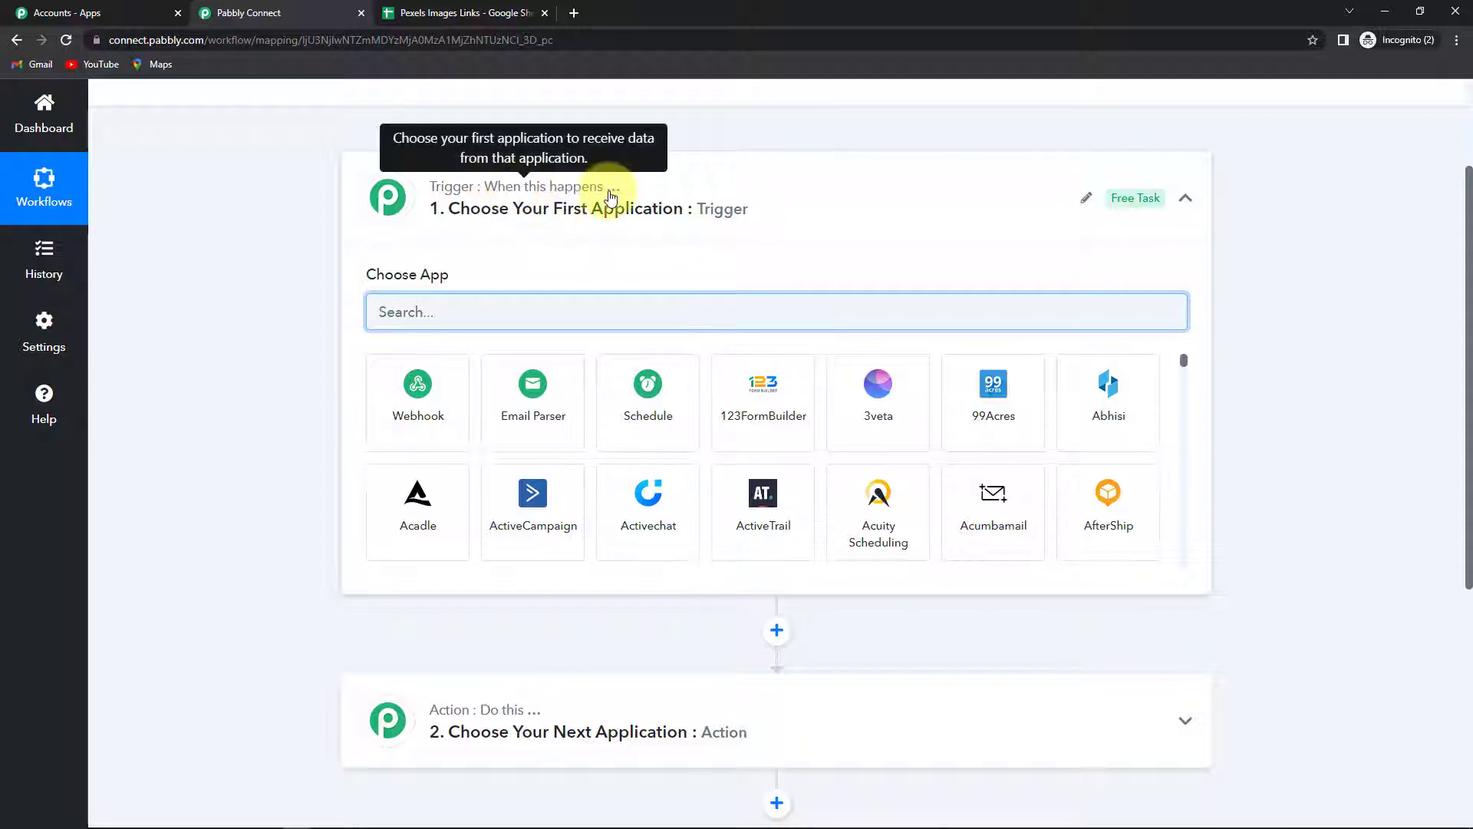
pyautogui.moveTo(691, 726)
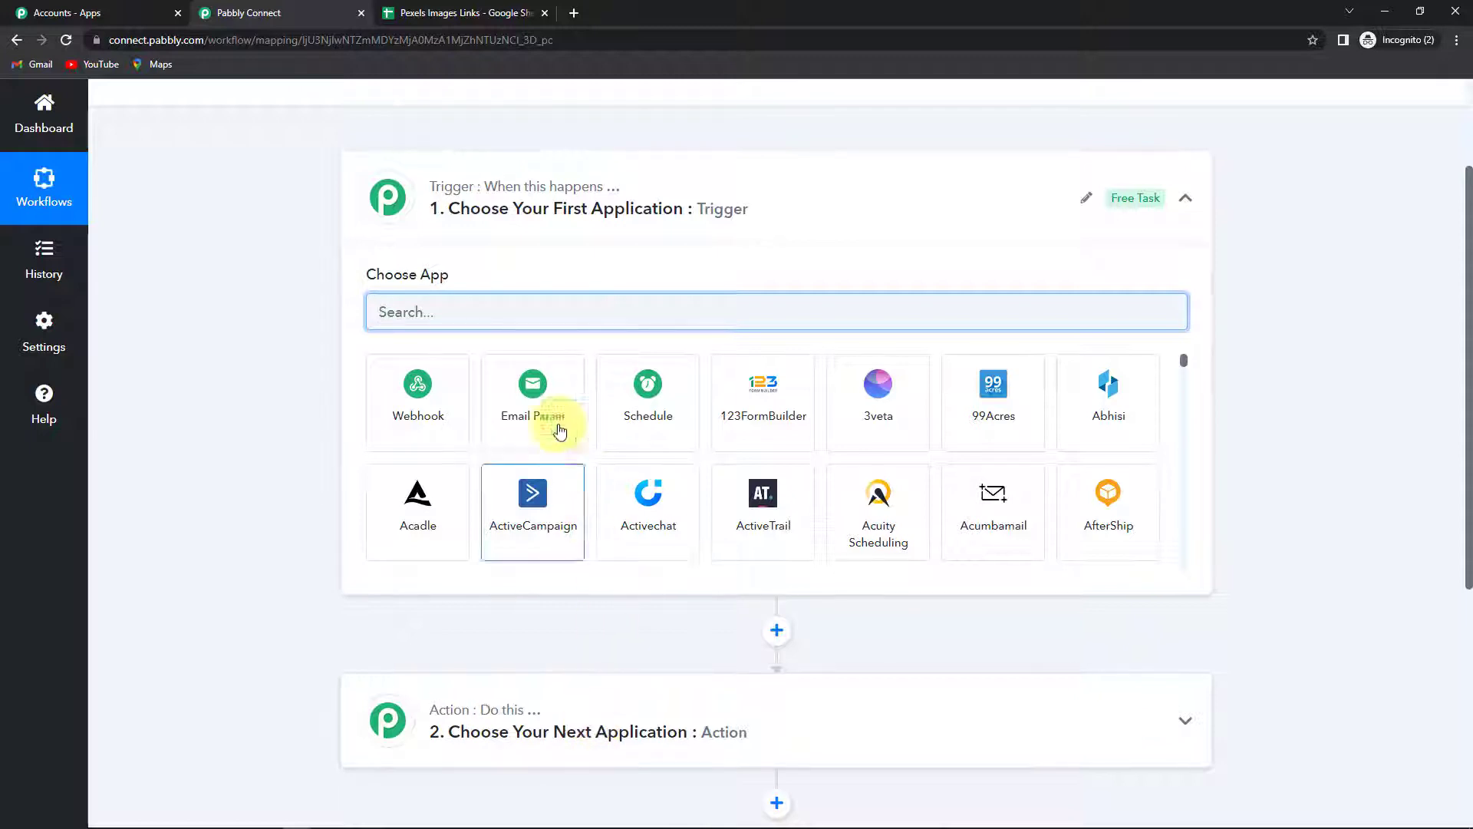
pyautogui.write('google')
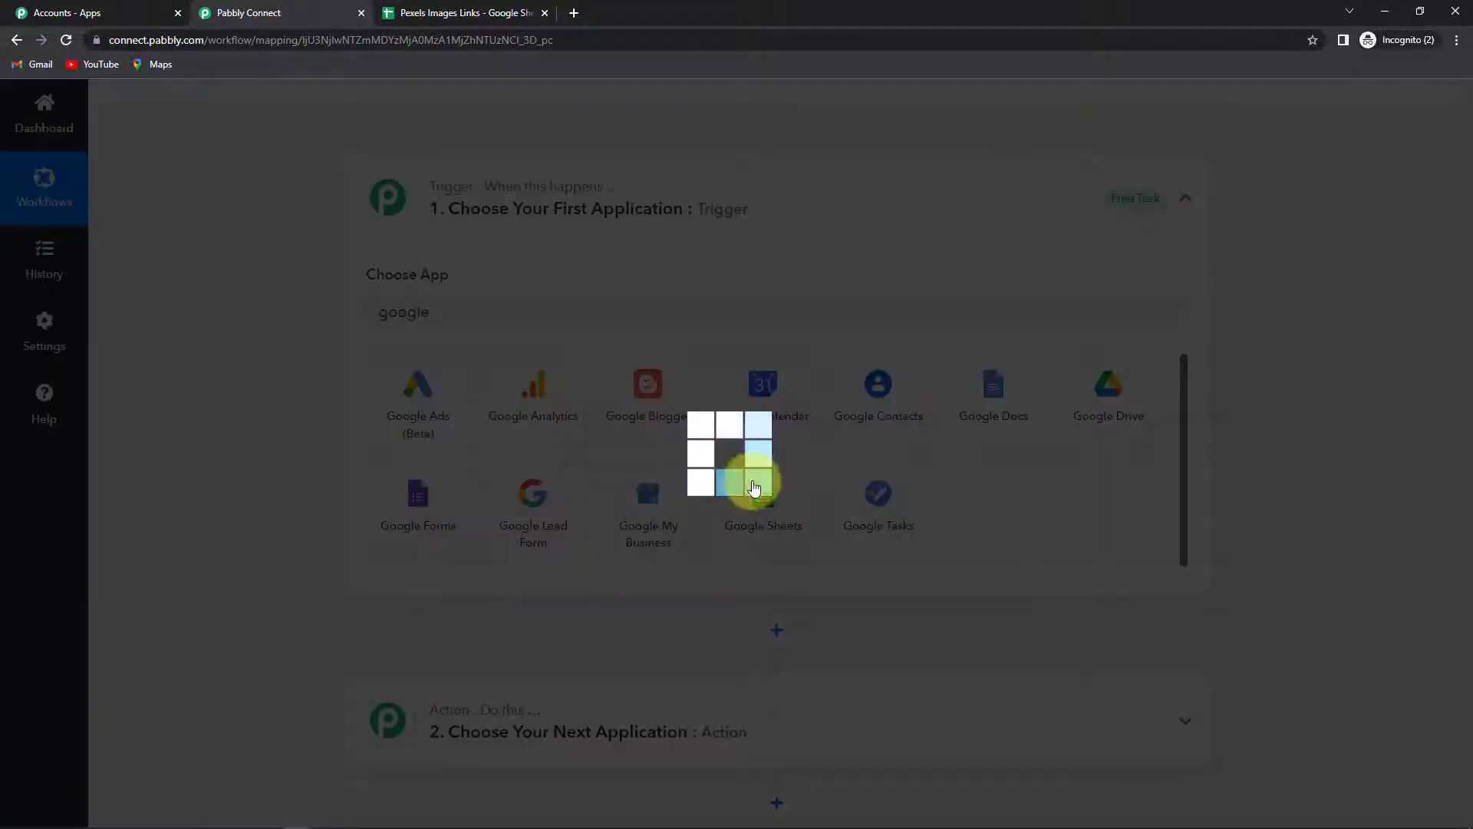
pyautogui.click(763, 488)
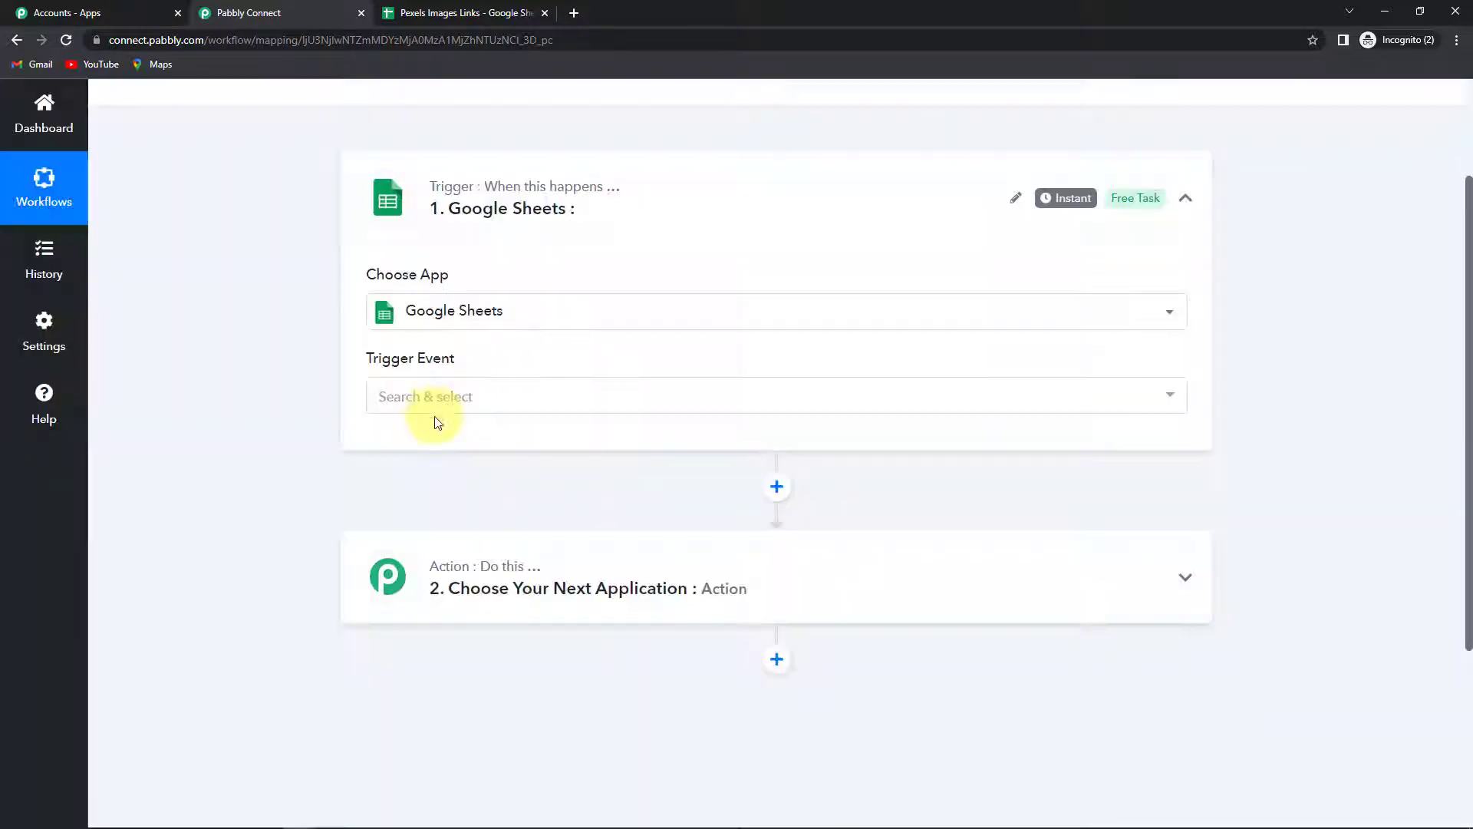
pyautogui.moveTo(436, 366)
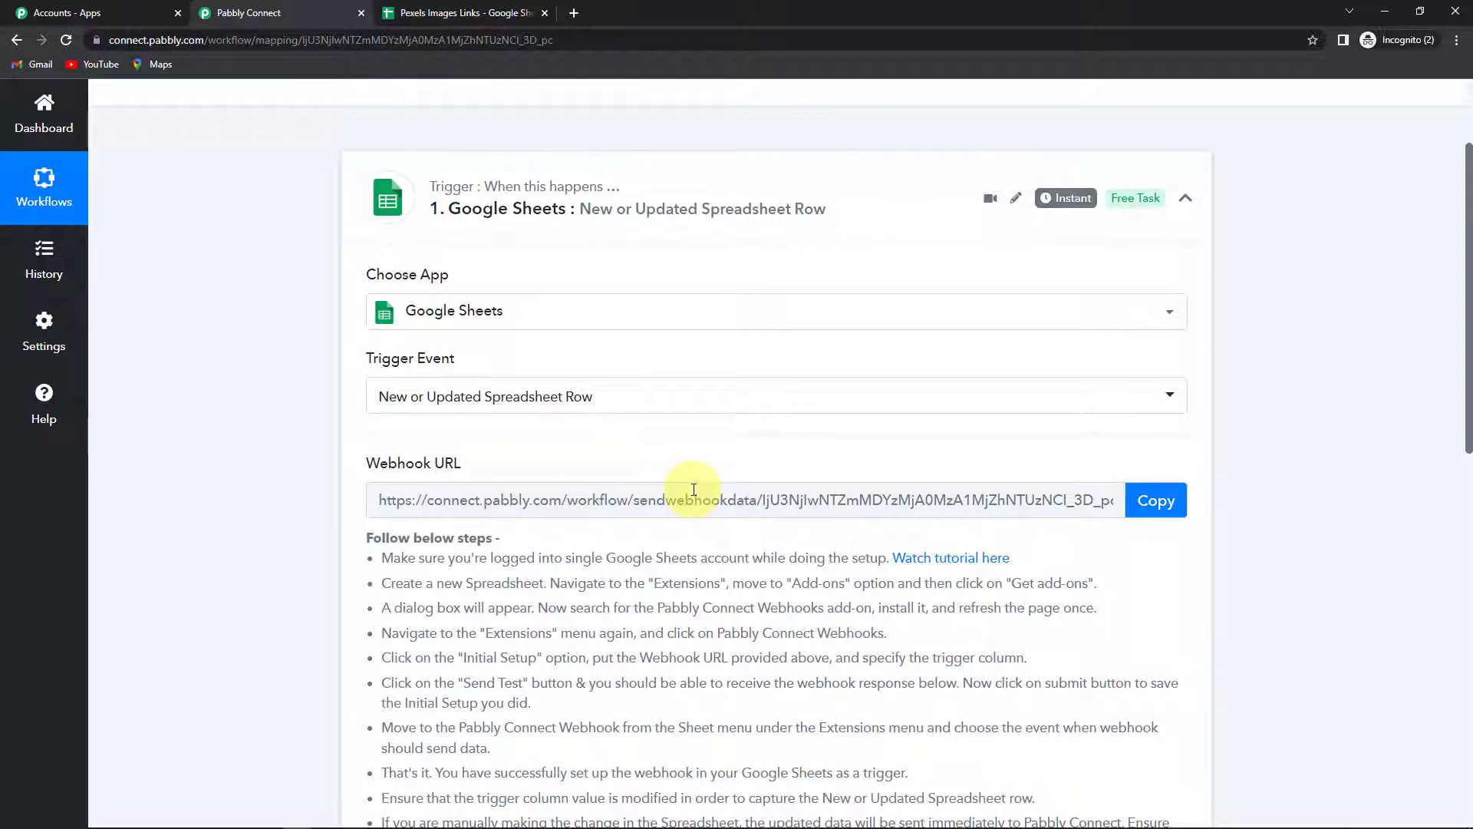
pyautogui.moveTo(1155, 500)
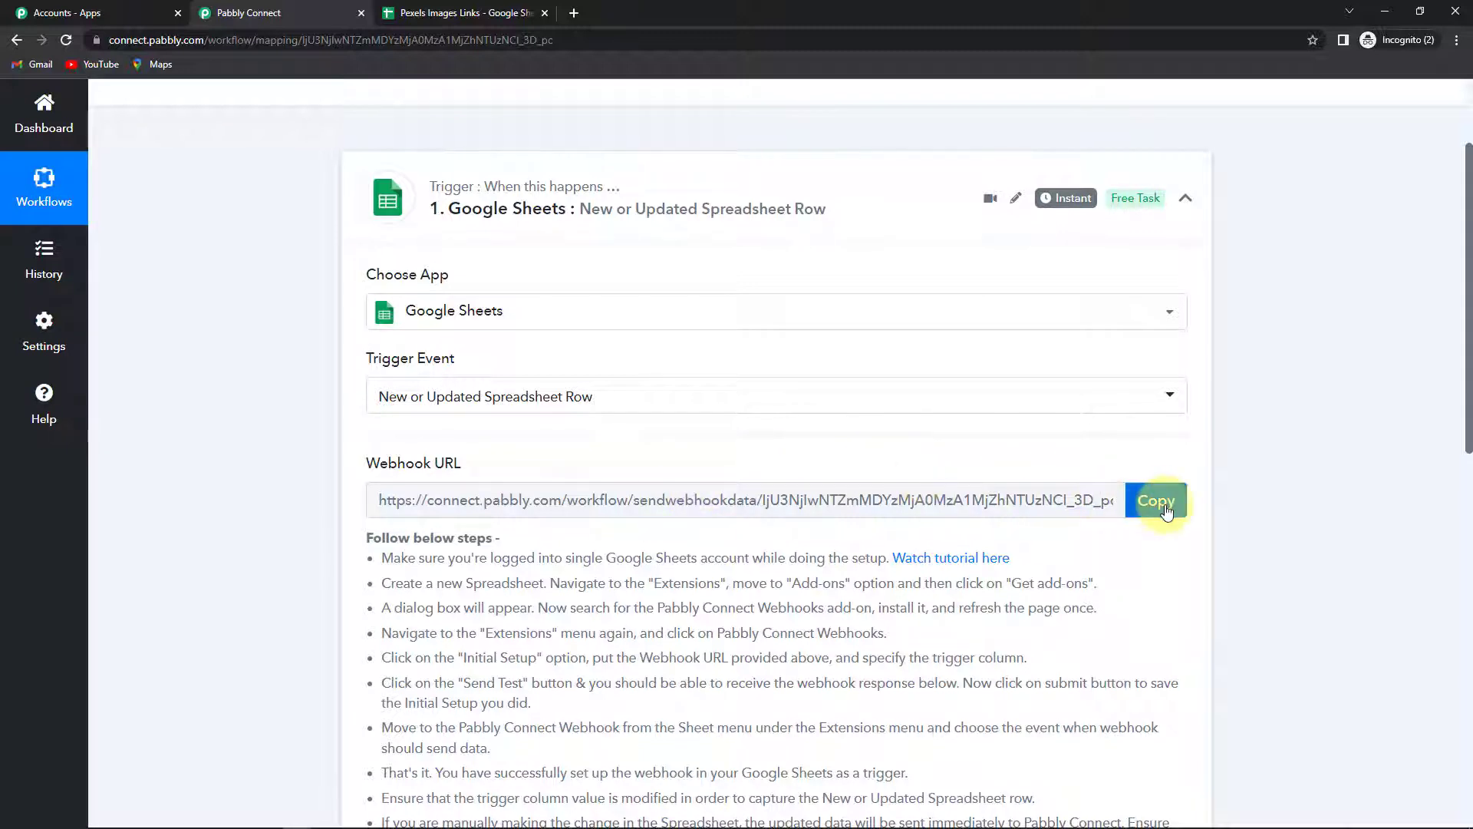
pyautogui.click(1156, 500)
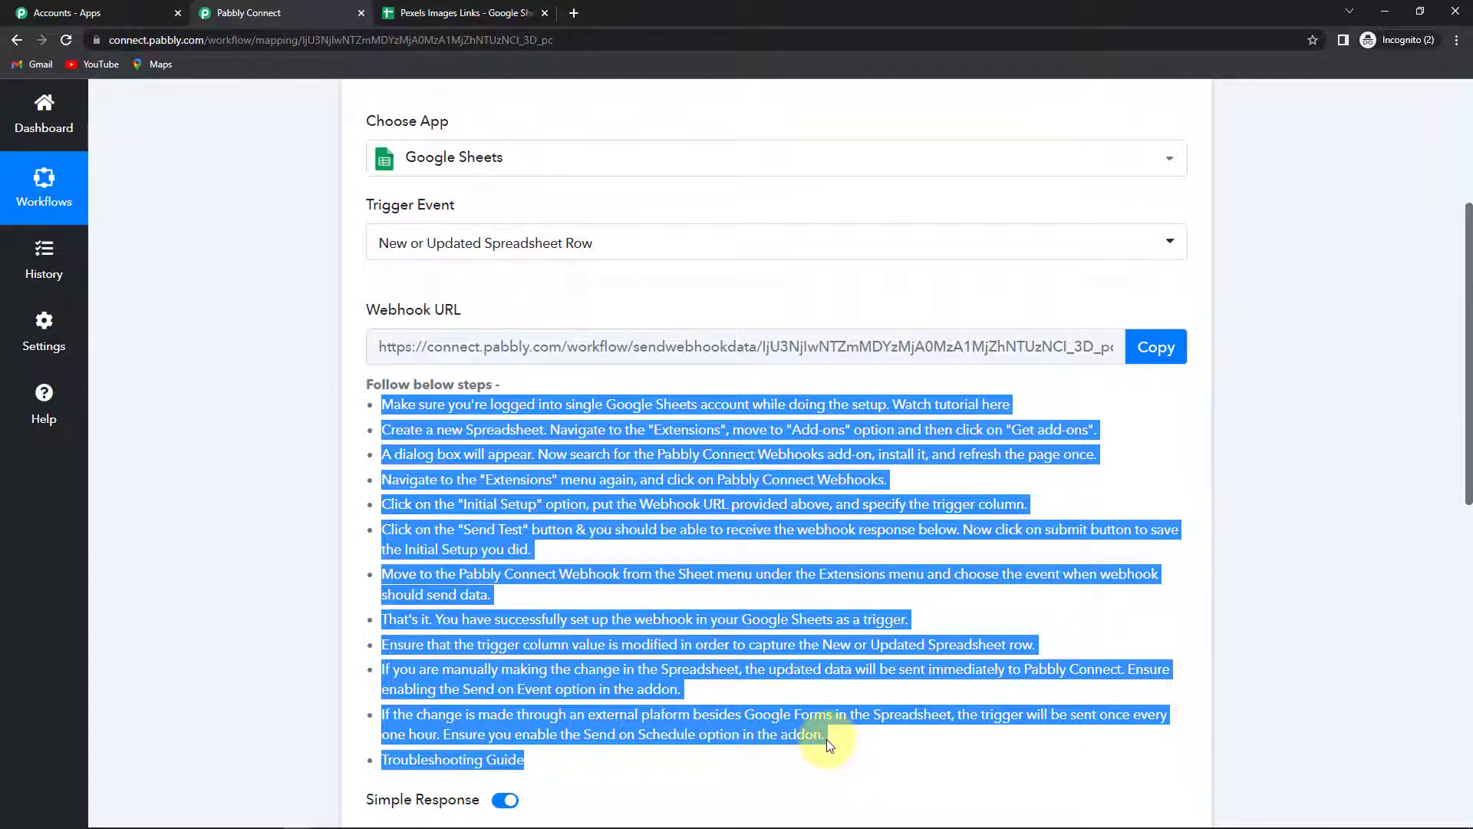
pyautogui.moveTo(883, 504)
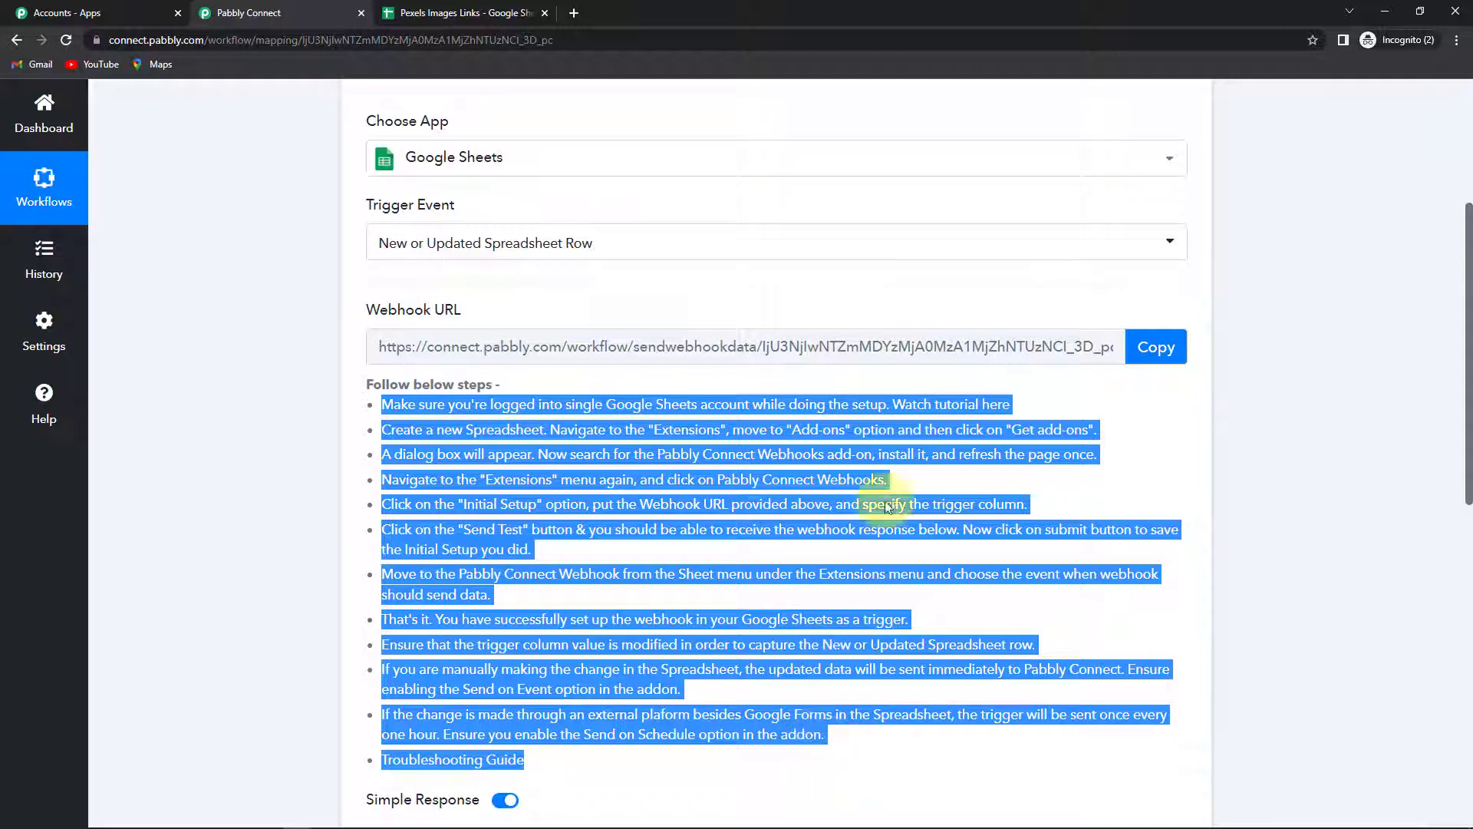
# In the Pexels Images Links sheet, fill row 2 with the title and keywords 'sand timer, clock, space'
pyautogui.click(459, 12)
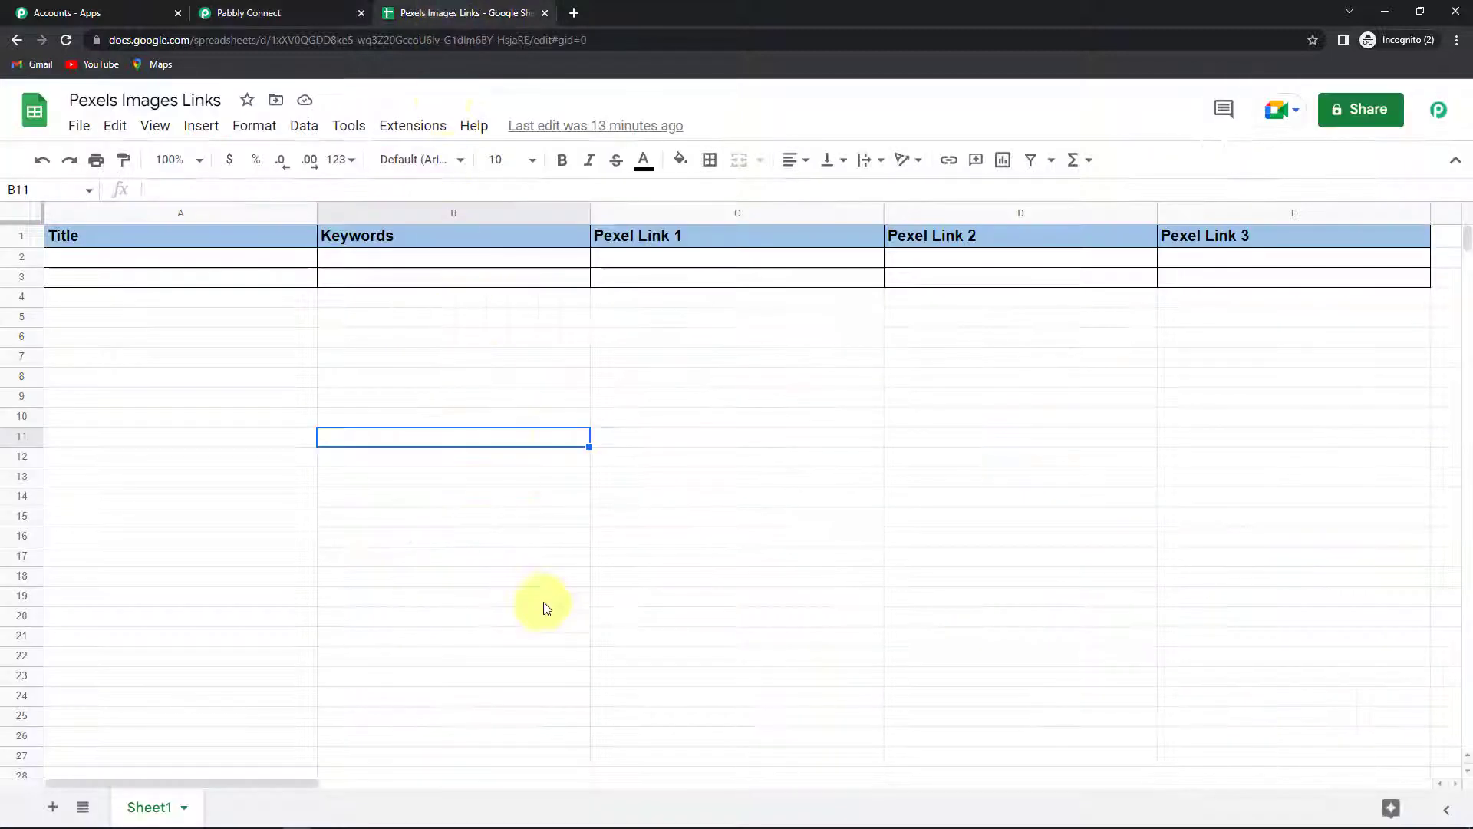
pyautogui.click(452, 336)
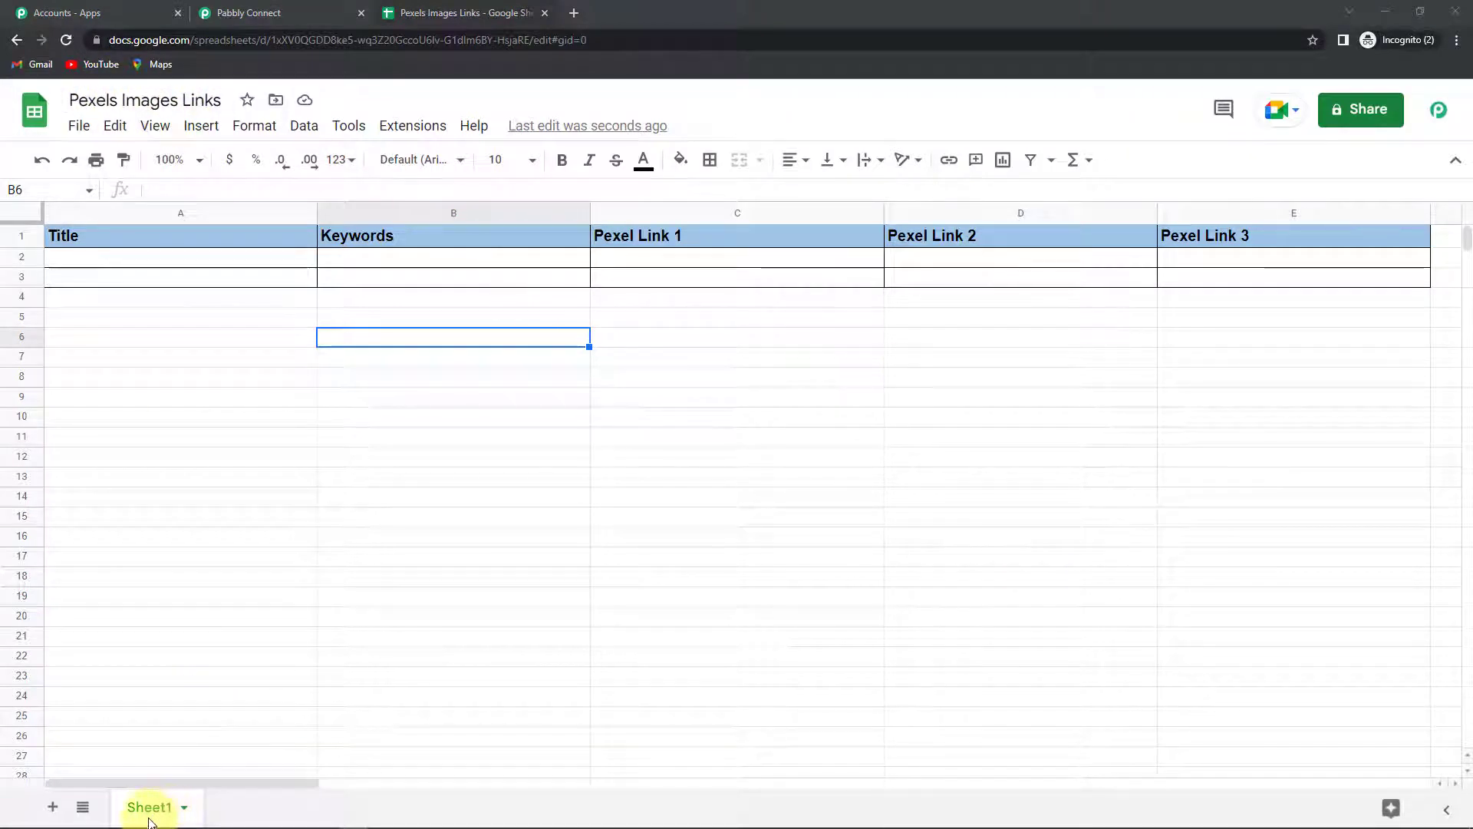
pyautogui.moveTo(145, 282)
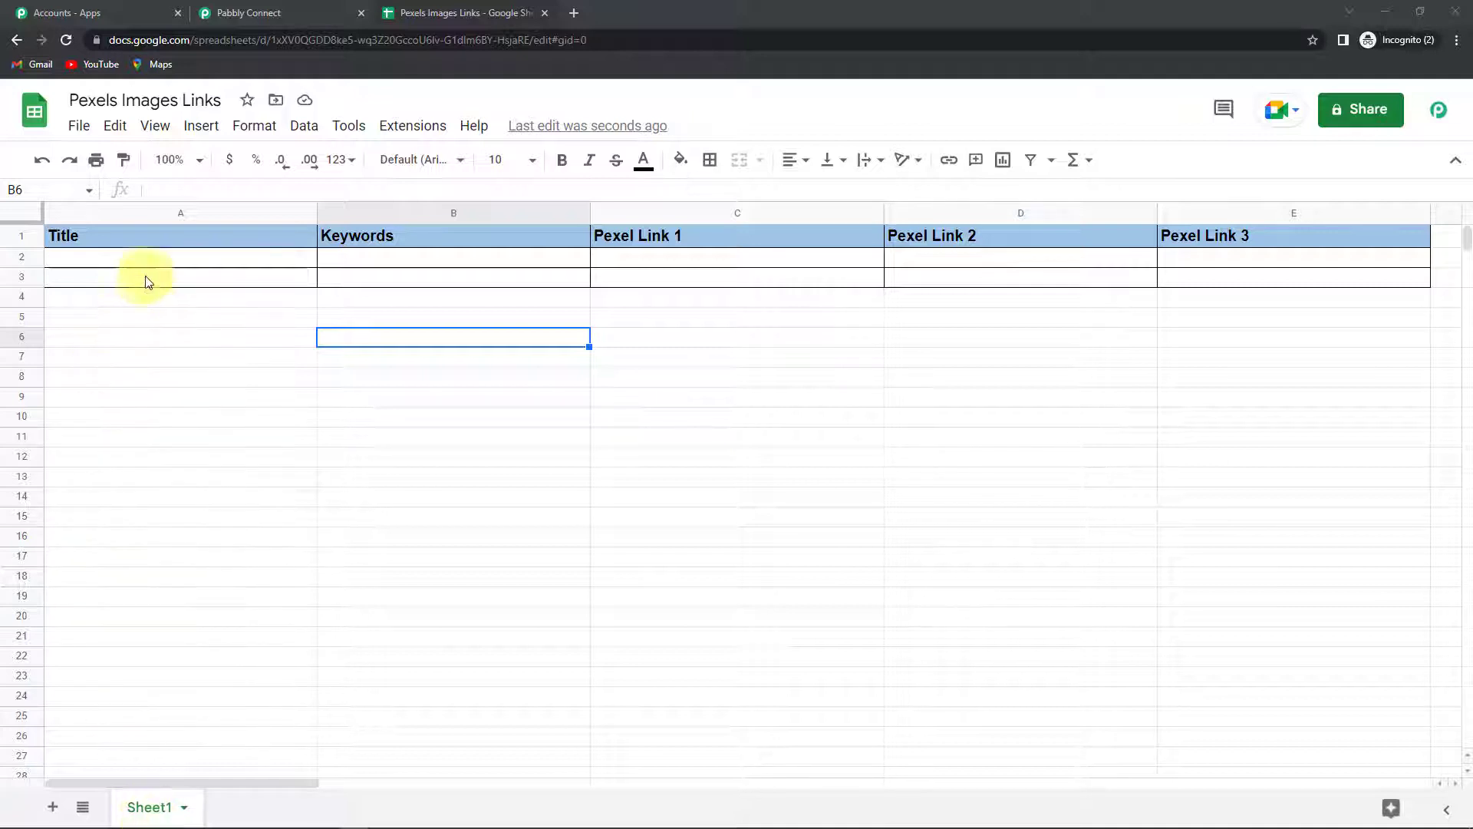
pyautogui.click(181, 257)
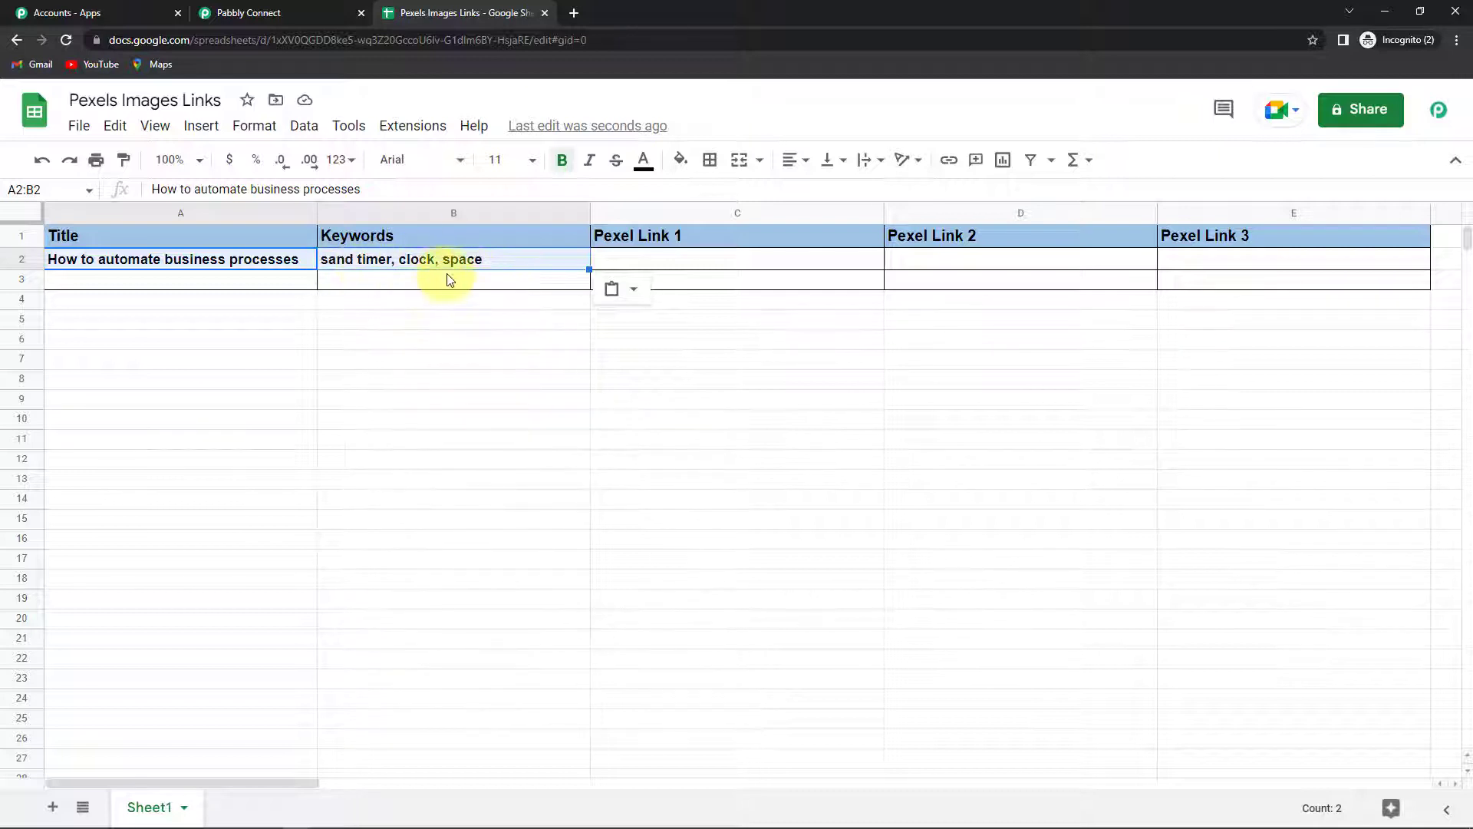
pyautogui.moveTo(508, 267)
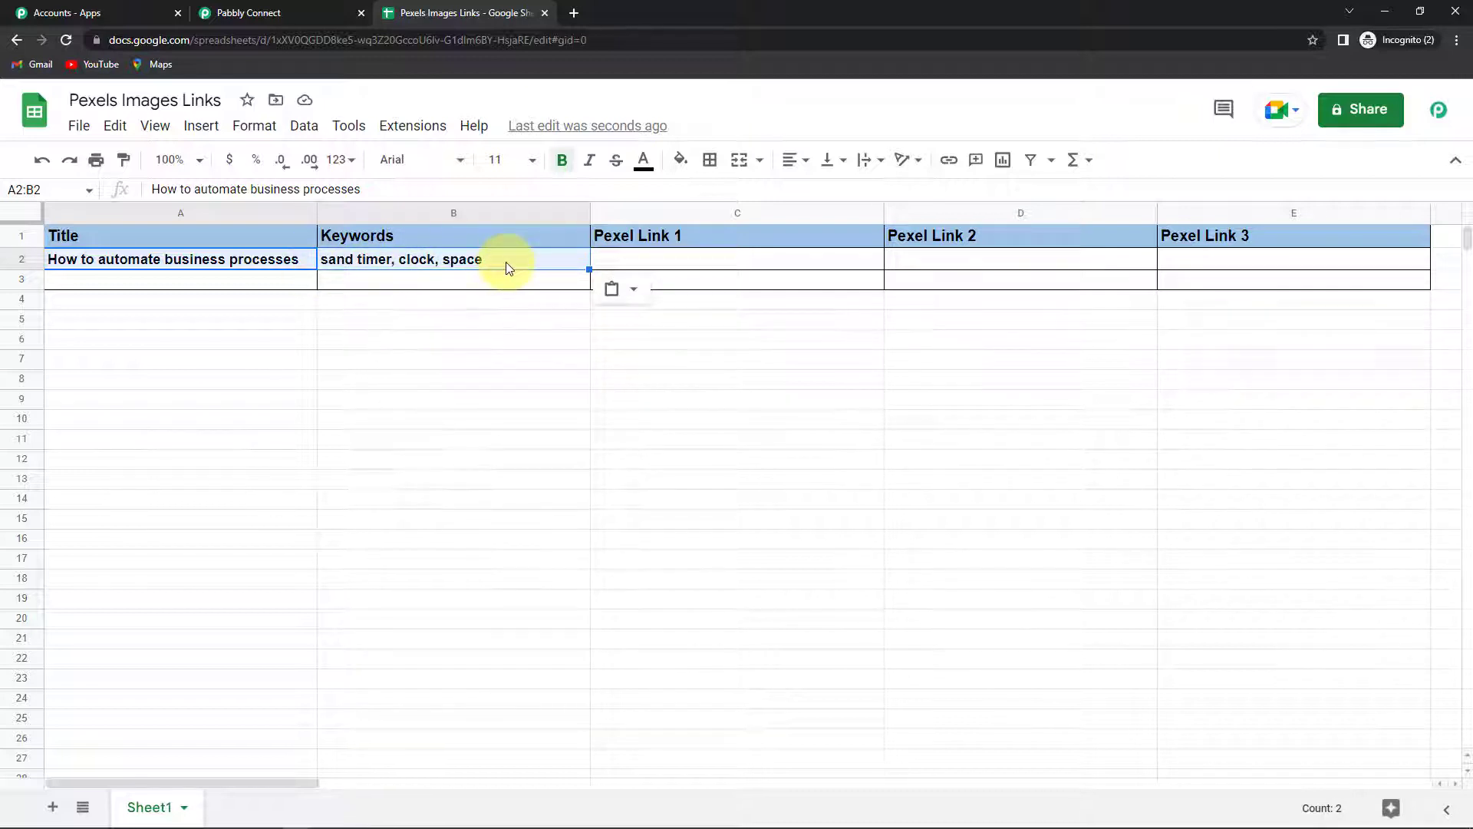
pyautogui.moveTo(522, 358)
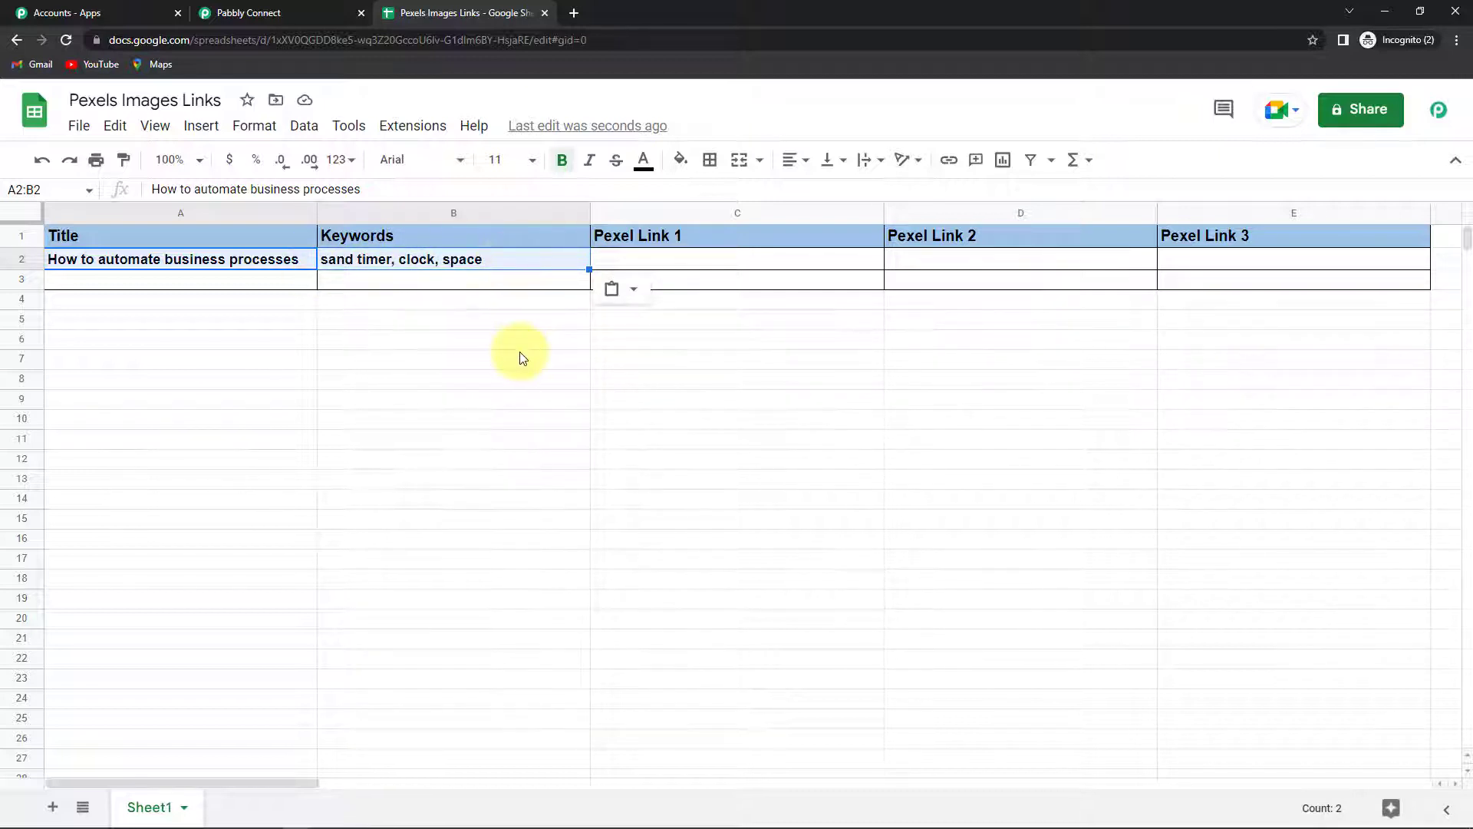
pyautogui.moveTo(413, 125)
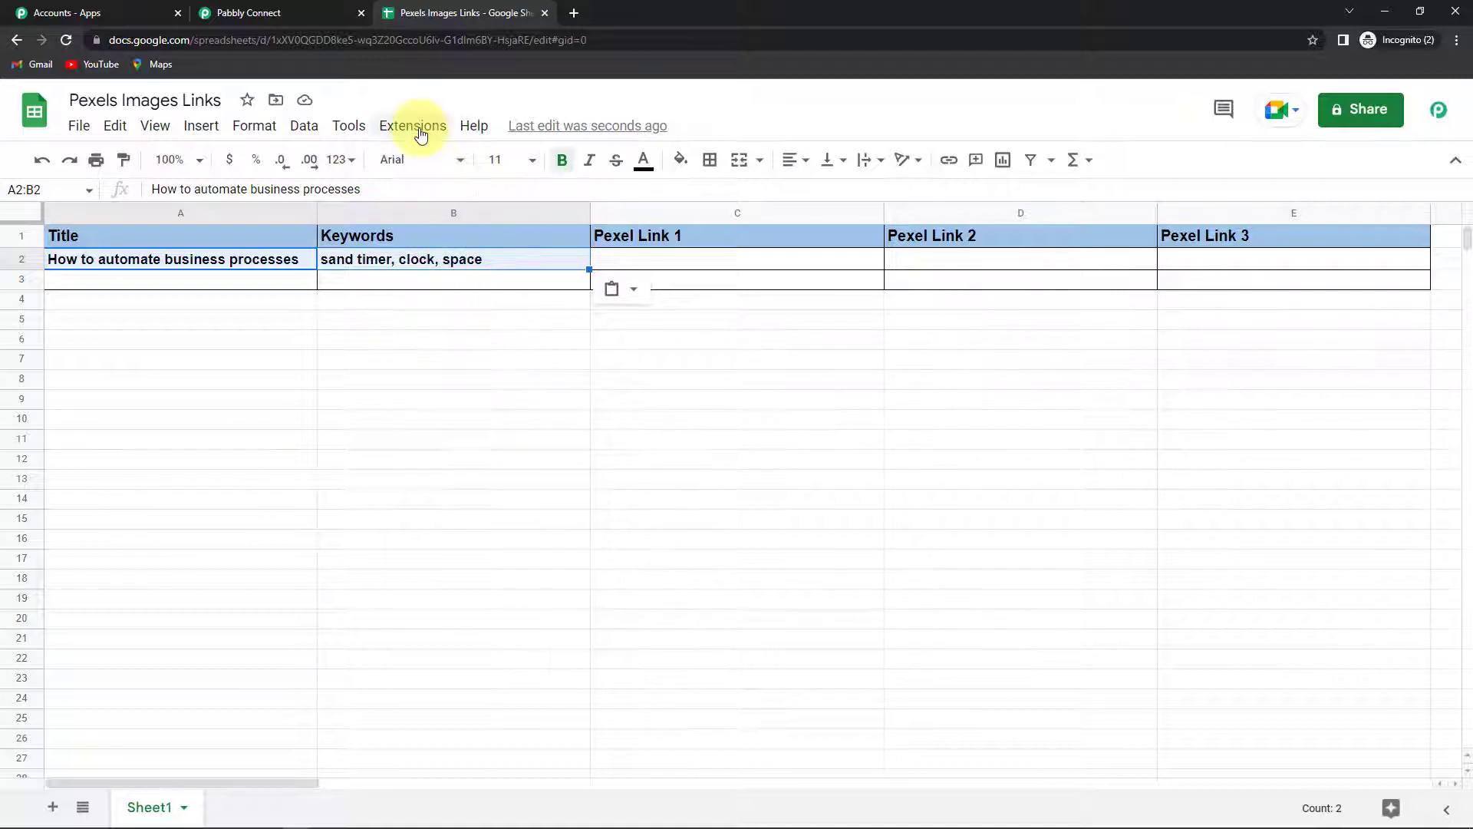
# Find the Pabbly Connect Webhooks add-on in the marketplace, confirm it is installed, and close it
pyautogui.click(413, 124)
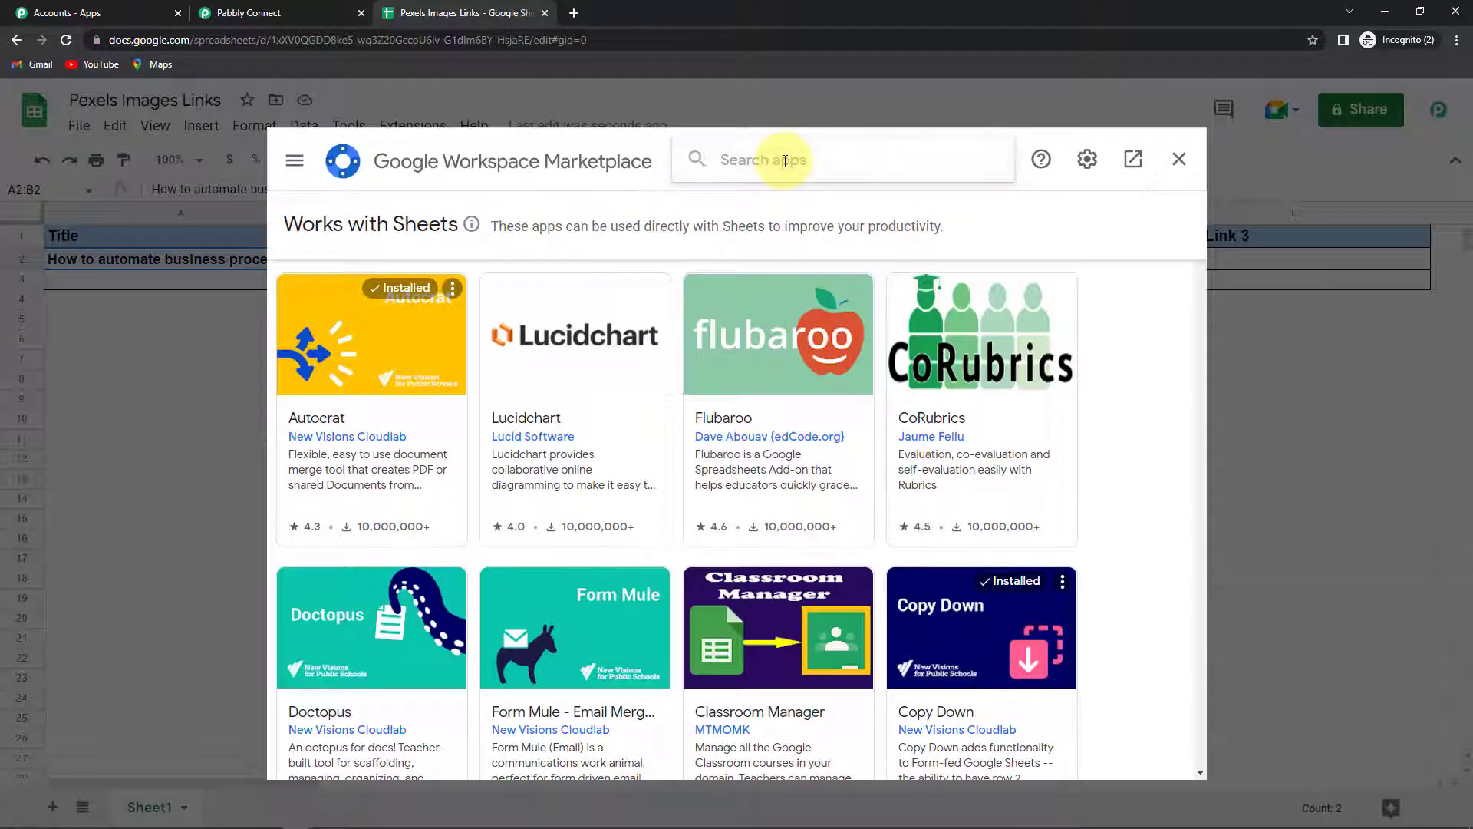
pyautogui.write('Pabbly')
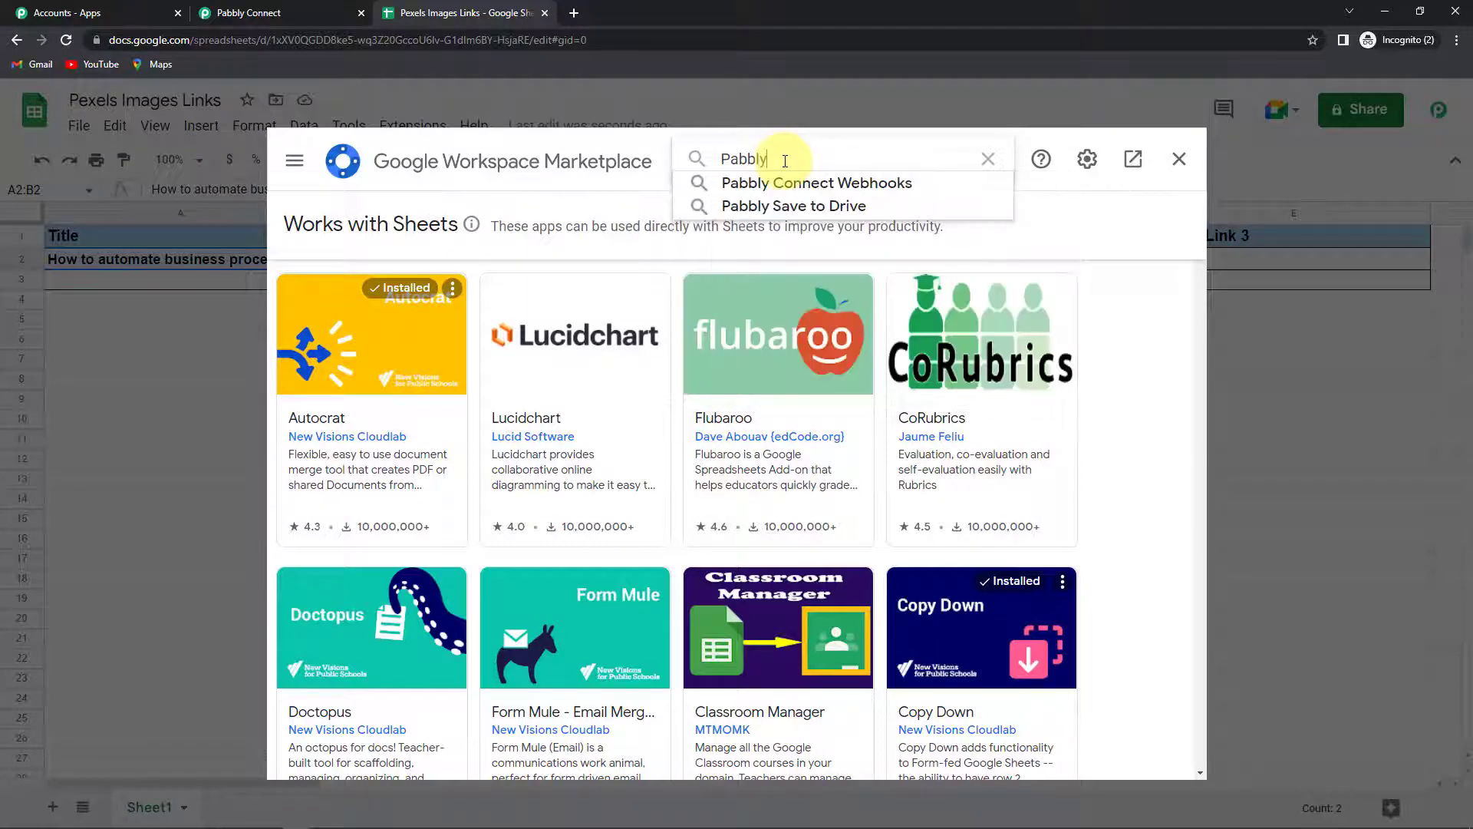
pyautogui.click(813, 182)
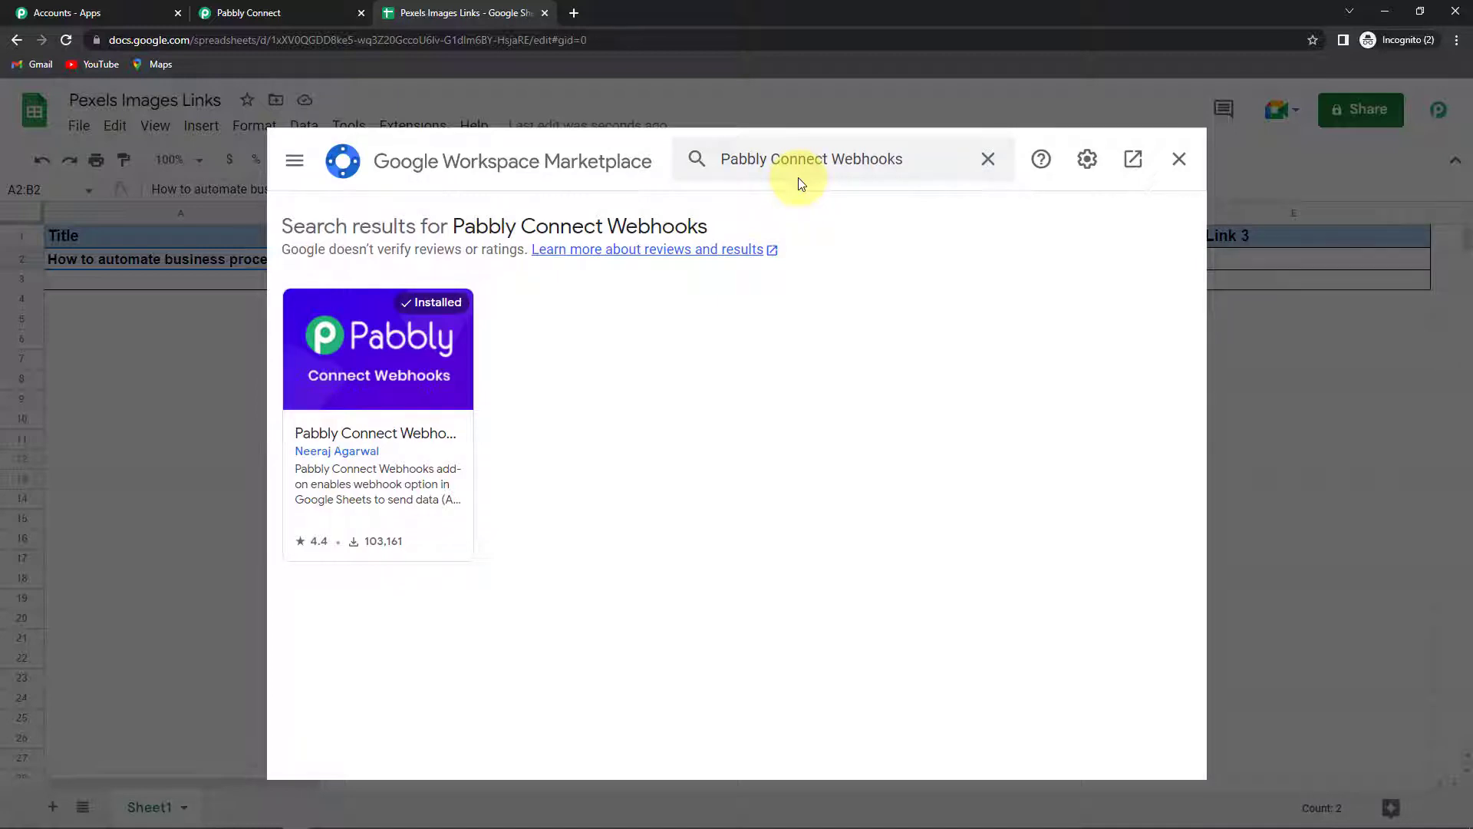
pyautogui.moveTo(1040, 198)
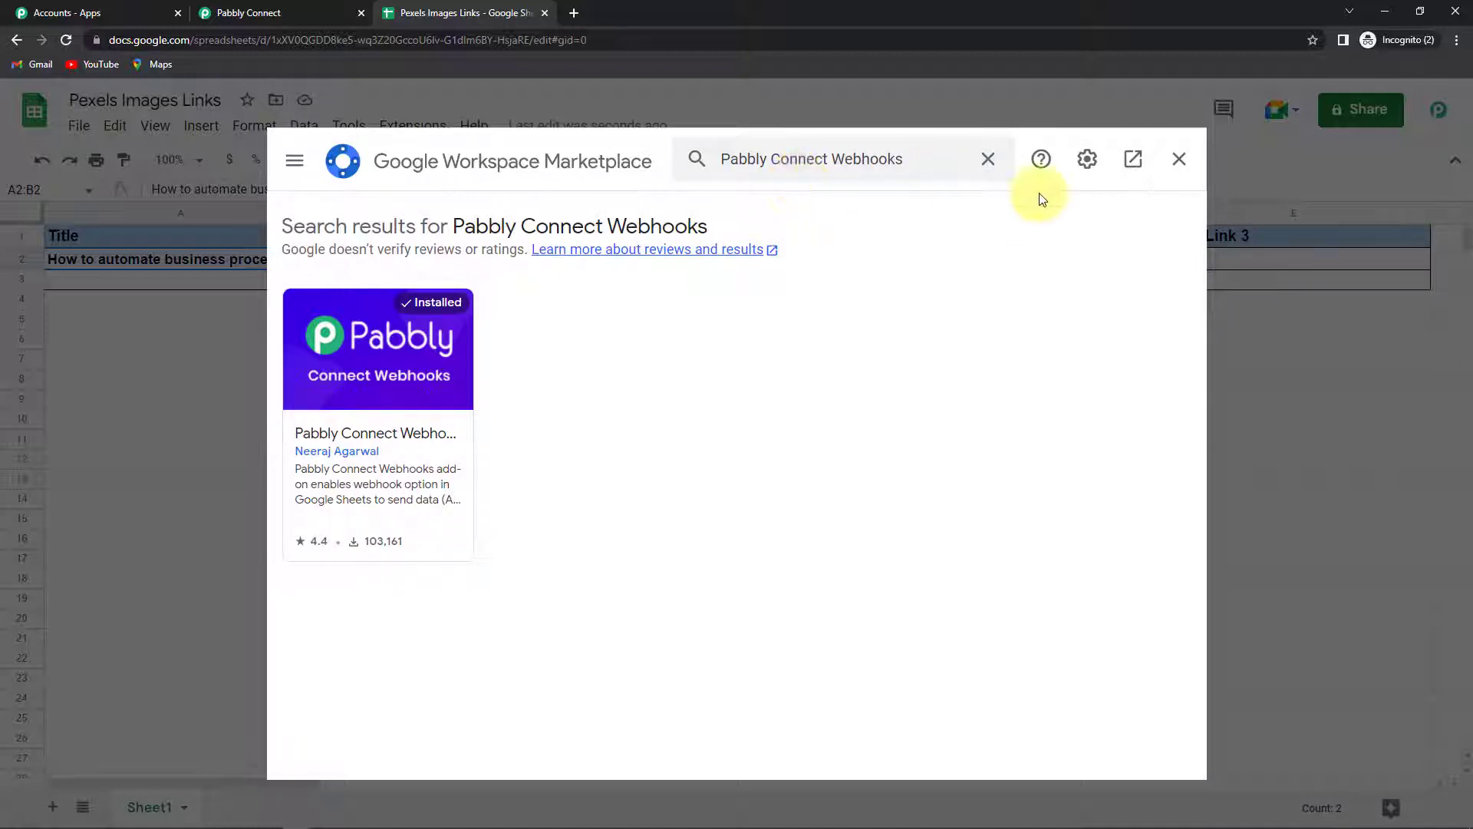
pyautogui.click(1178, 158)
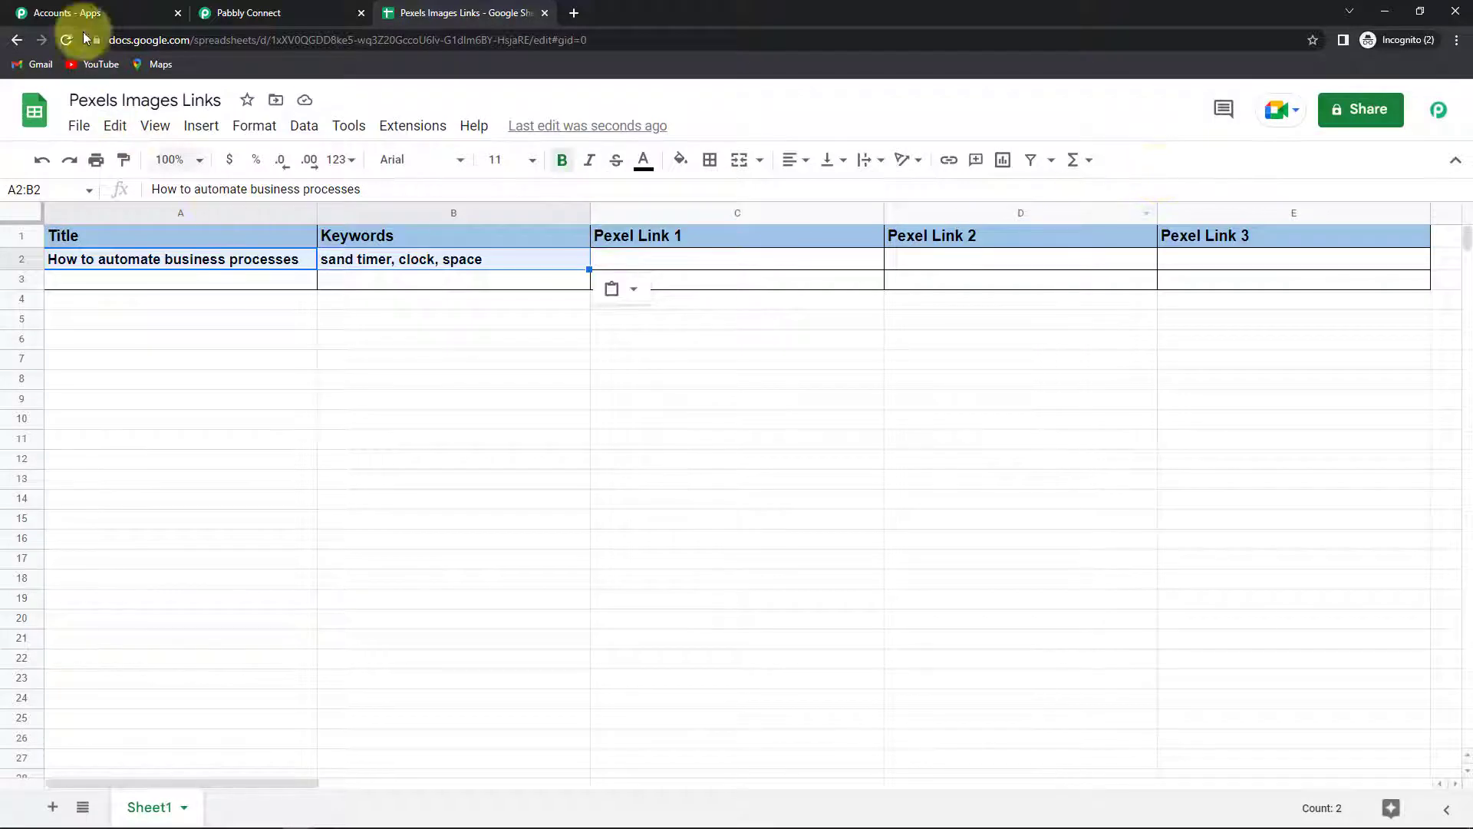
# Reload the spreadsheet and bring up the Pabbly Connect Webhooks options under Extensions
pyautogui.click(66, 40)
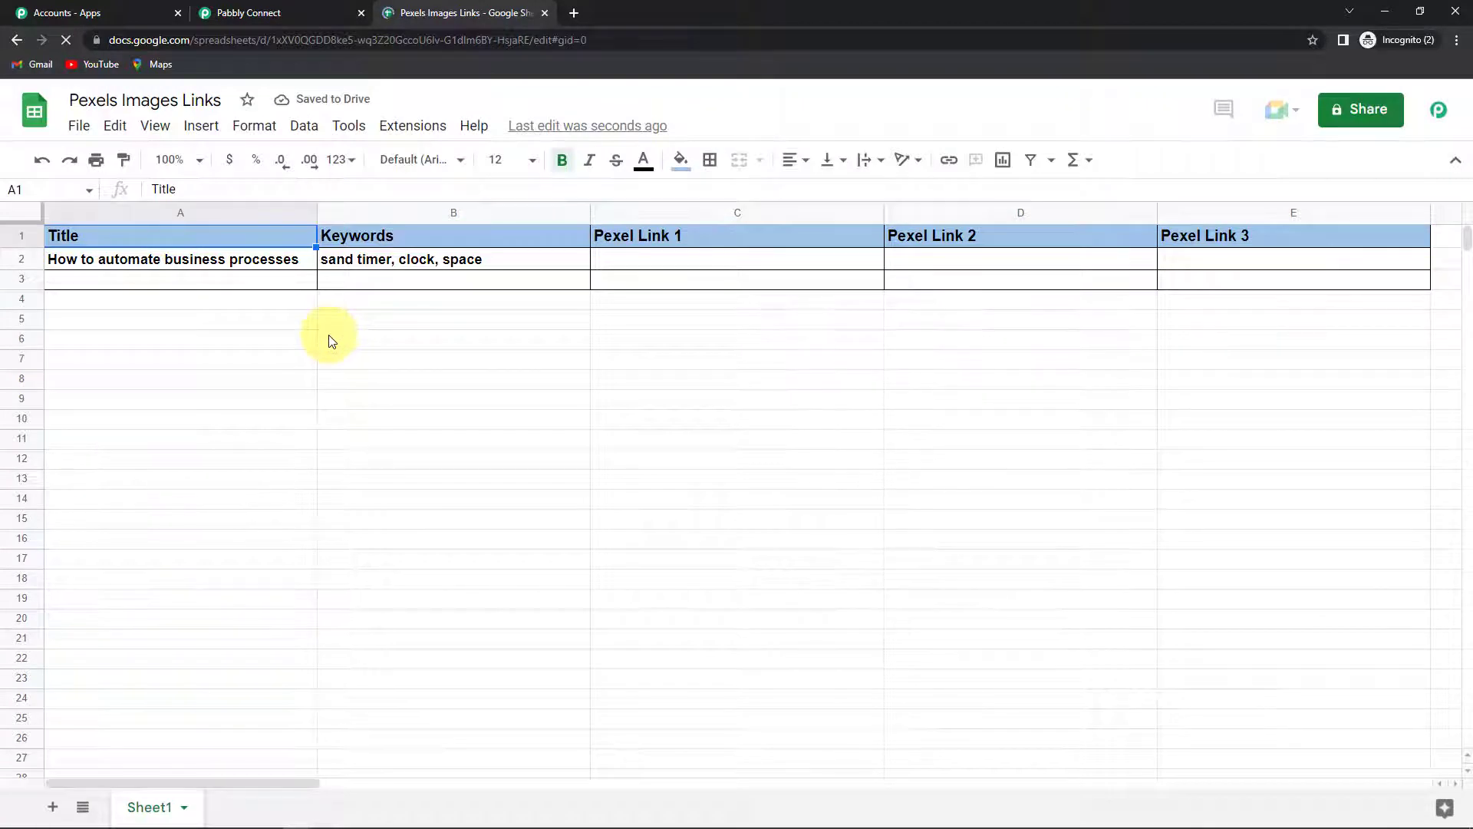
pyautogui.moveTo(413, 124)
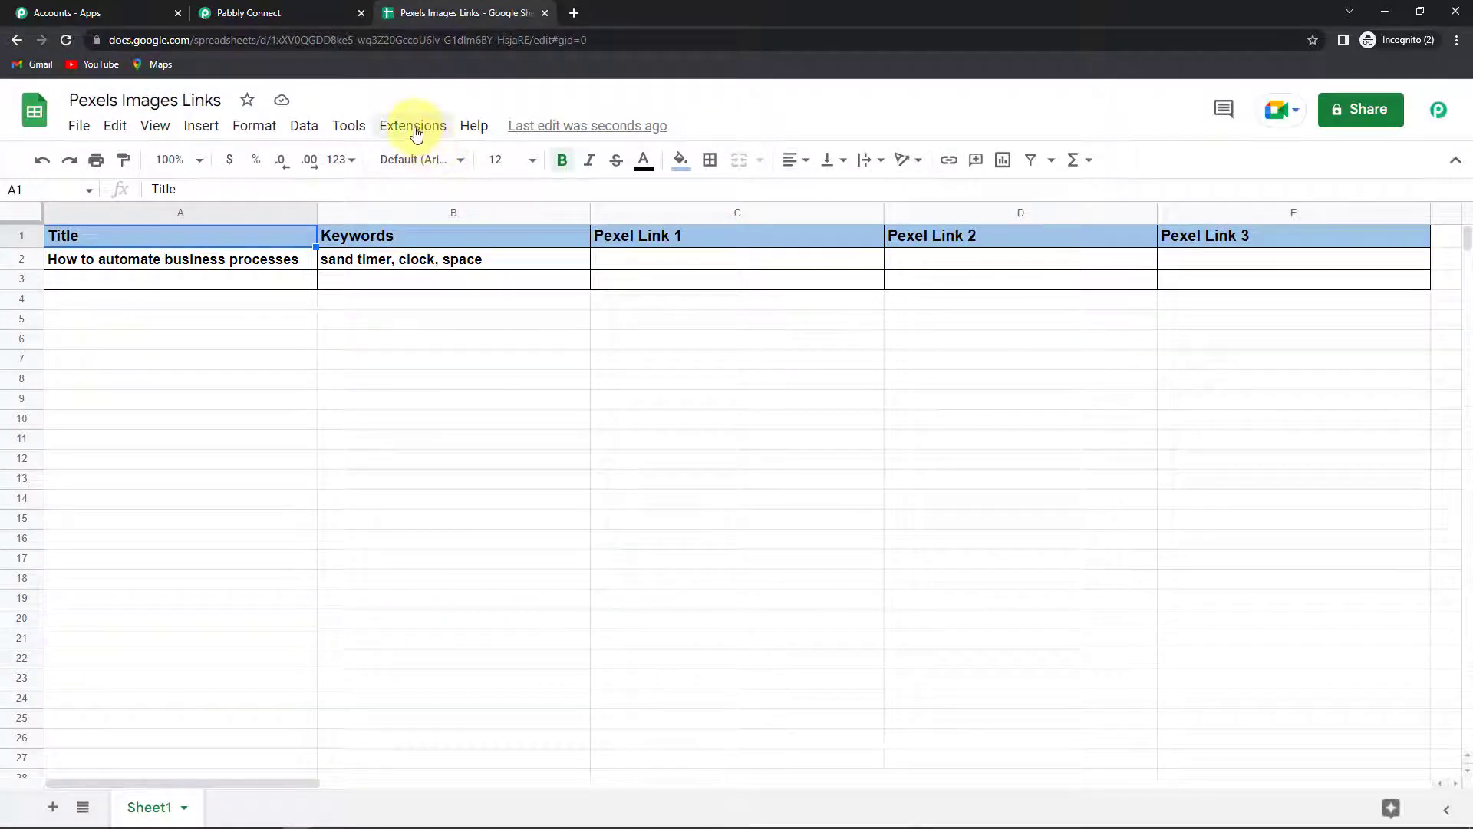
pyautogui.click(413, 125)
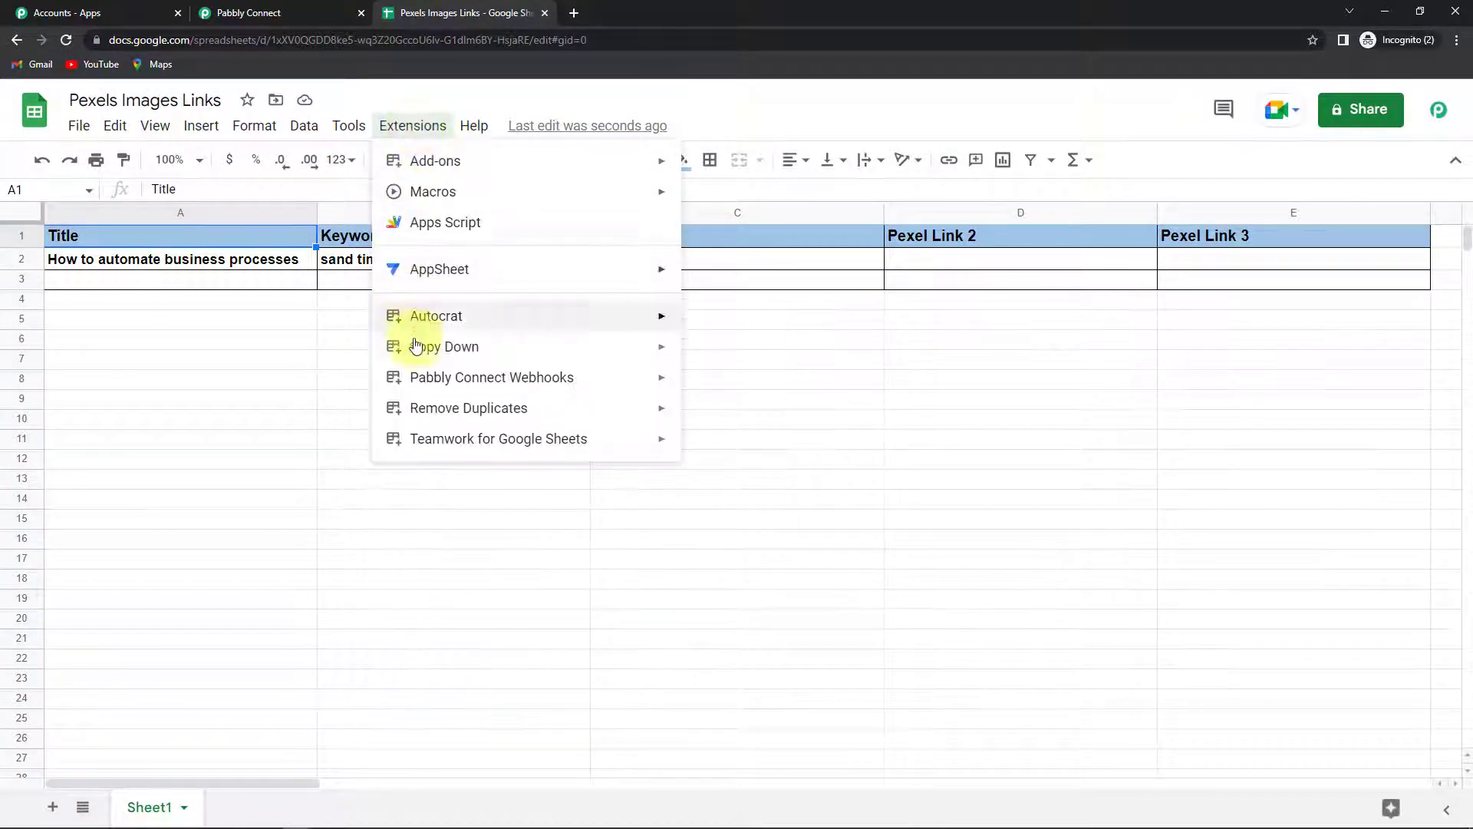
pyautogui.moveTo(491, 377)
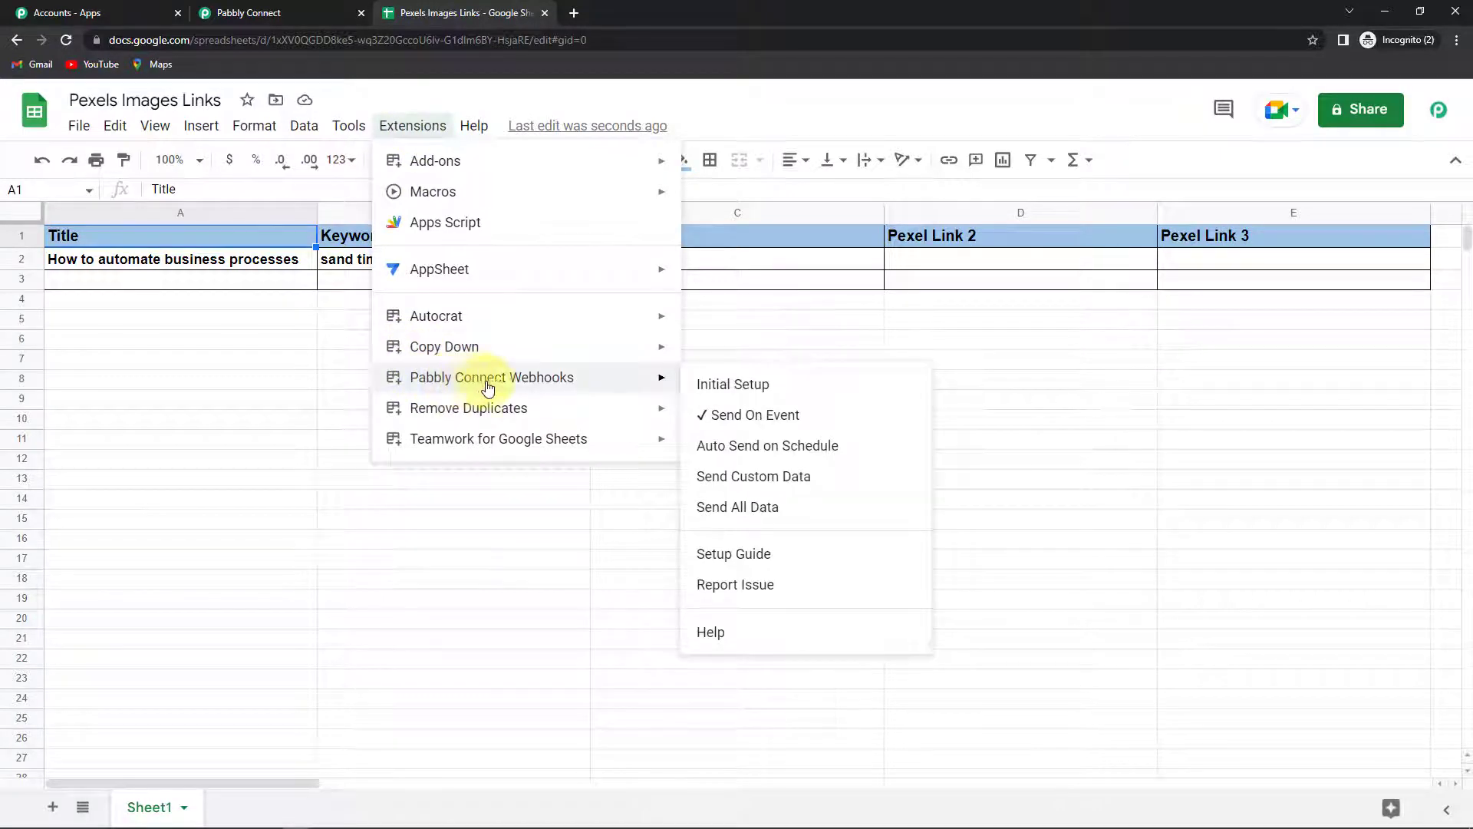
pyautogui.moveTo(548, 379)
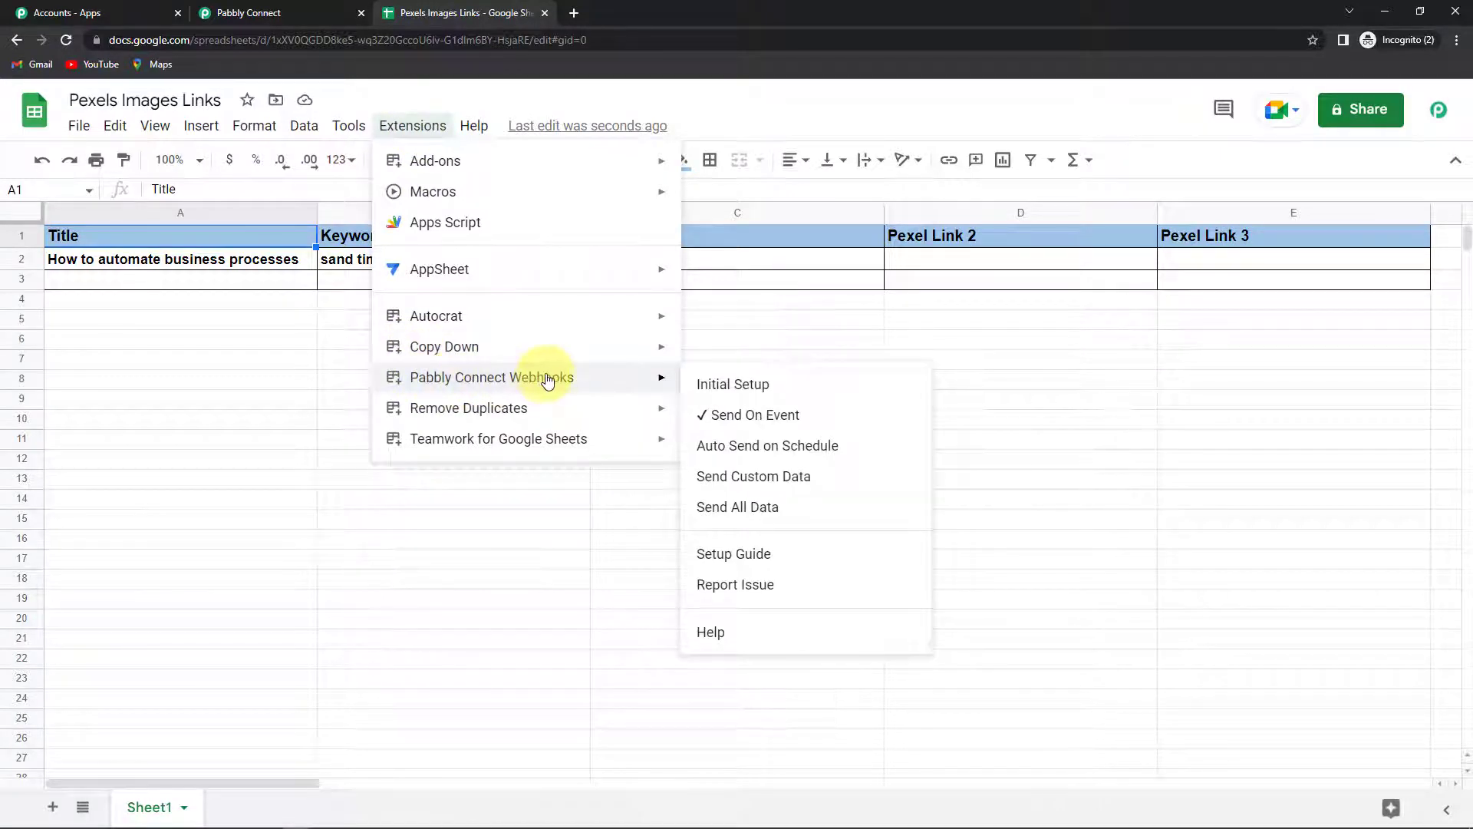
pyautogui.moveTo(792, 384)
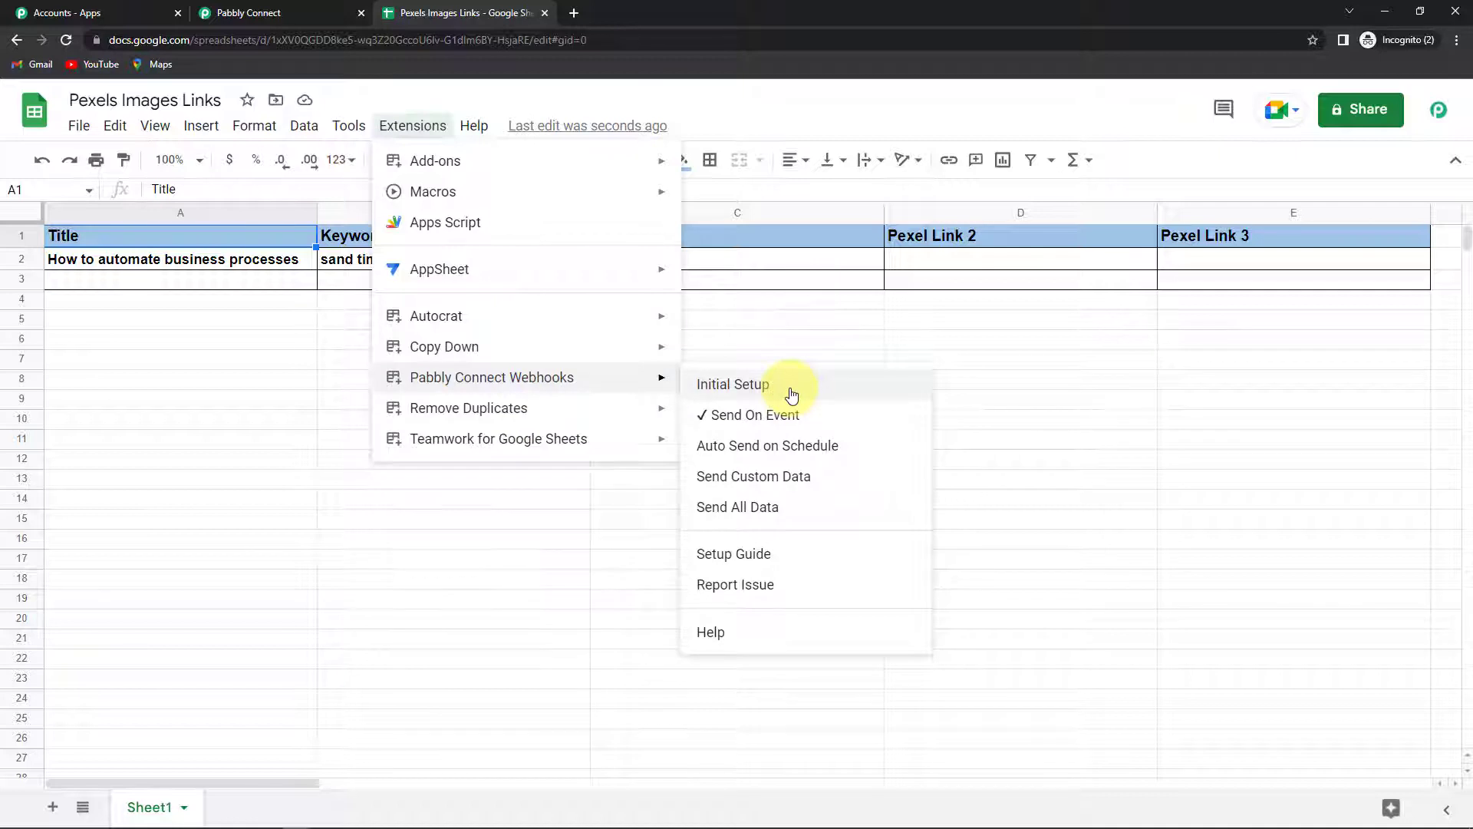
pyautogui.moveTo(808, 416)
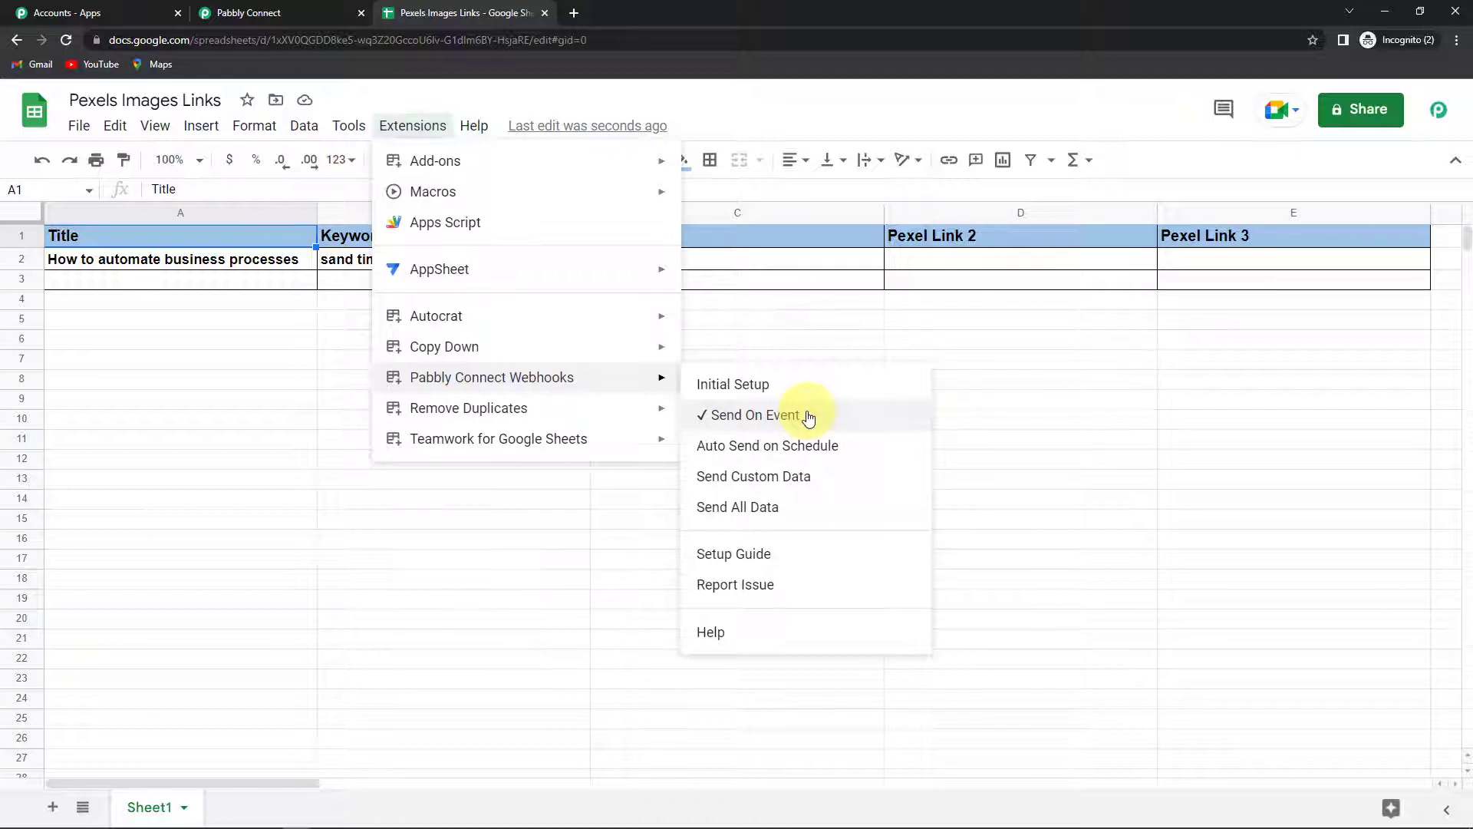
pyautogui.moveTo(775, 394)
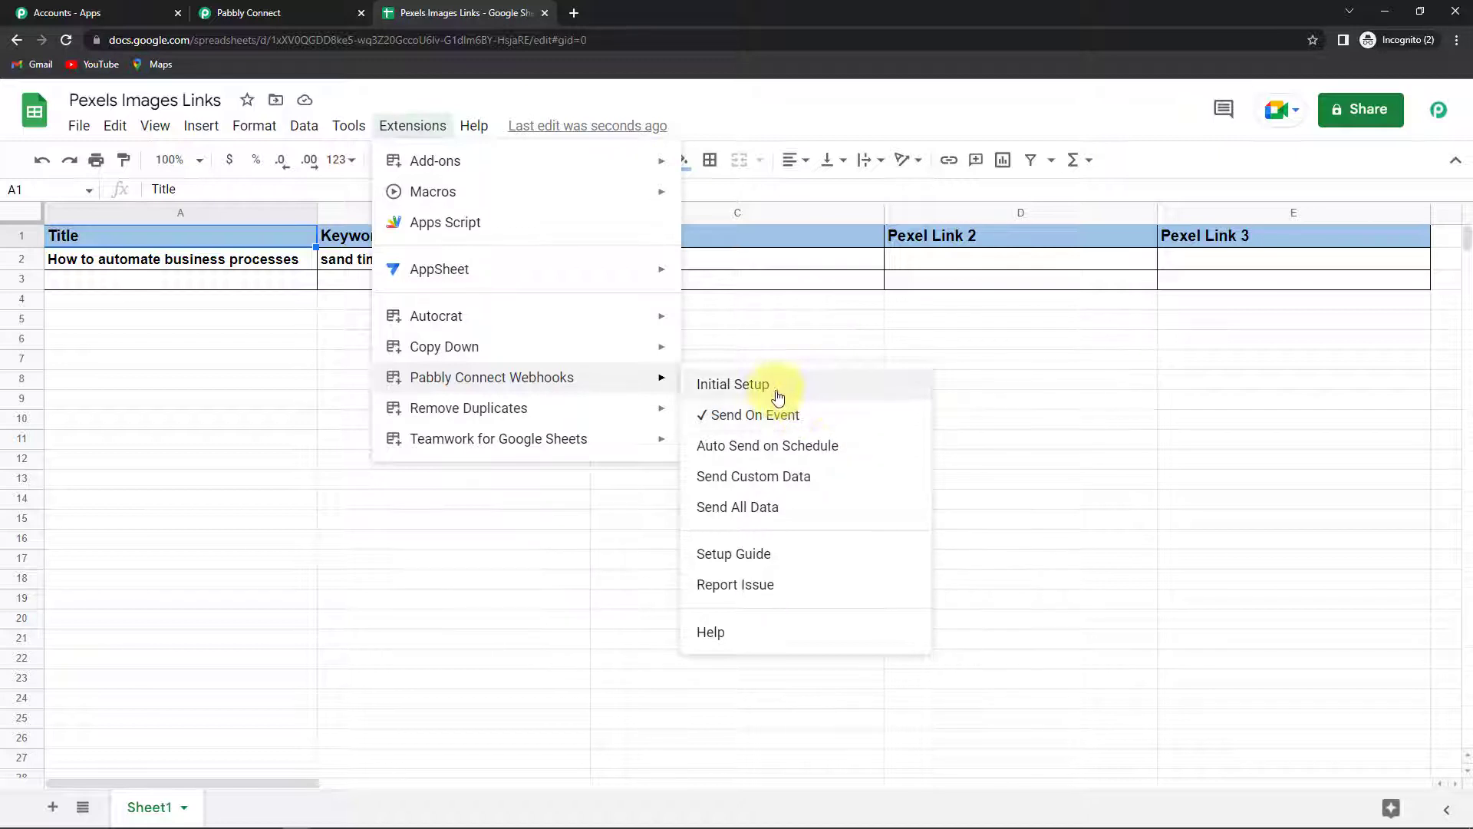
# In Initial Setup, paste the workflow's webhook URL with trigger column B and send test data
pyautogui.click(732, 384)
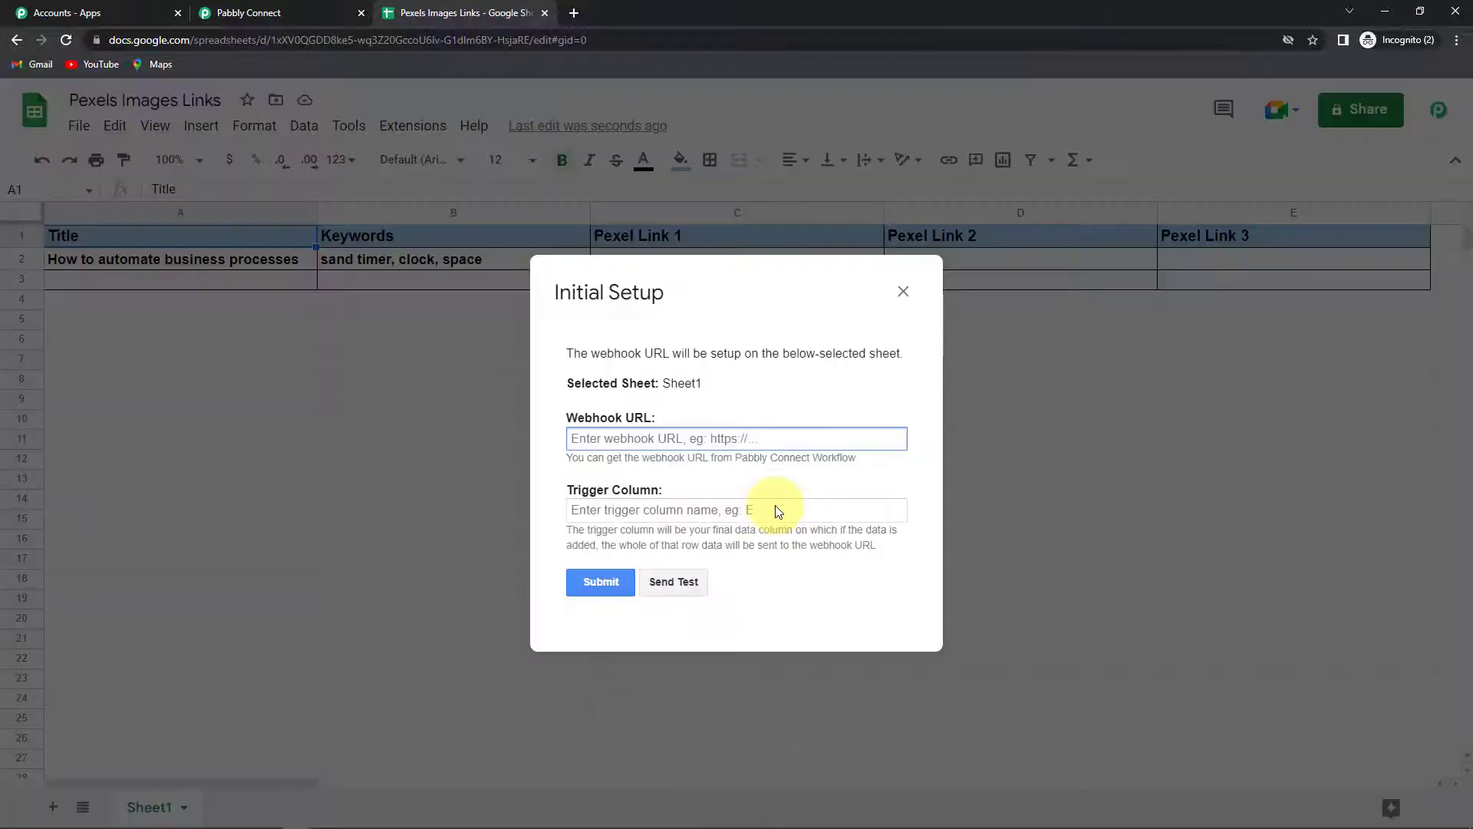
pyautogui.moveTo(706, 390)
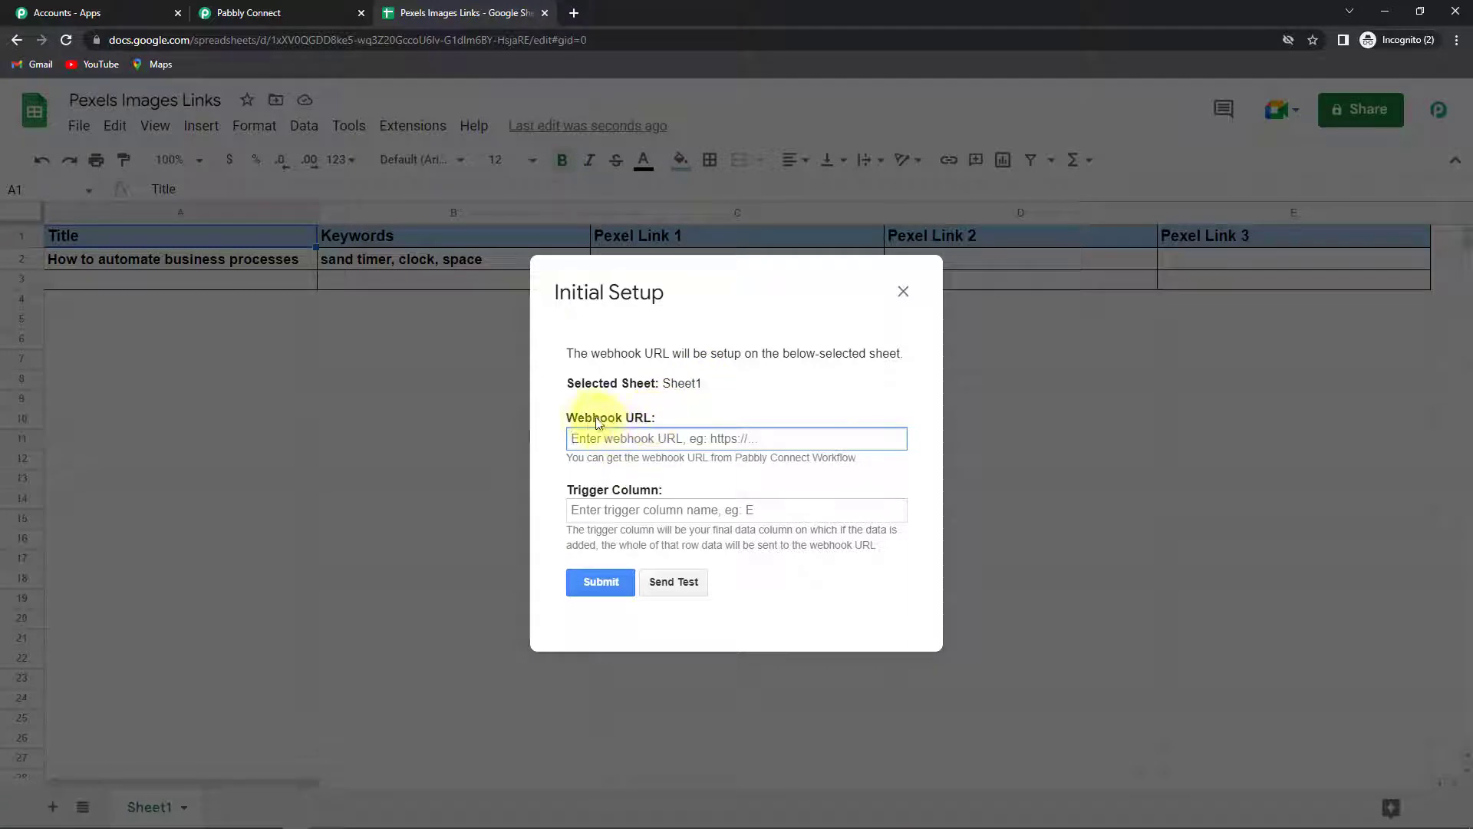
pyautogui.moveTo(252, 12)
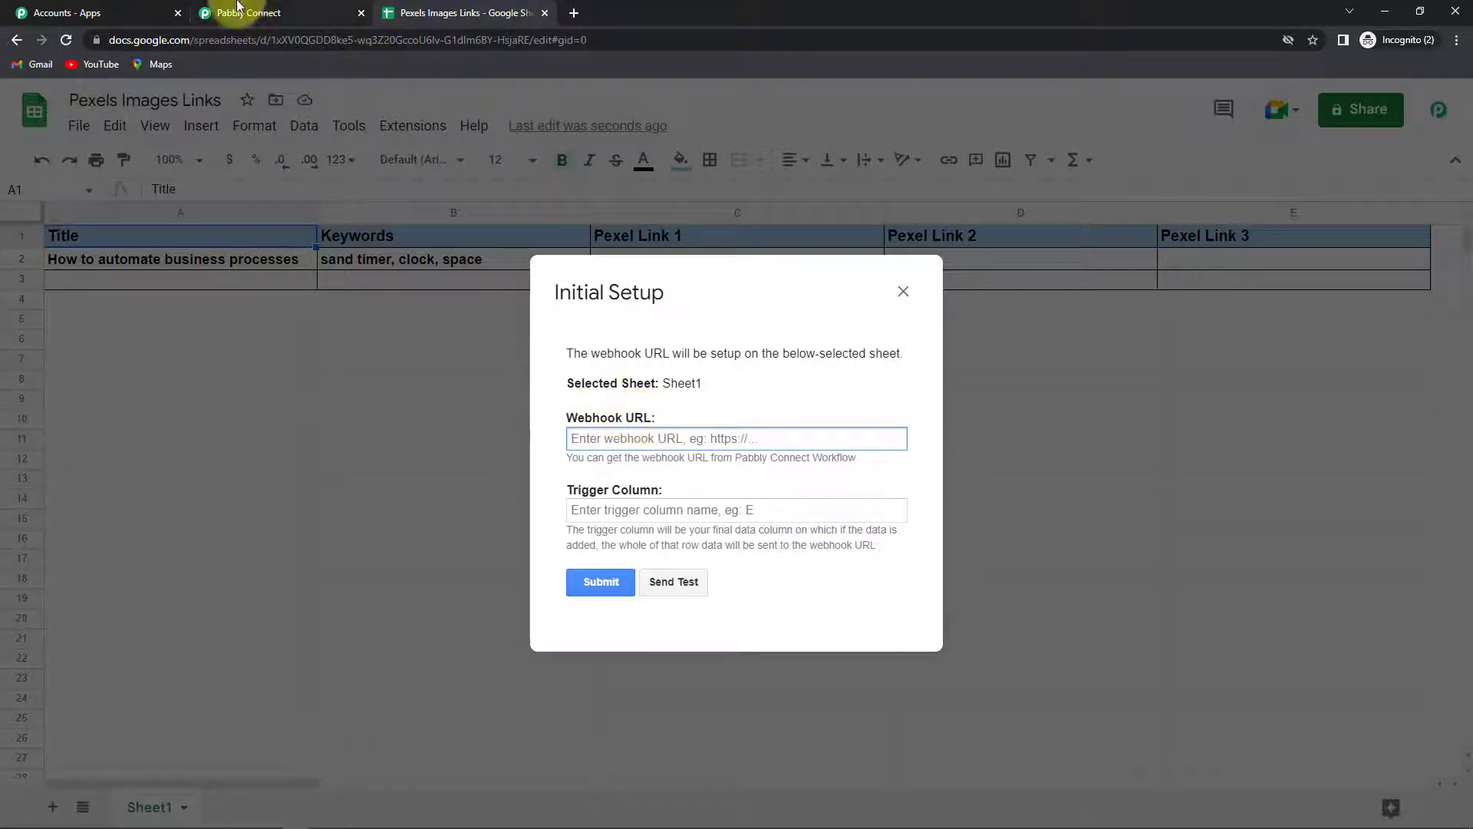
pyautogui.click(248, 12)
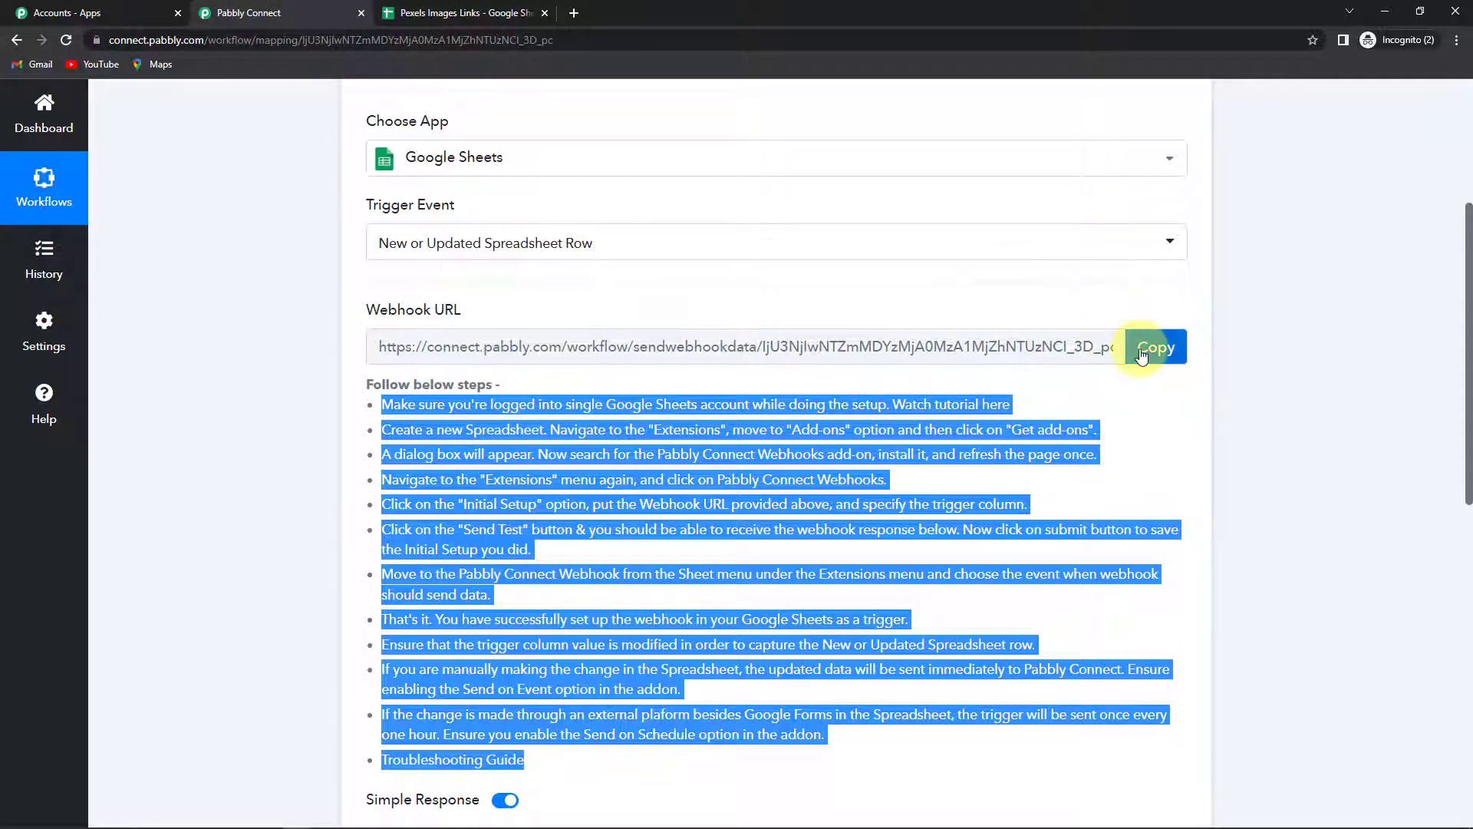
pyautogui.click(461, 12)
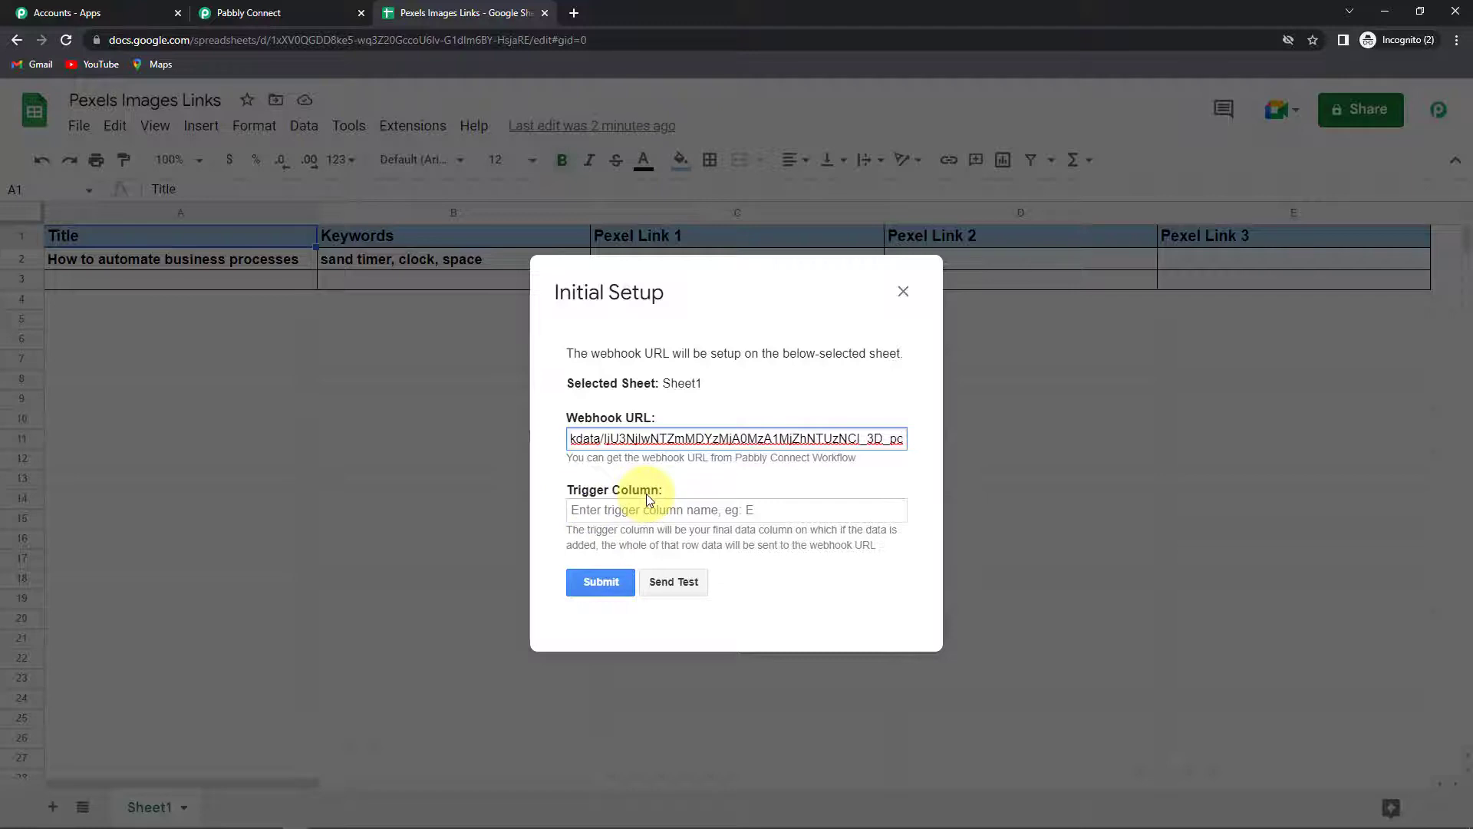
pyautogui.moveTo(632, 481)
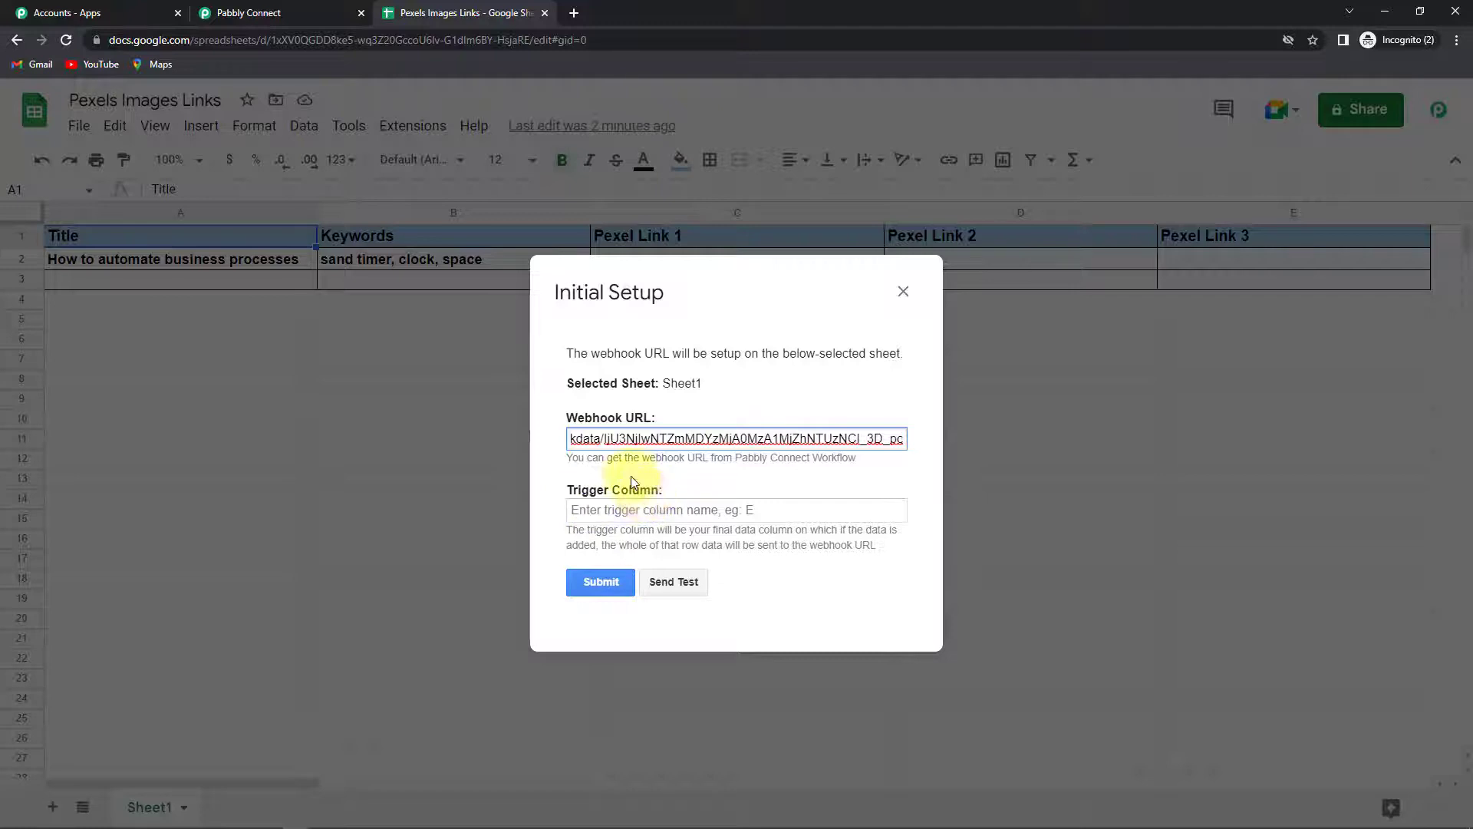
pyautogui.moveTo(627, 300)
pyautogui.write('B')
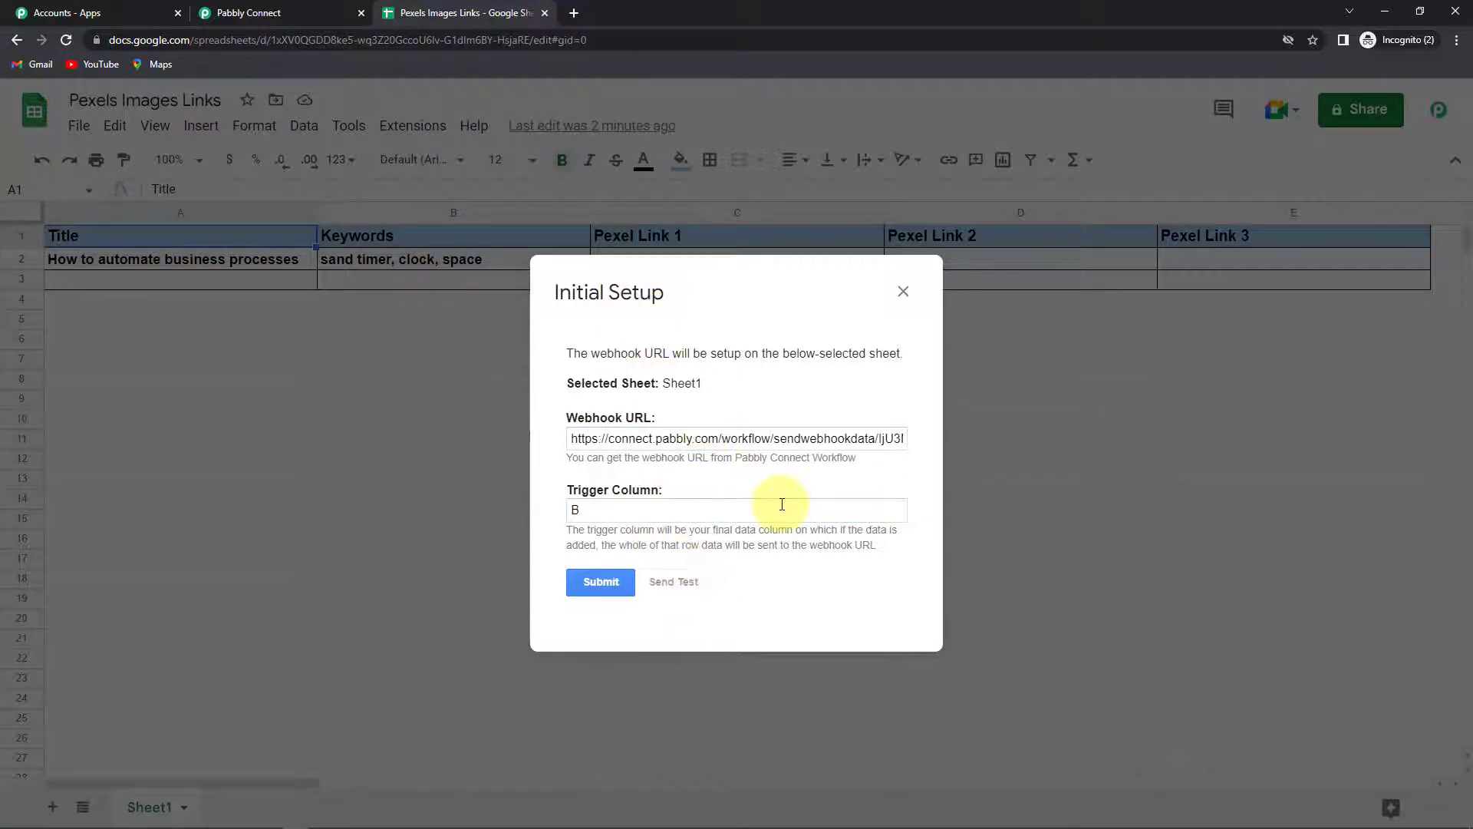
pyautogui.click(672, 580)
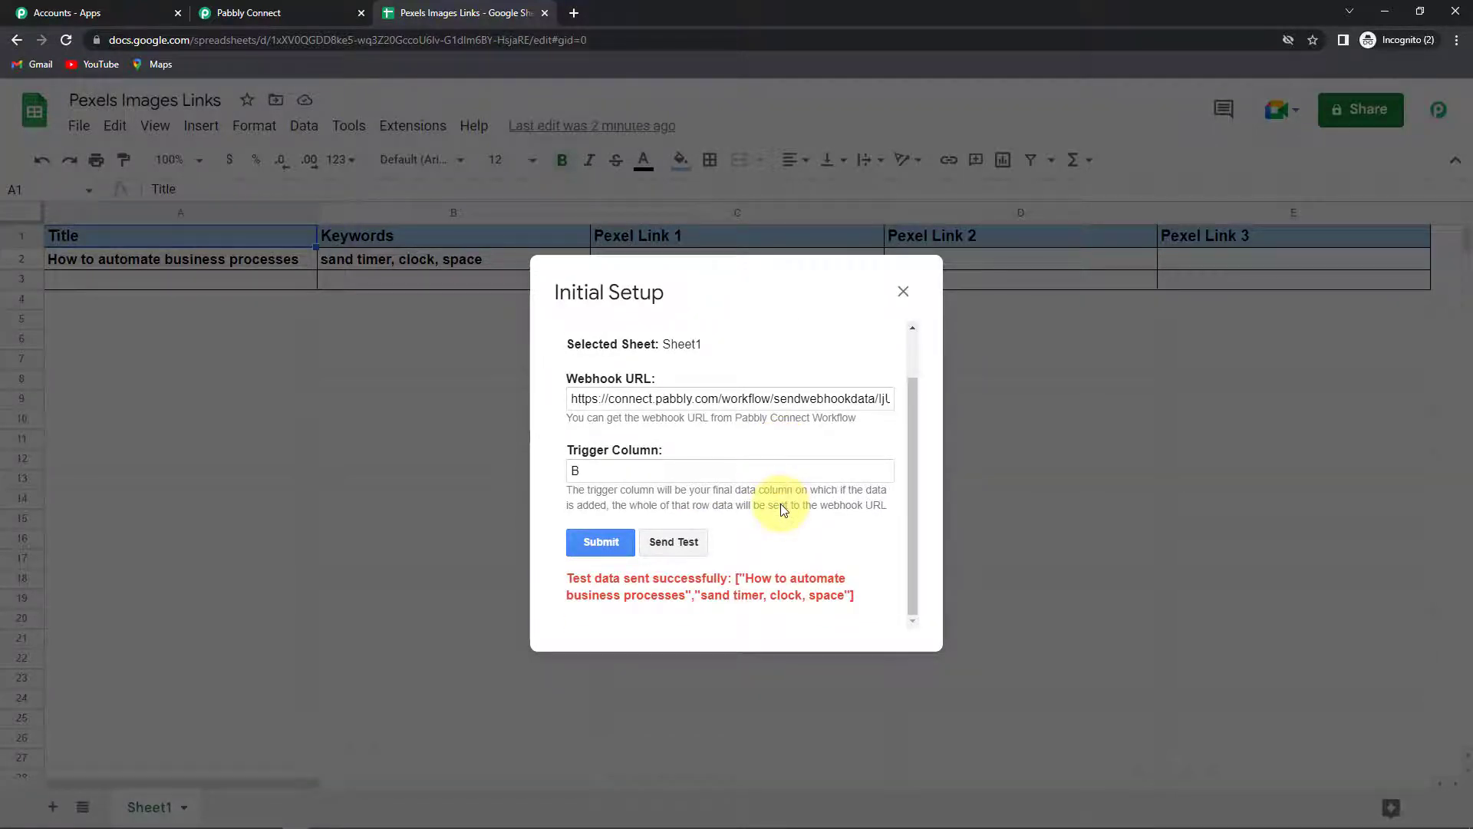
pyautogui.scroll(3)
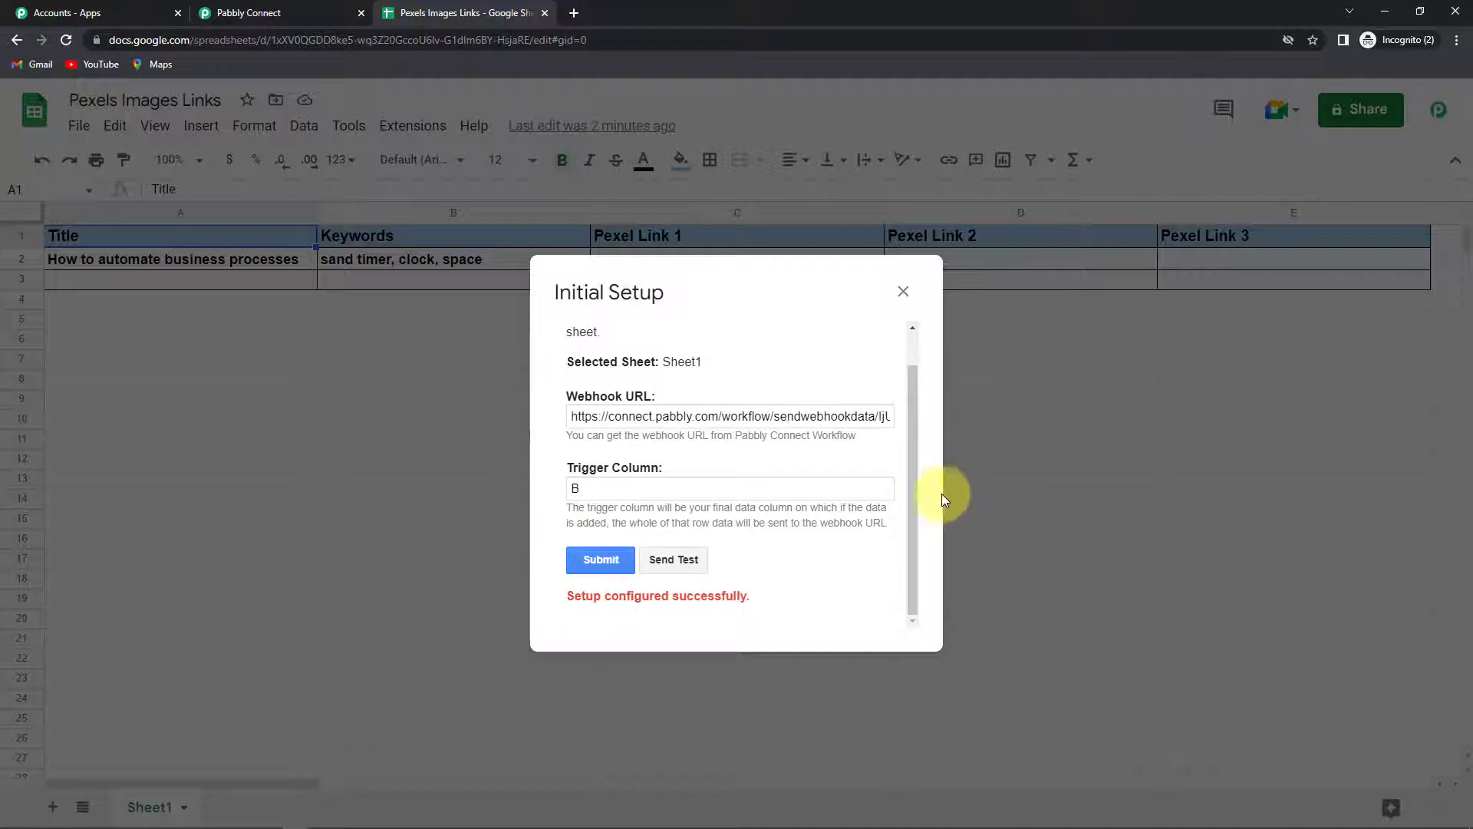
# Back in the workflow, review the captured row response with title, keywords and row index 2
pyautogui.click(248, 12)
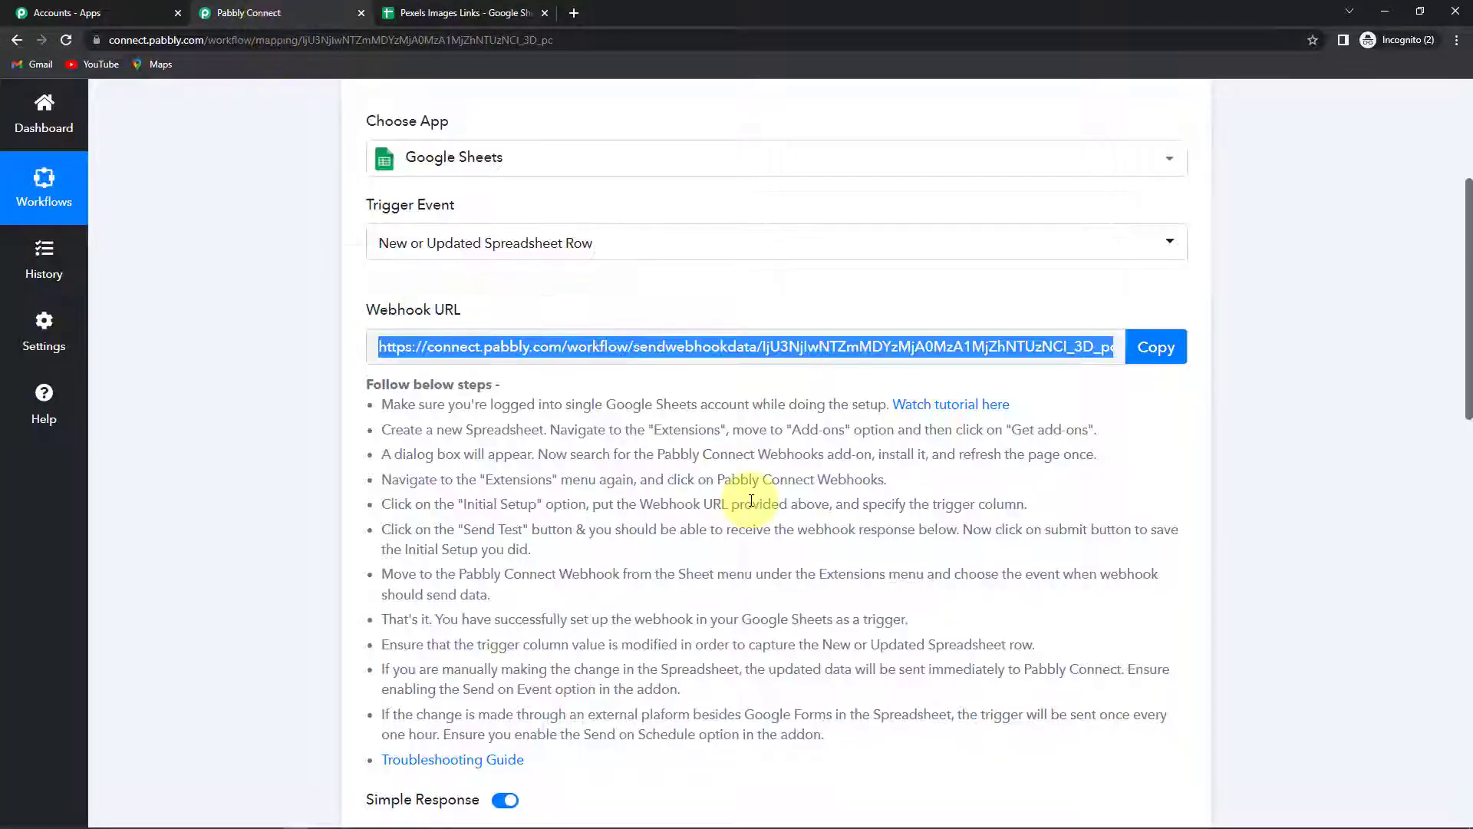
pyautogui.scroll(-3)
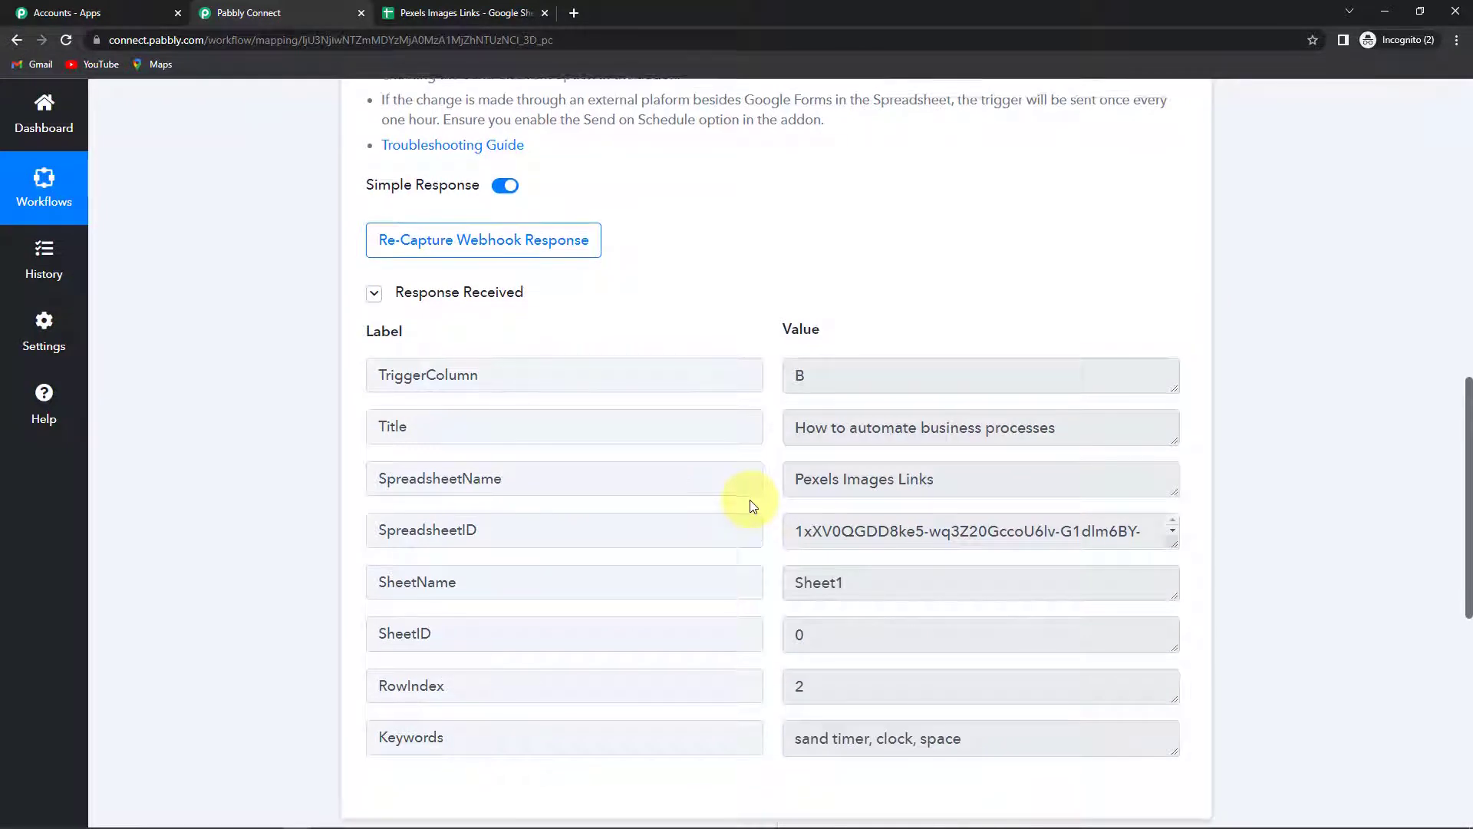
pyautogui.scroll(-3)
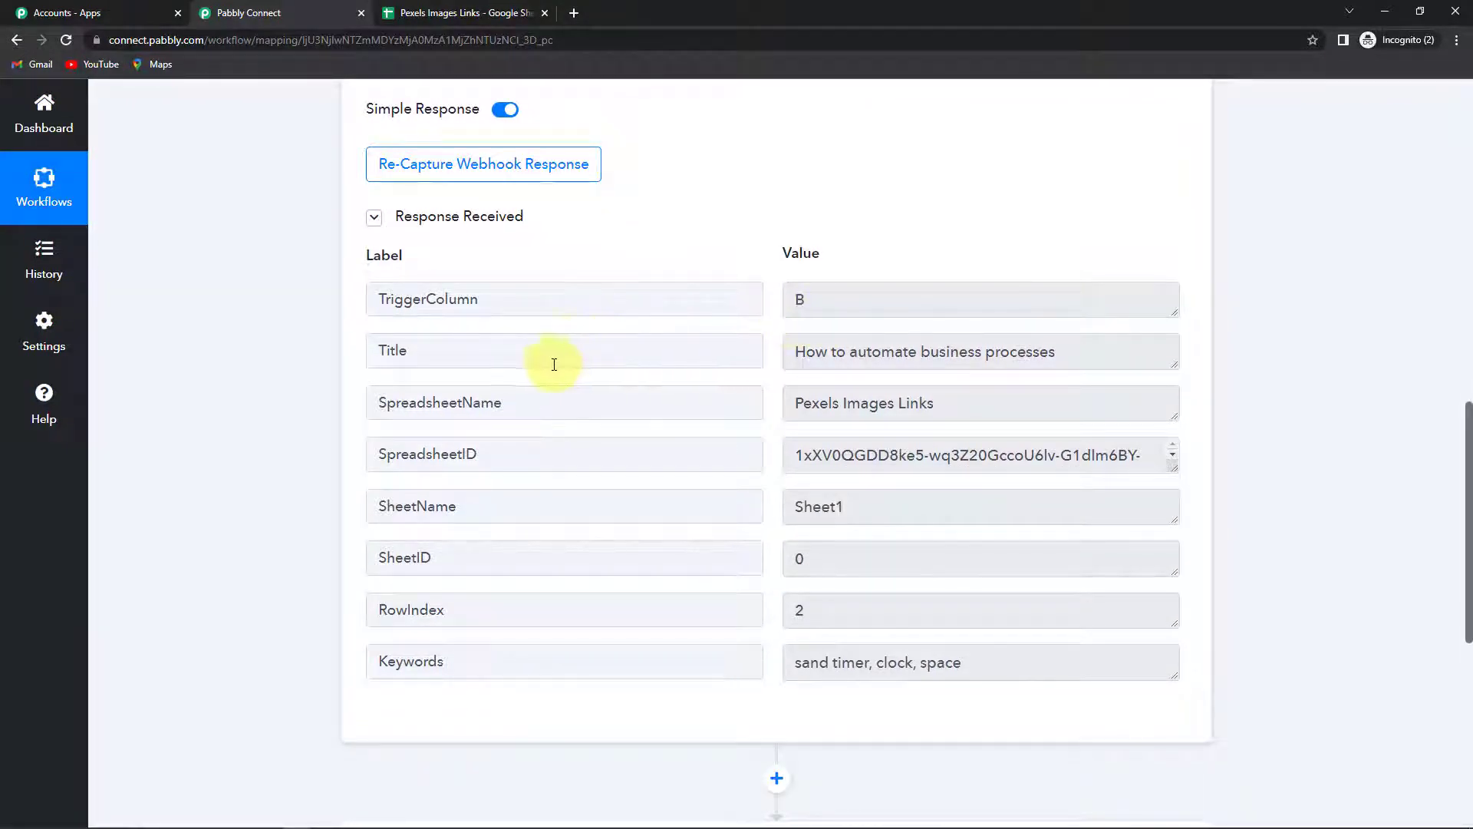
pyautogui.moveTo(500, 451)
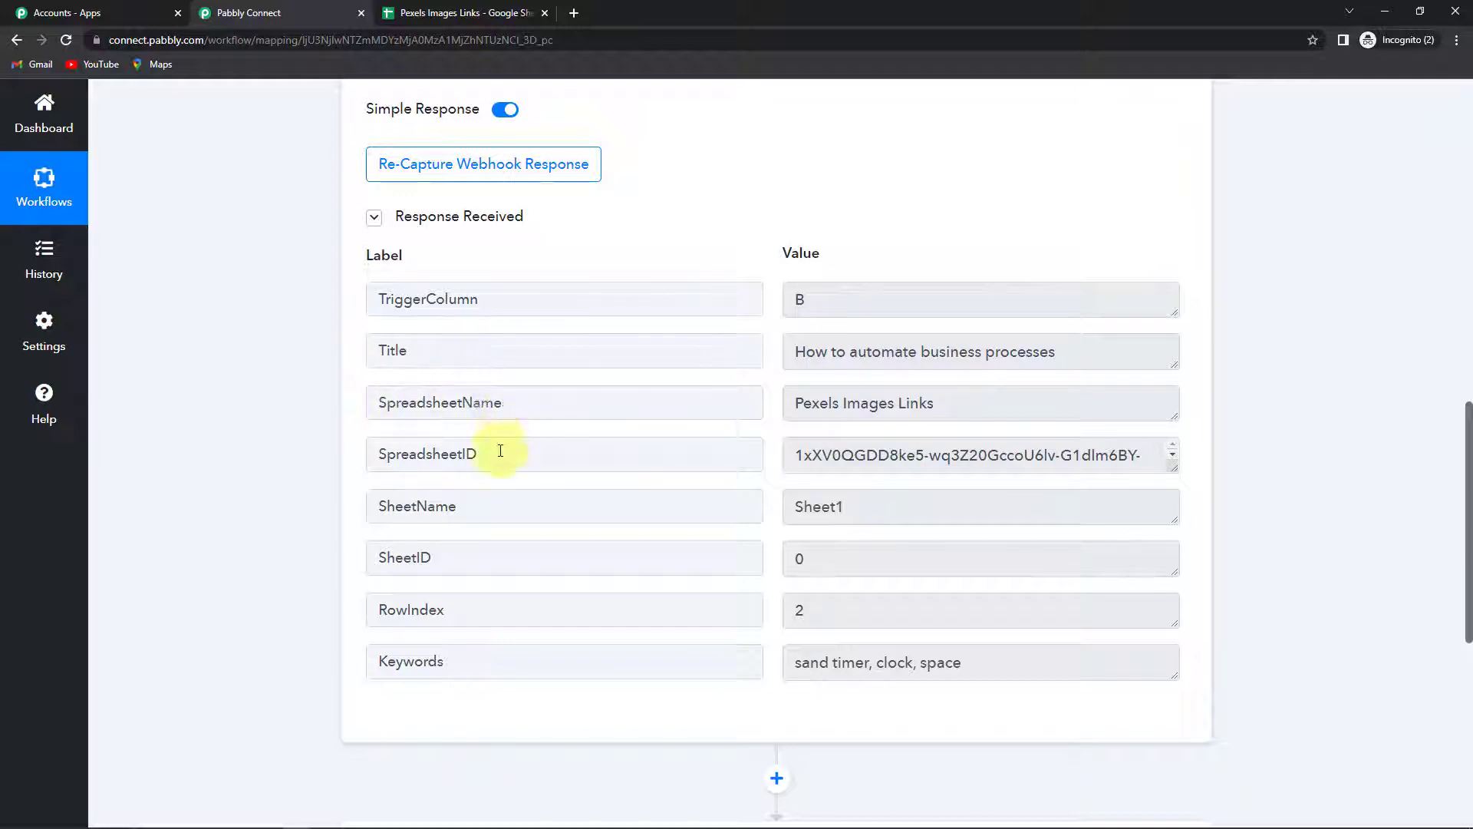
pyautogui.moveTo(488, 609)
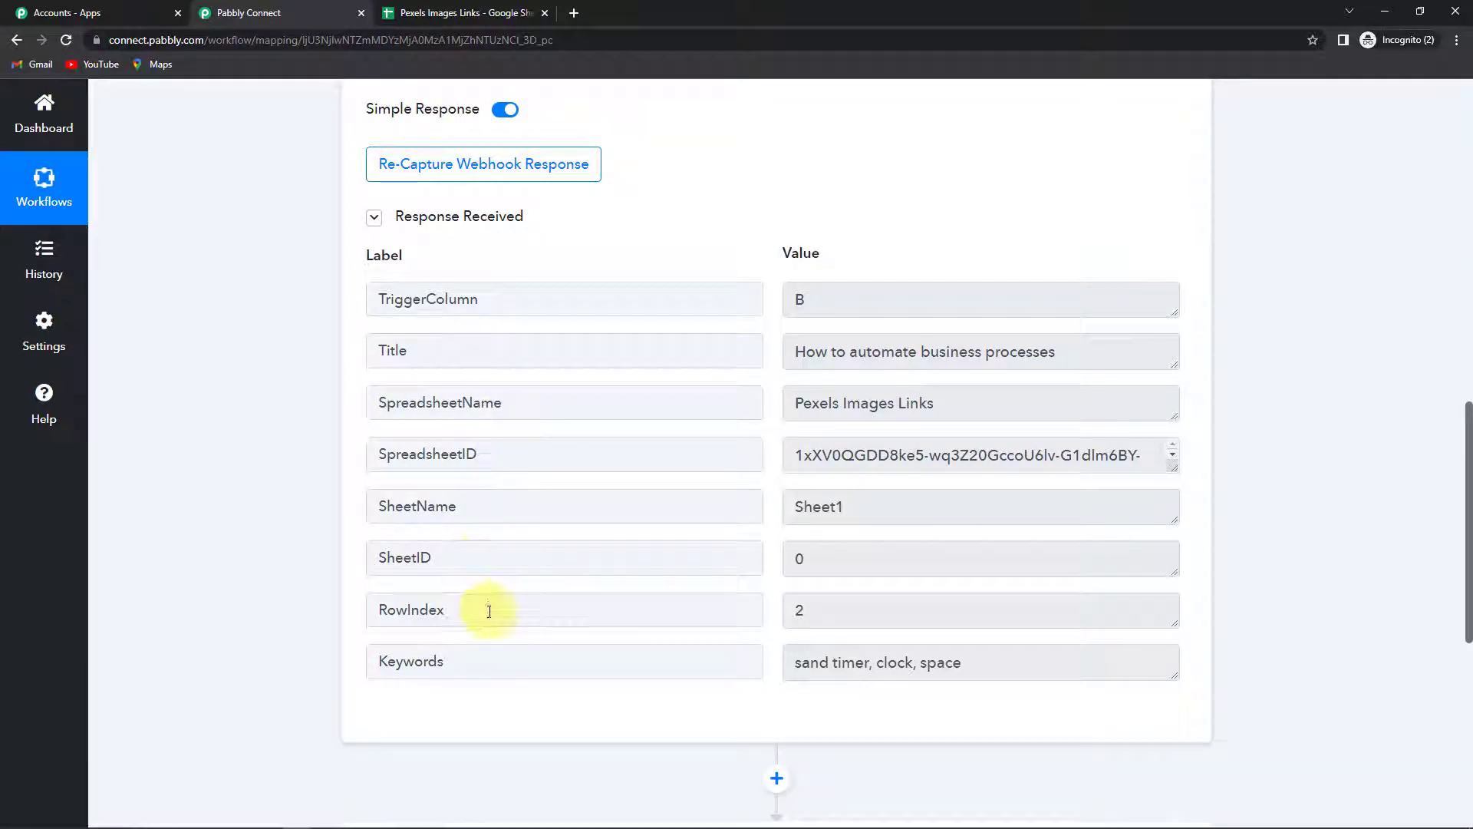
pyautogui.moveTo(1408, 430)
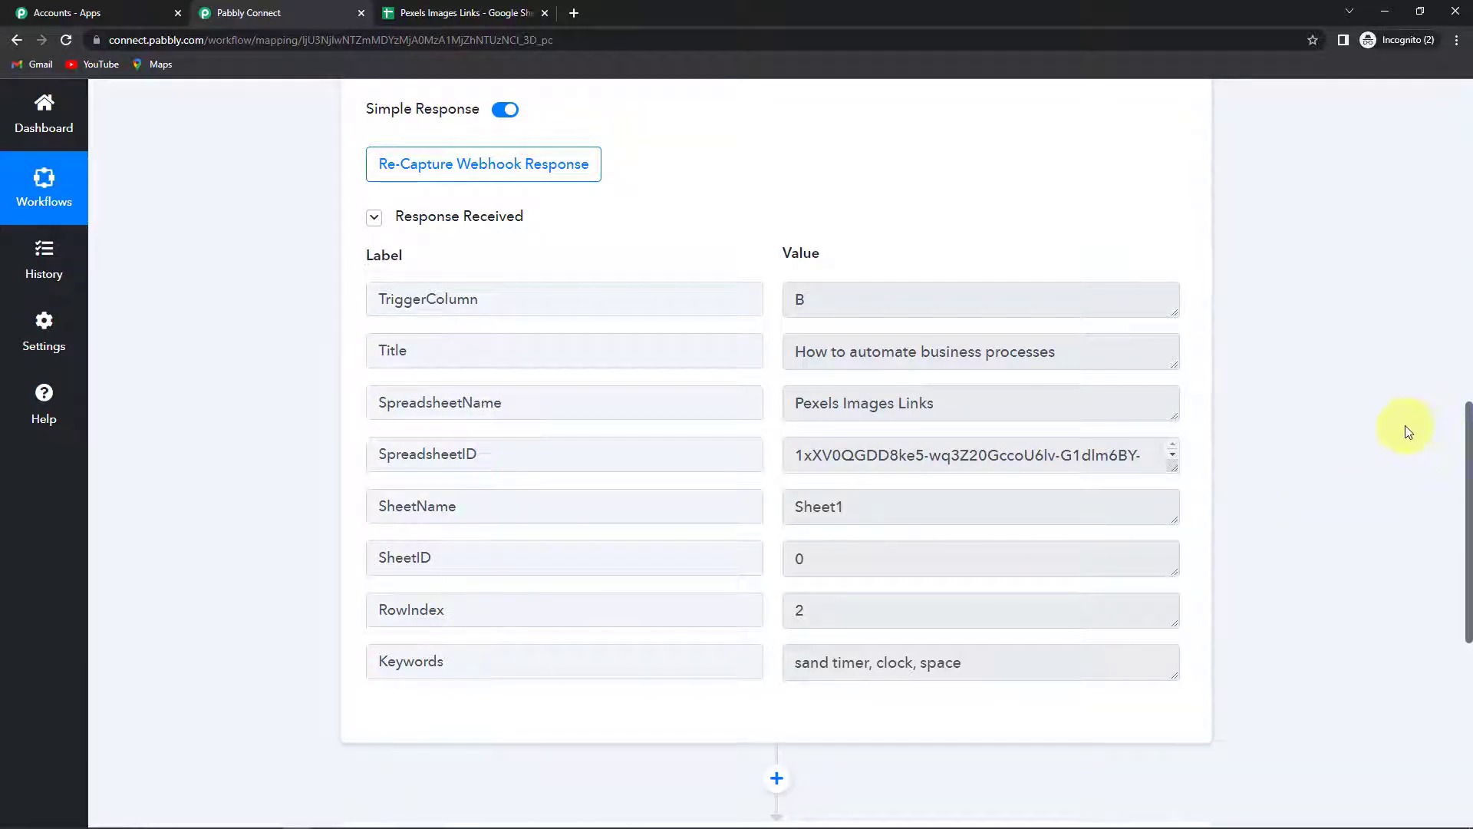
pyautogui.scroll(-3)
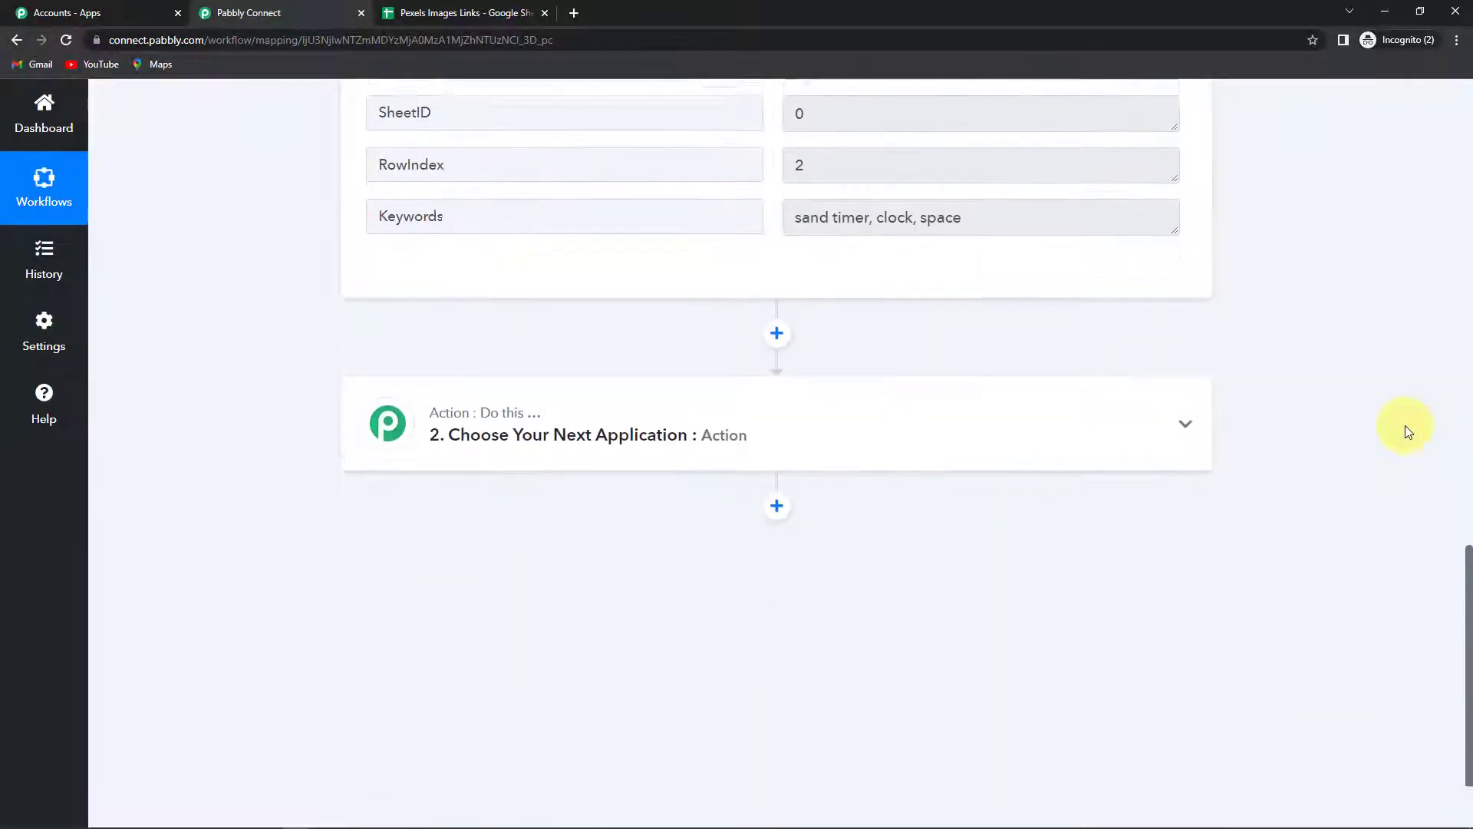
# Set the action step to Pexels with the Search for Photos event
pyautogui.click(589, 435)
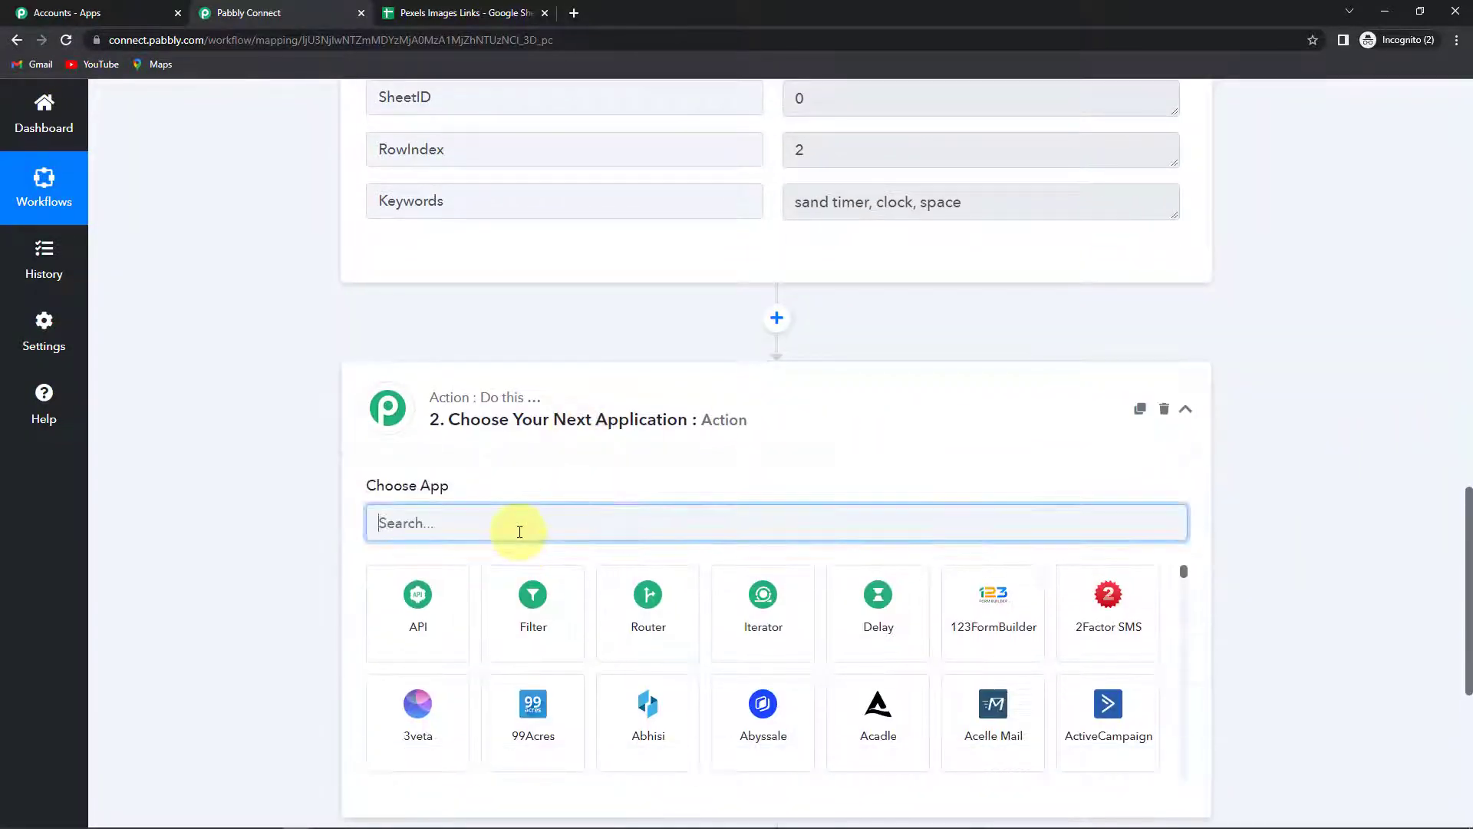
pyautogui.write('pexe')
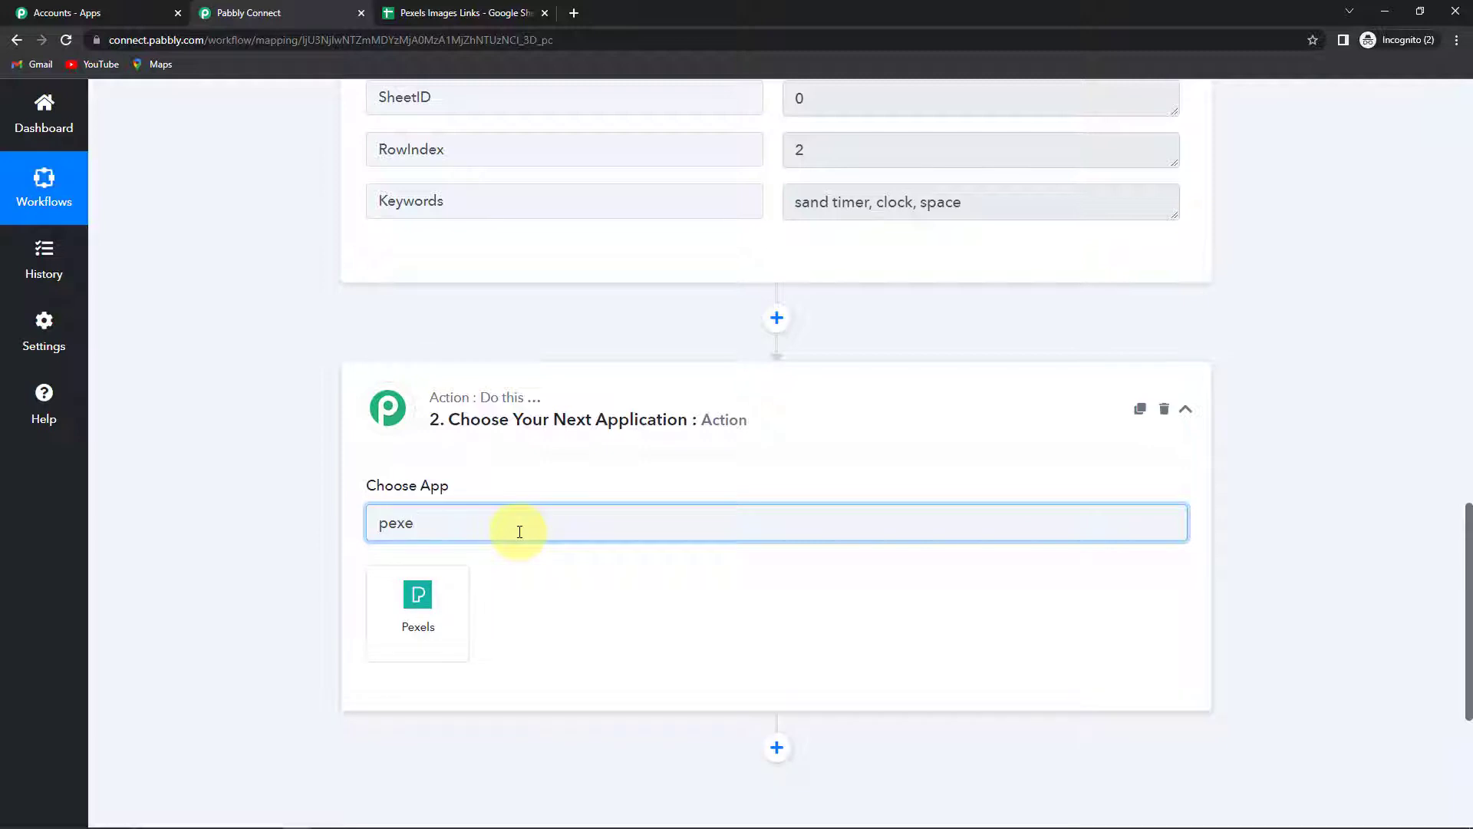
pyautogui.click(418, 602)
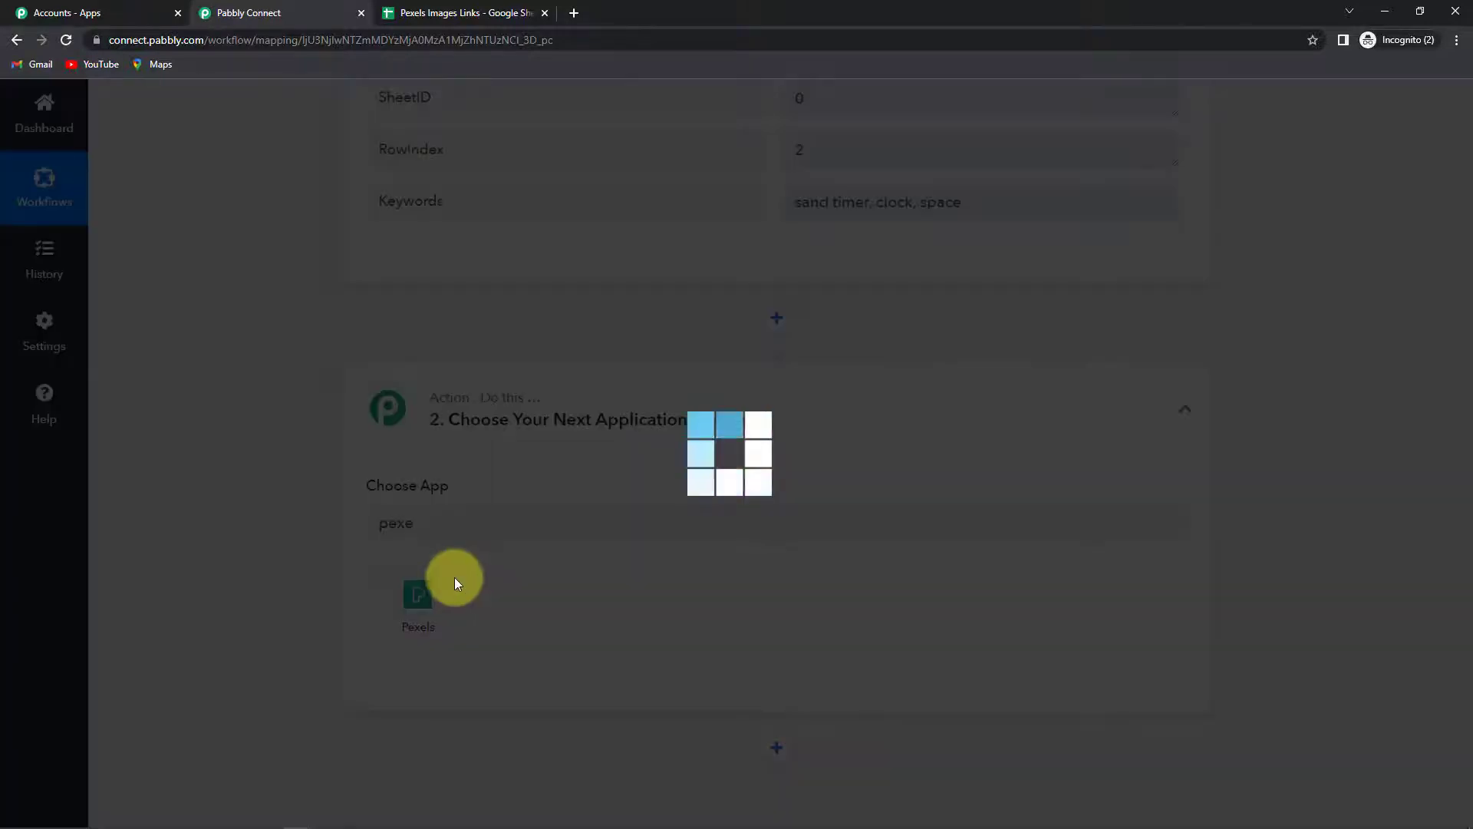
pyautogui.click(418, 593)
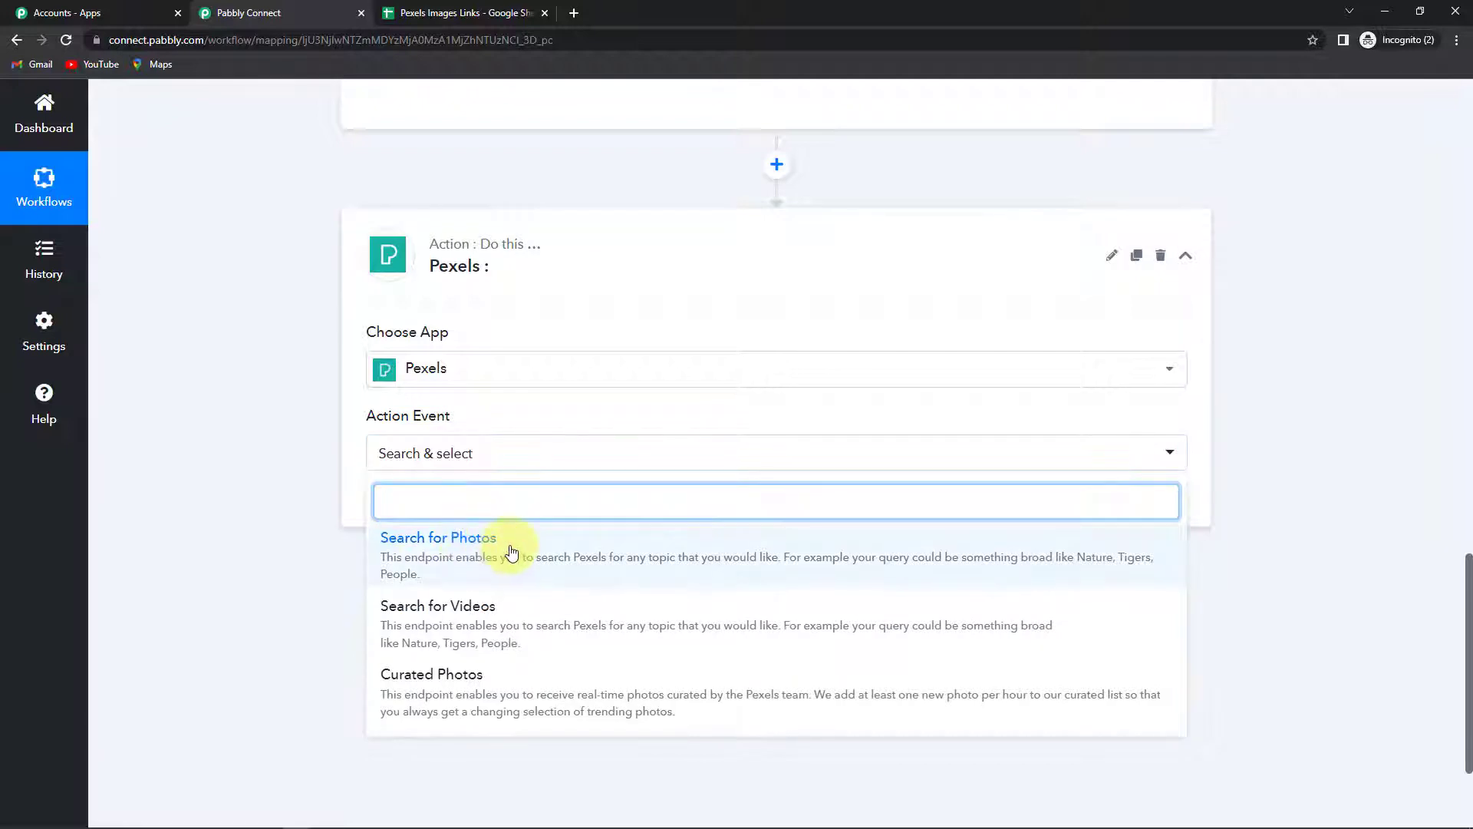
pyautogui.click(437, 537)
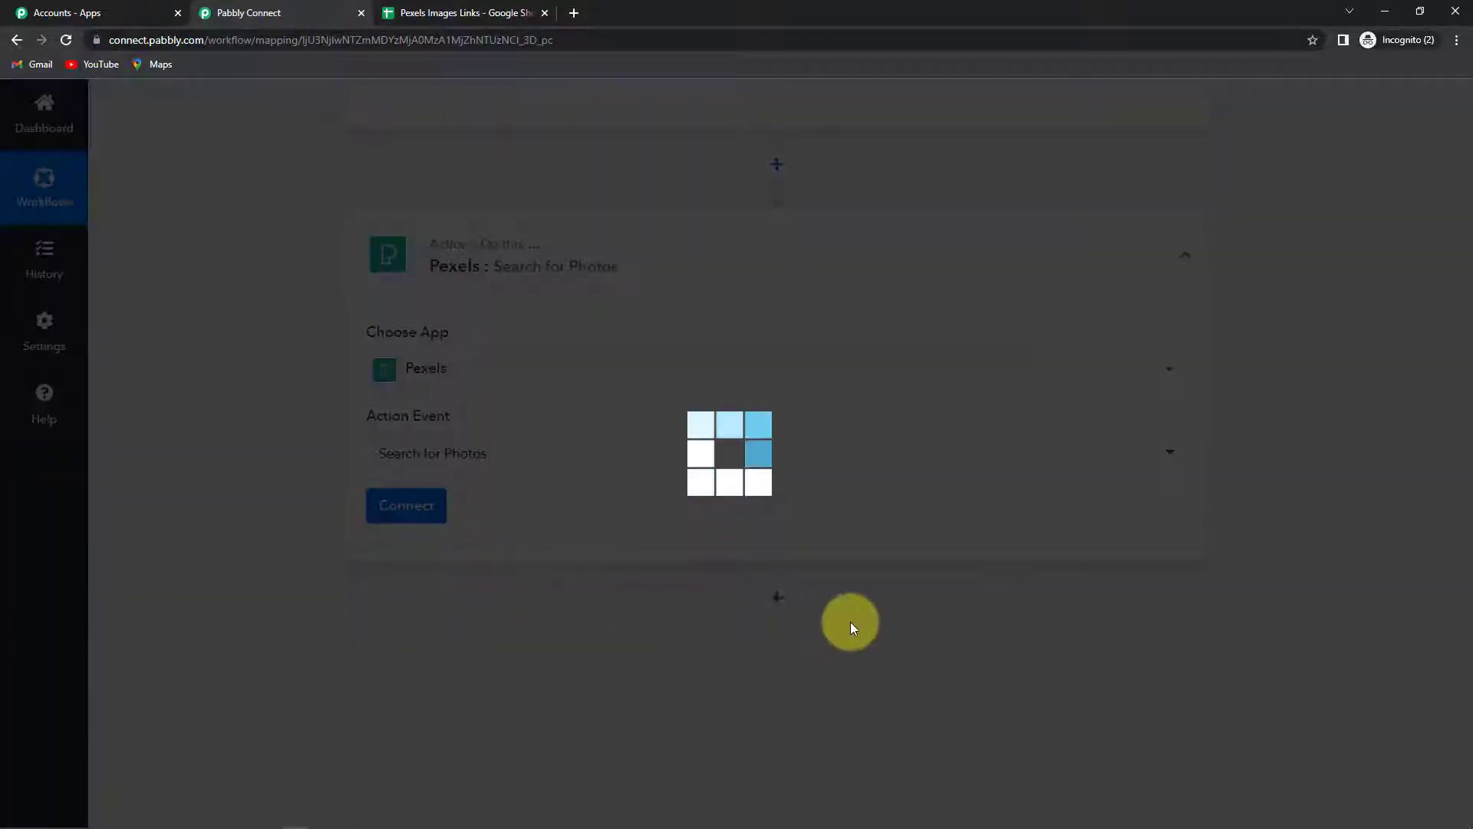
# Add a new Pexels connection using the API key from the Pexels 'here' page and save it
pyautogui.click(405, 505)
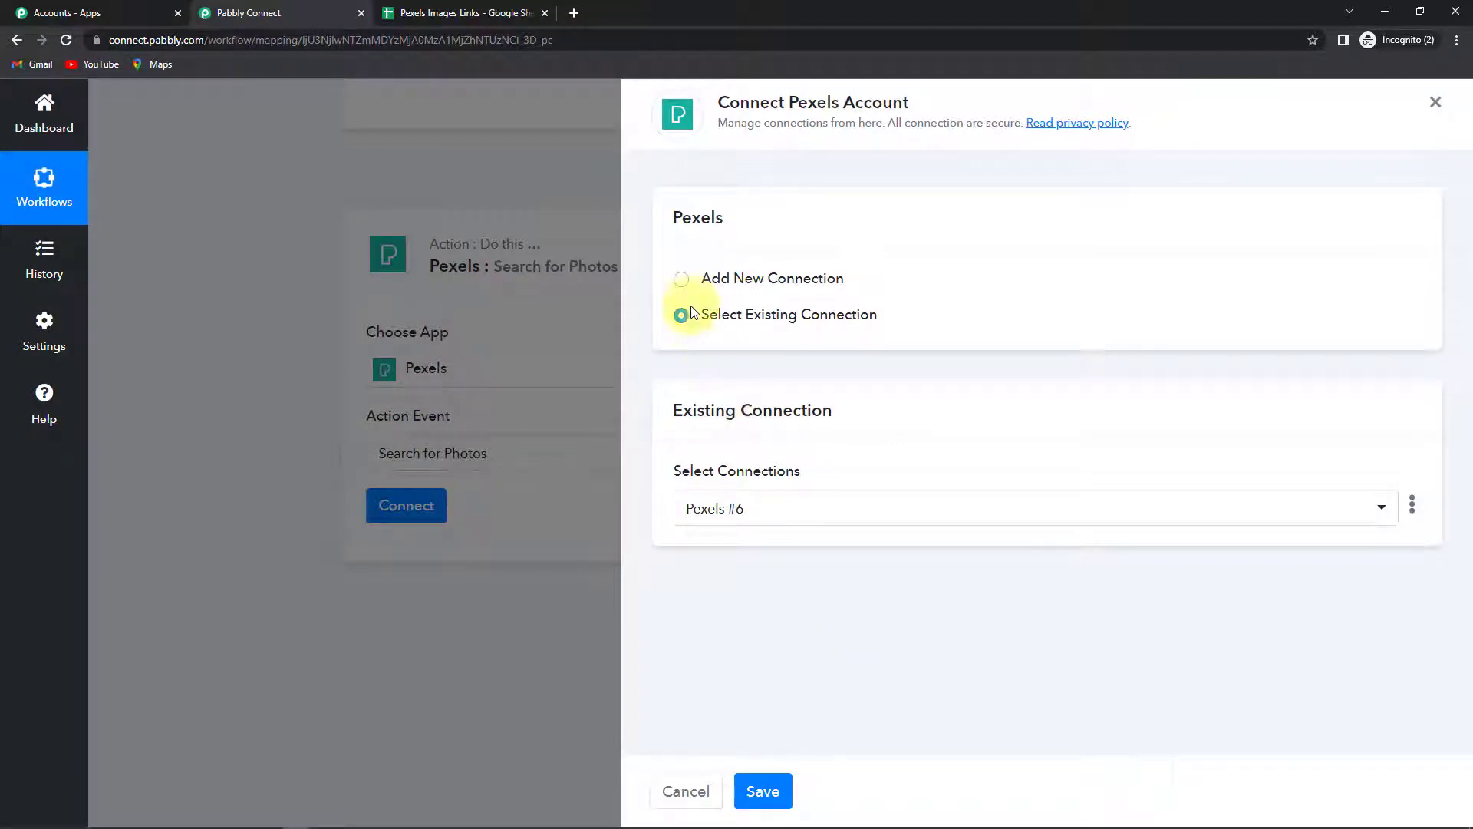
pyautogui.click(680, 278)
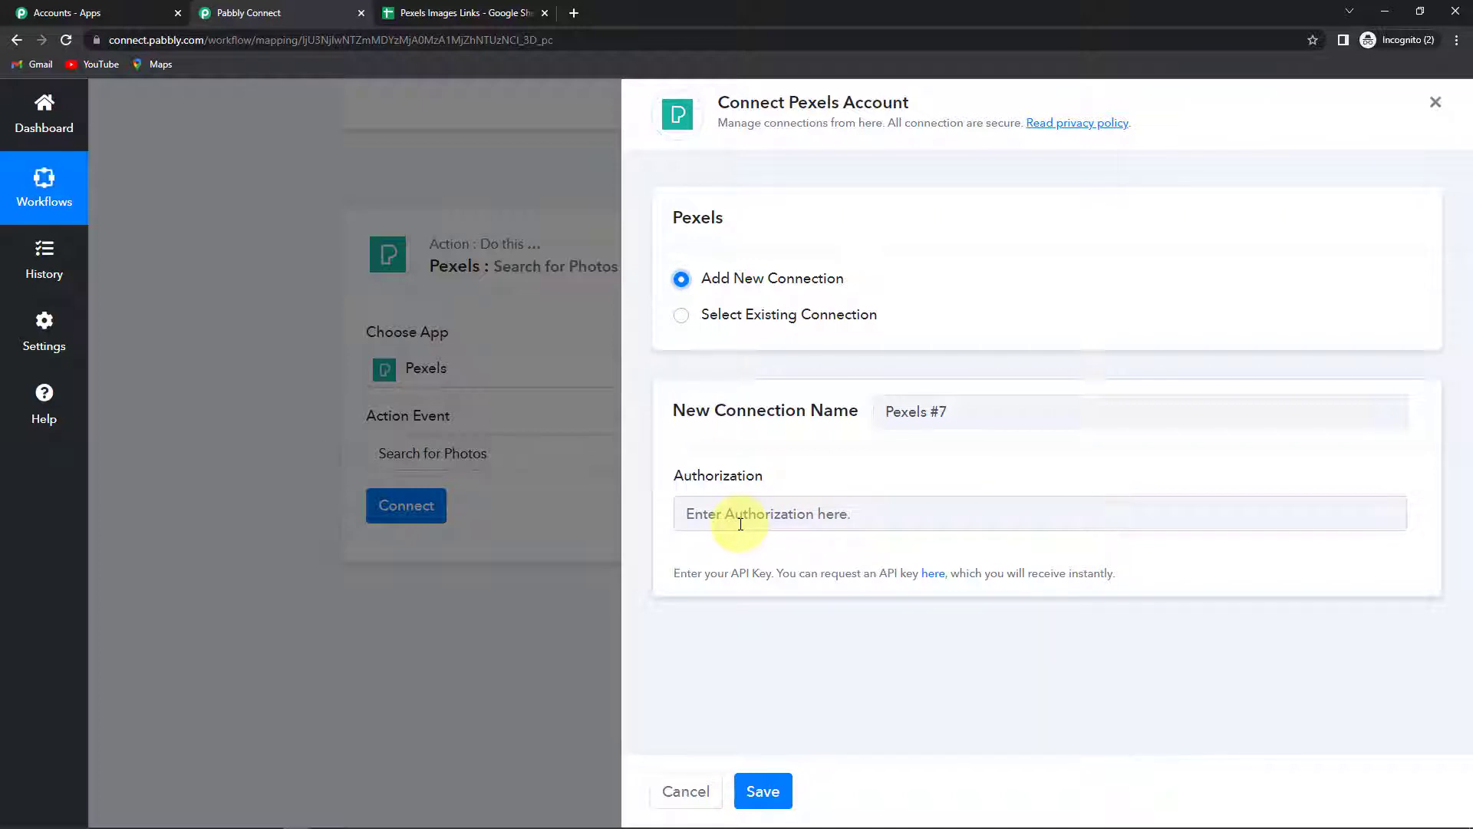
pyautogui.moveTo(850, 545)
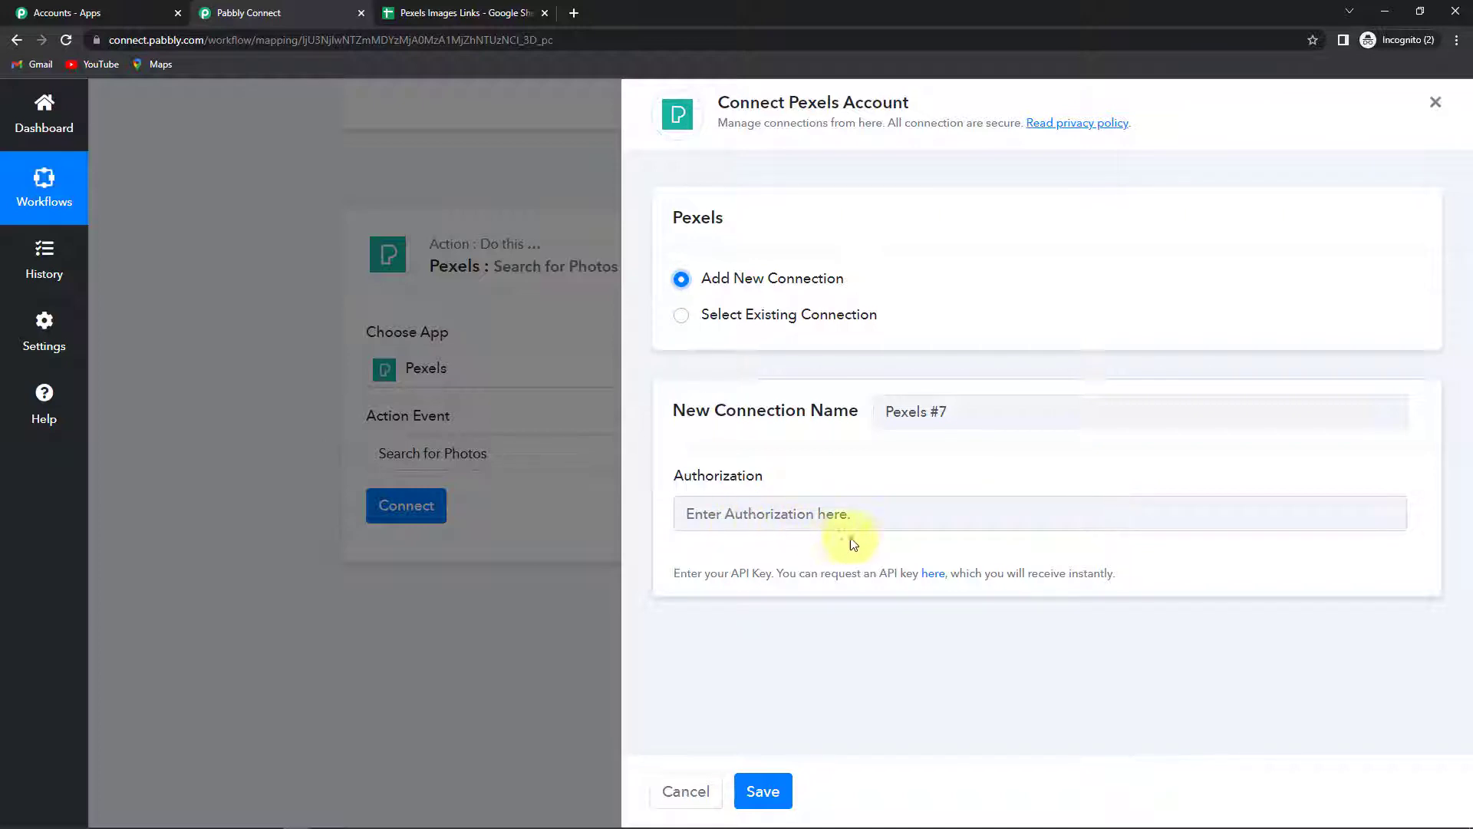
pyautogui.moveTo(933, 573)
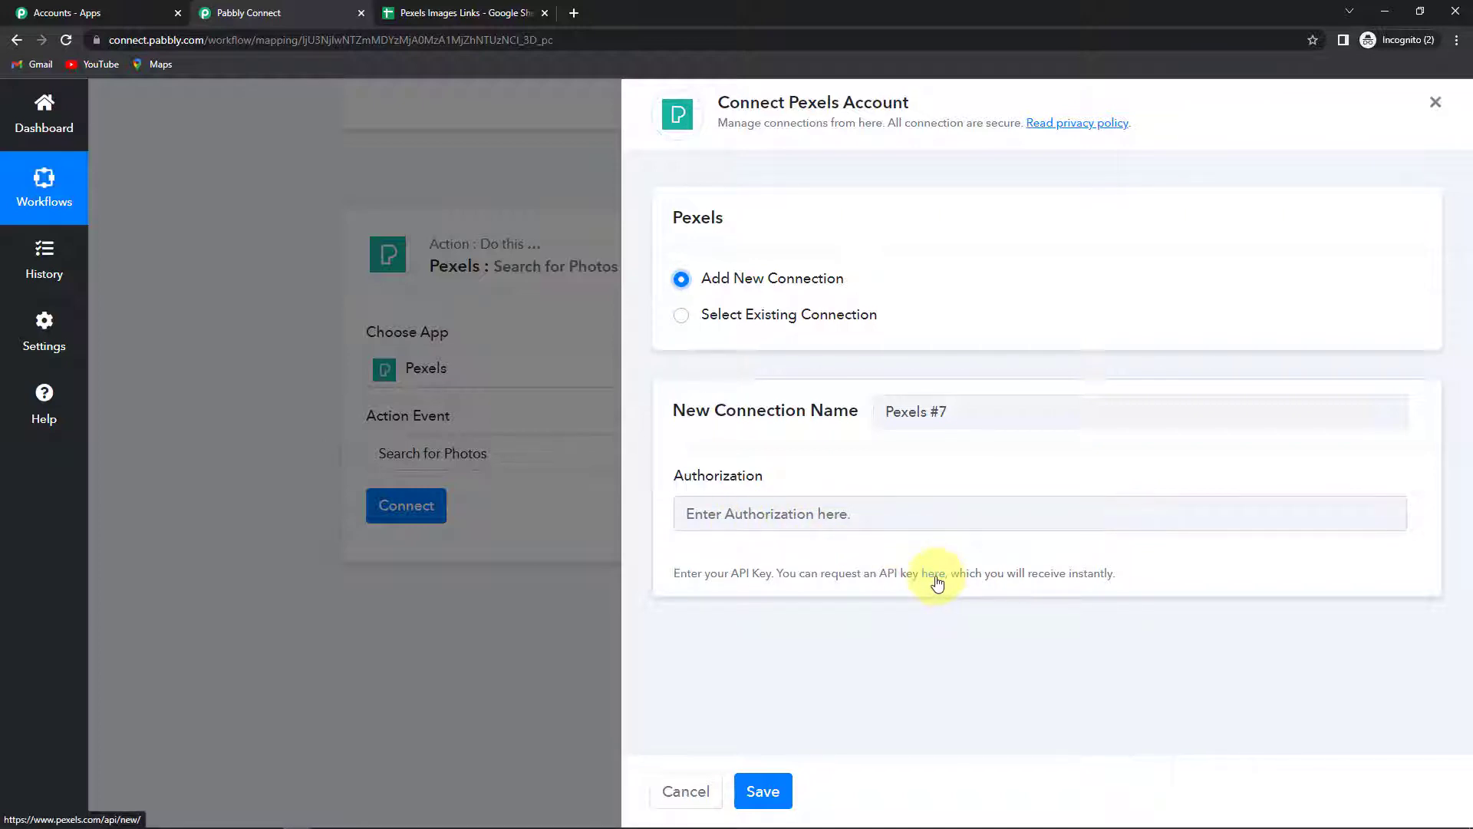
pyautogui.click(936, 572)
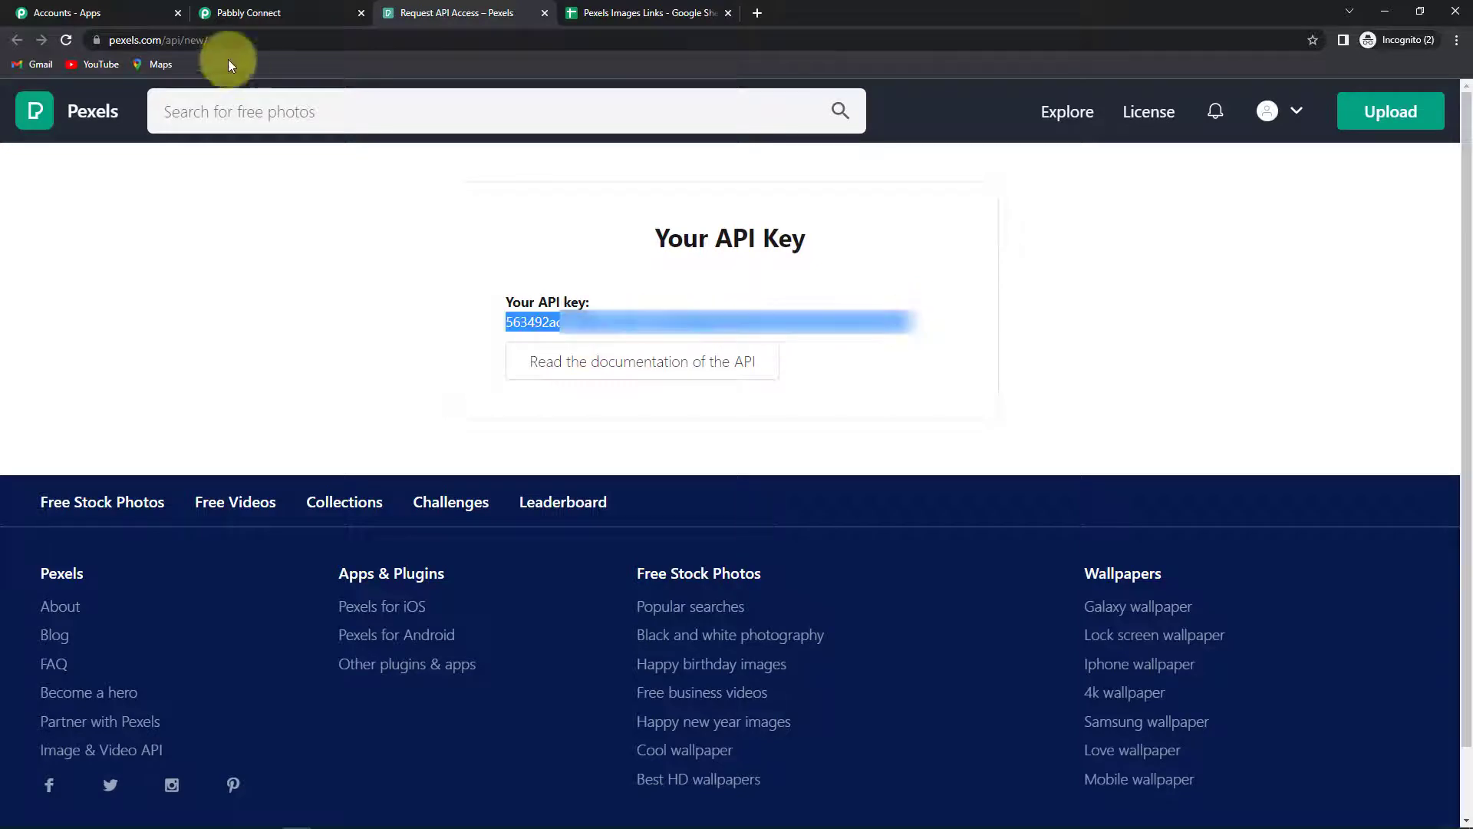
pyautogui.click(248, 13)
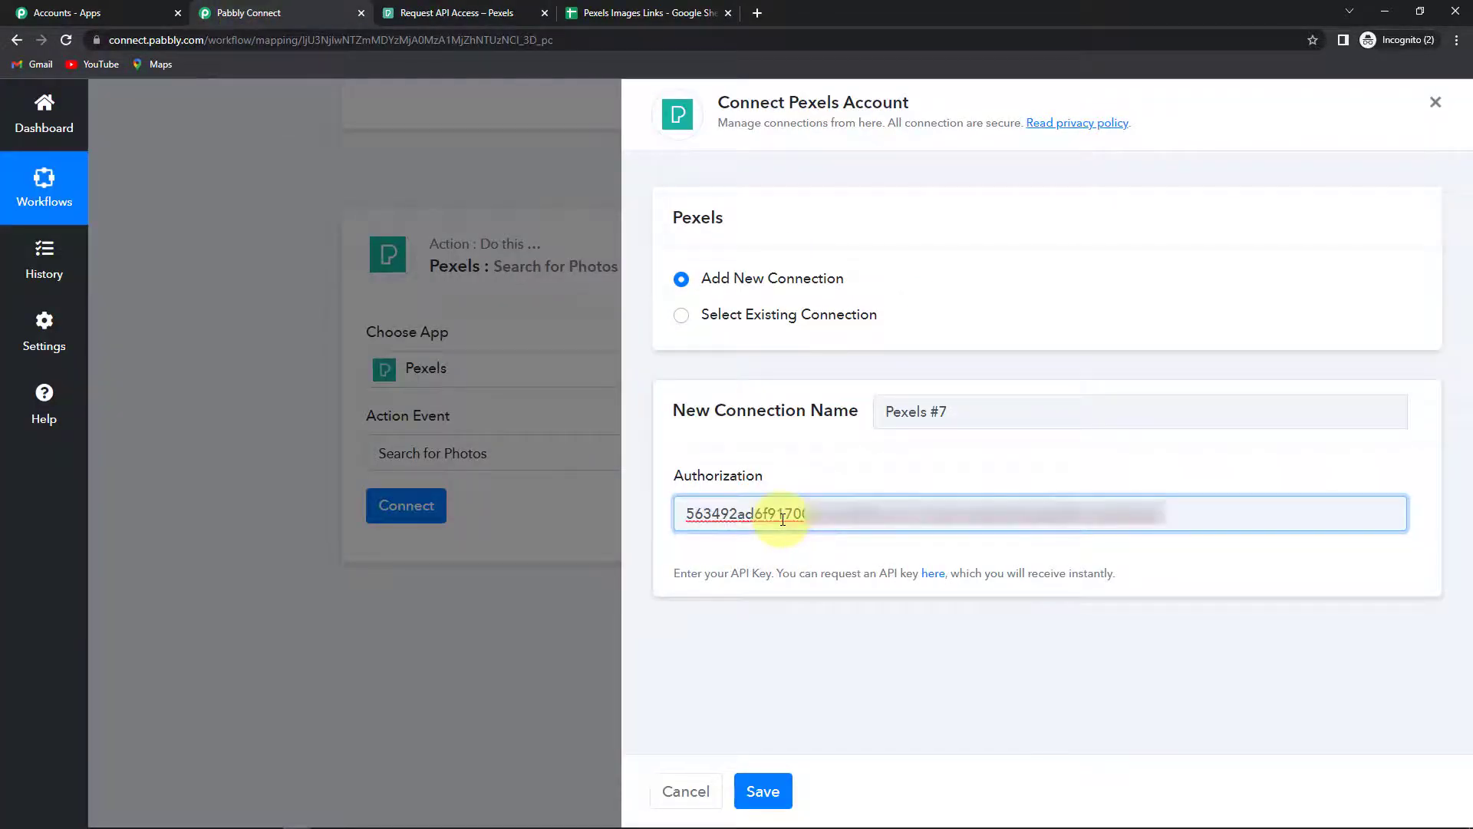
pyautogui.click(763, 791)
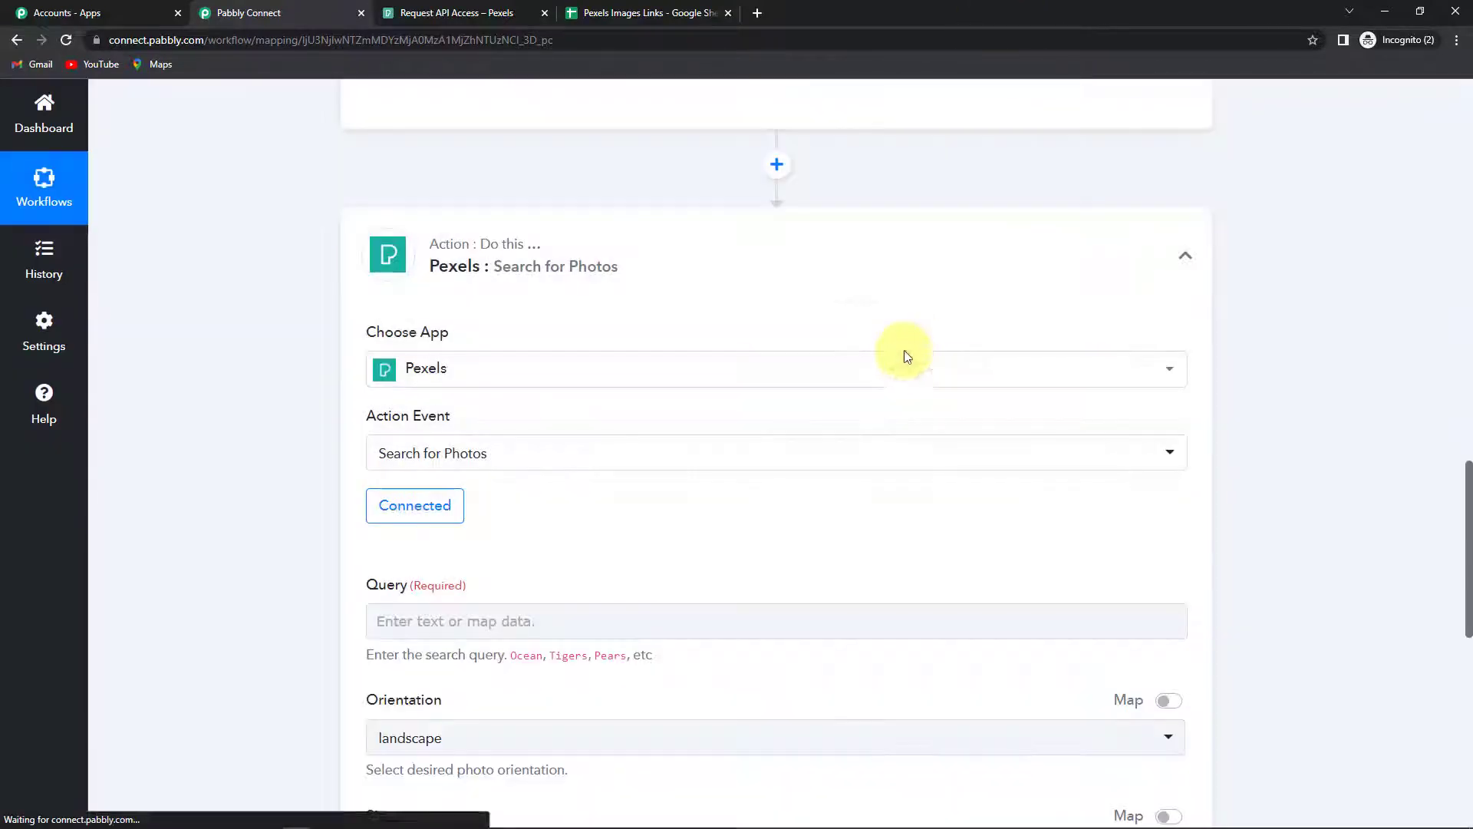
# Map the row's 1. Keywords into Query, keep Size large, and send a test search request
pyautogui.scroll(-3)
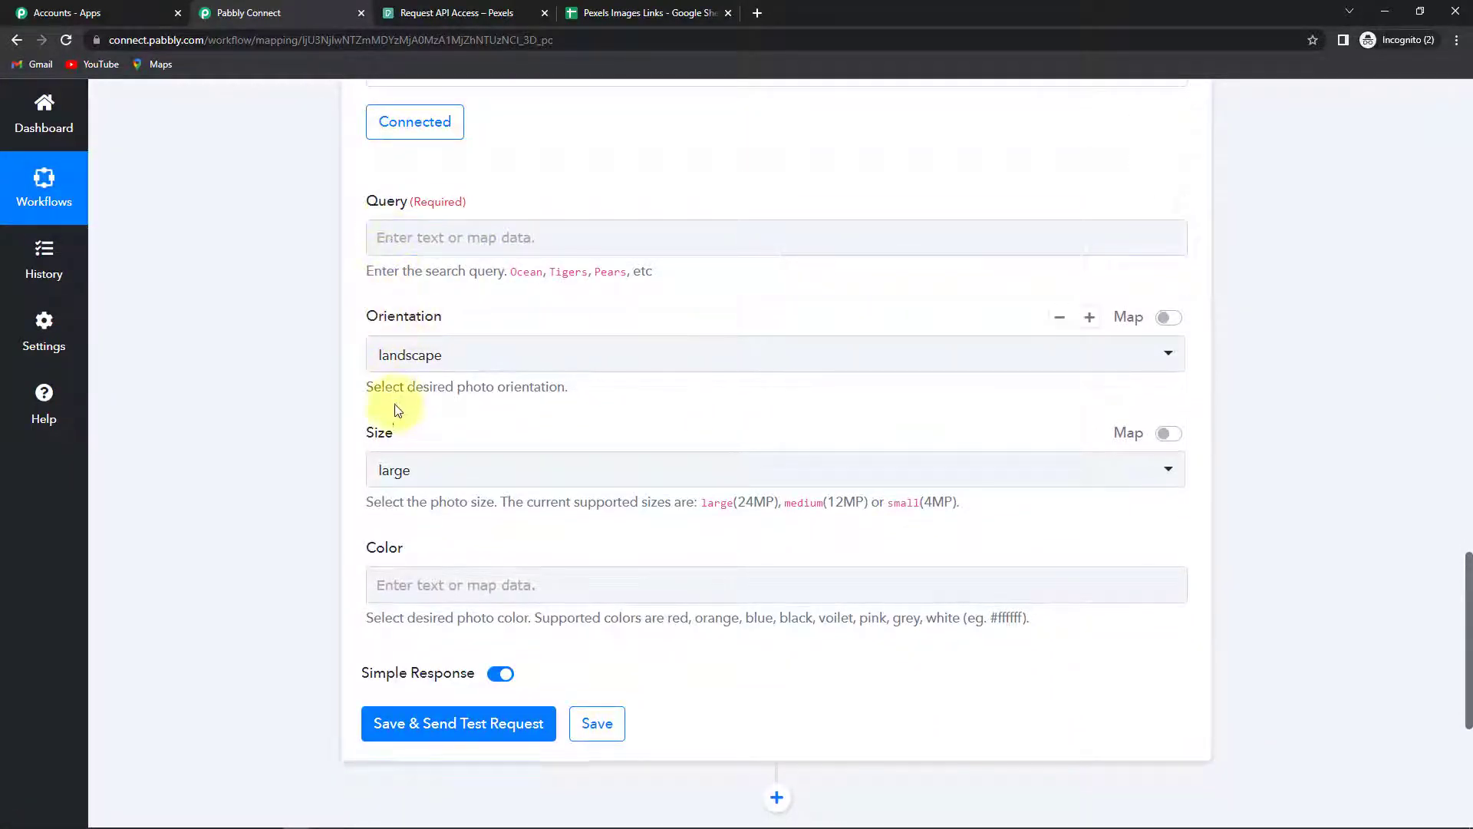
pyautogui.moveTo(241, 499)
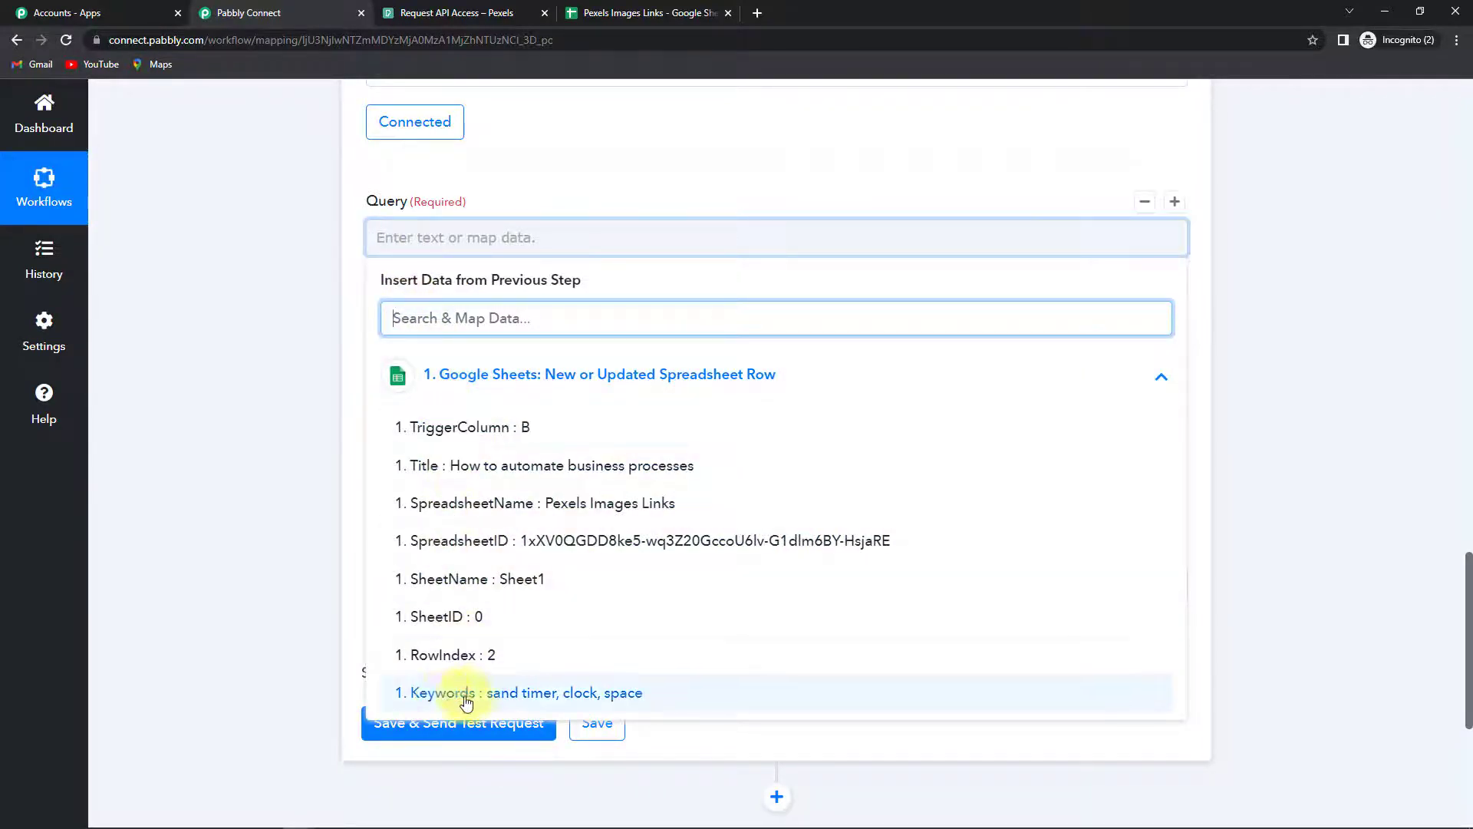
pyautogui.click(465, 692)
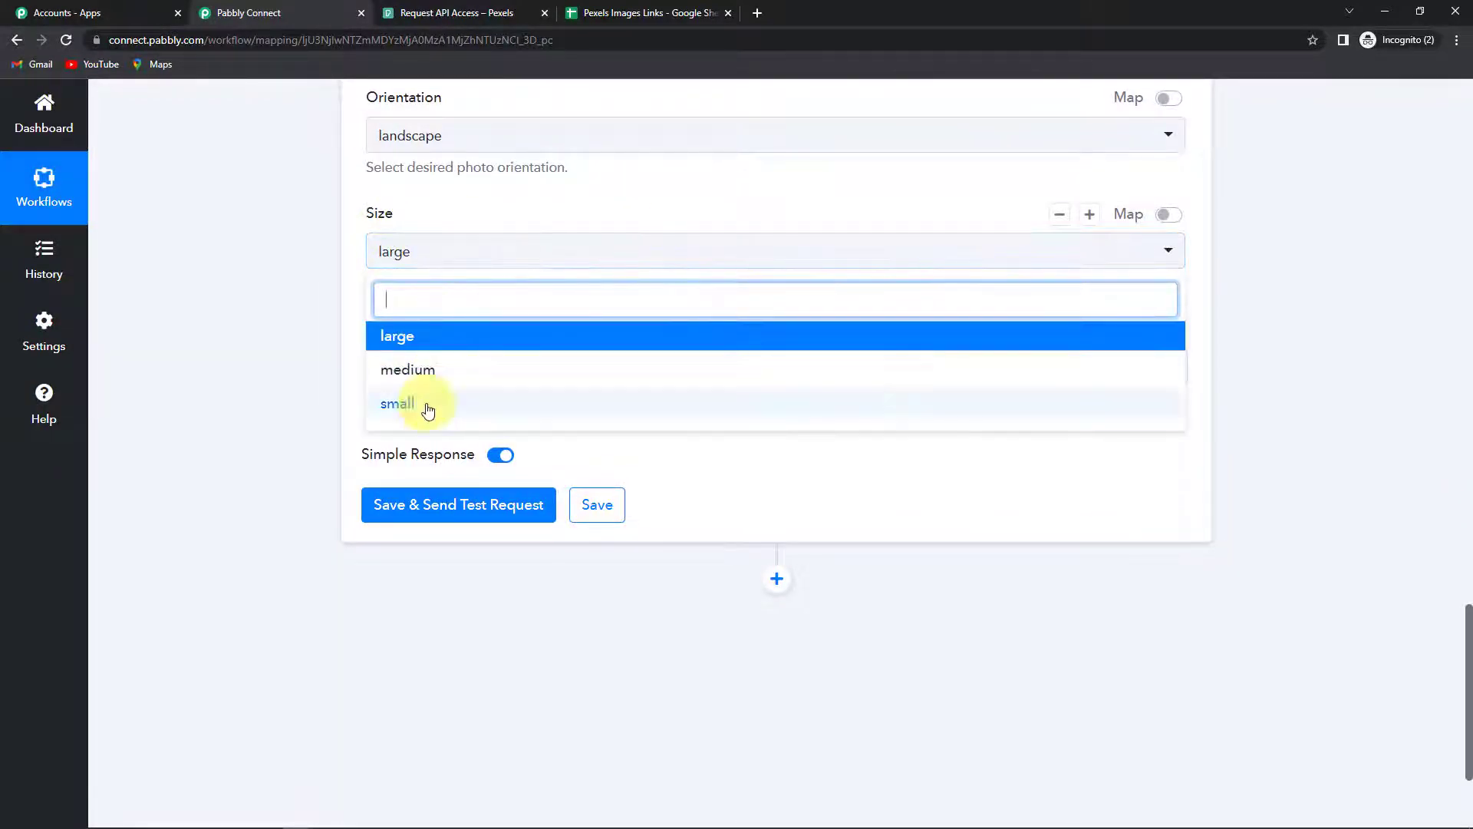
pyautogui.moveTo(428, 336)
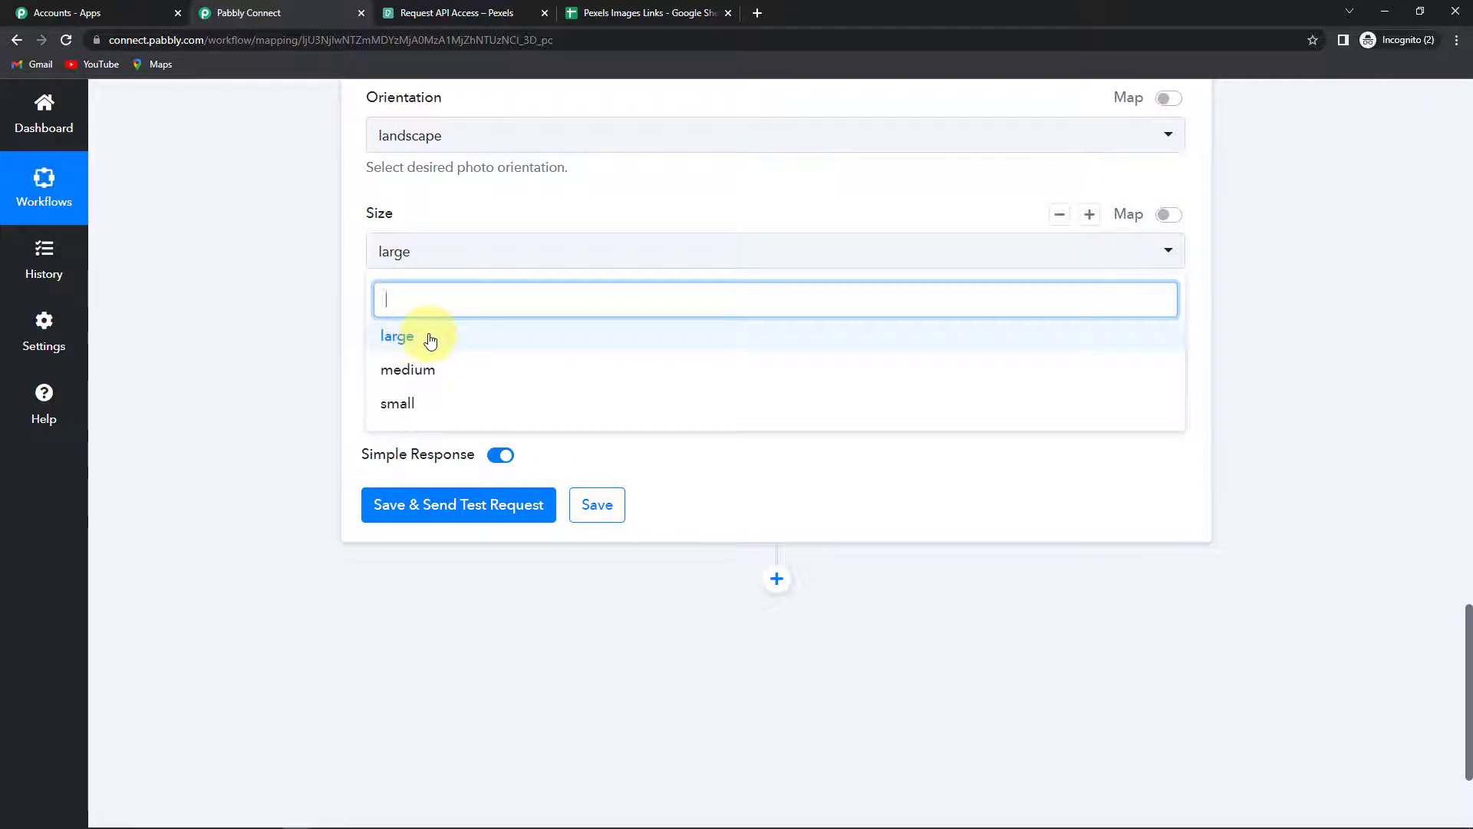
pyautogui.click(396, 336)
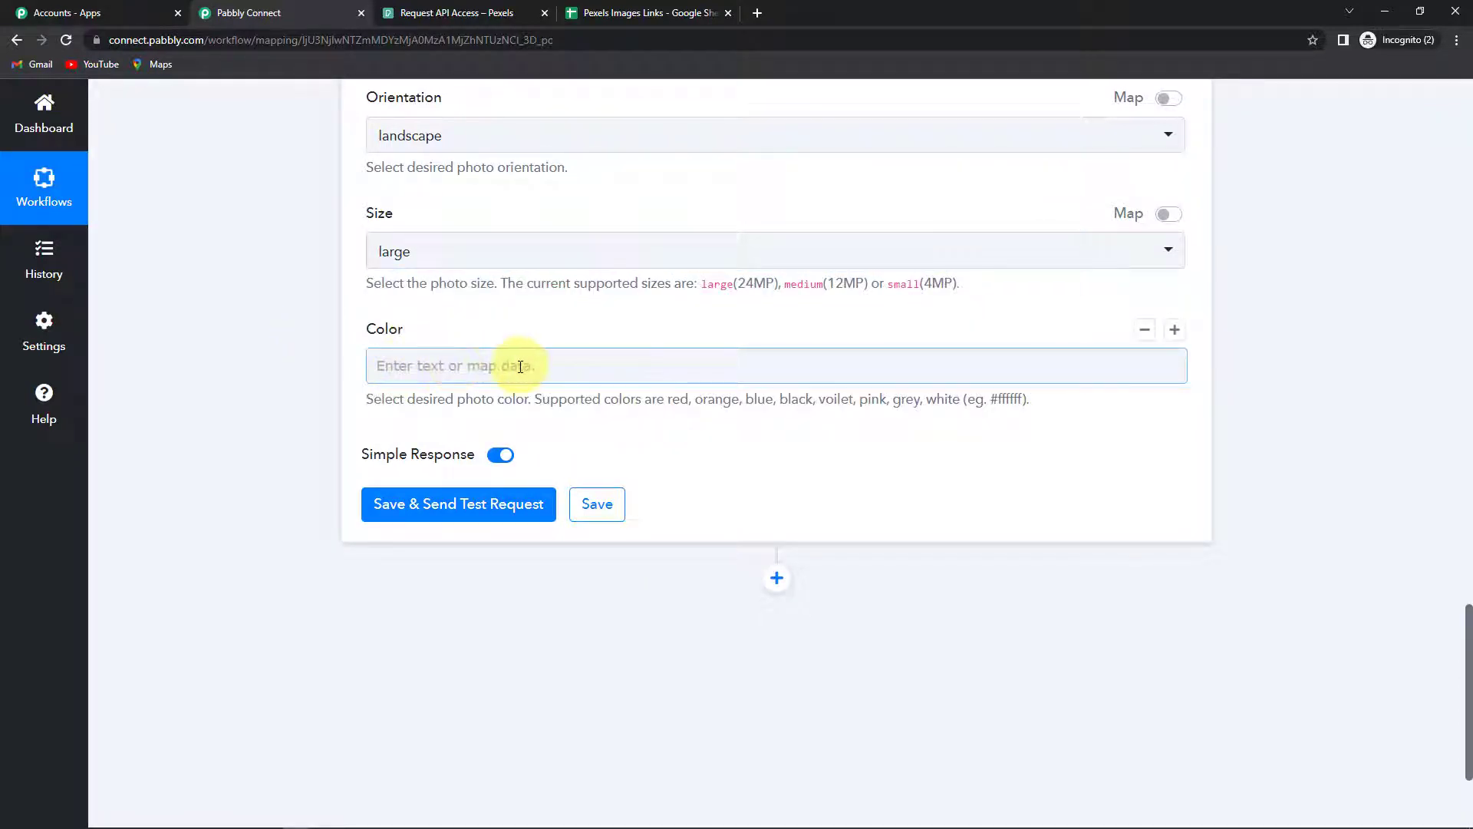
pyautogui.click(457, 504)
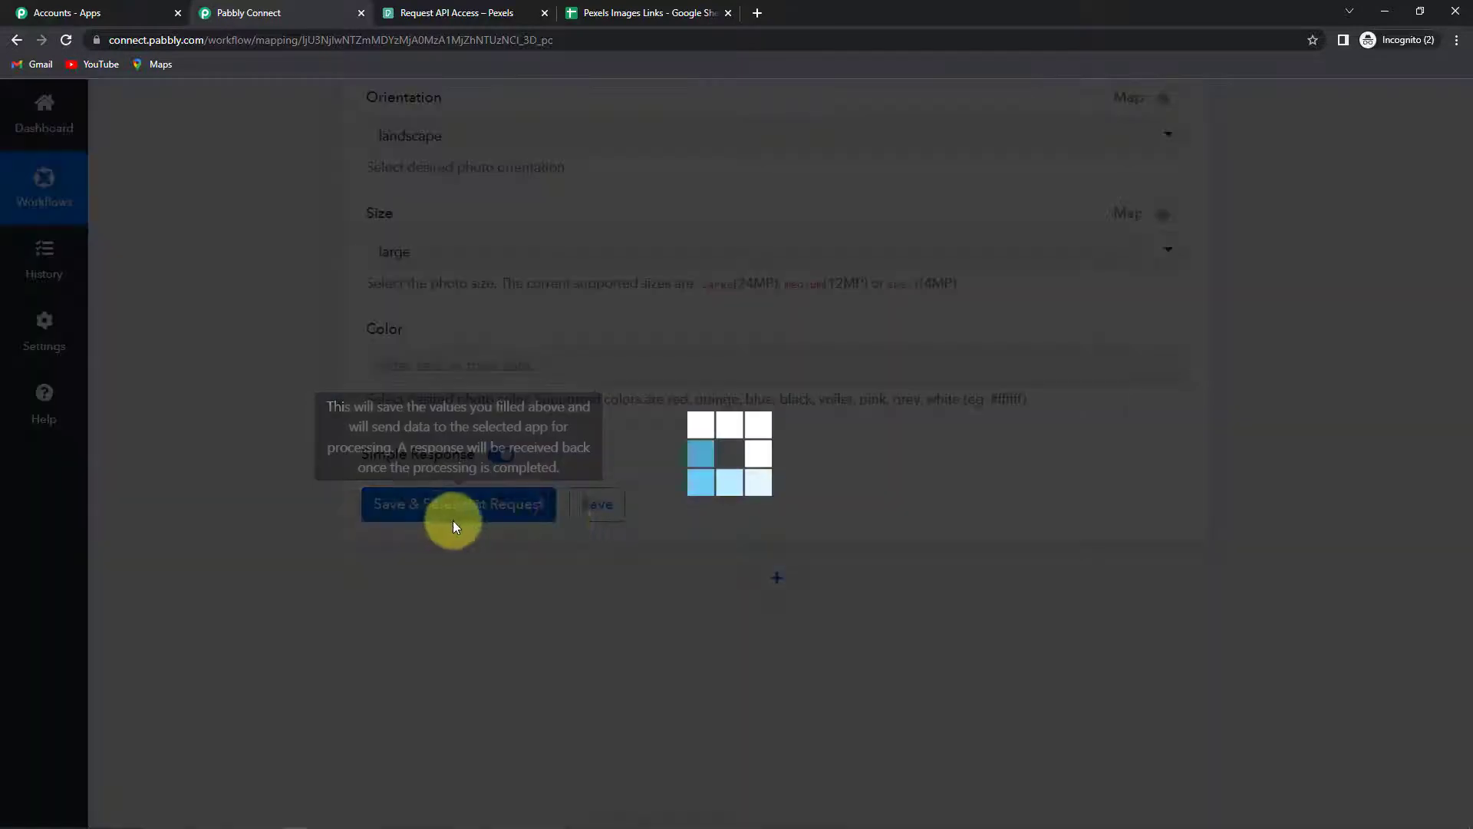
# Review the test response's 15 returned photos with ids, photographers, URLs and source links
pyautogui.click(457, 505)
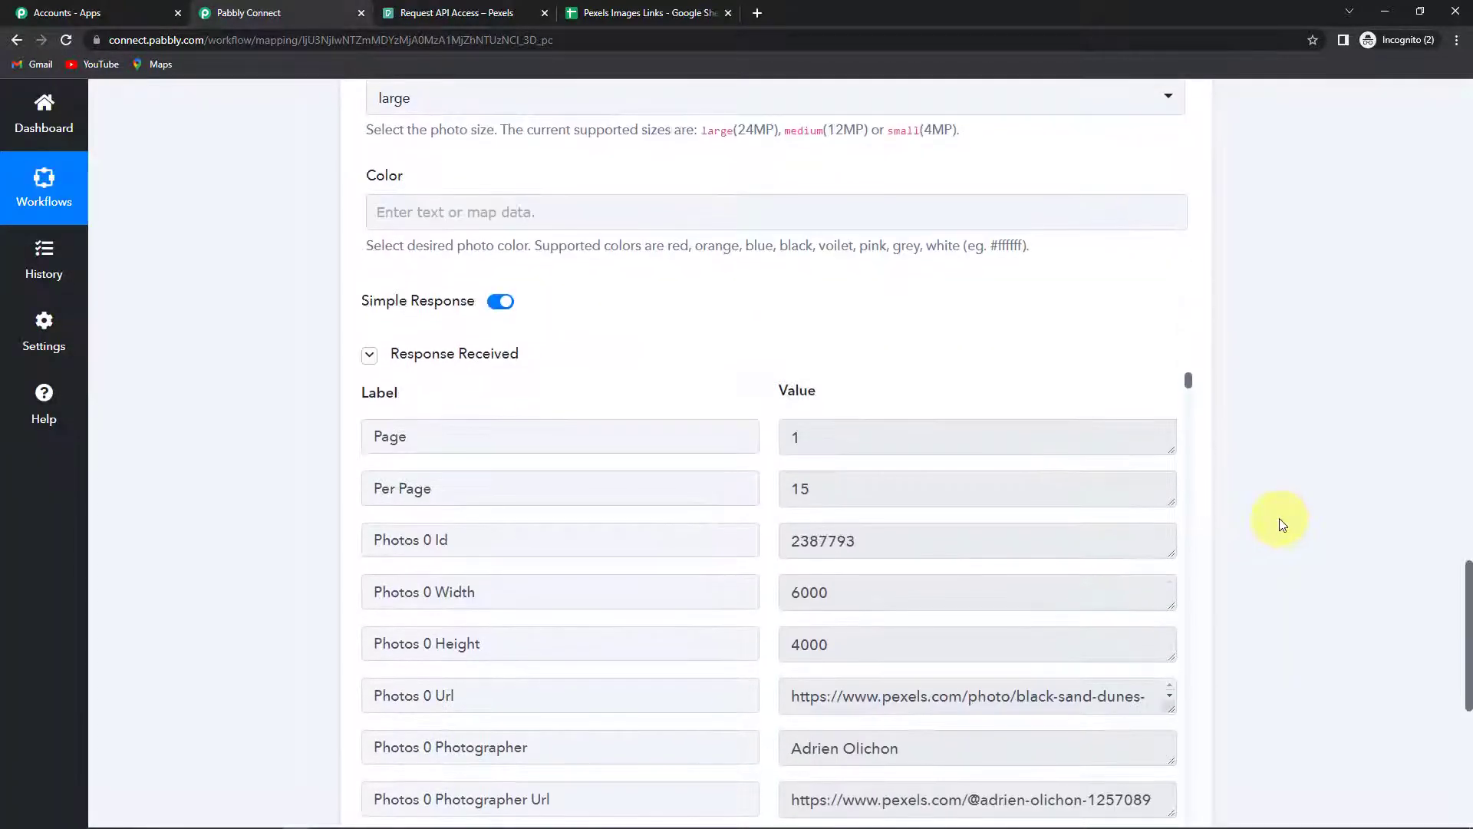
pyautogui.scroll(-3)
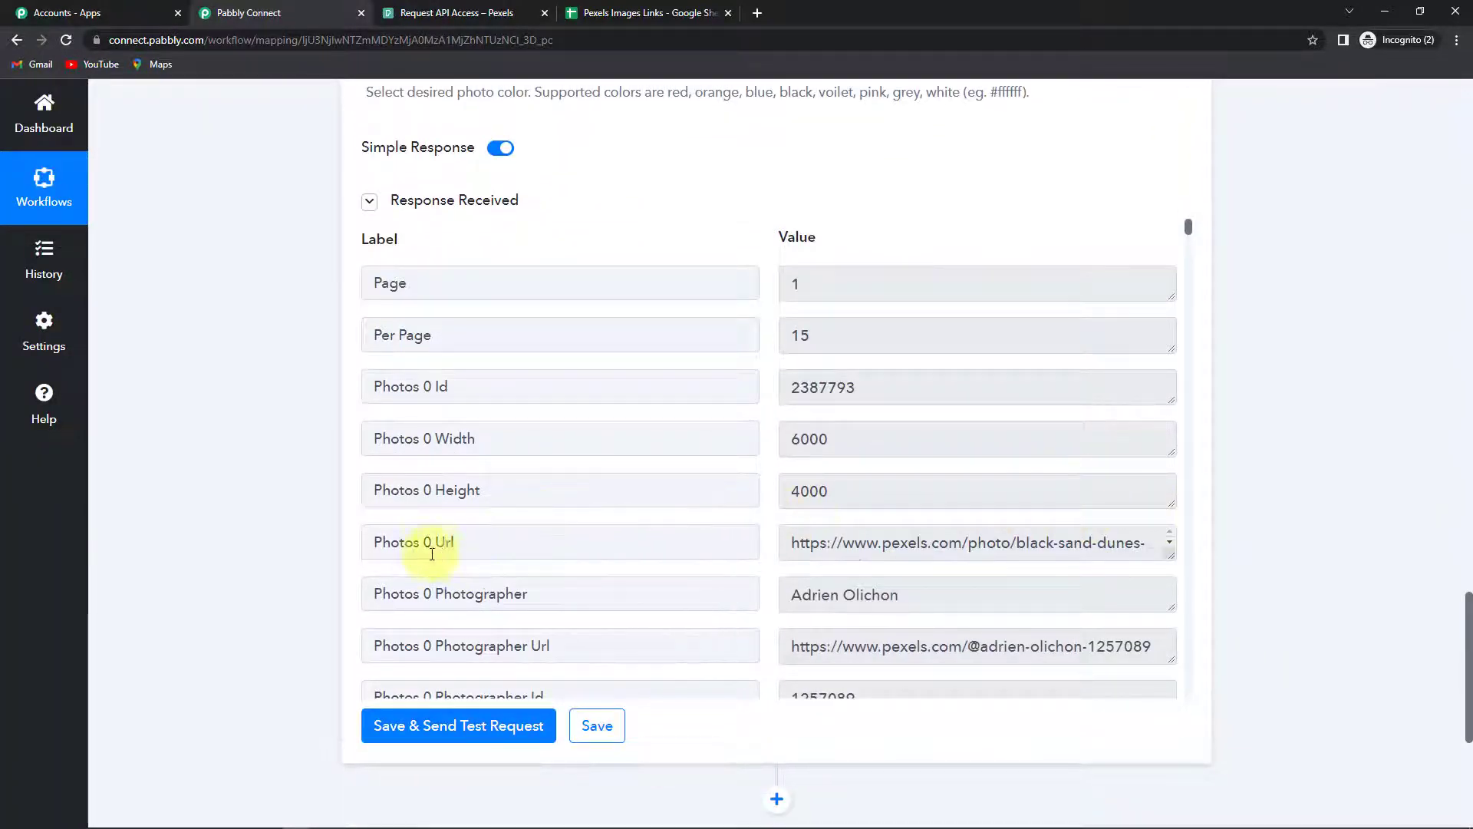
pyautogui.moveTo(830, 517)
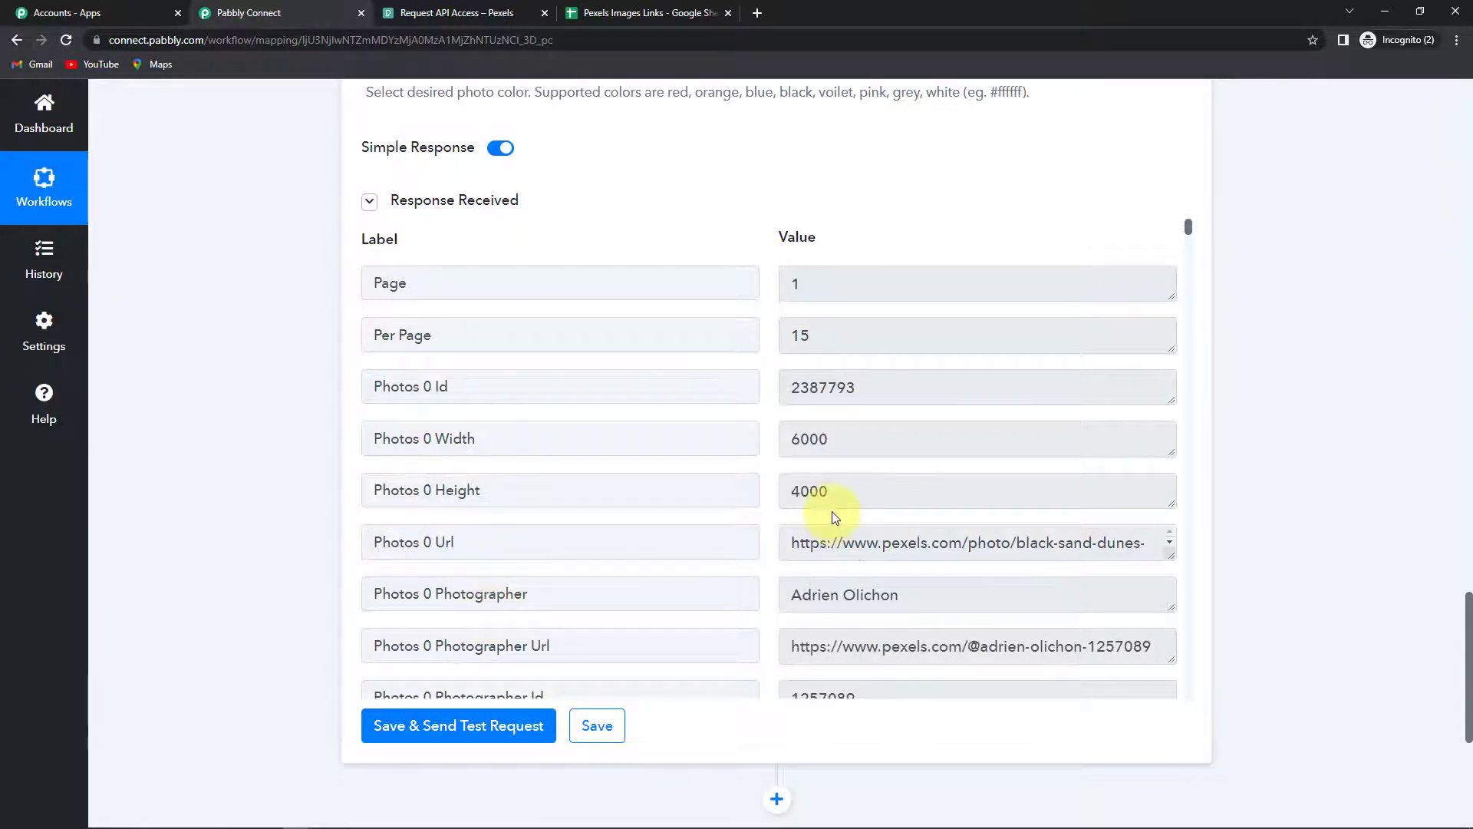
pyautogui.scroll(-3)
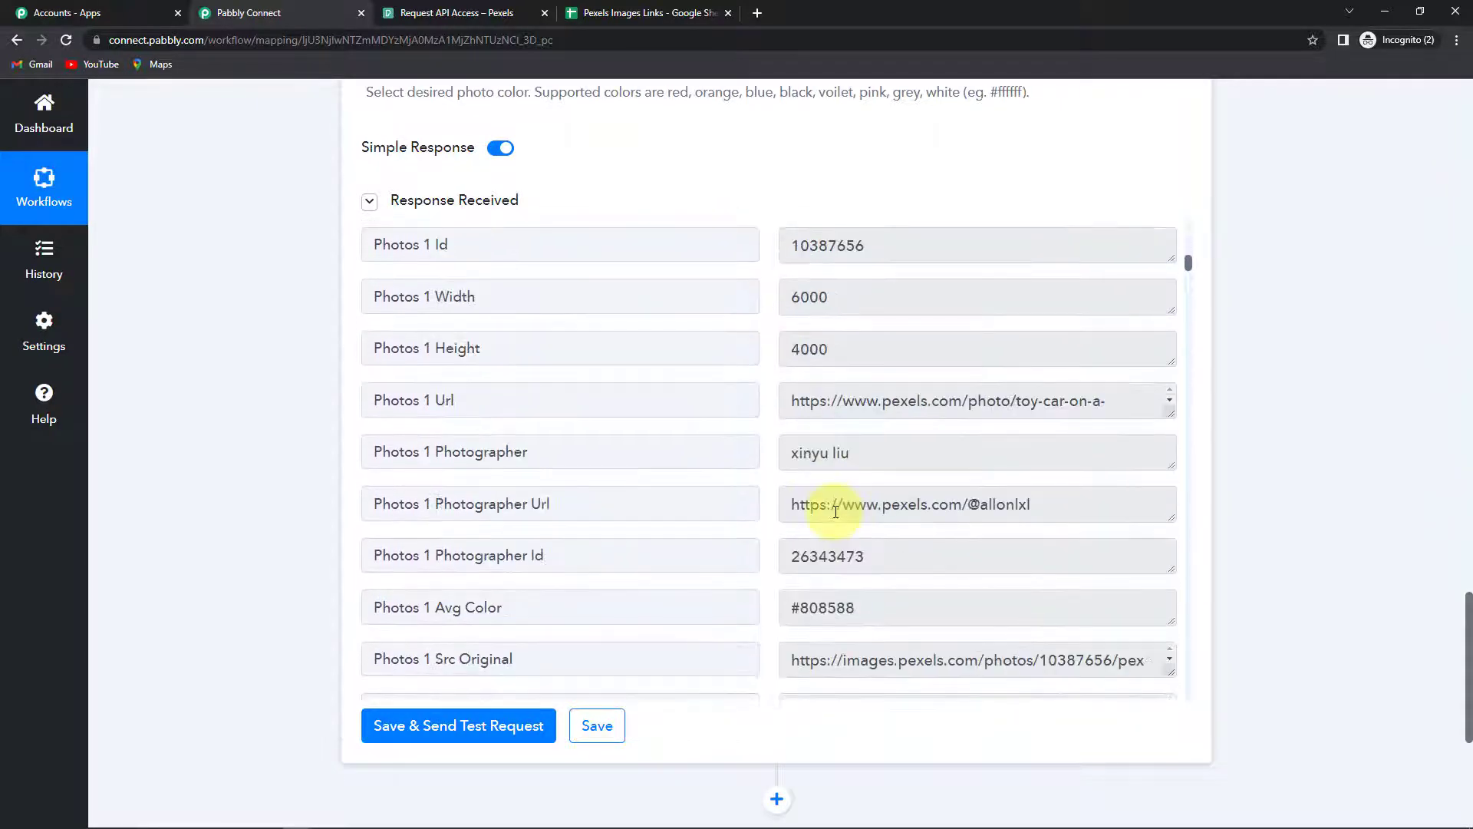
pyautogui.scroll(-3)
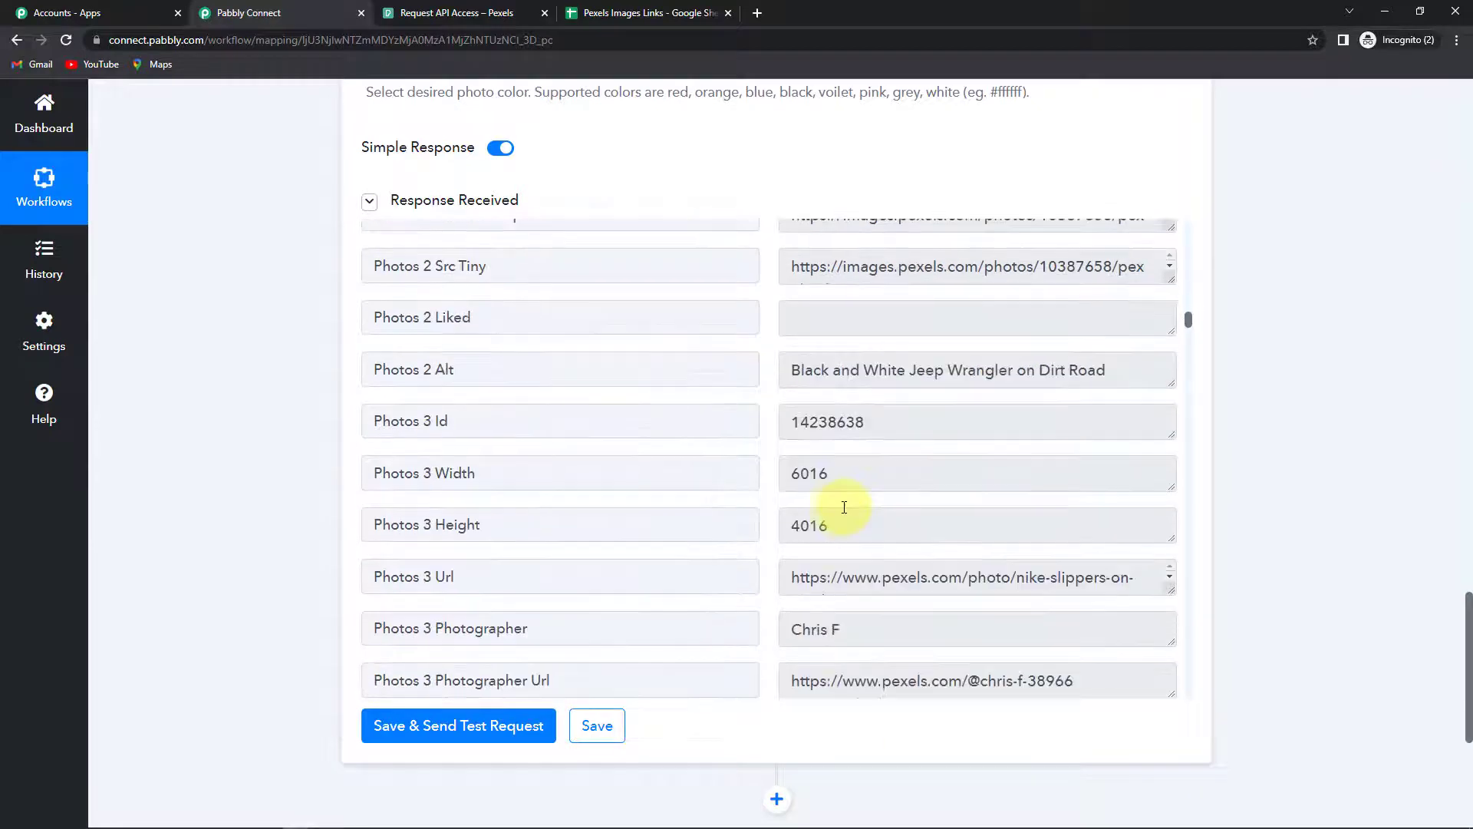
pyautogui.scroll(3)
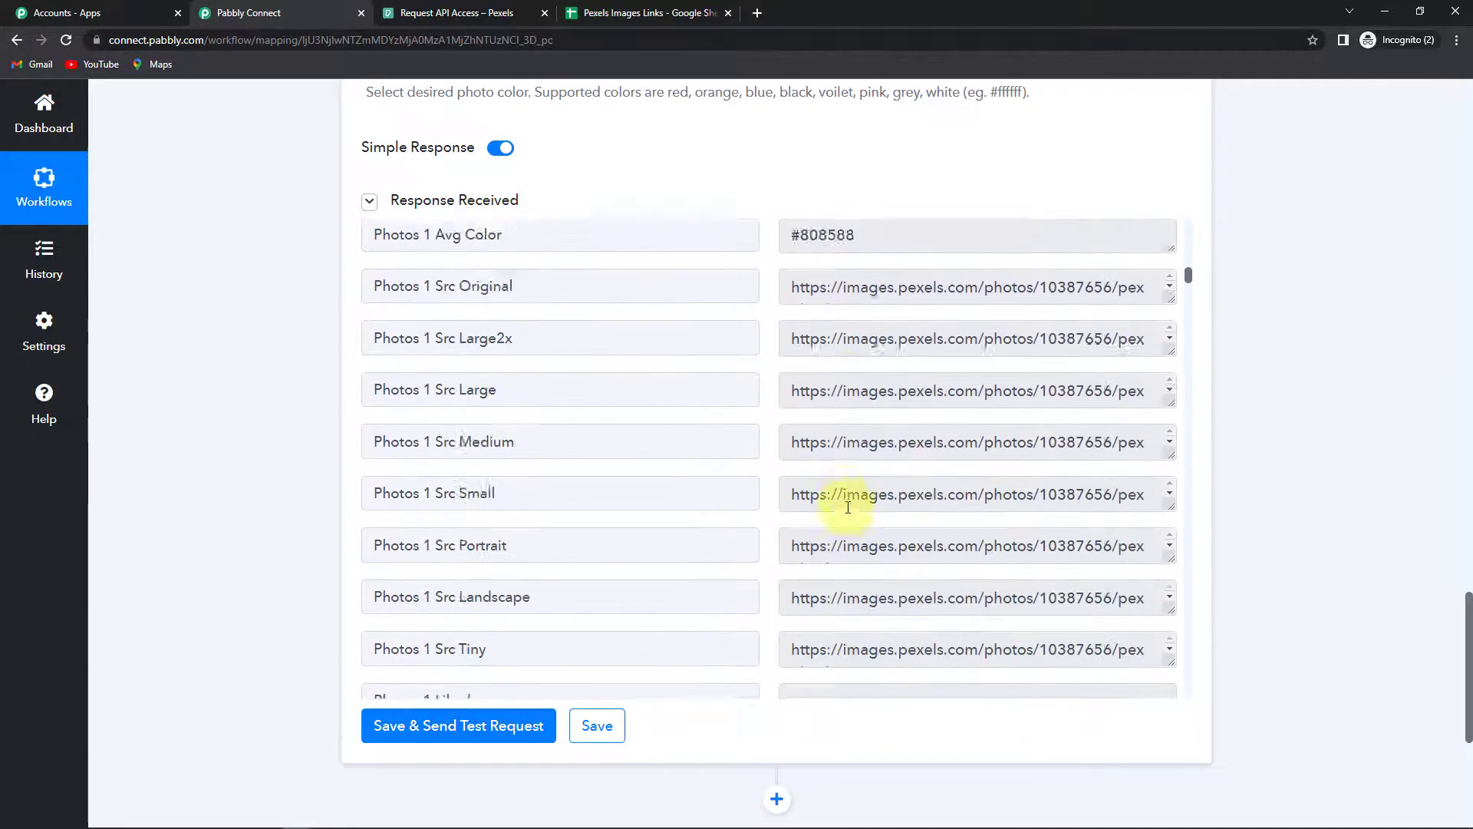
pyautogui.scroll(3)
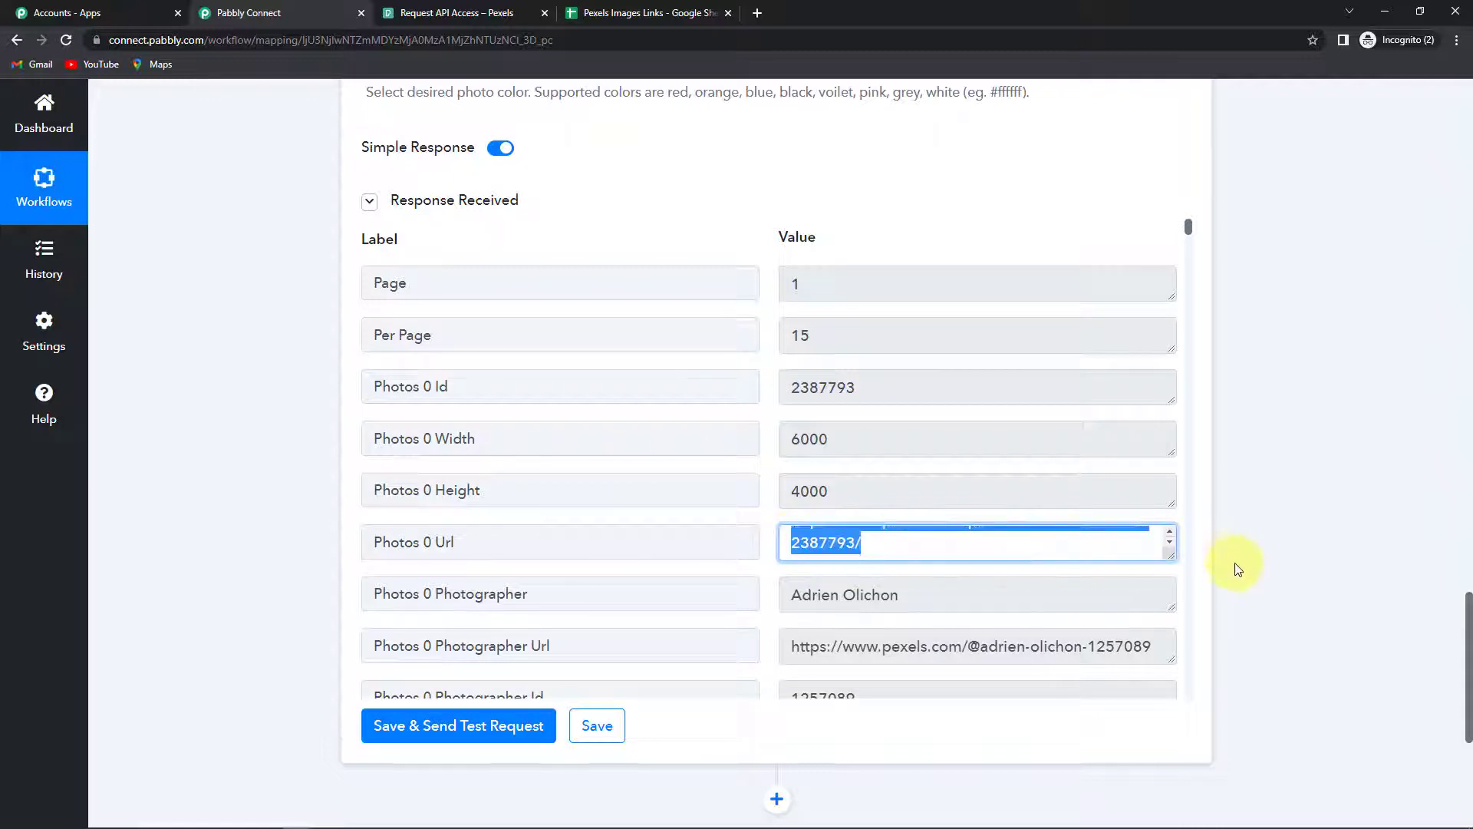
pyautogui.moveTo(771, 85)
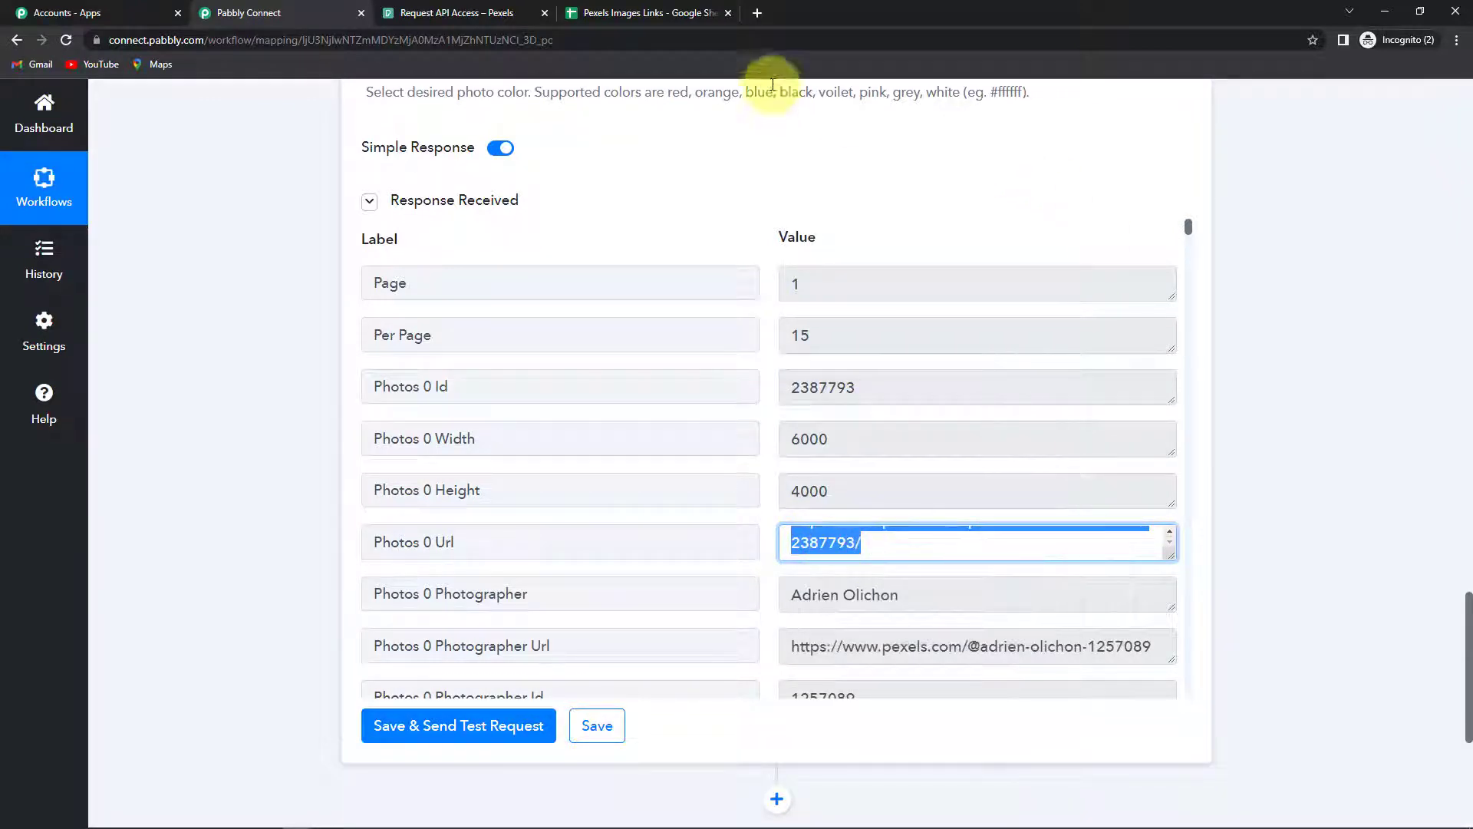
# View the Photos 0 page, then load pexels.com/photo/toy-car-on-a-beach-10387656/ in another tab
pyautogui.click(827, 12)
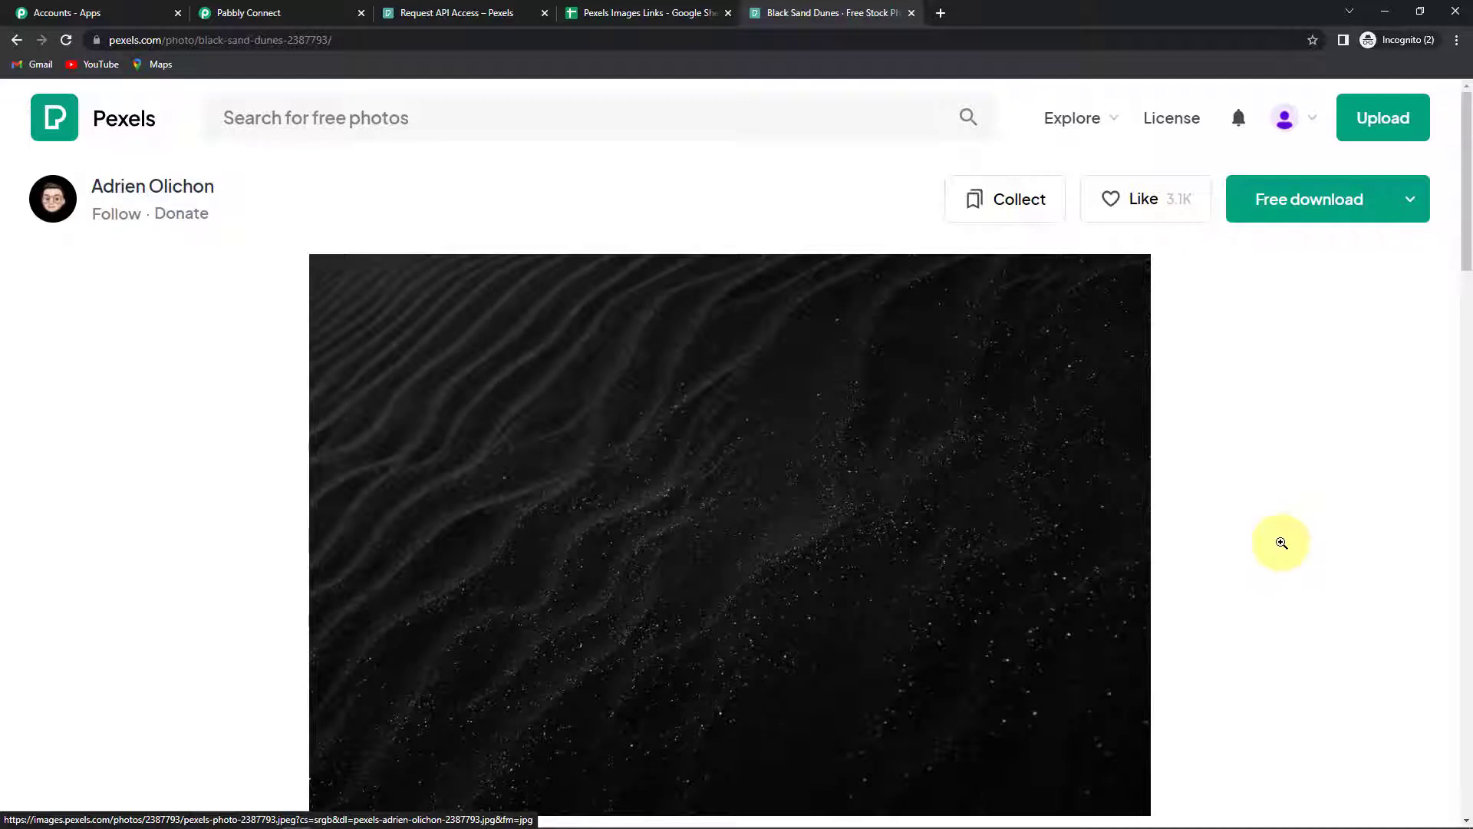
pyautogui.click(273, 14)
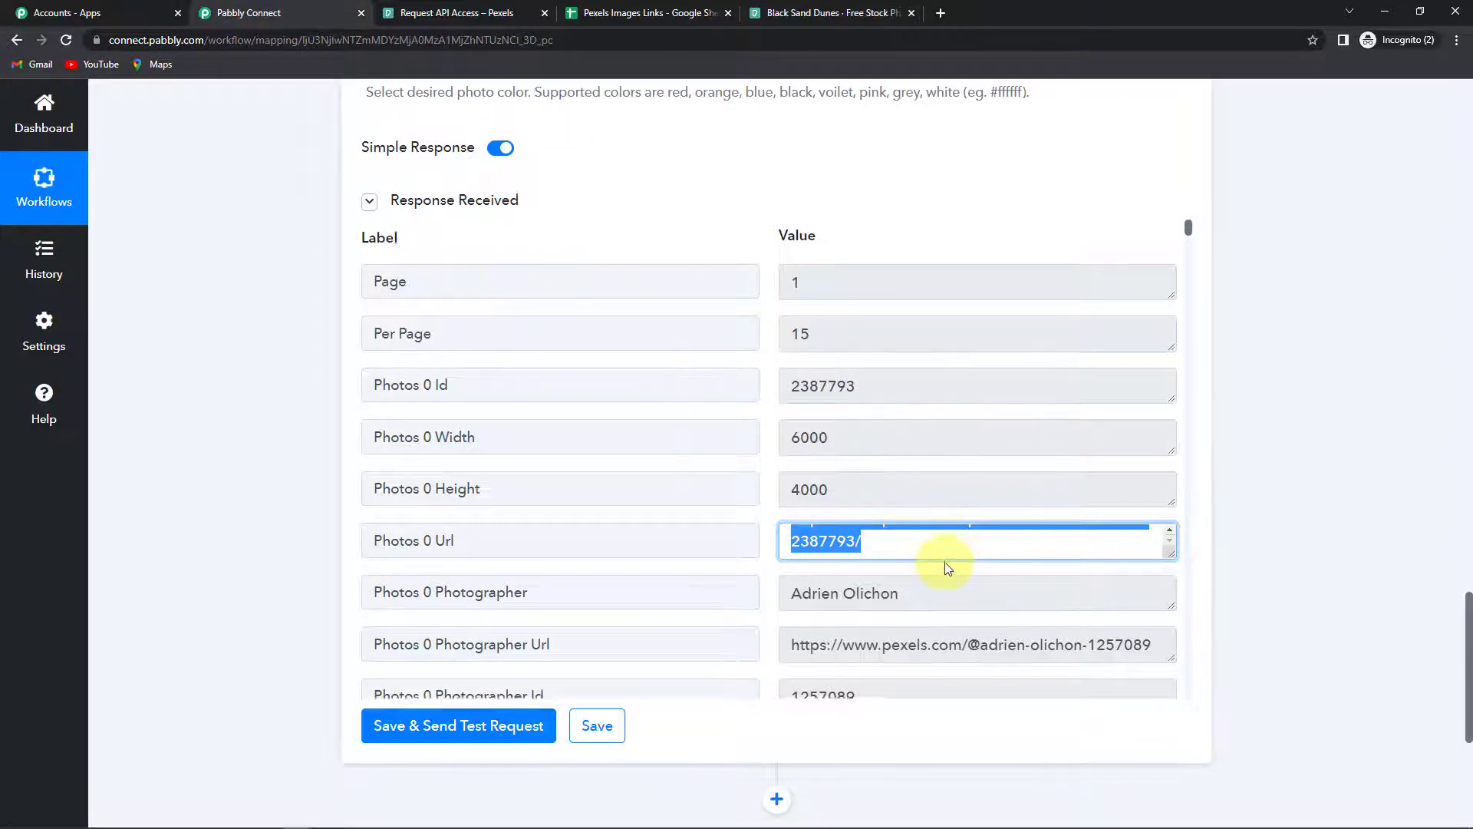
pyautogui.scroll(-3)
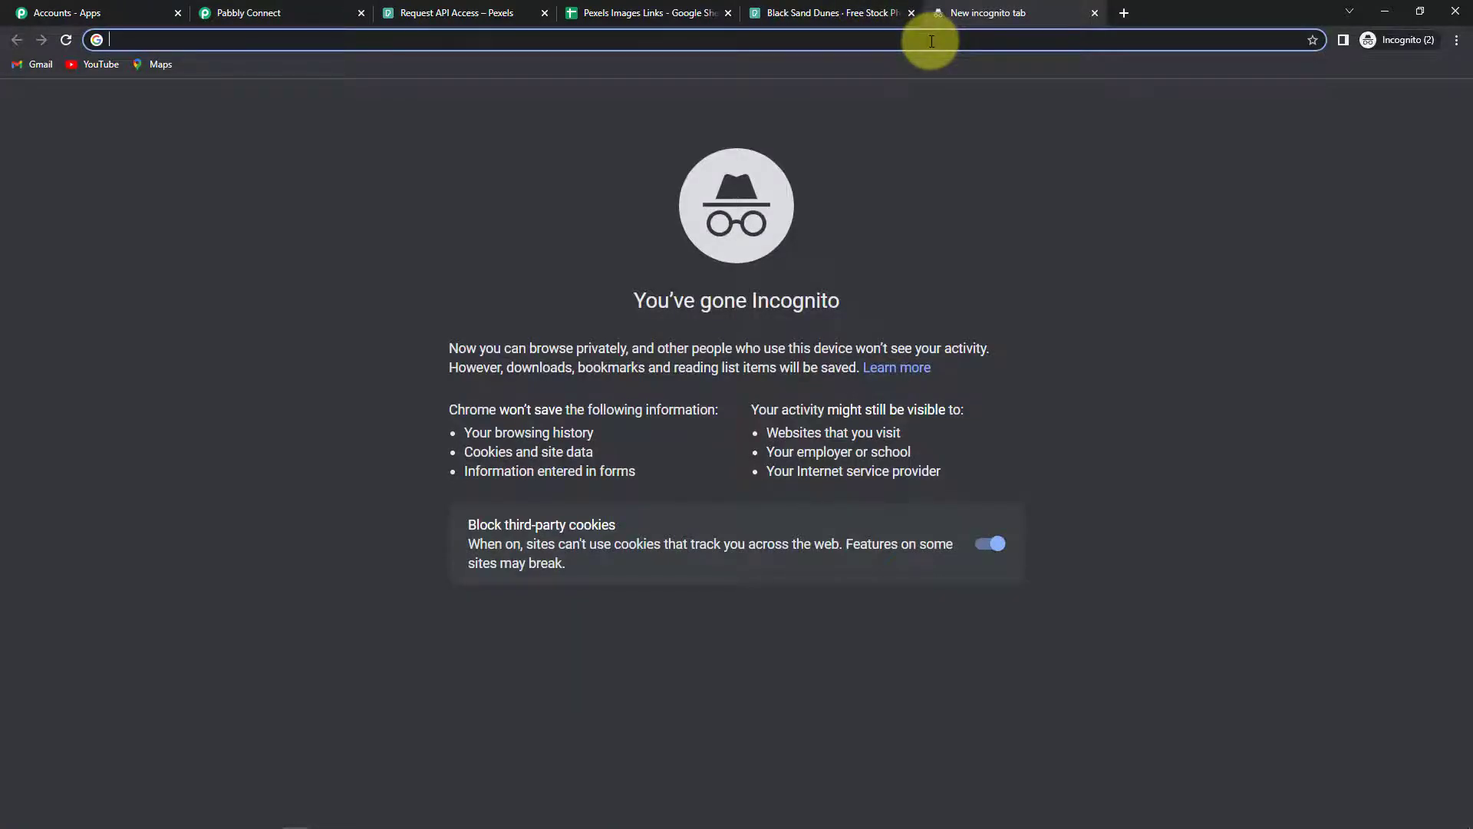
pyautogui.write('pexels.com/photo/toy-car-on-a-beach-10387656/')
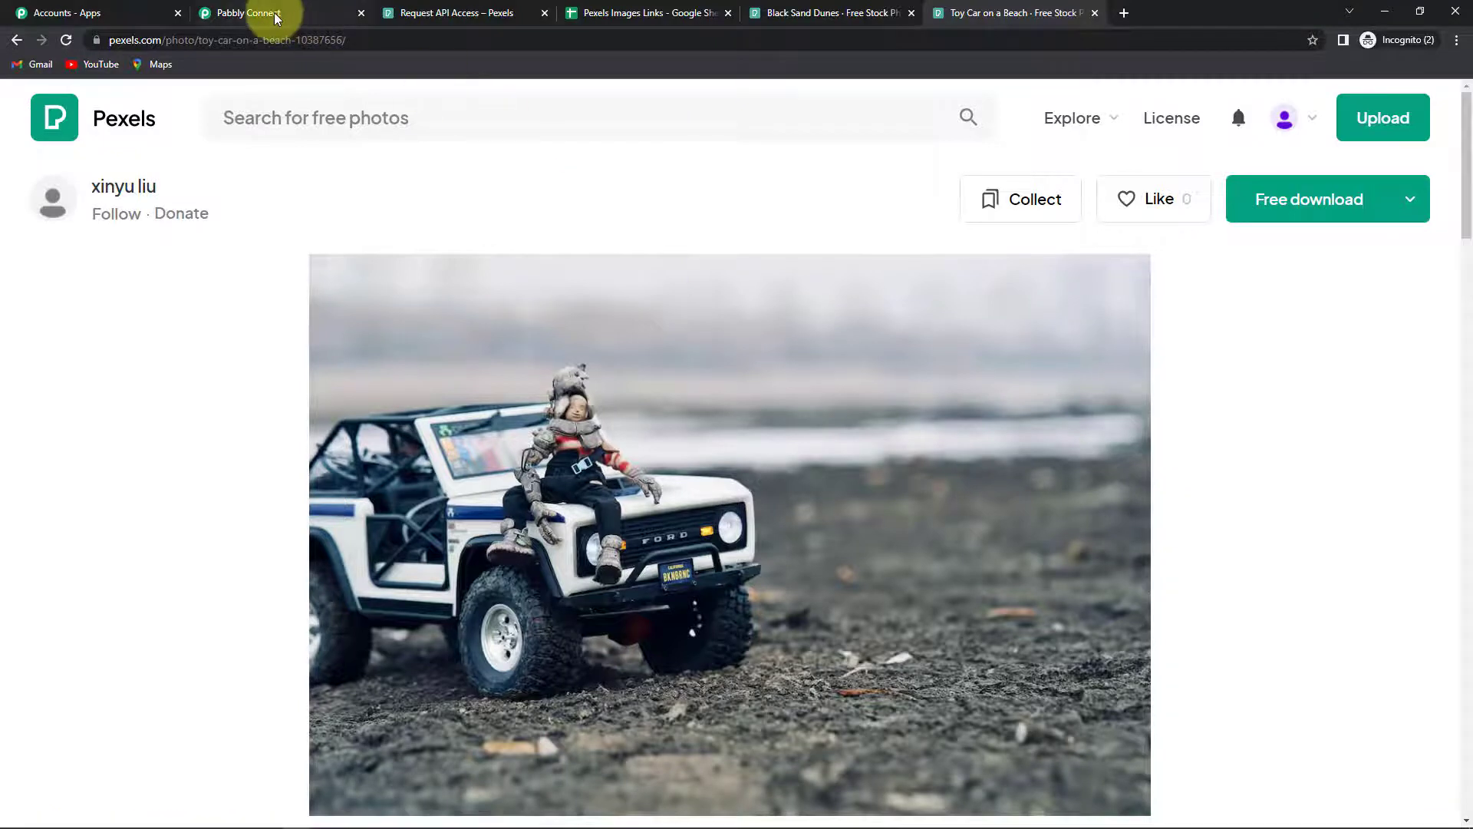
# Add an action step after Pexels using Google Sheets with the Update Range Values event
pyautogui.click(250, 12)
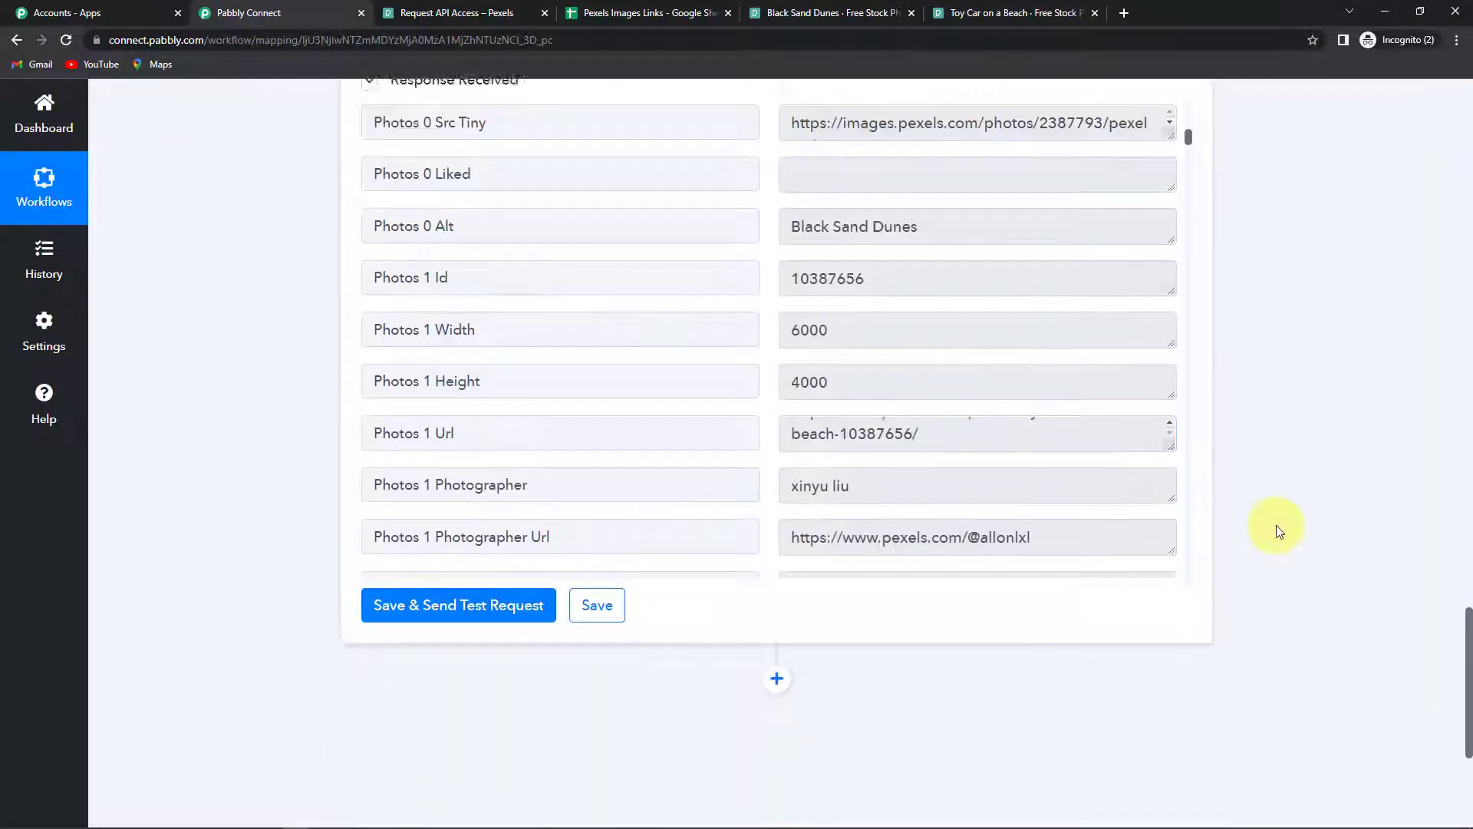
pyautogui.click(458, 604)
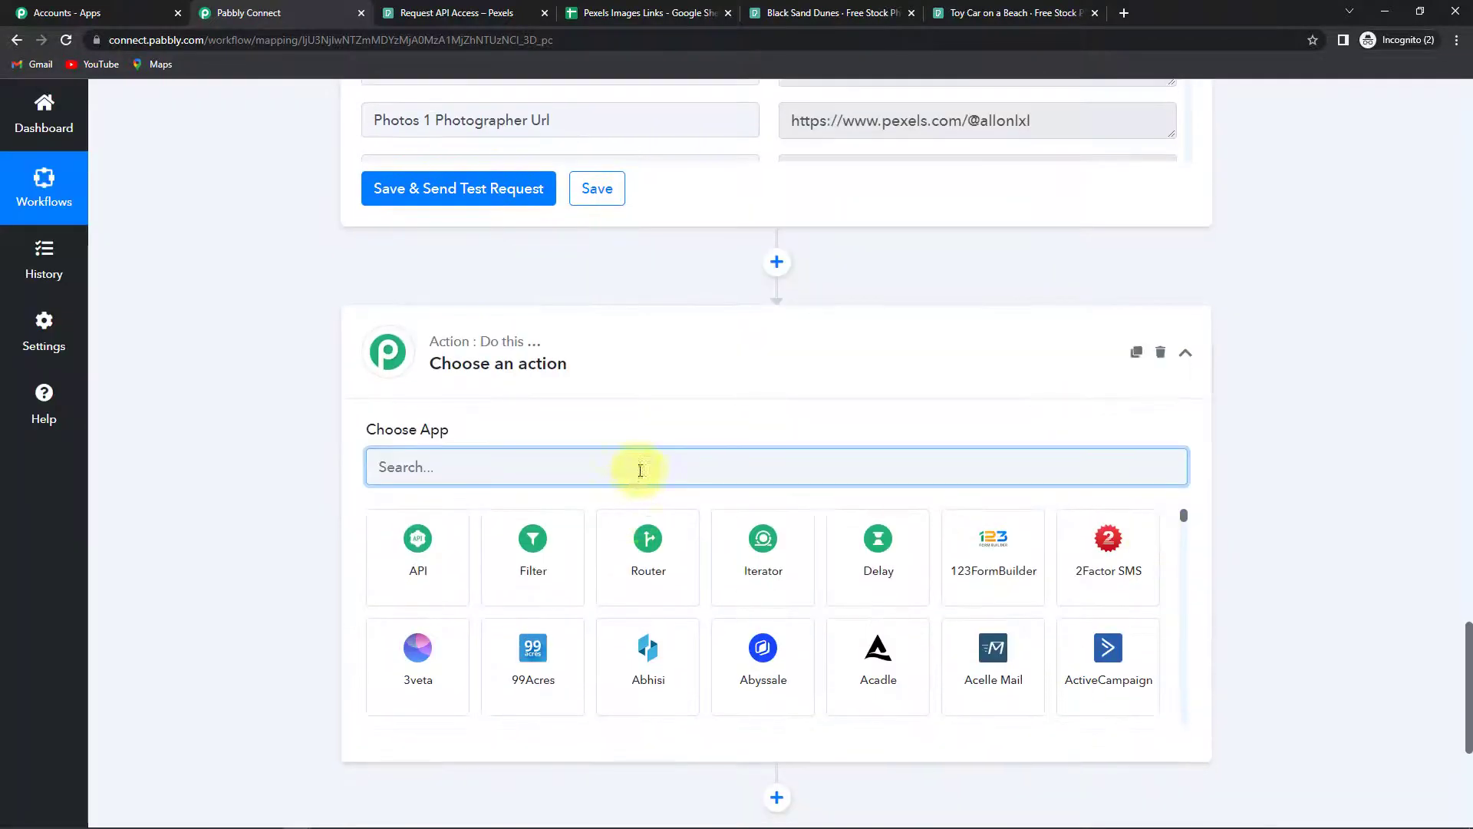
pyautogui.write('googl')
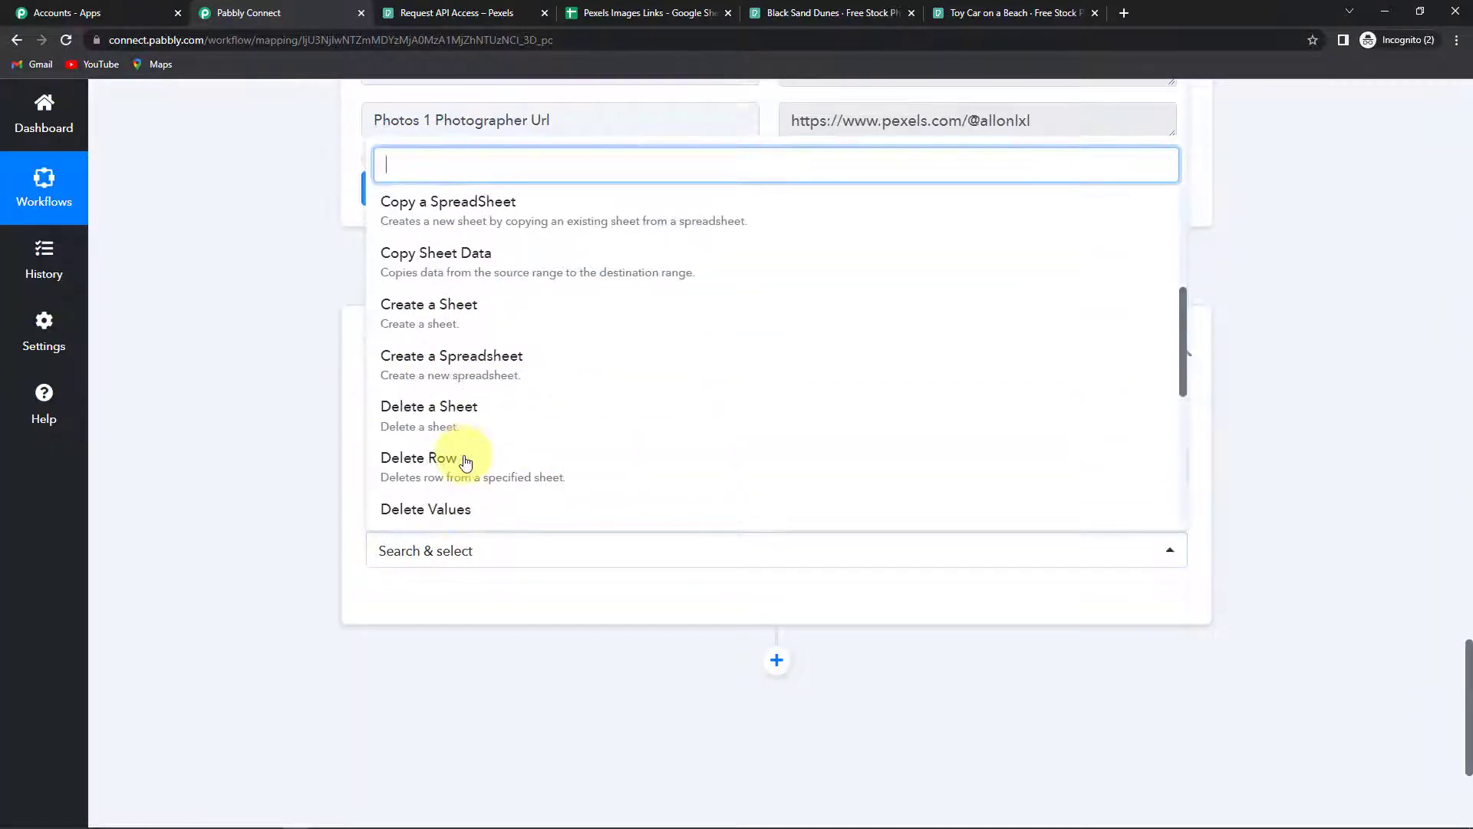
pyautogui.scroll(-3)
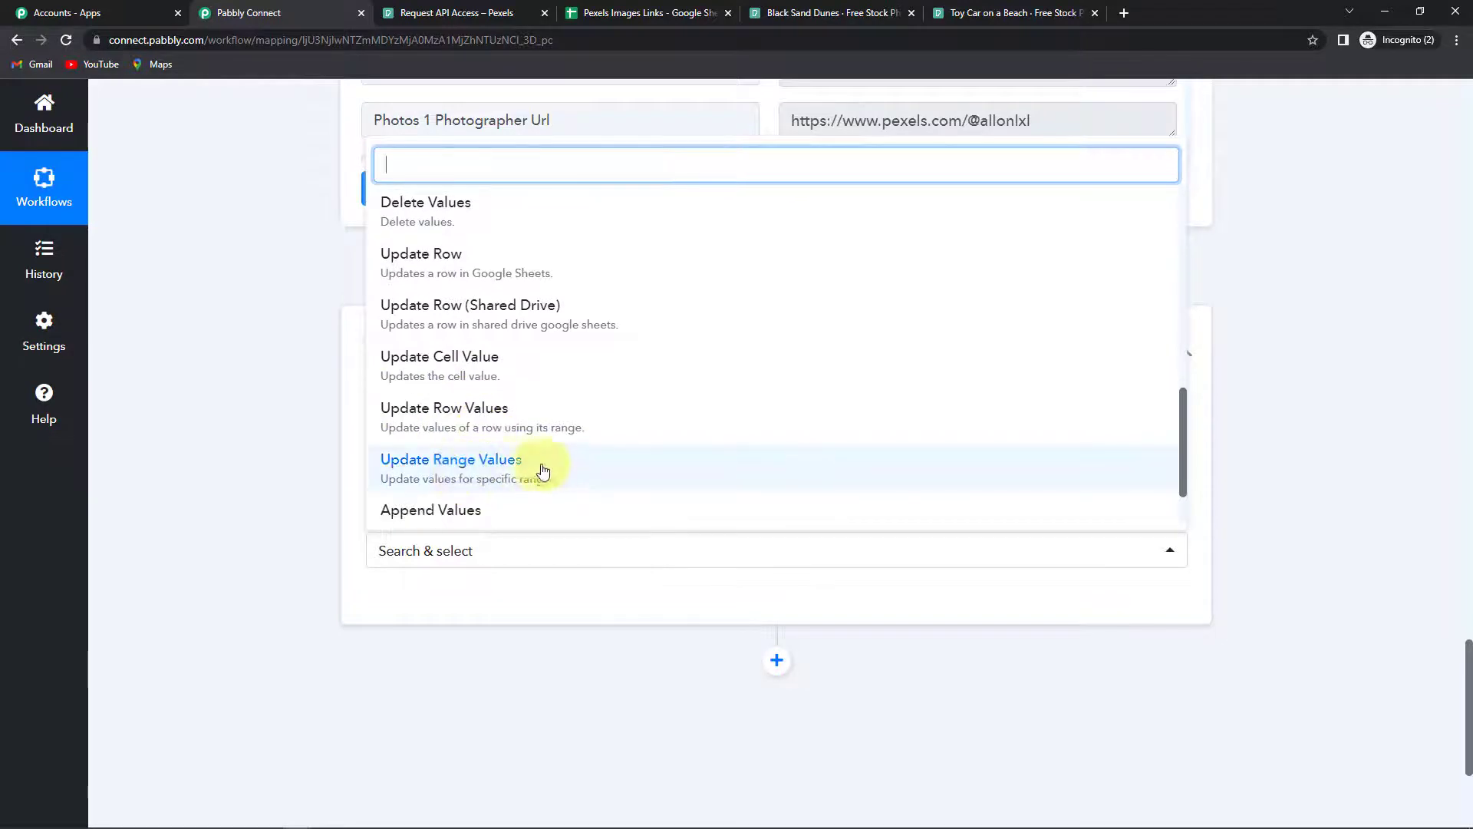
pyautogui.click(450, 459)
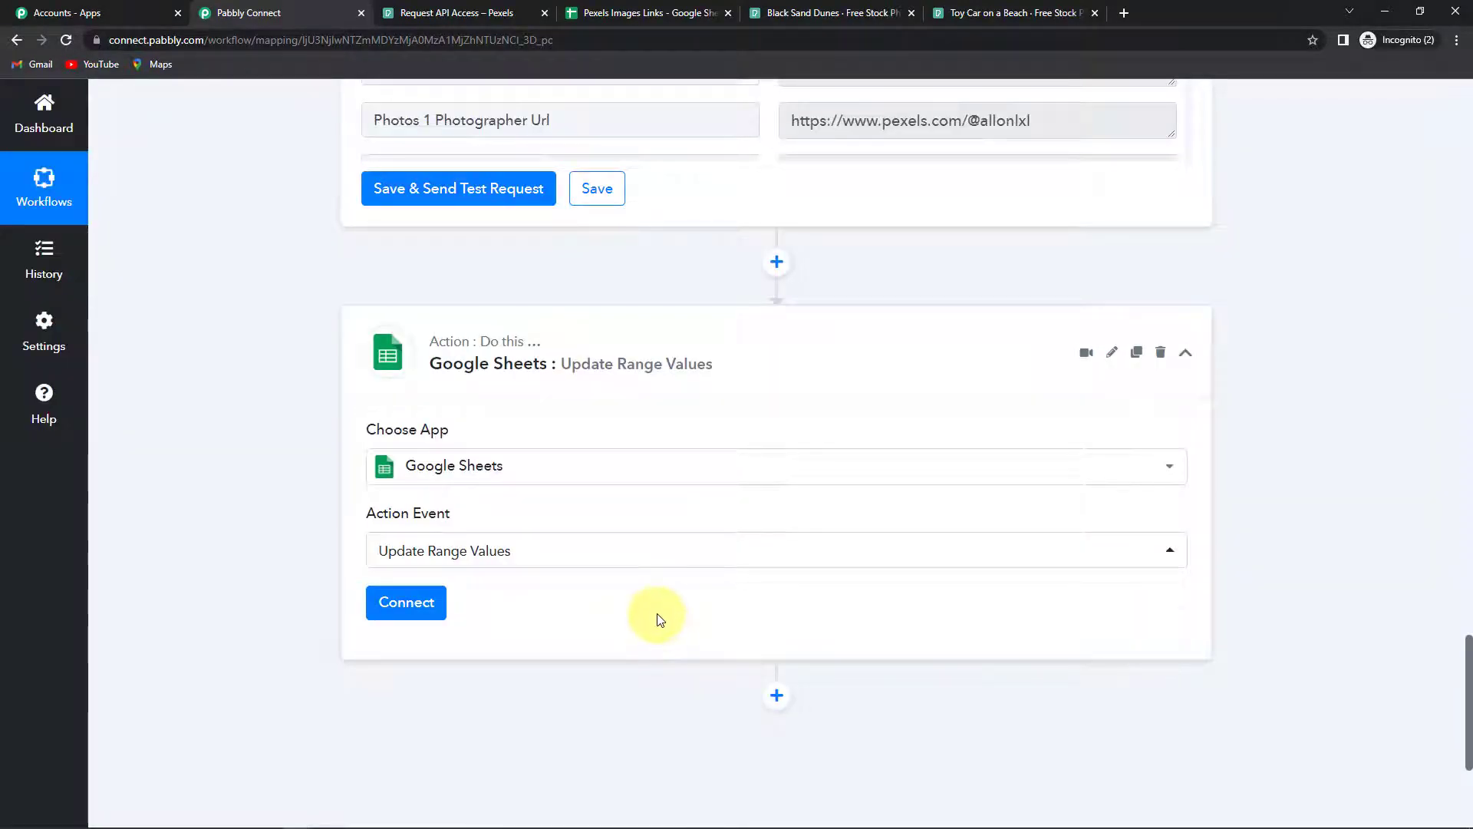
pyautogui.moveTo(655, 629)
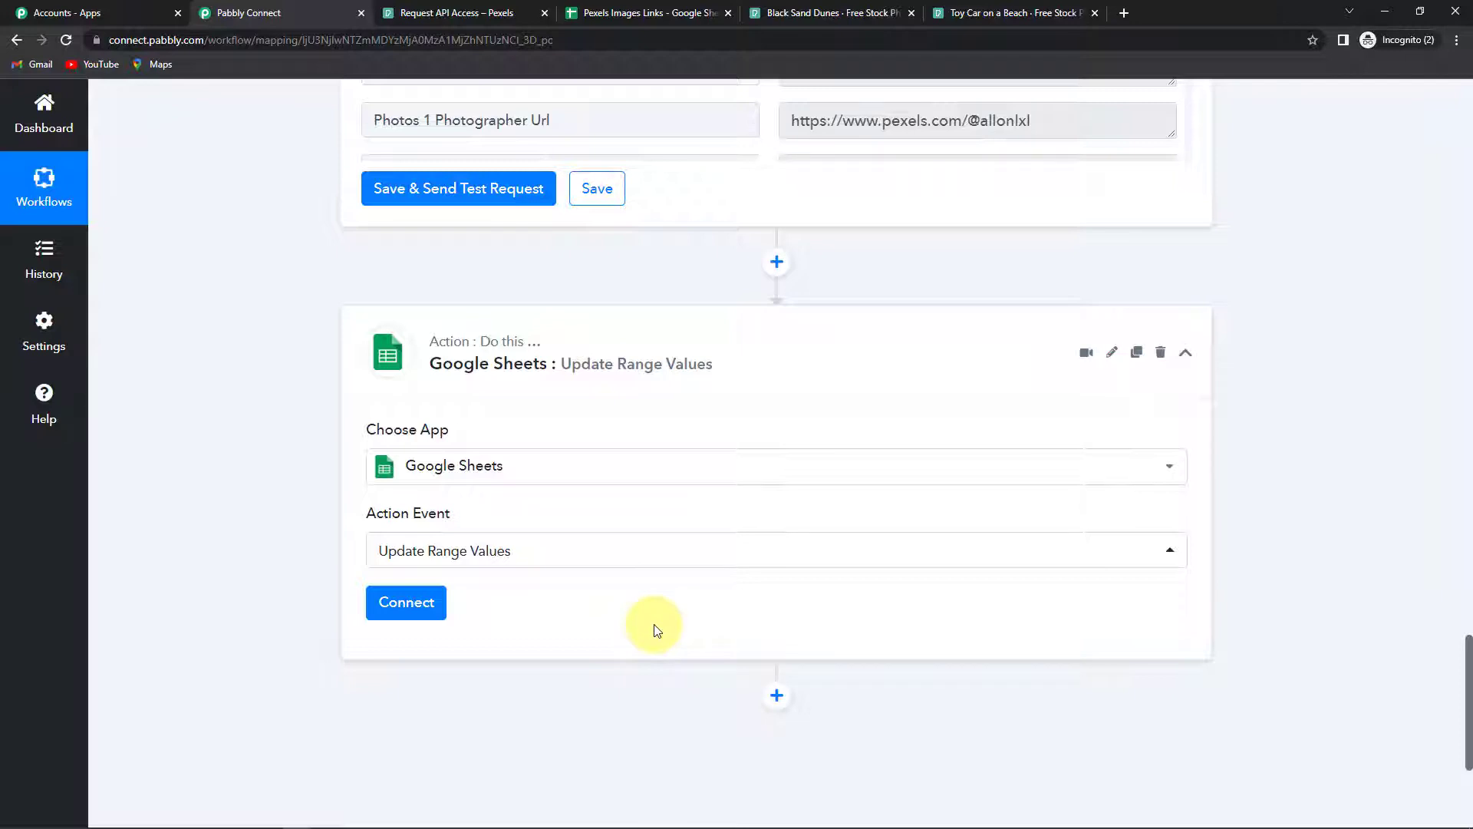
# Use existing connection Google Sheets #736 and target the Pexels Images Links spreadsheet's Sheet1
pyautogui.click(405, 601)
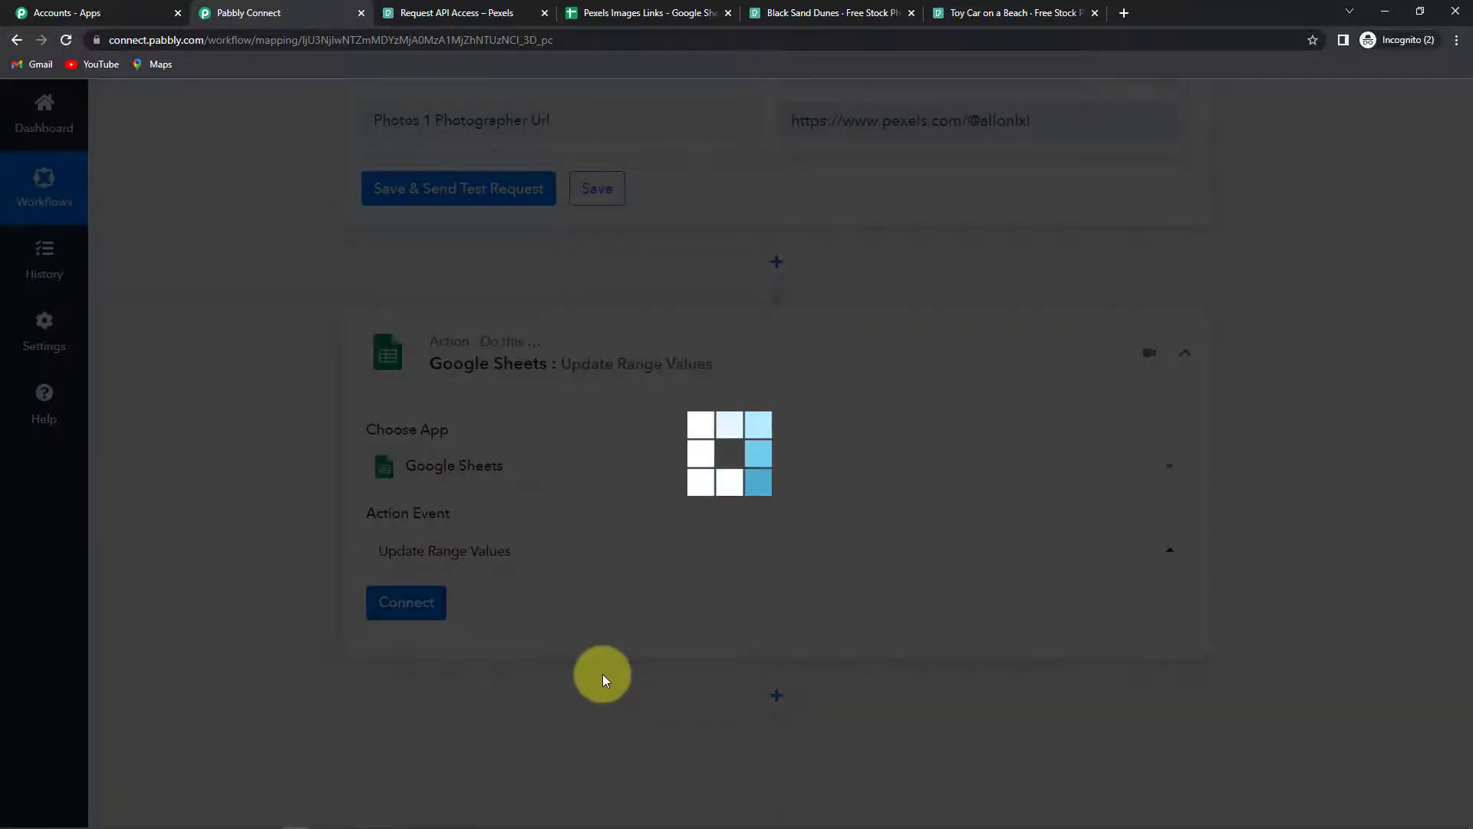
pyautogui.click(405, 602)
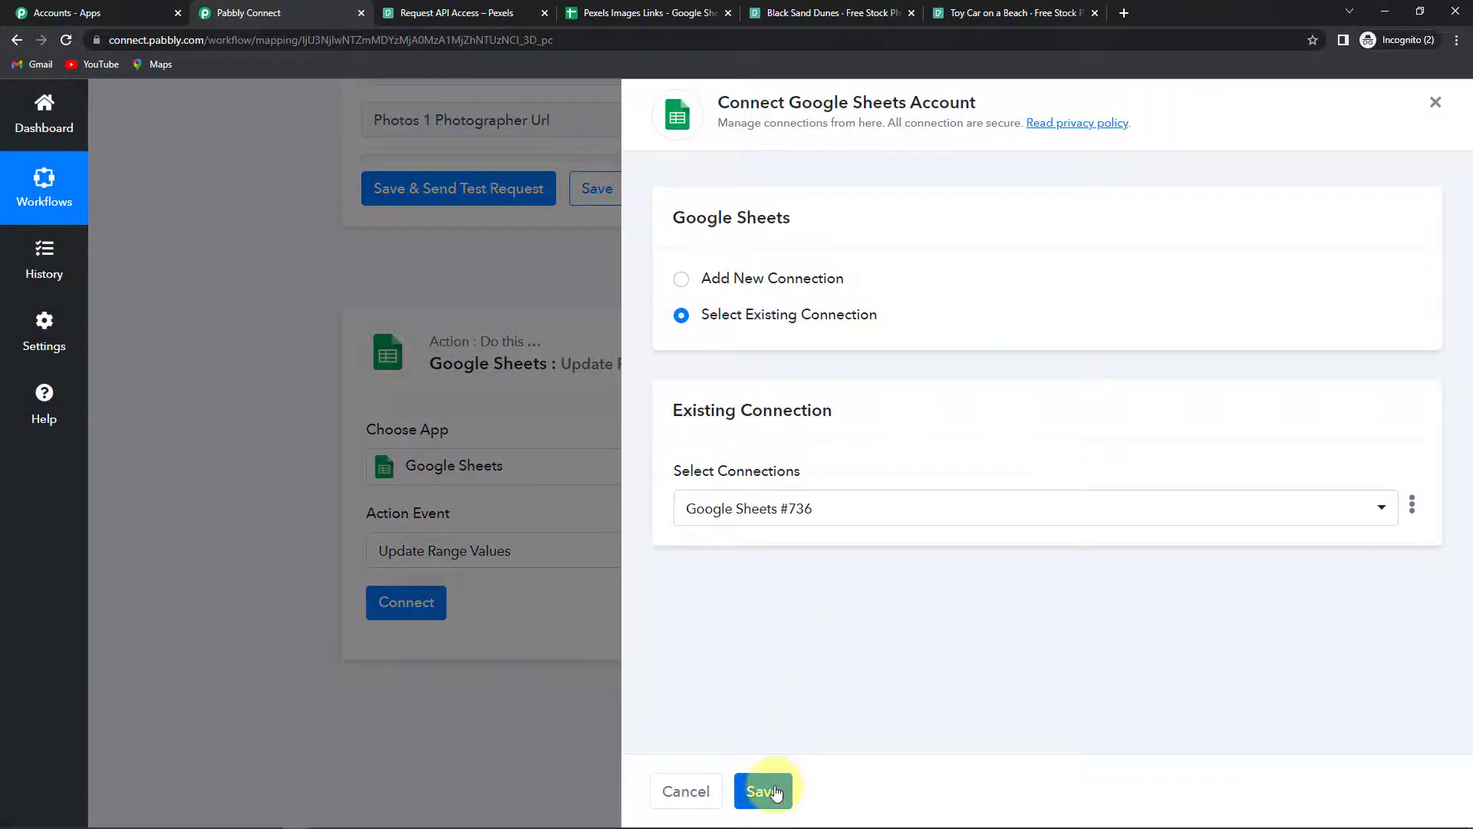
pyautogui.click(763, 791)
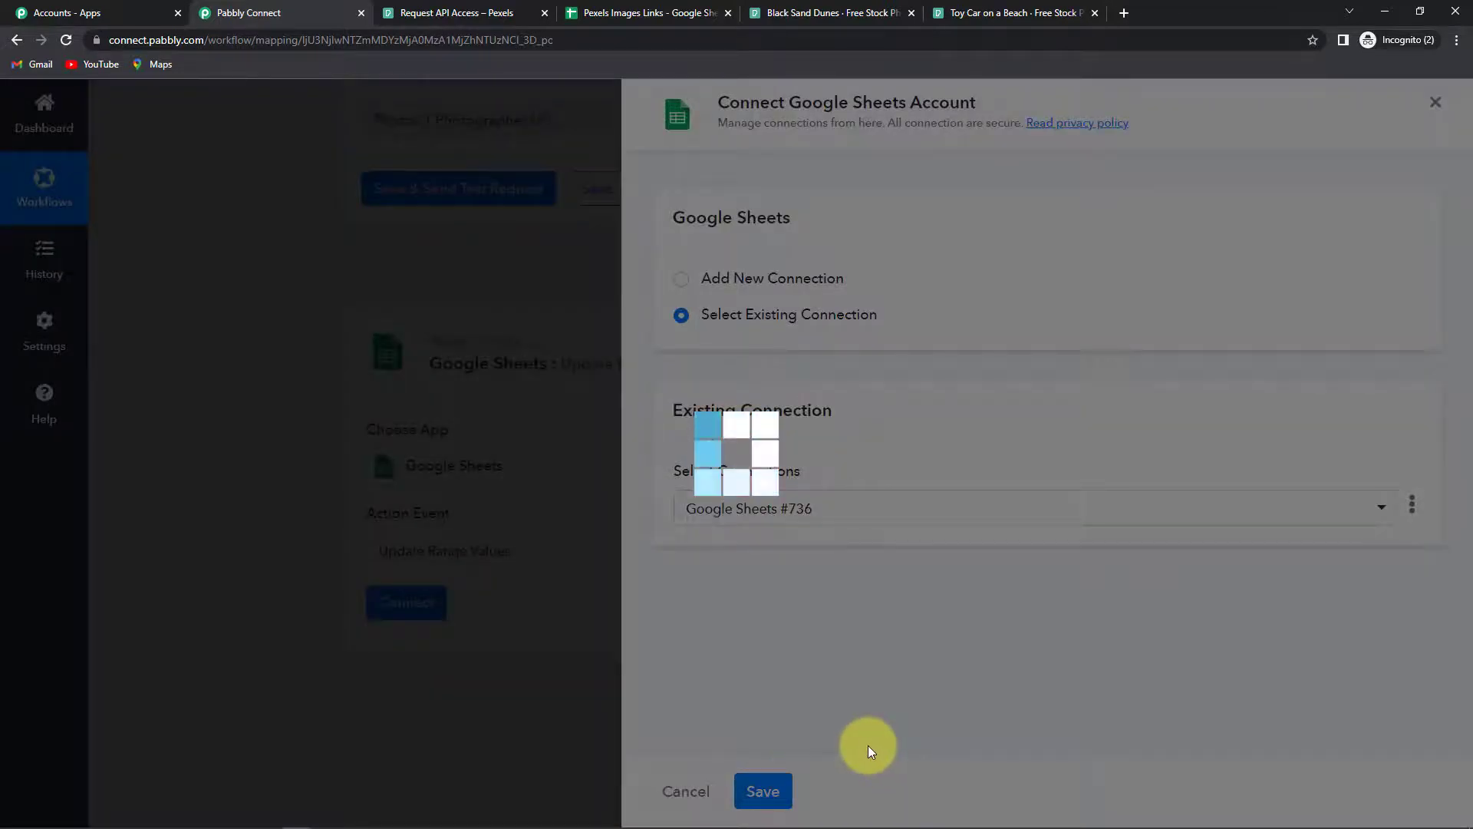
pyautogui.click(763, 790)
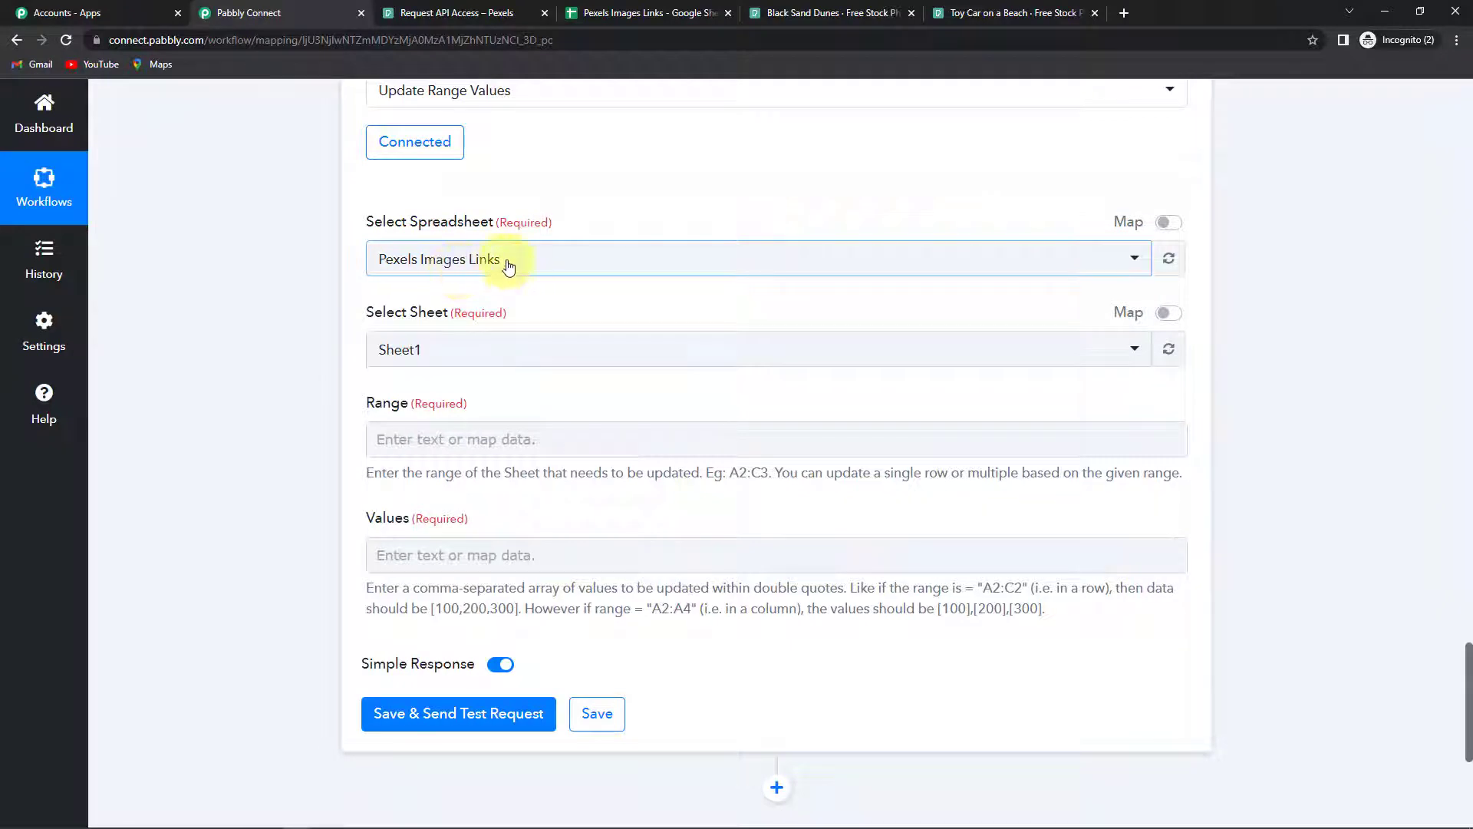
pyautogui.moveTo(395, 348)
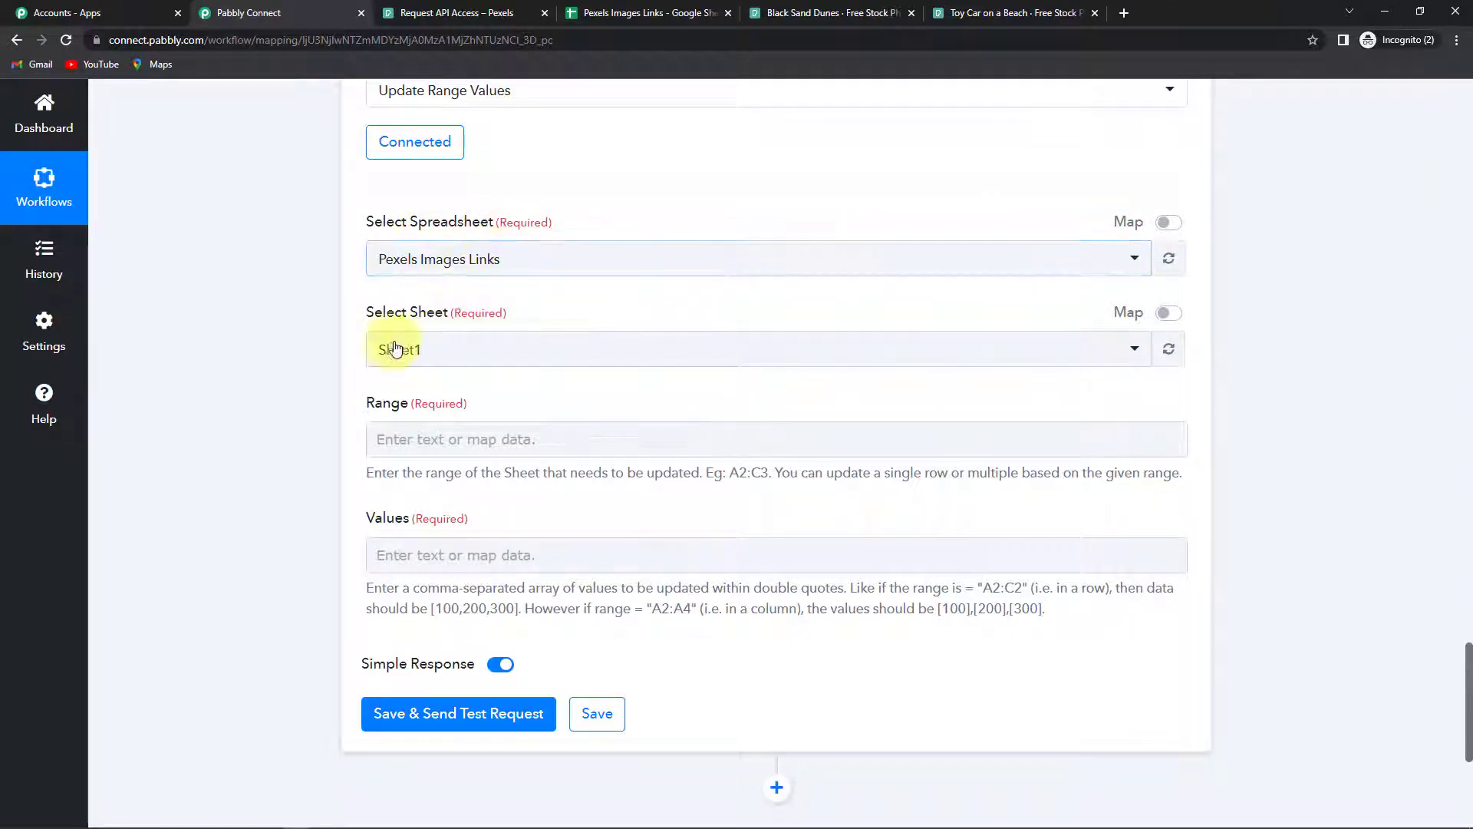
pyautogui.moveTo(480, 465)
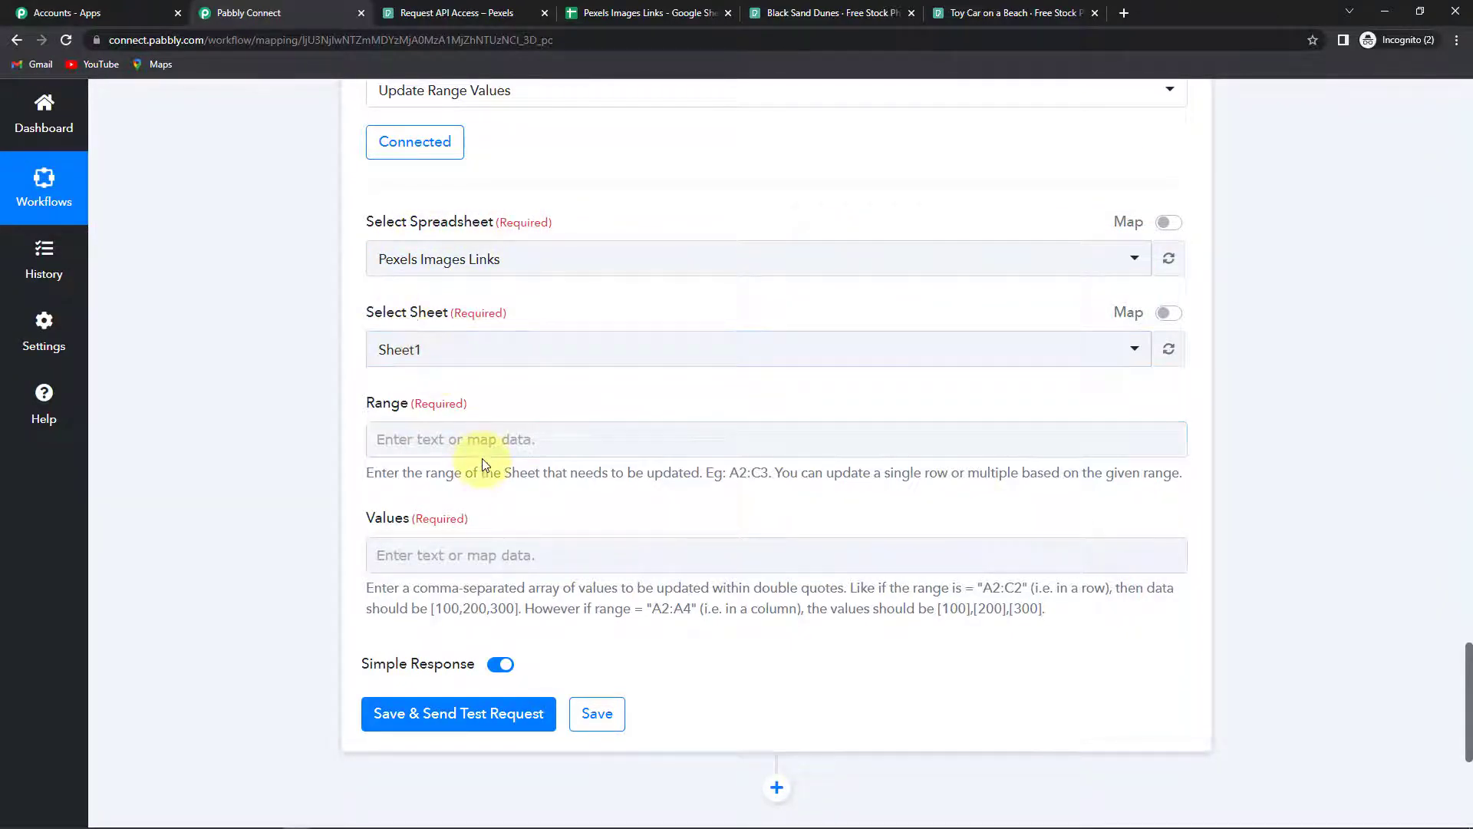
pyautogui.click(647, 12)
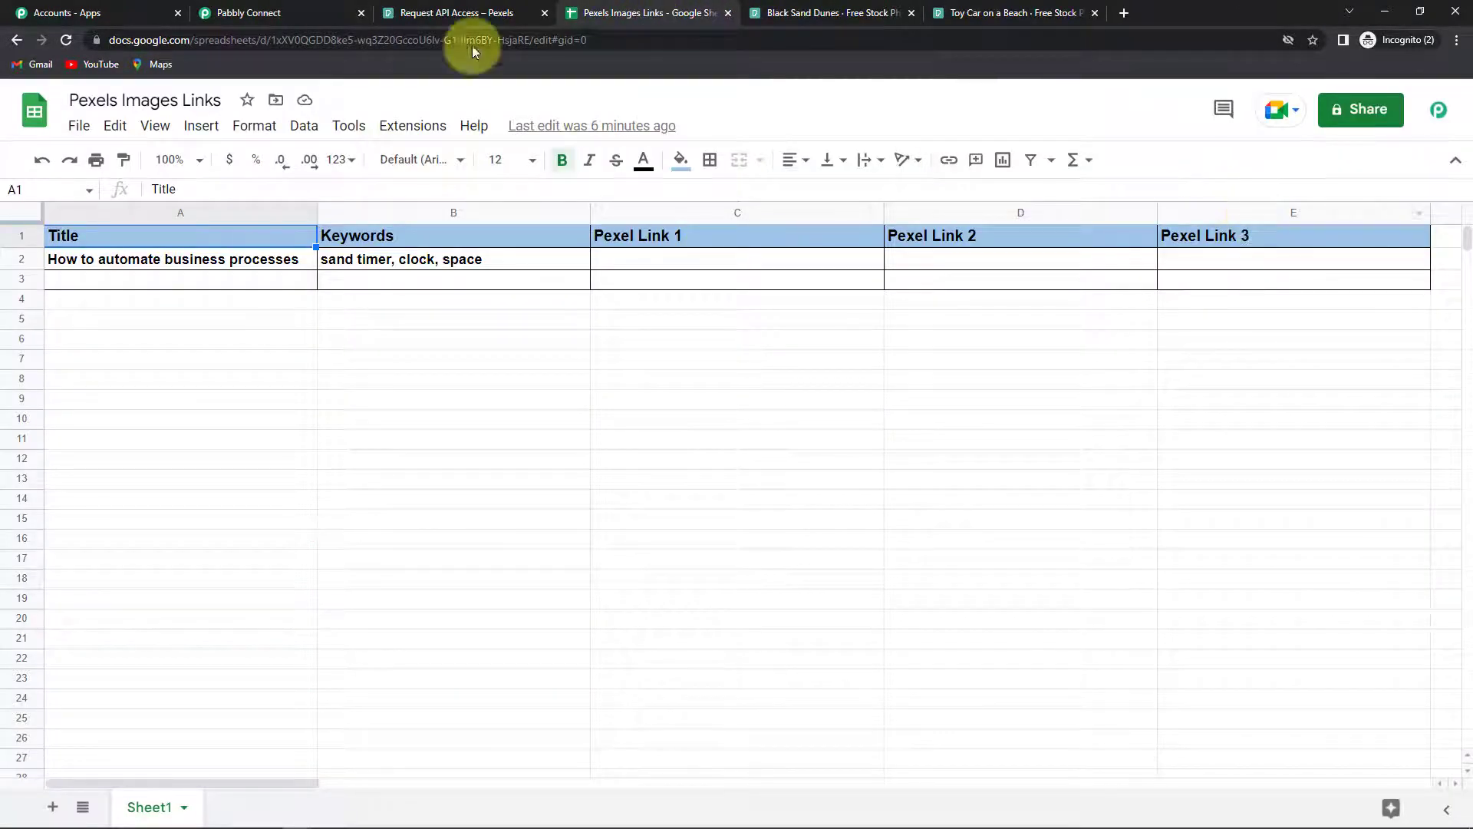
# Enter the range as C{1. RowIndex}:E{1. RowIndex} from the Google Sheets trigger data
pyautogui.click(273, 12)
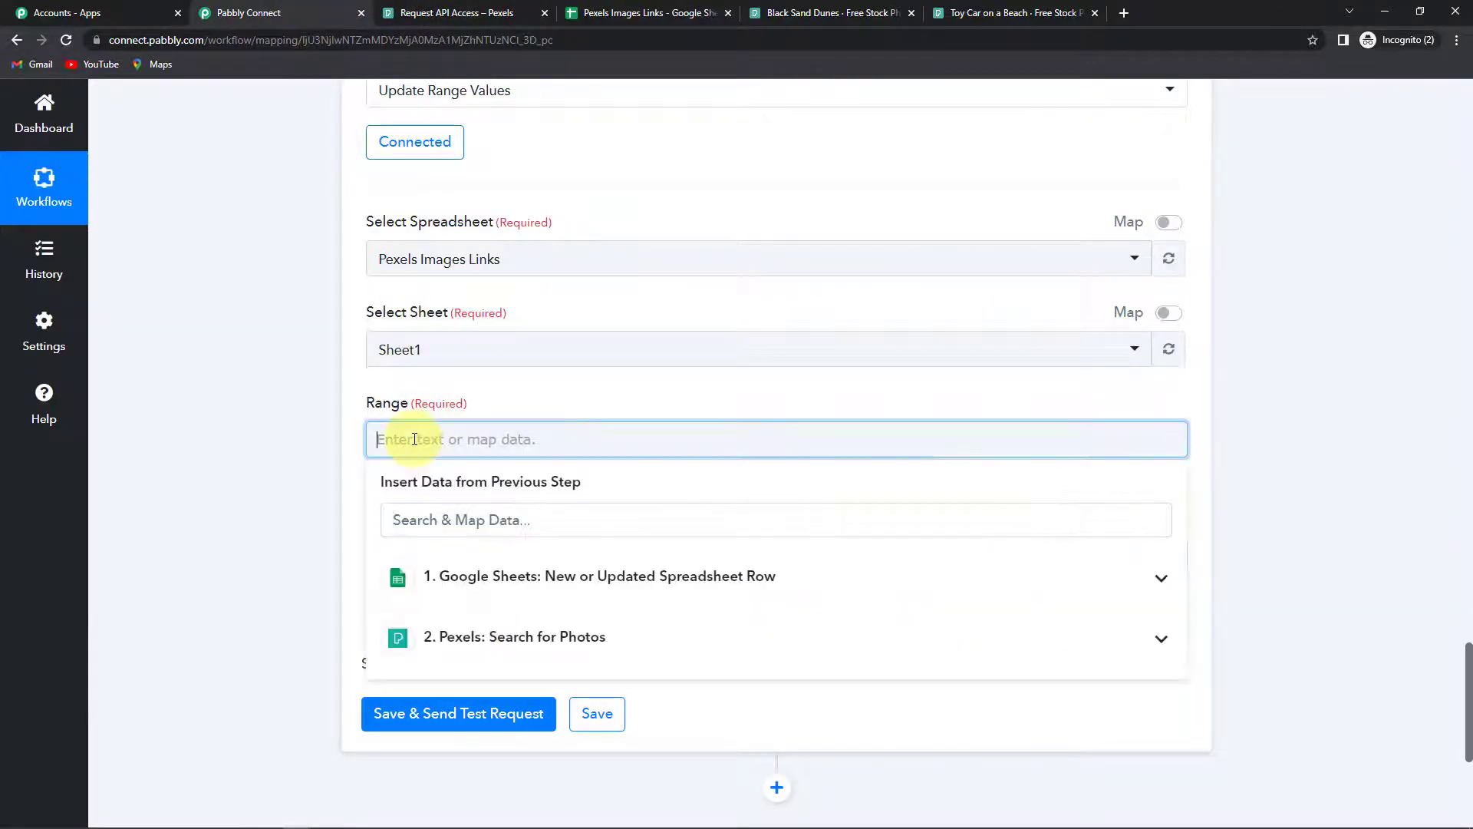
pyautogui.write('C')
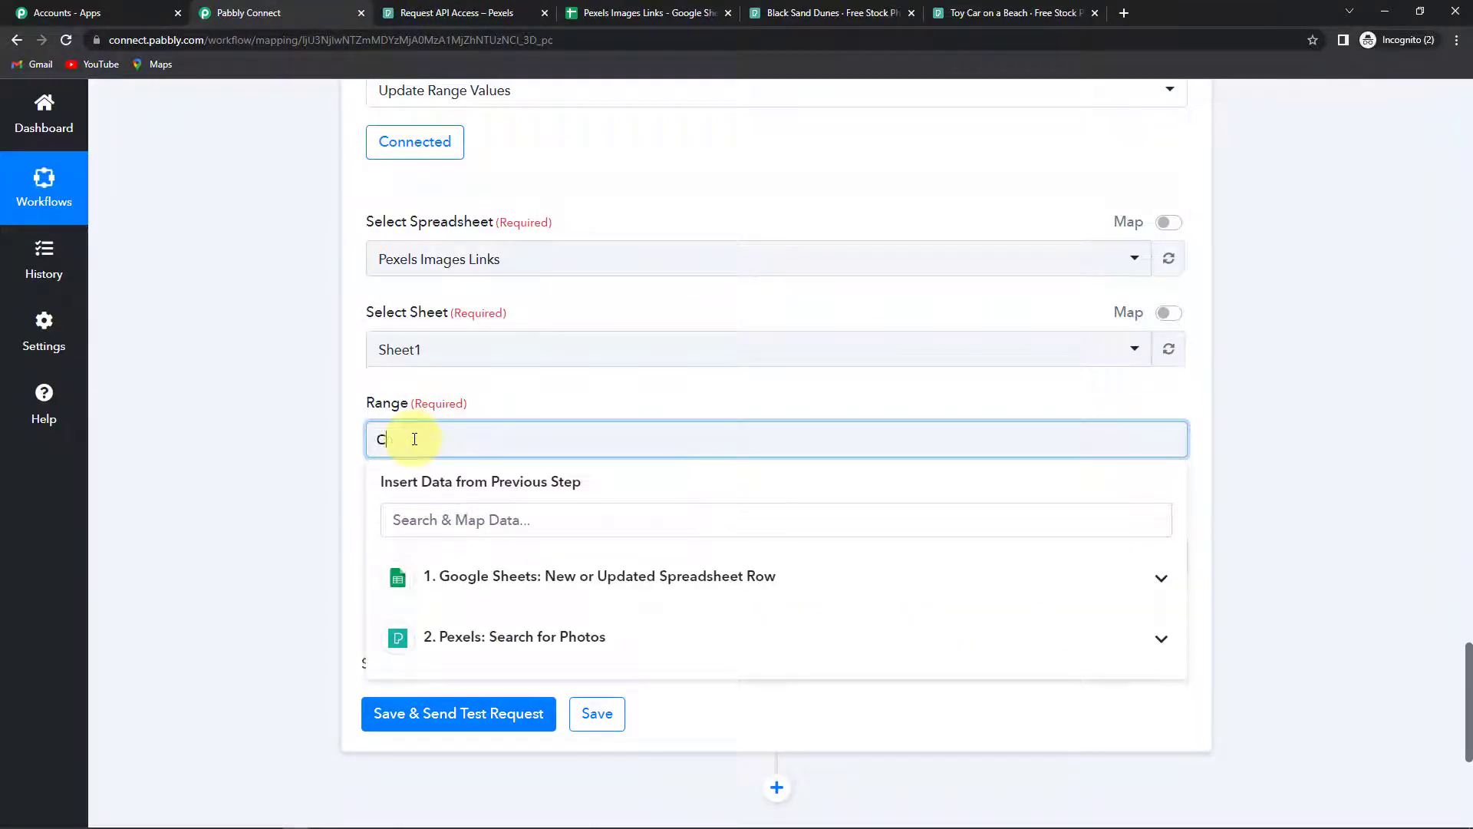
pyautogui.click(597, 576)
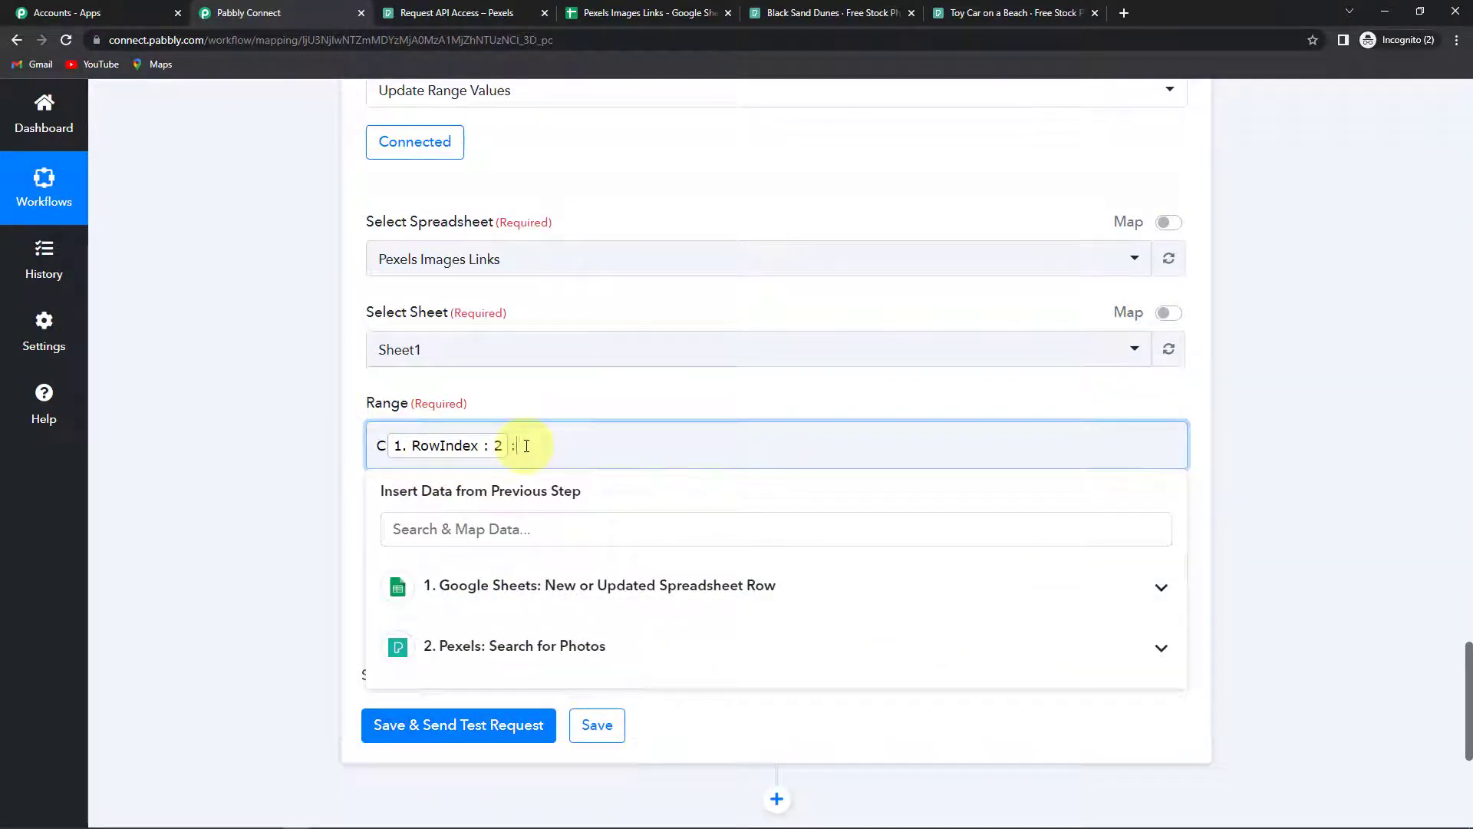
pyautogui.moveTo(531, 592)
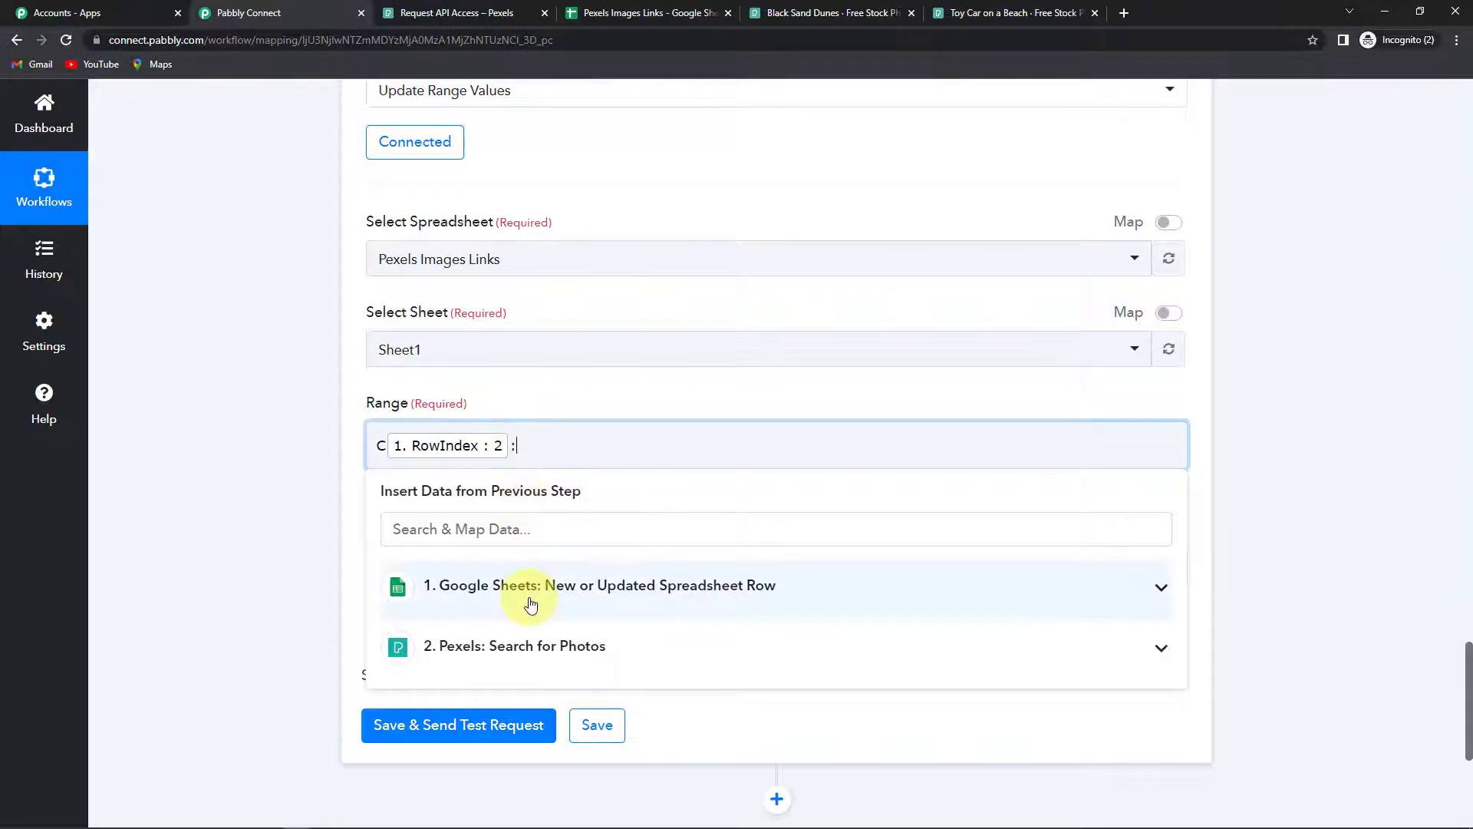
pyautogui.click(598, 584)
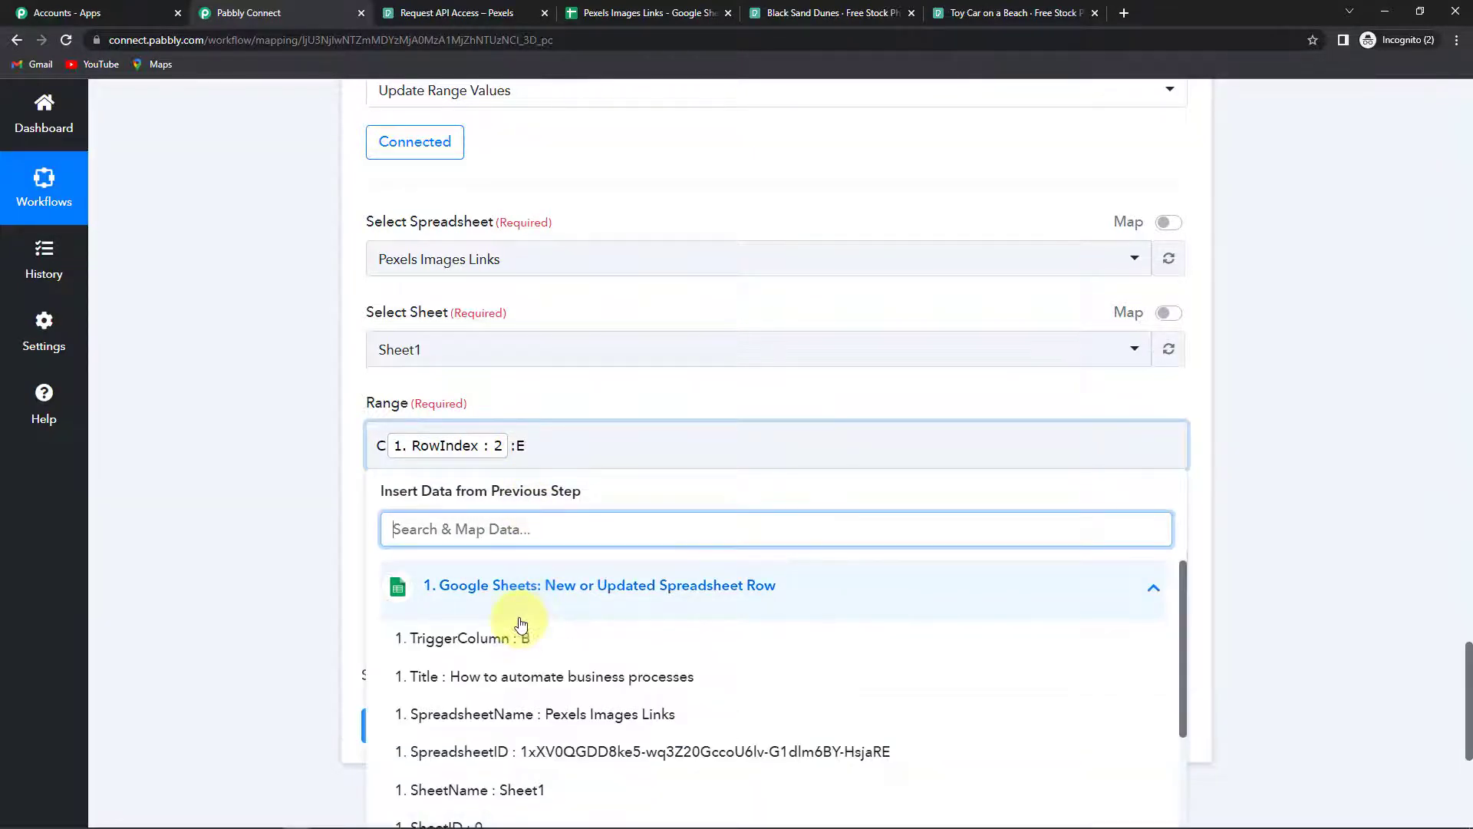
pyautogui.click(470, 639)
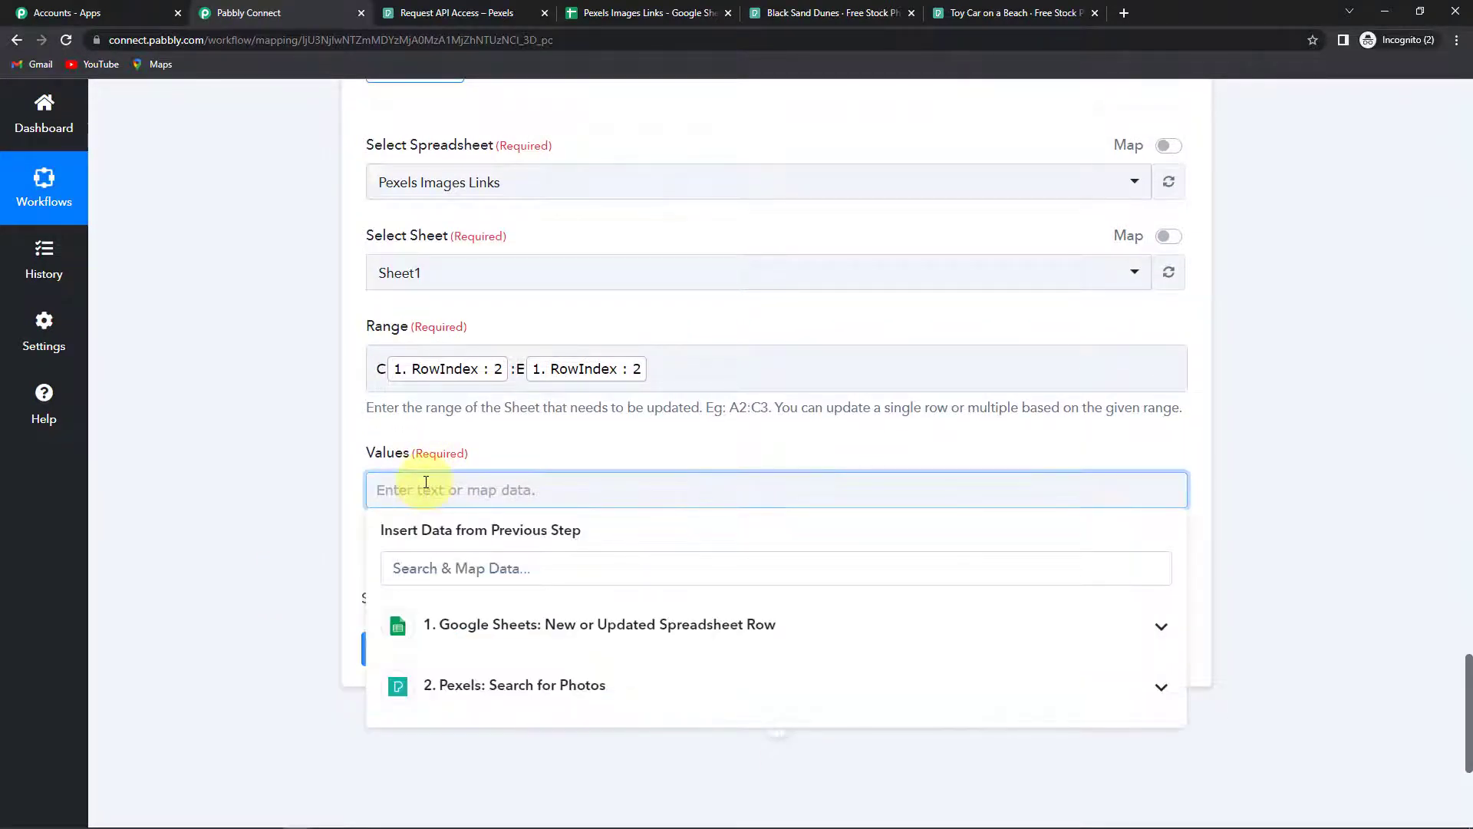
# Begin Values as a quoted array with Photos 0 Url and Photos 1 Url from the Pexels results
pyautogui.write('[')
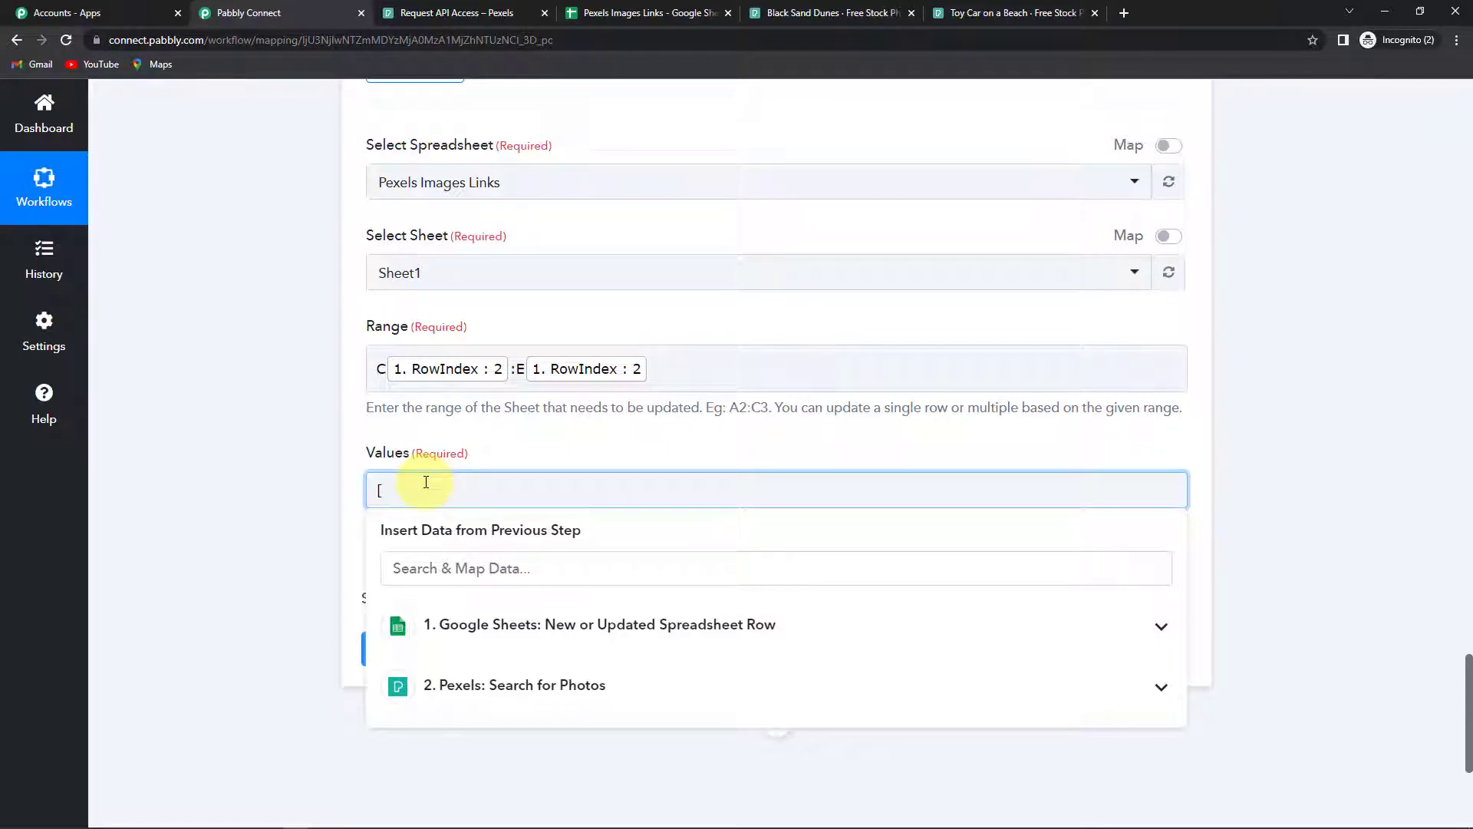
pyautogui.write('"')
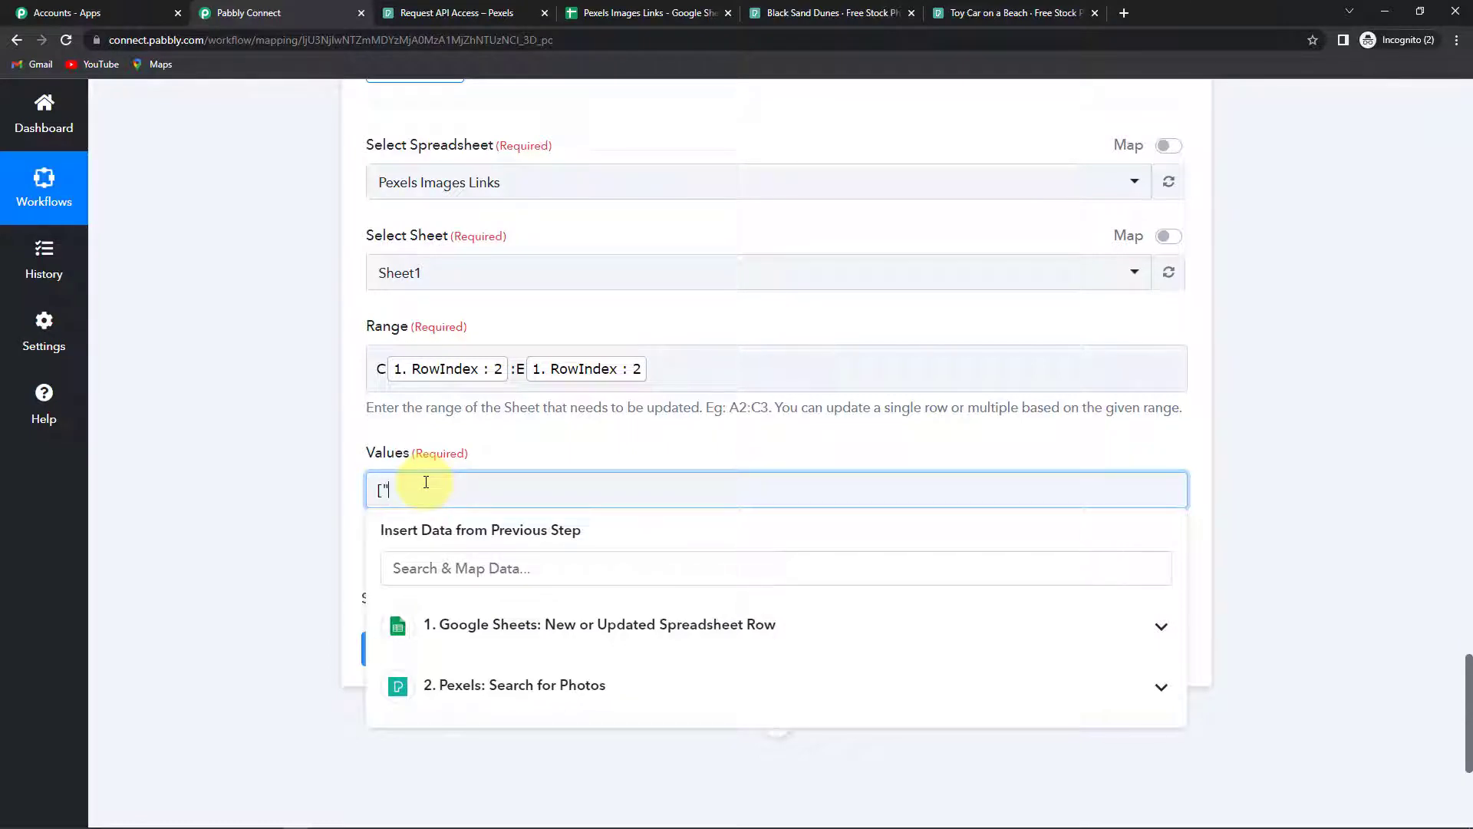
pyautogui.moveTo(497, 692)
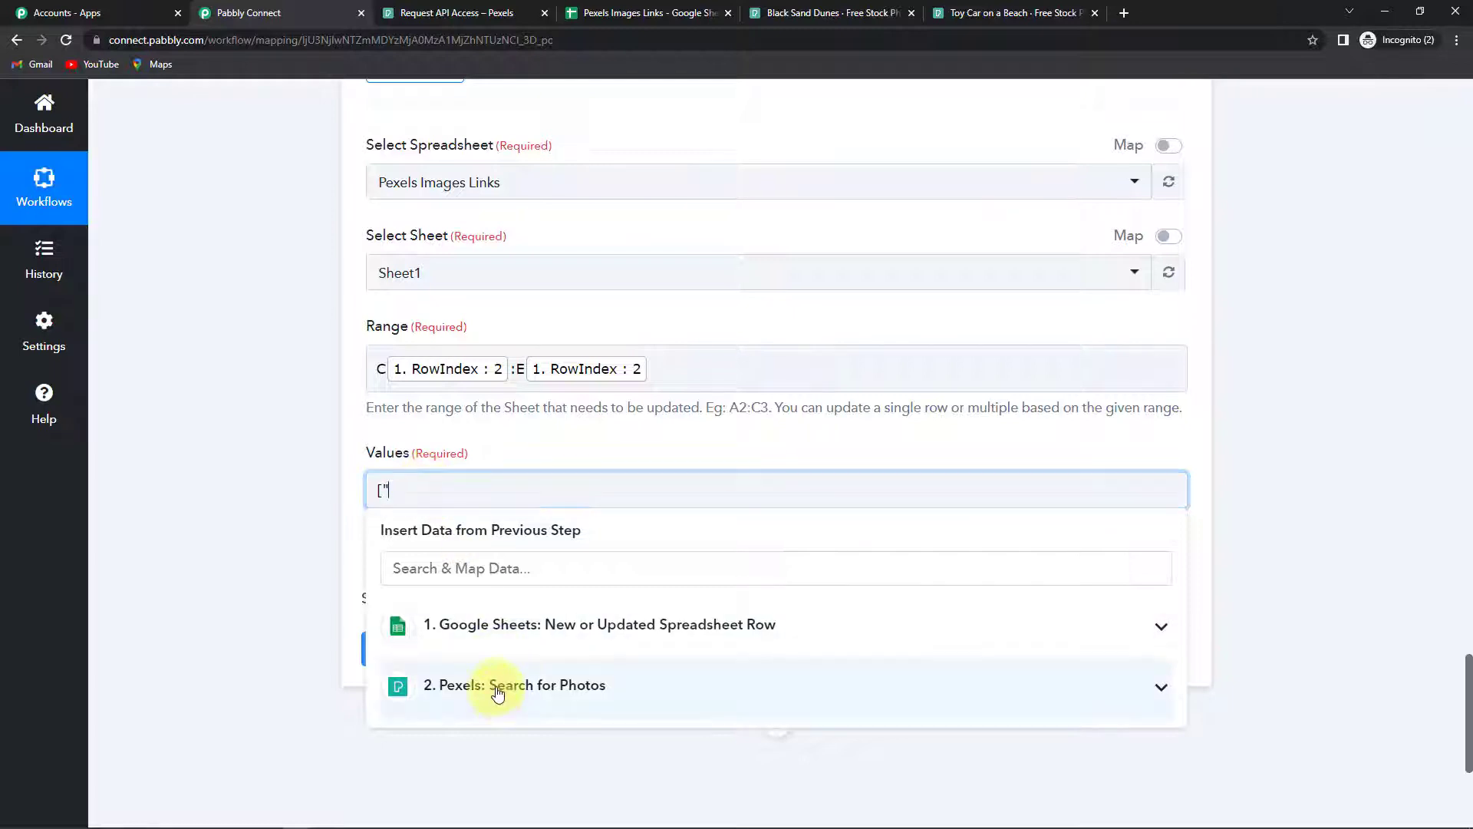
pyautogui.click(514, 685)
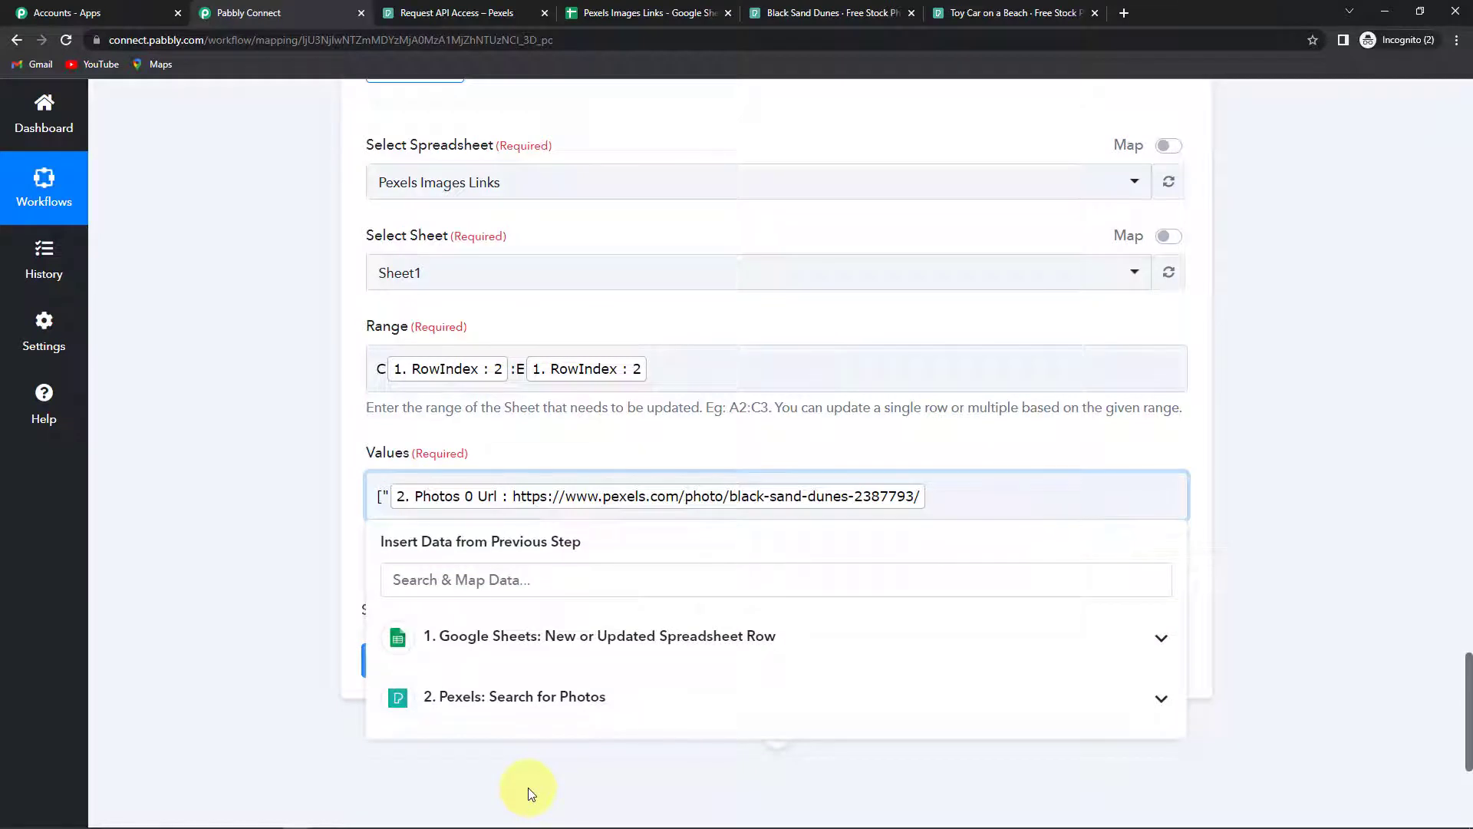
pyautogui.write('",')
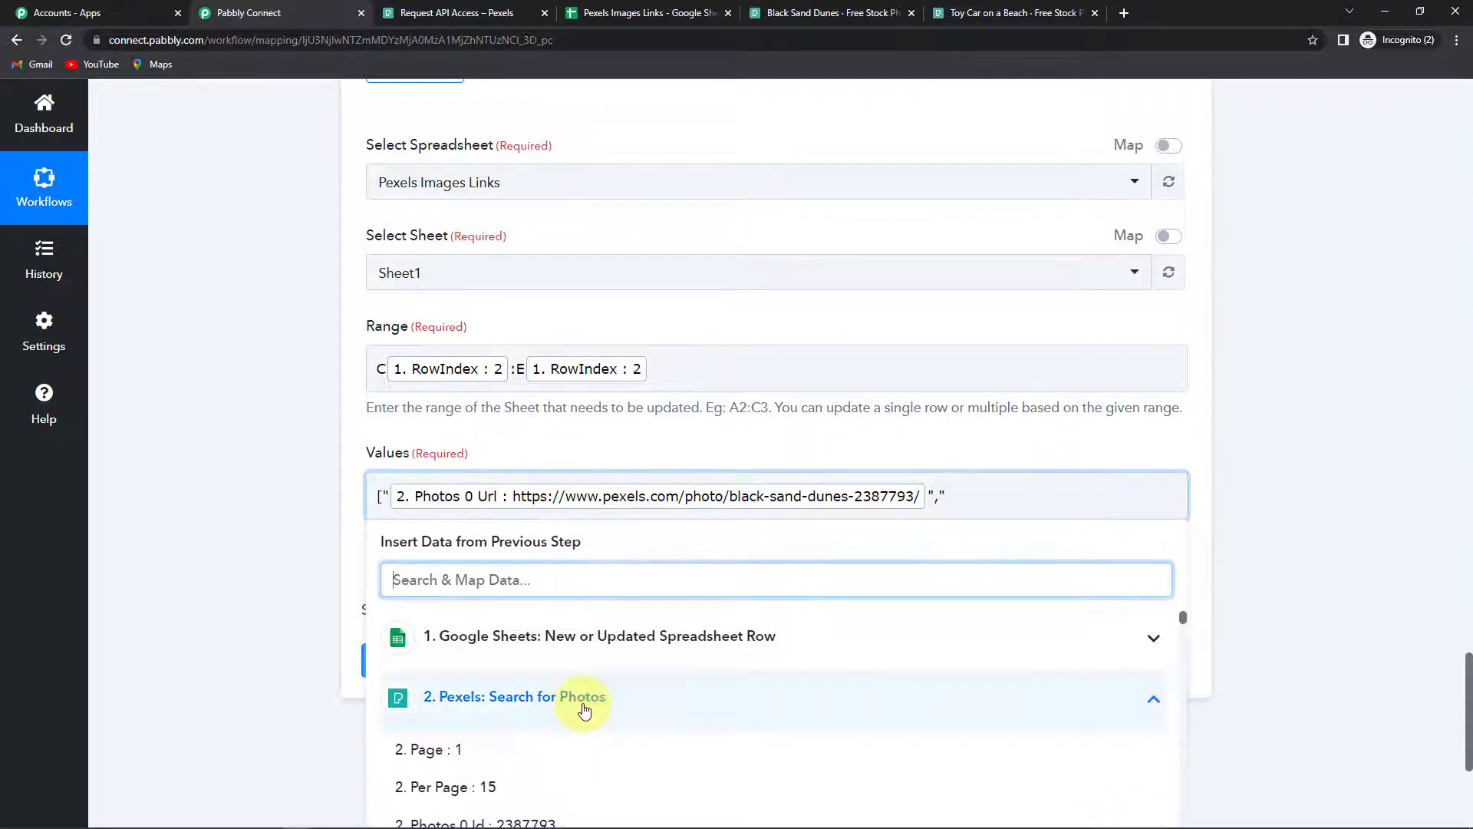
pyautogui.scroll(-3)
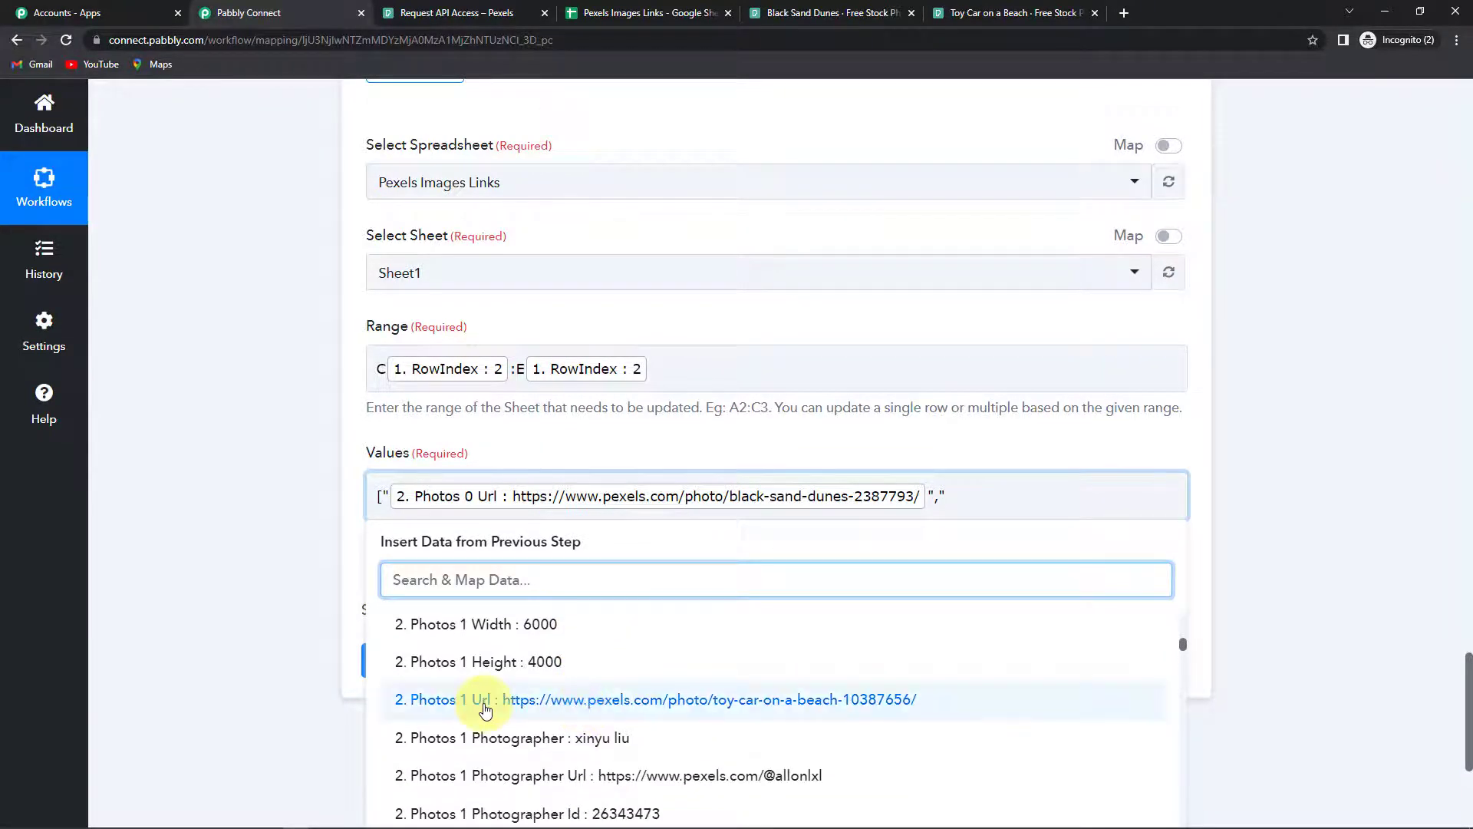
pyautogui.click(487, 699)
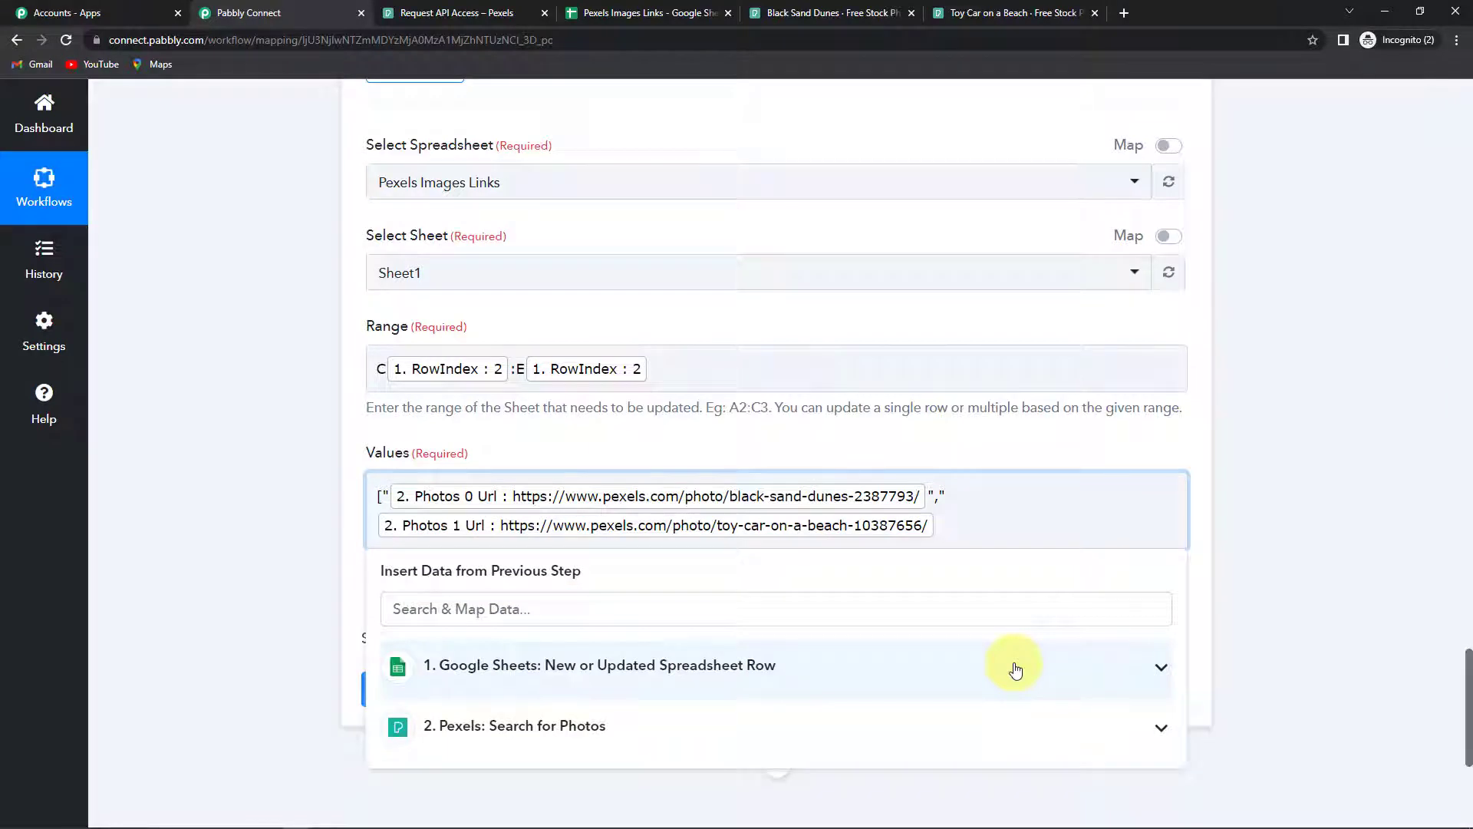
pyautogui.write('","')
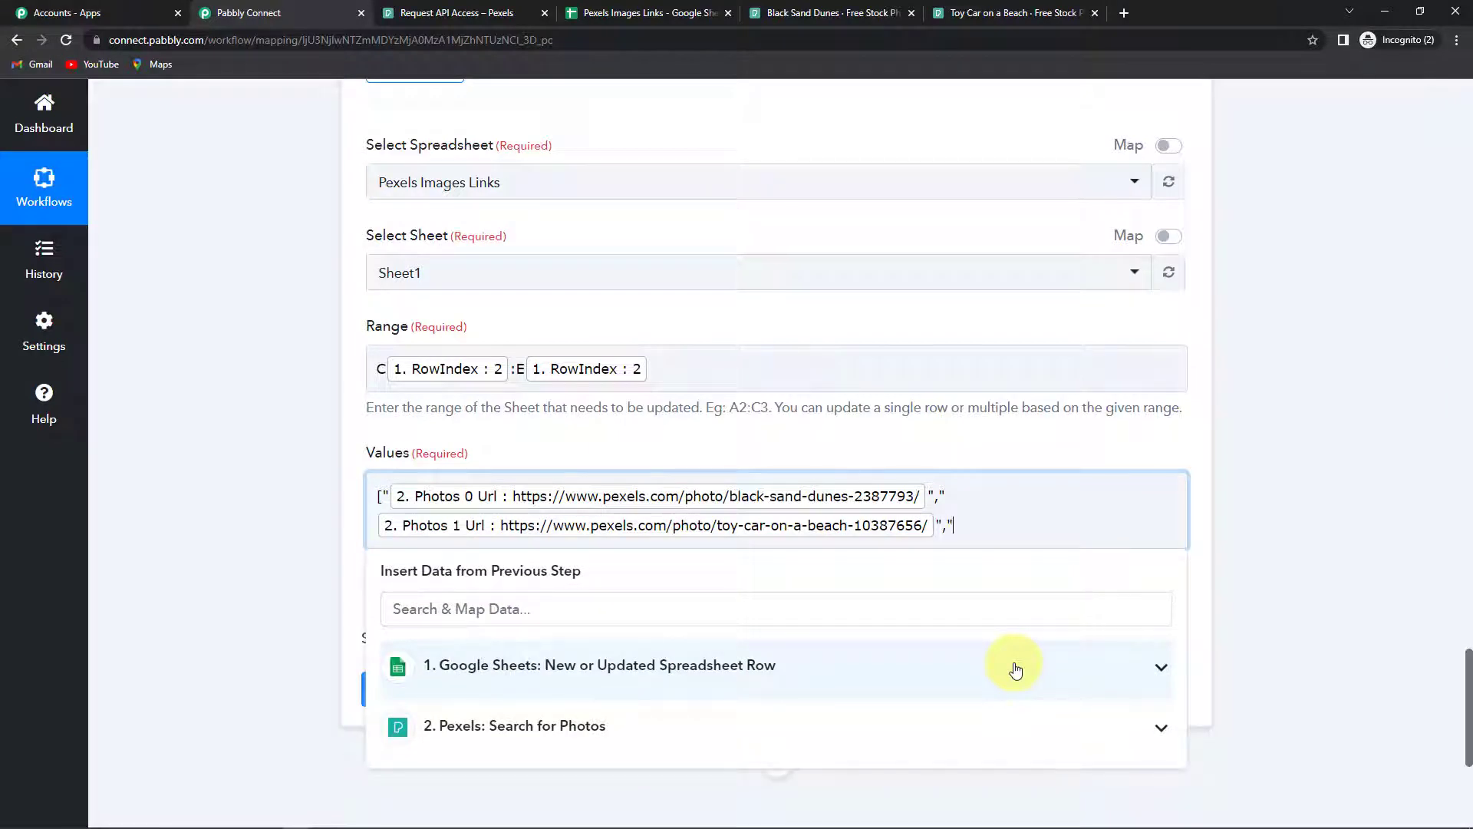
# Add Photos 2 Url, close the array with "], and send a test update writing Sheet1!C2:E2
pyautogui.click(514, 726)
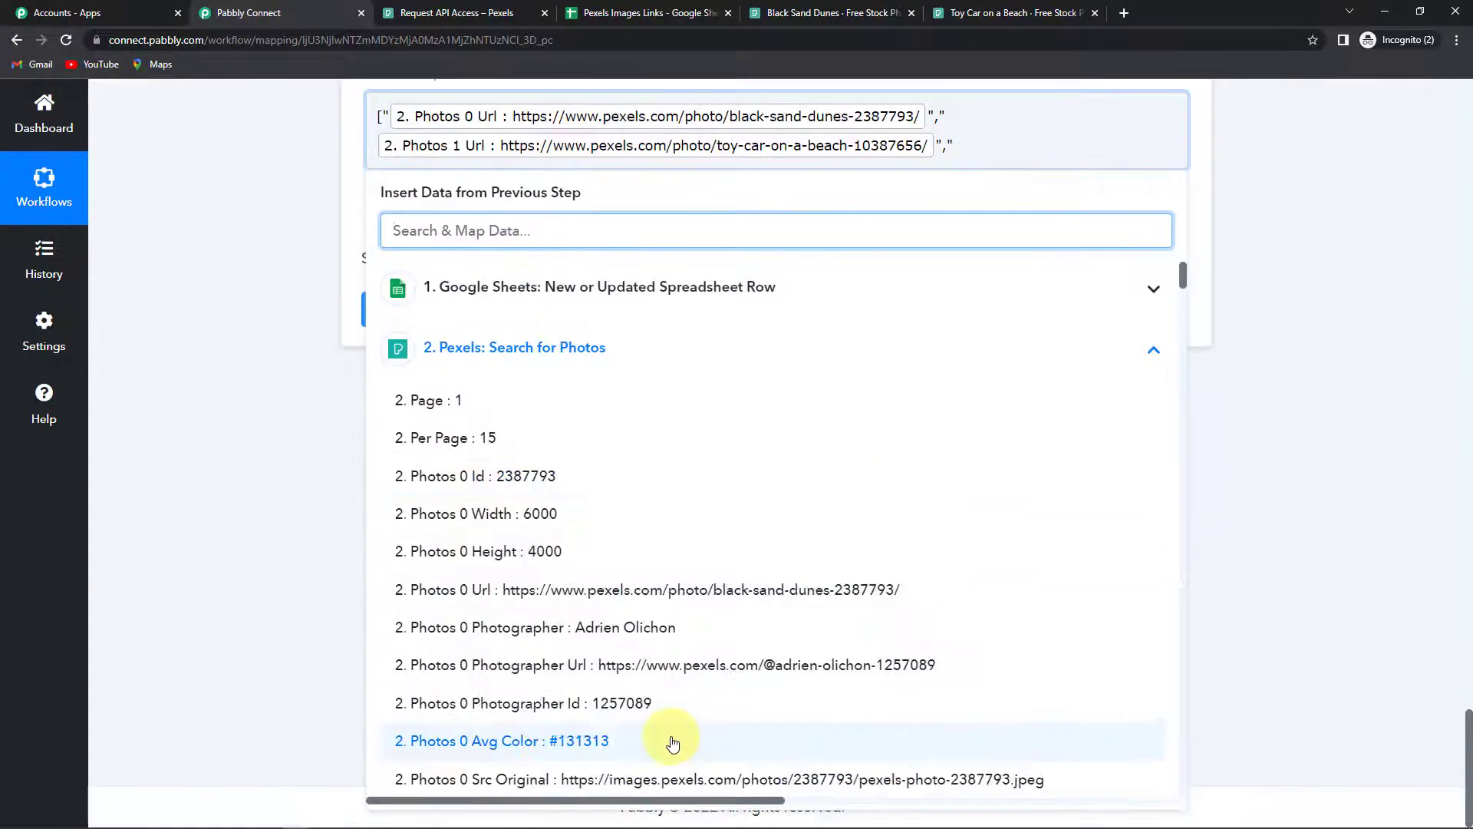
pyautogui.scroll(-3)
pyautogui.write('"')
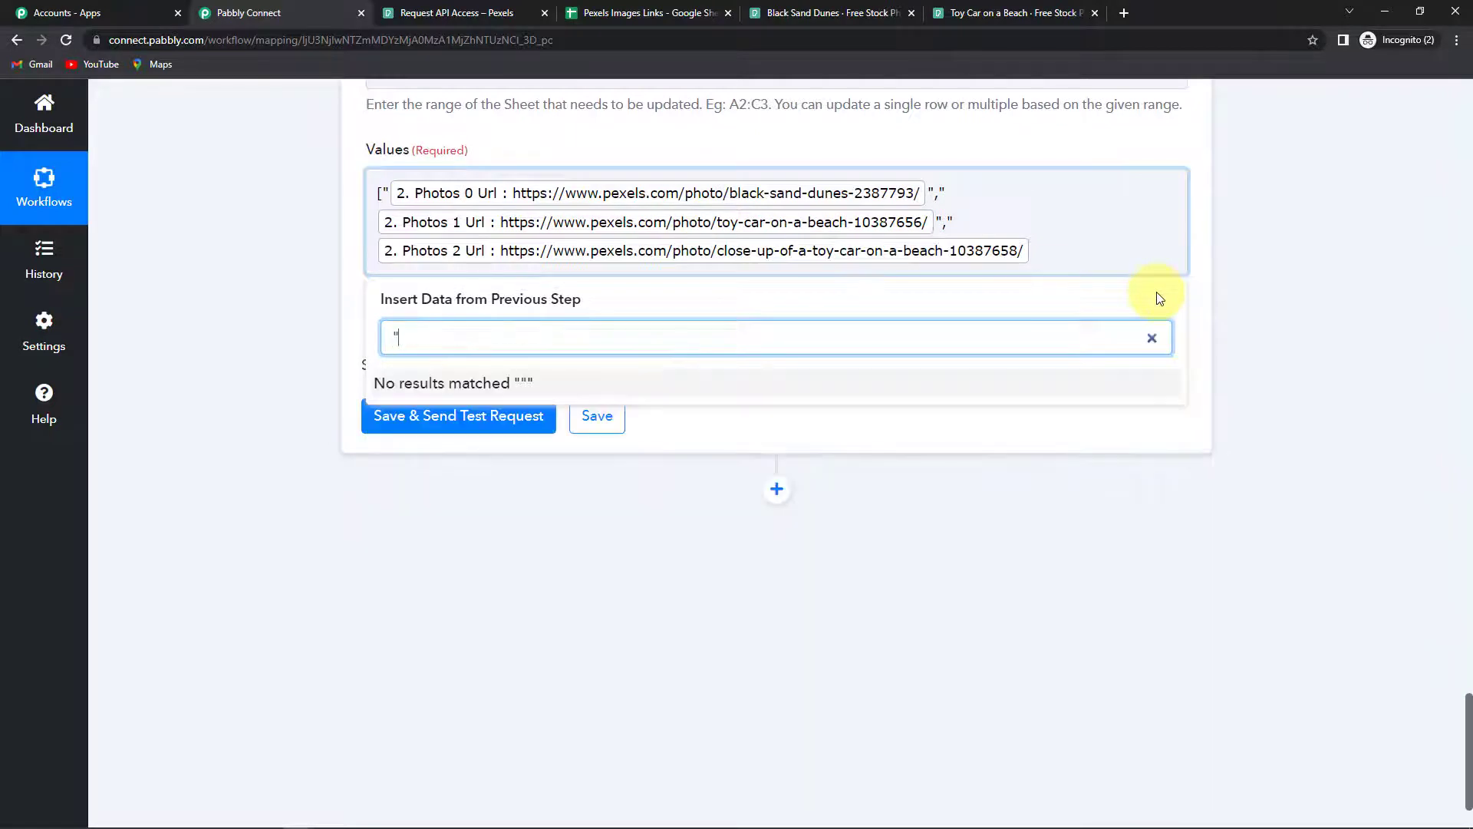
pyautogui.click(1152, 338)
pyautogui.write(' "')
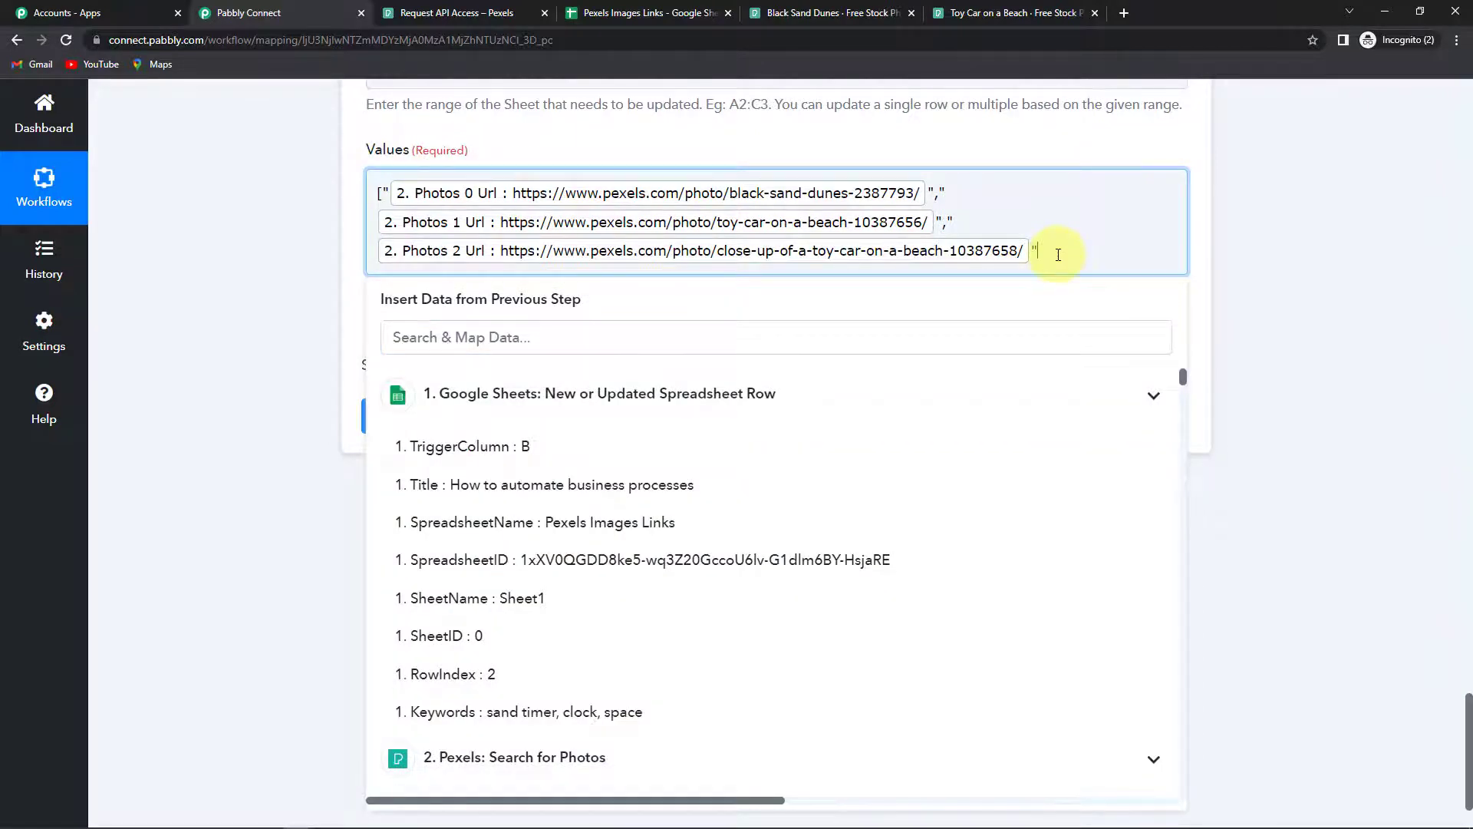
pyautogui.write(']')
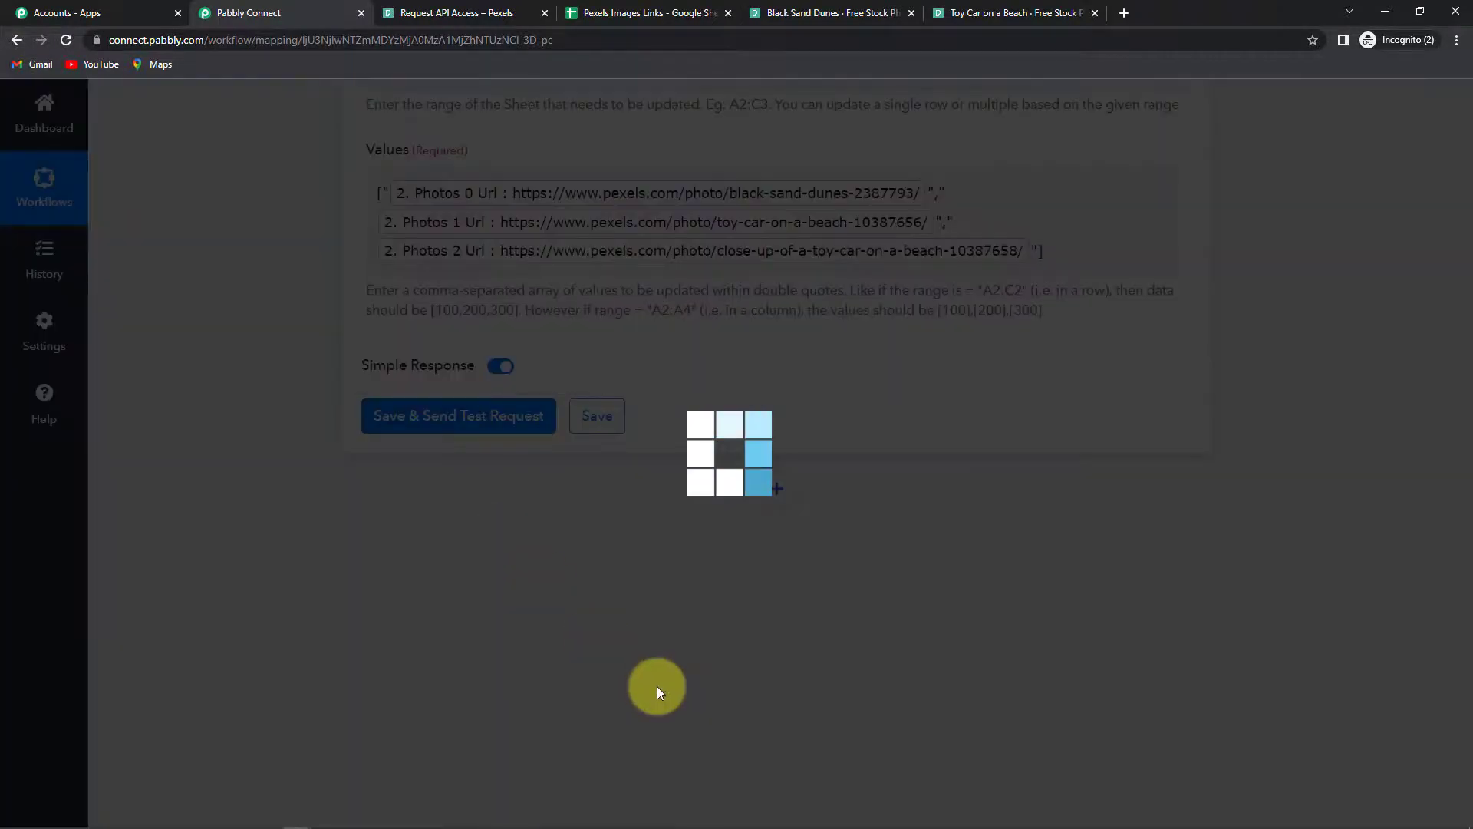
pyautogui.click(458, 416)
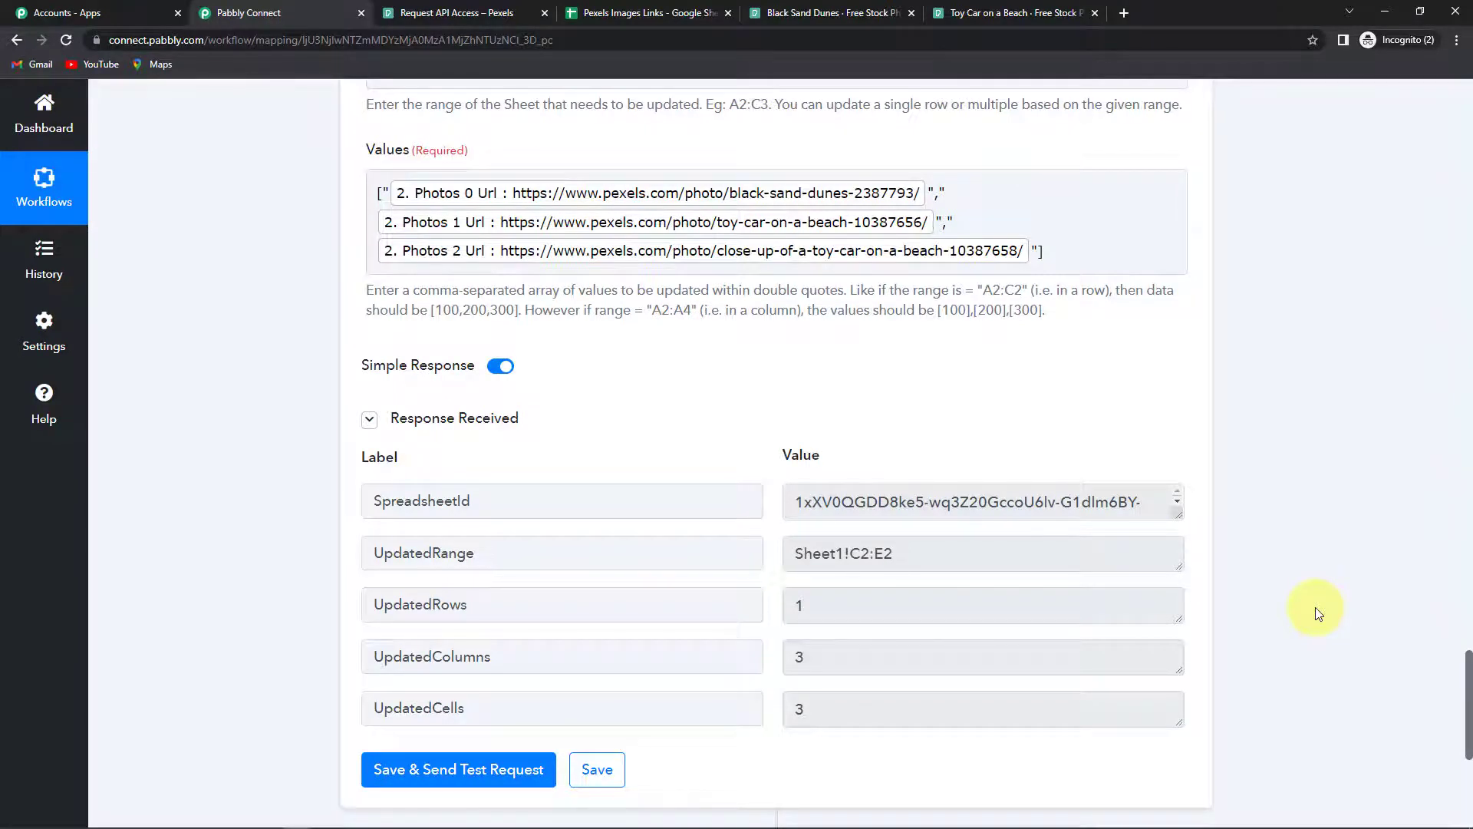
pyautogui.moveTo(646, 12)
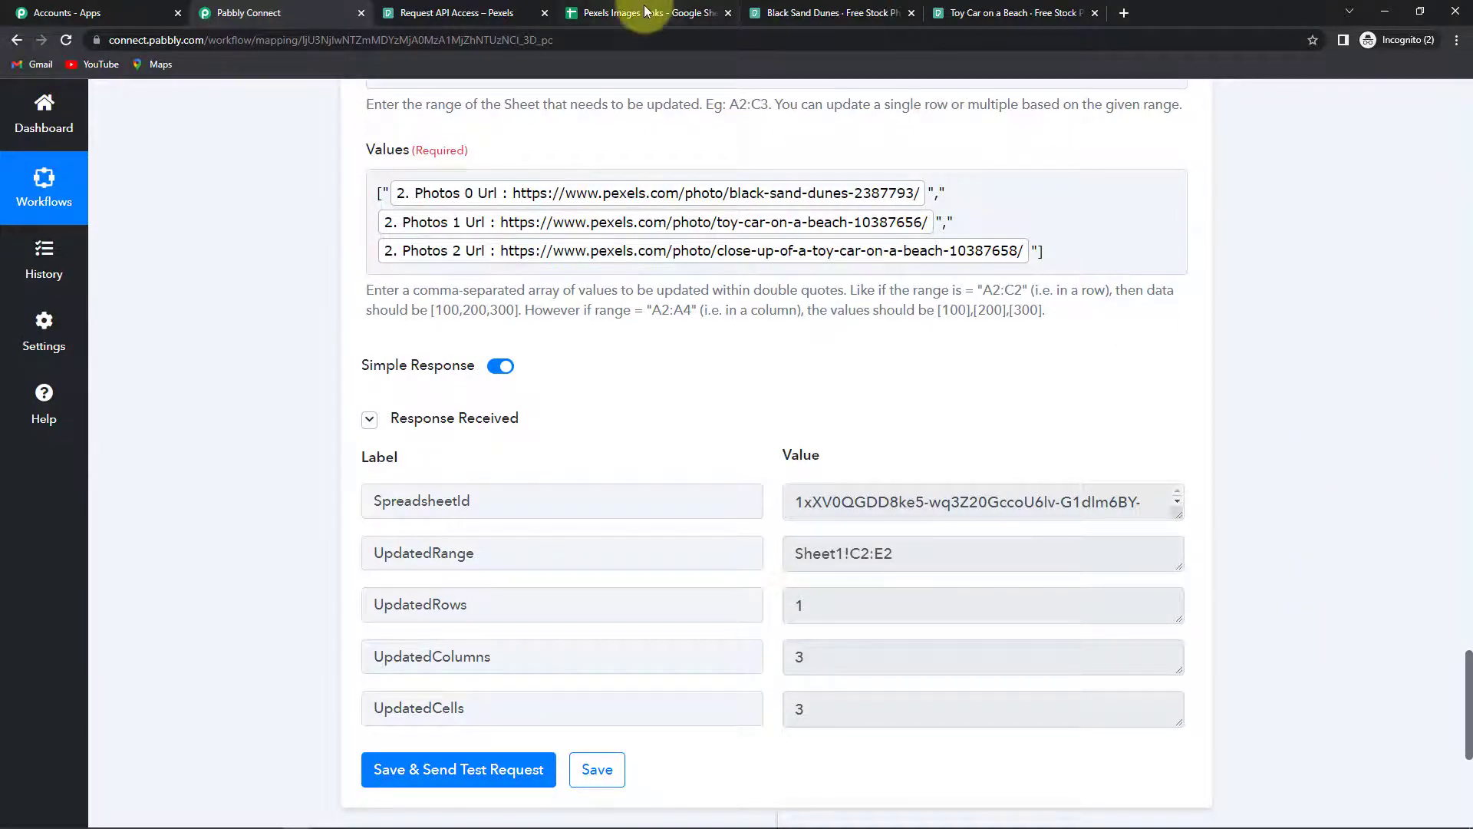
# Check the filled links, then title row 3 'How to stay healthy and fit' in A3
pyautogui.click(647, 13)
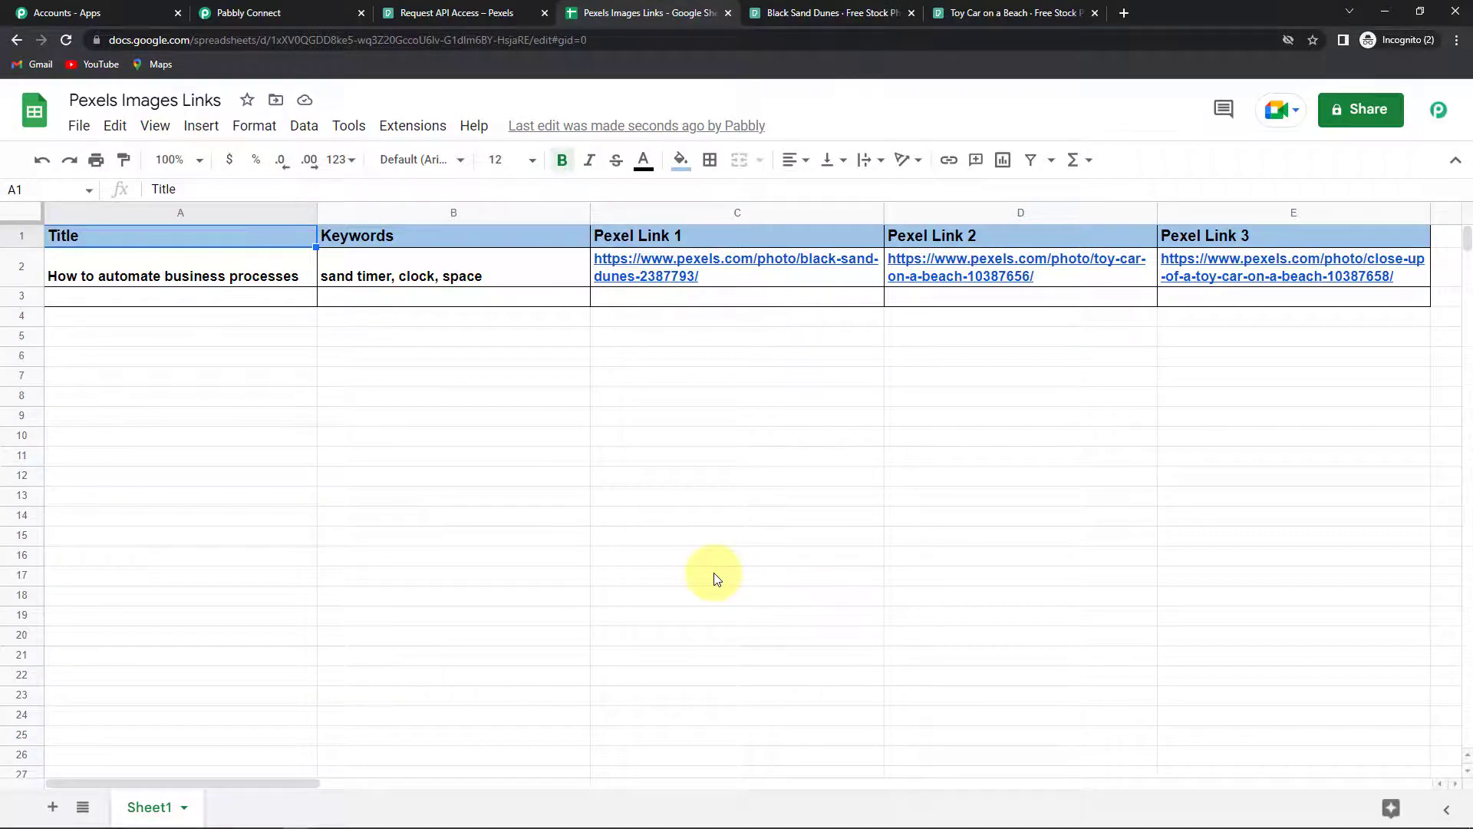
pyautogui.moveTo(235, 394)
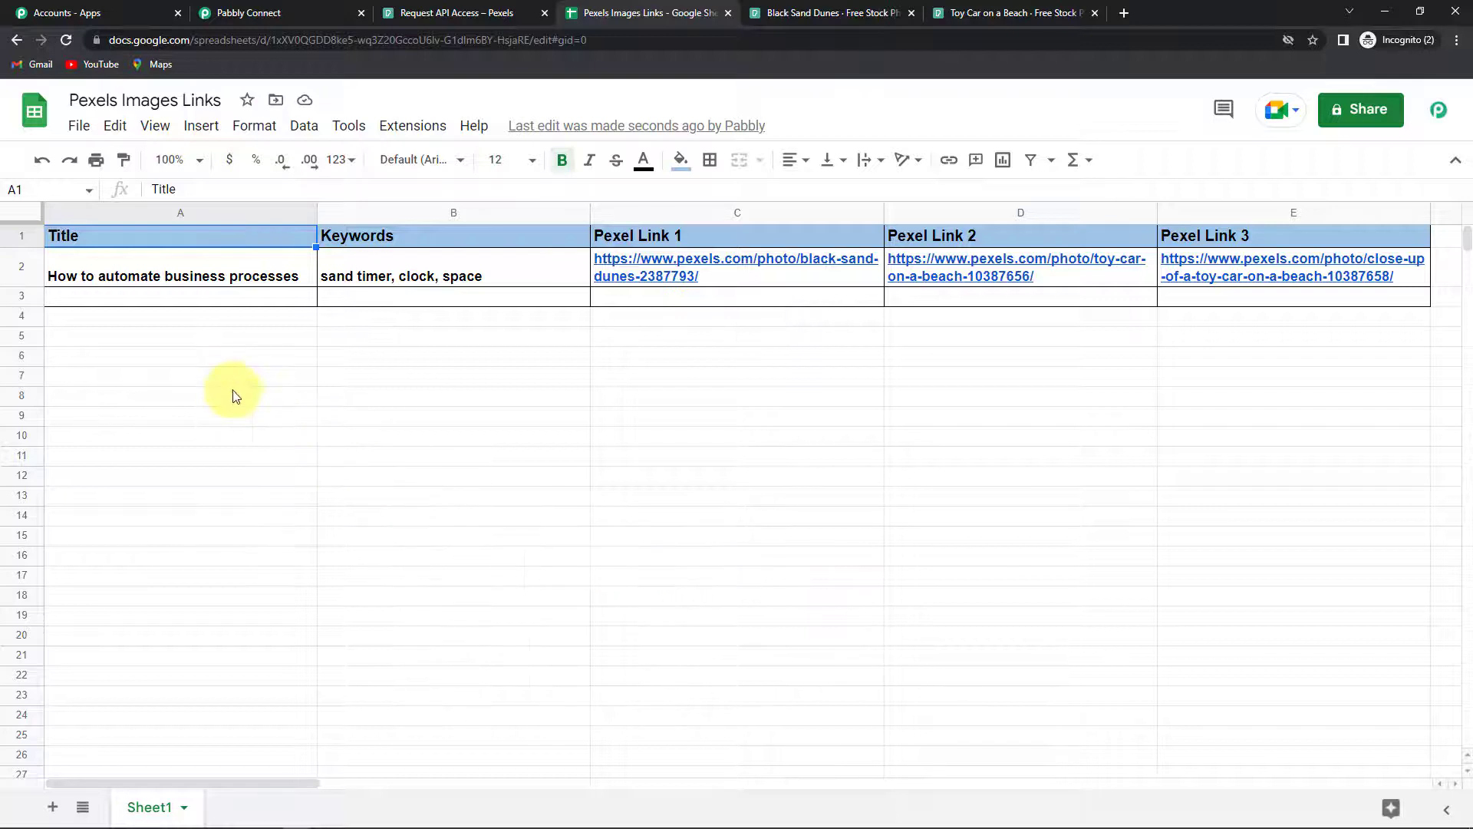
pyautogui.click(137, 294)
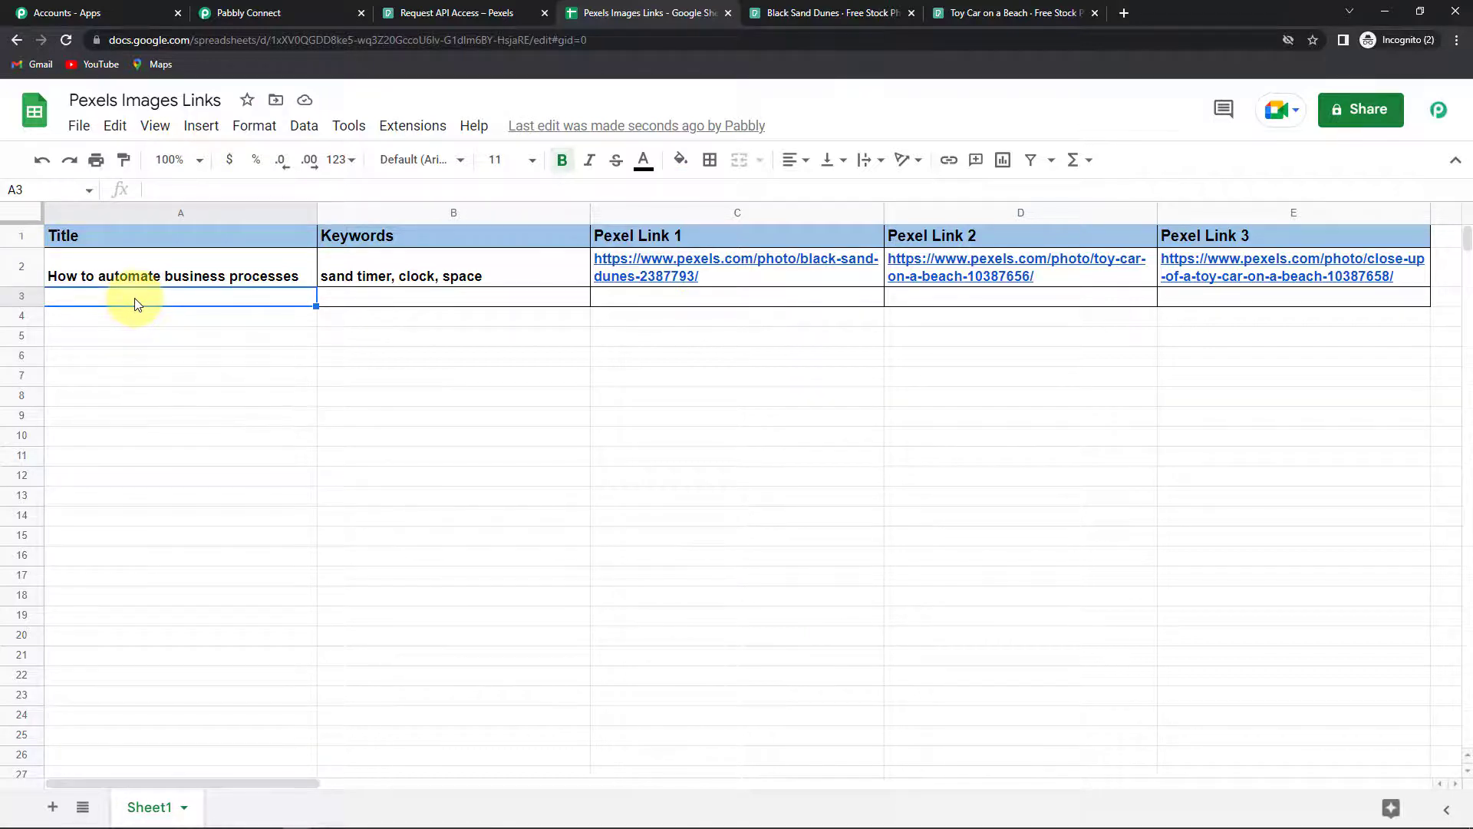
pyautogui.moveTo(145, 303)
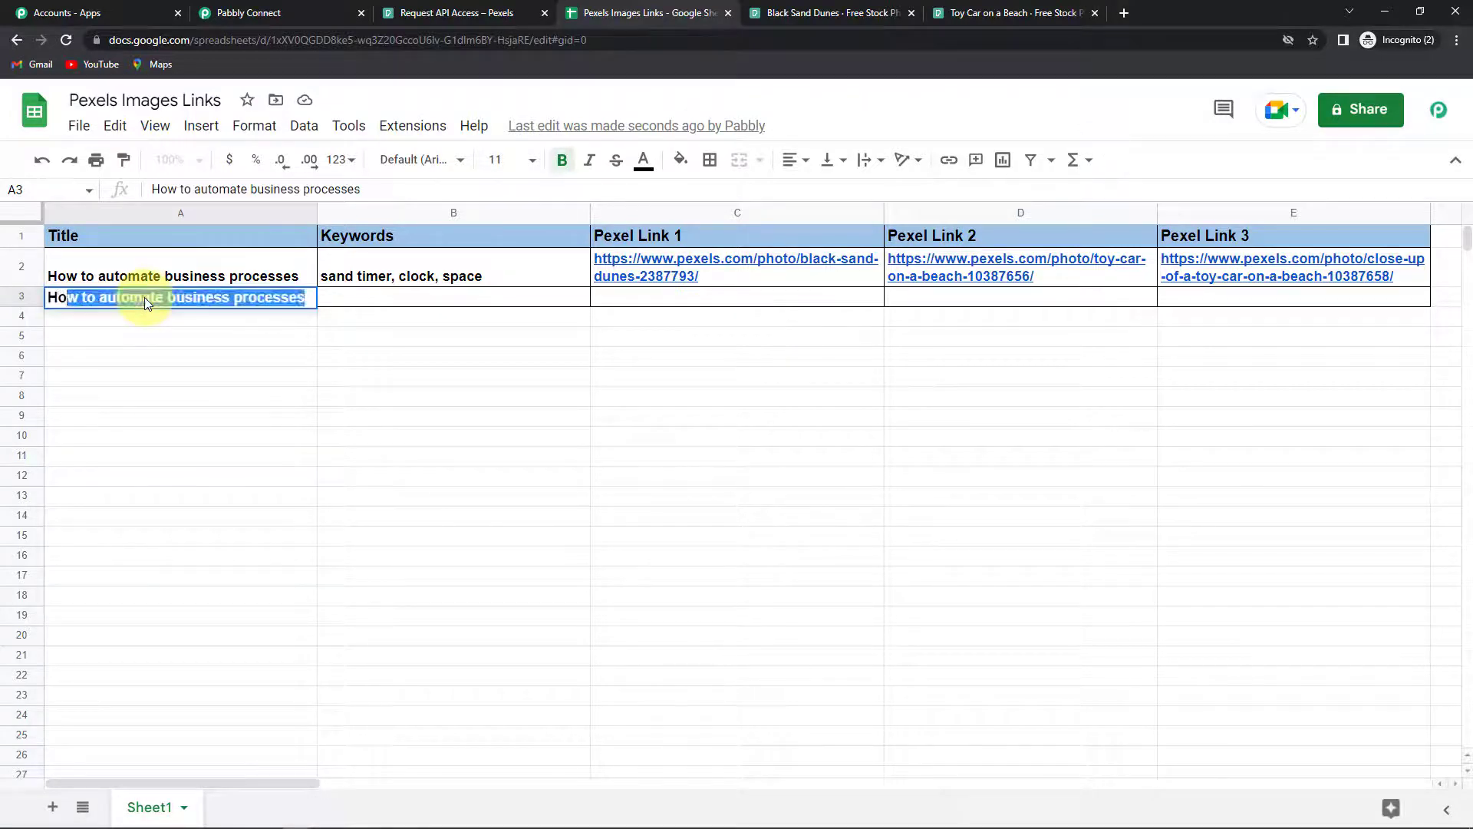
pyautogui.write('How to stay he')
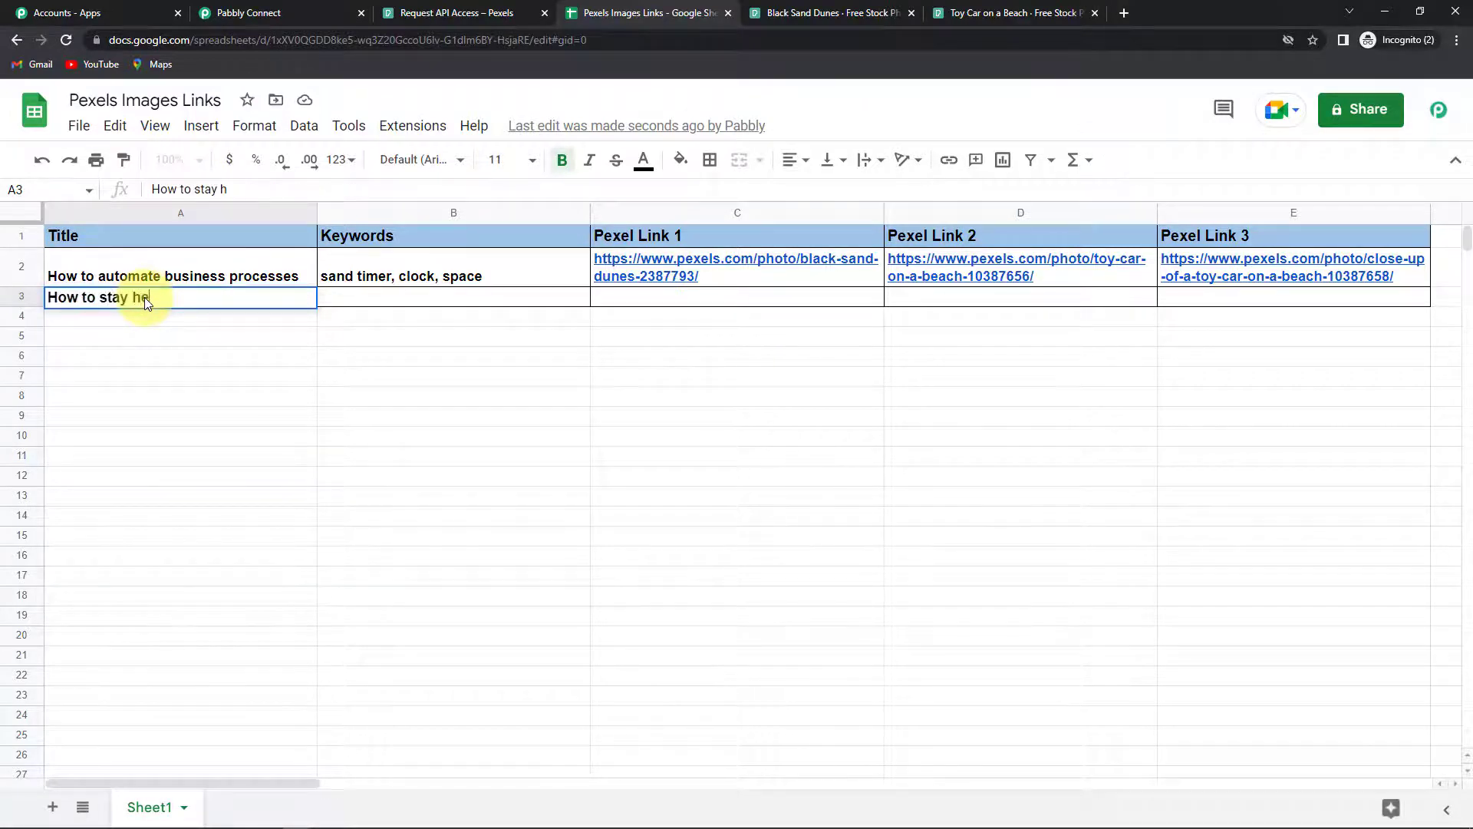
pyautogui.write('ealthy and')
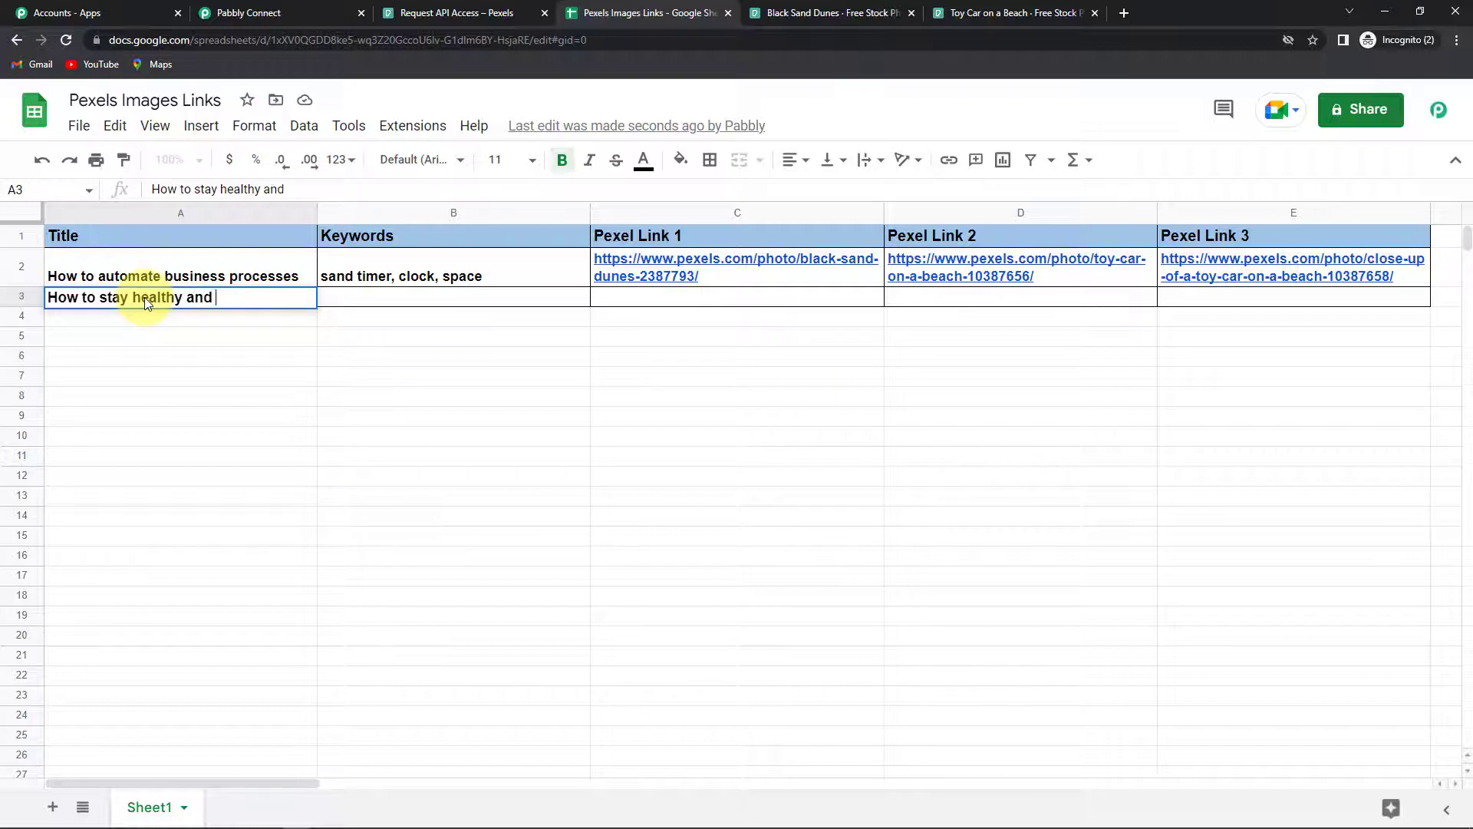
pyautogui.write('fit')
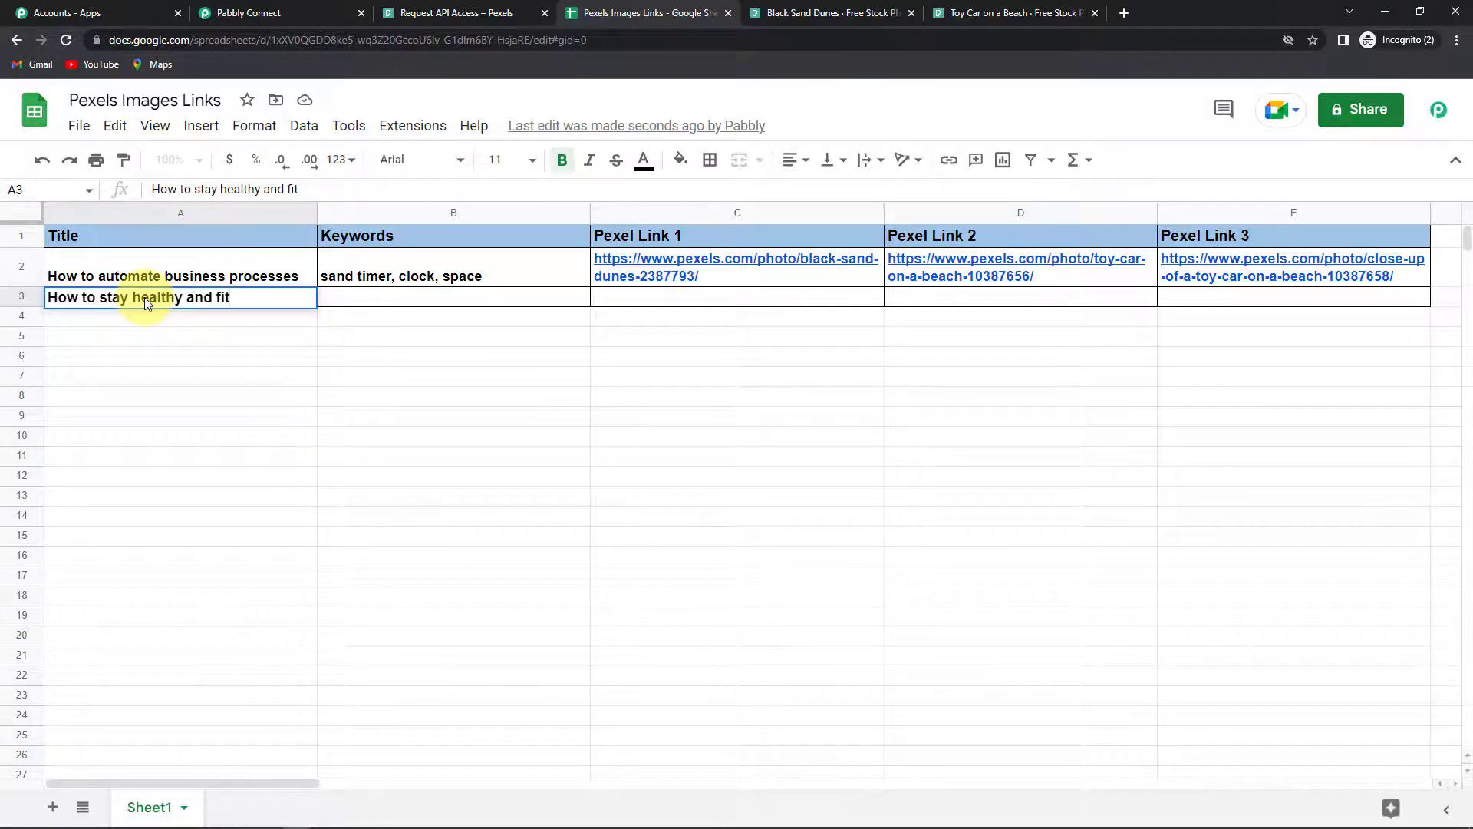
# Enter keywords 'weights, fruits and vegetables, sportperson' in B3 and commit the row
pyautogui.click(453, 298)
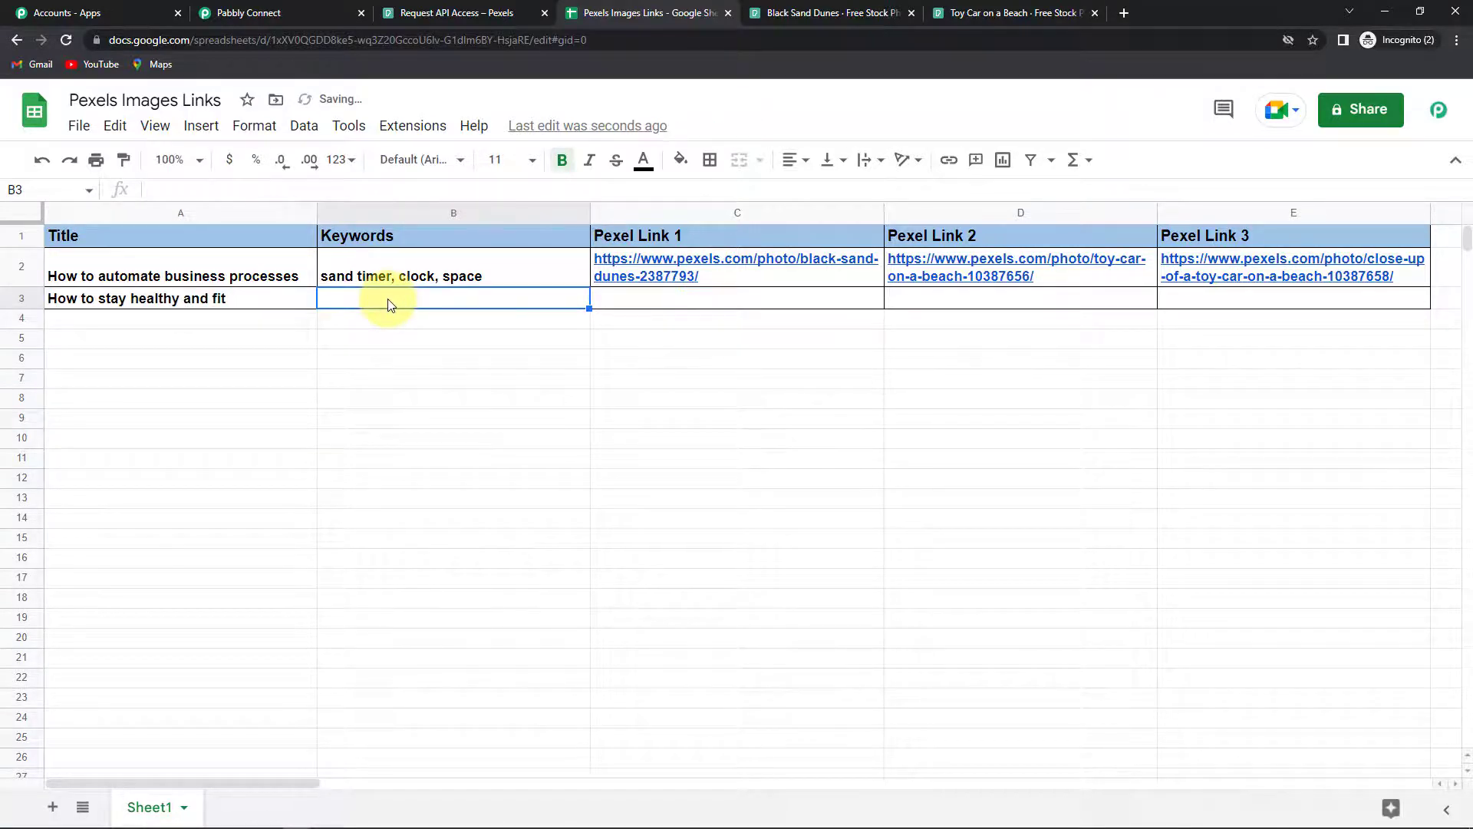
pyautogui.write('weights,')
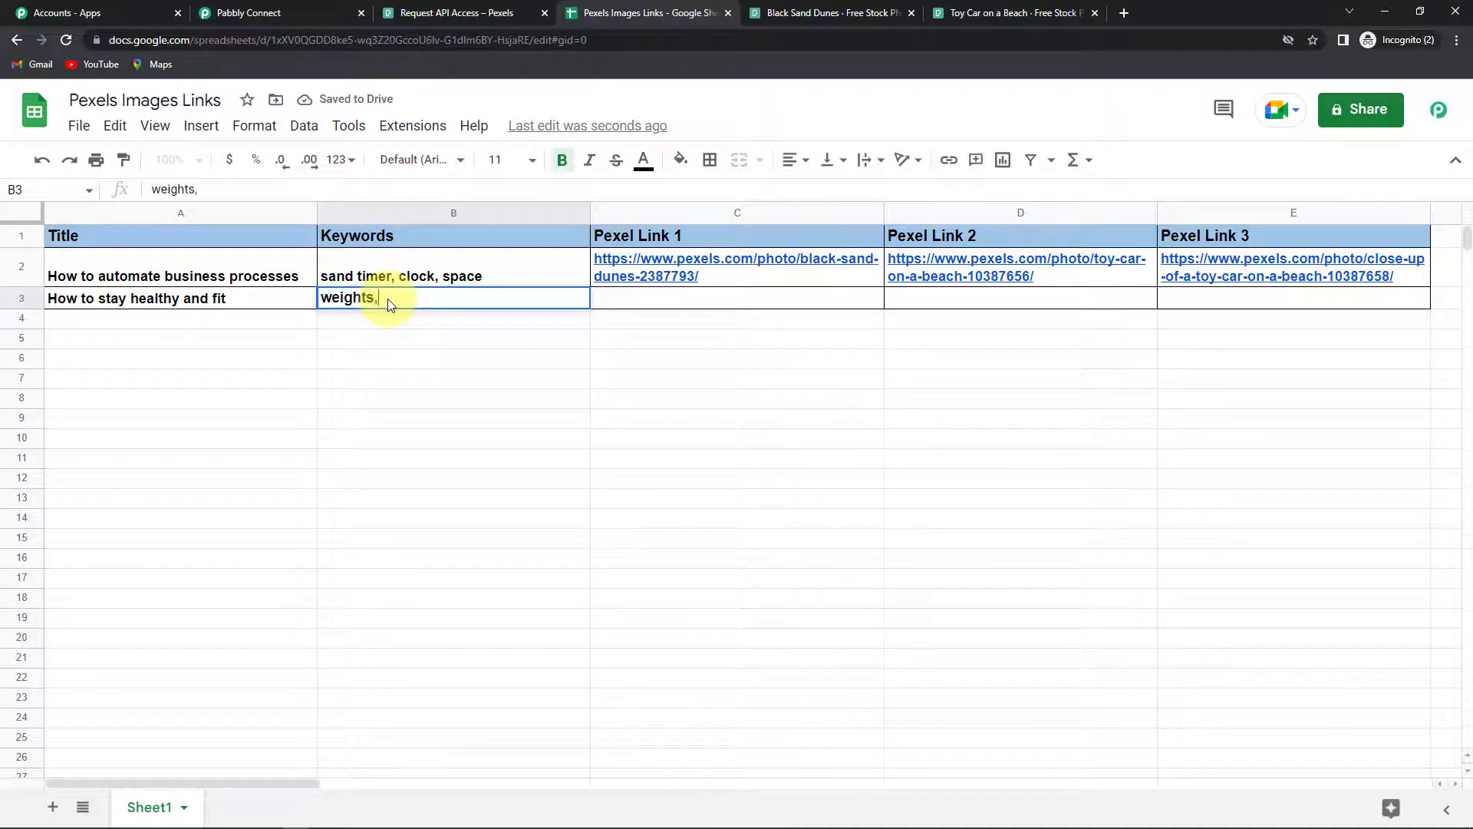
pyautogui.write('fr')
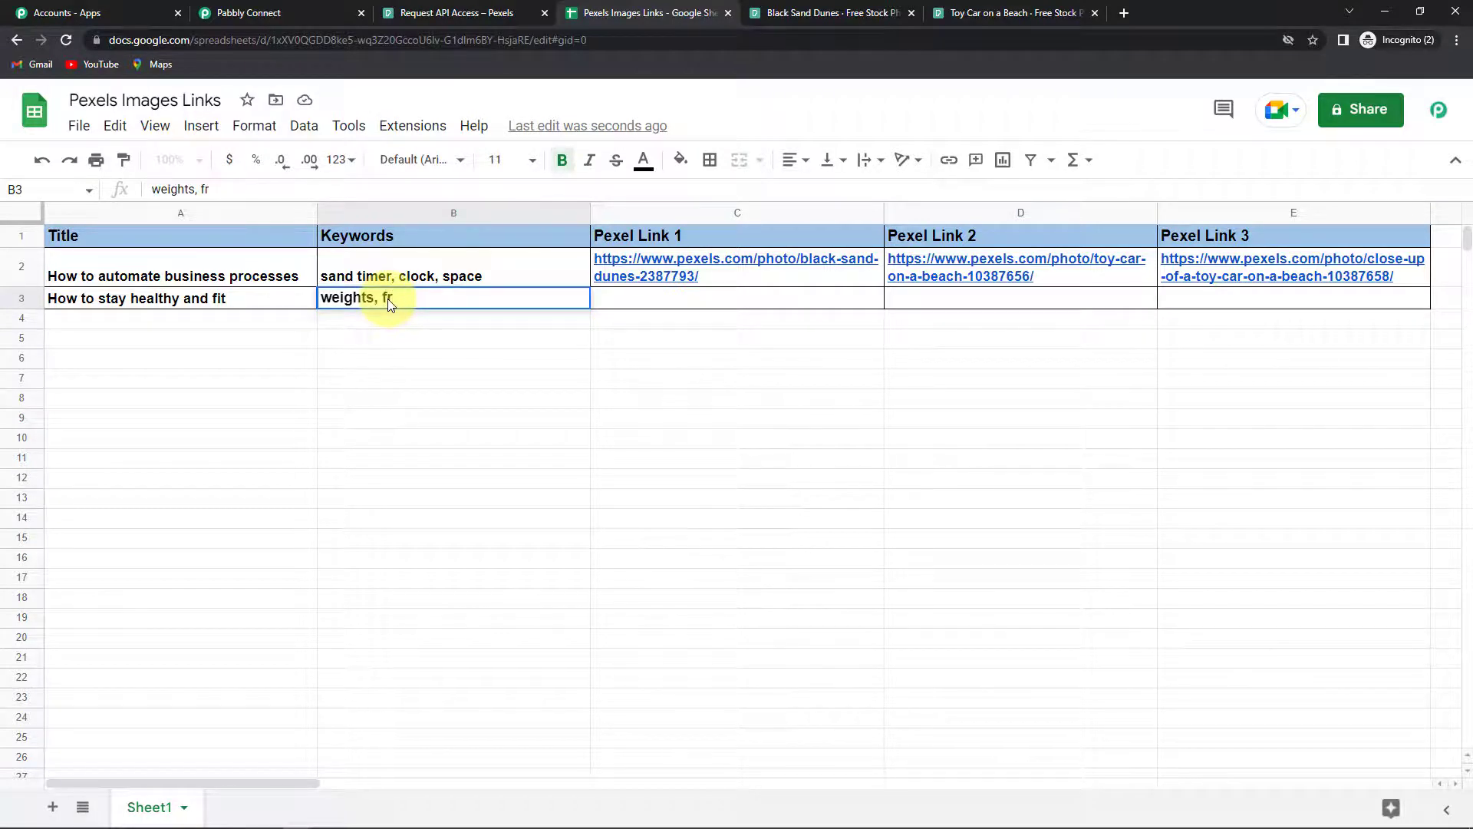
pyautogui.write('uits and')
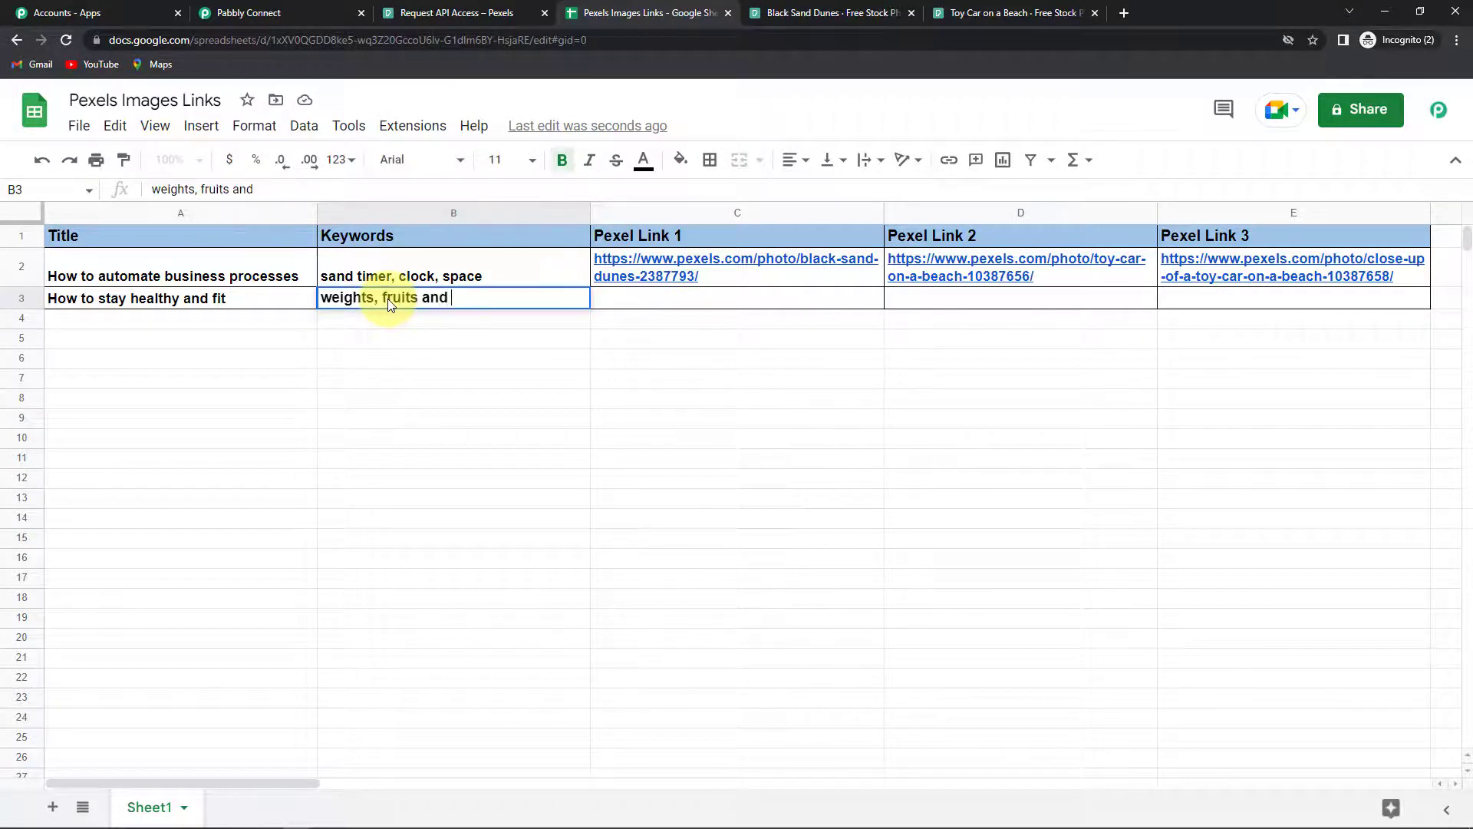
pyautogui.write('vegetables')
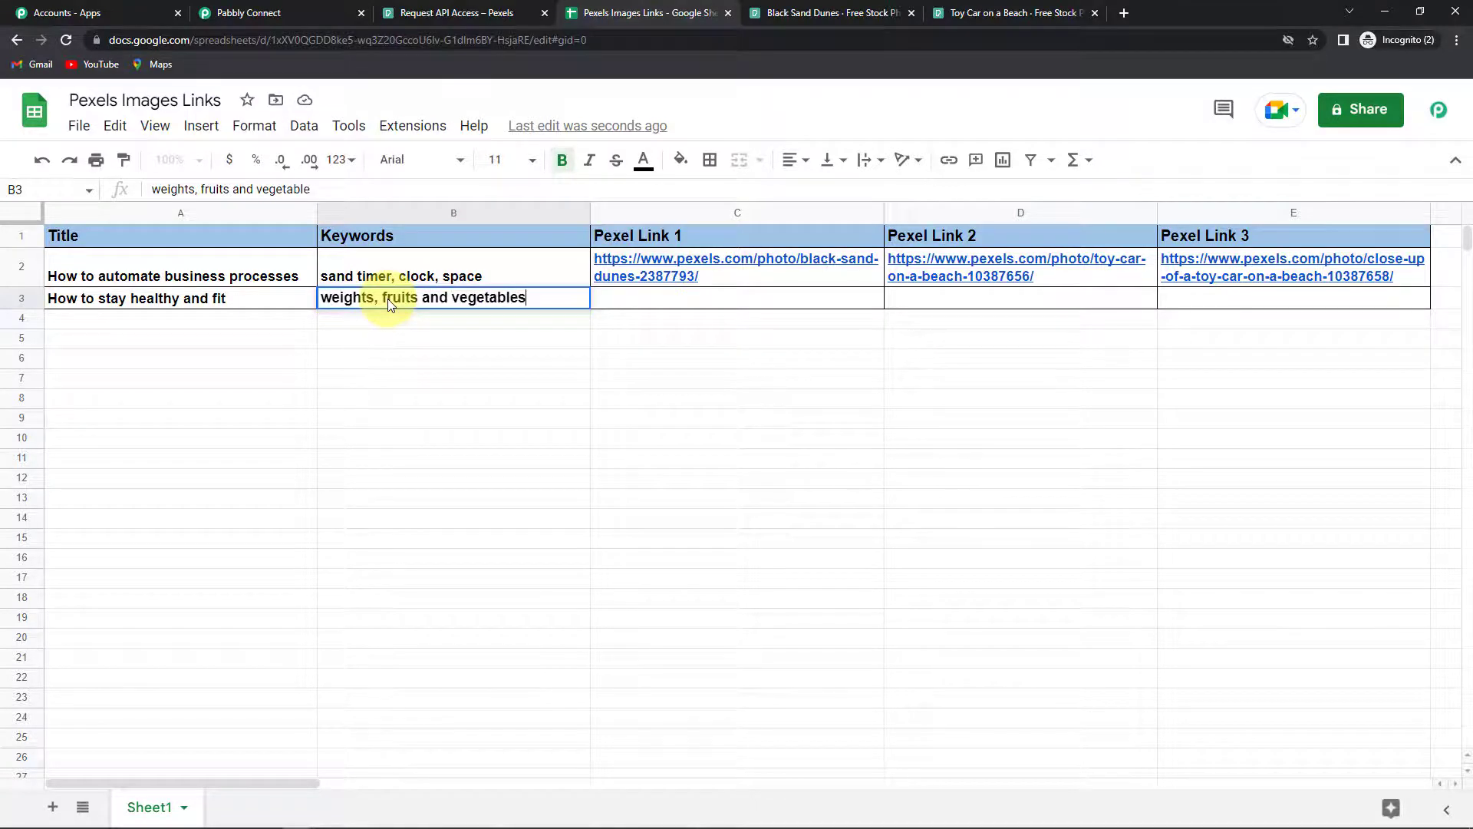
pyautogui.write(', spo')
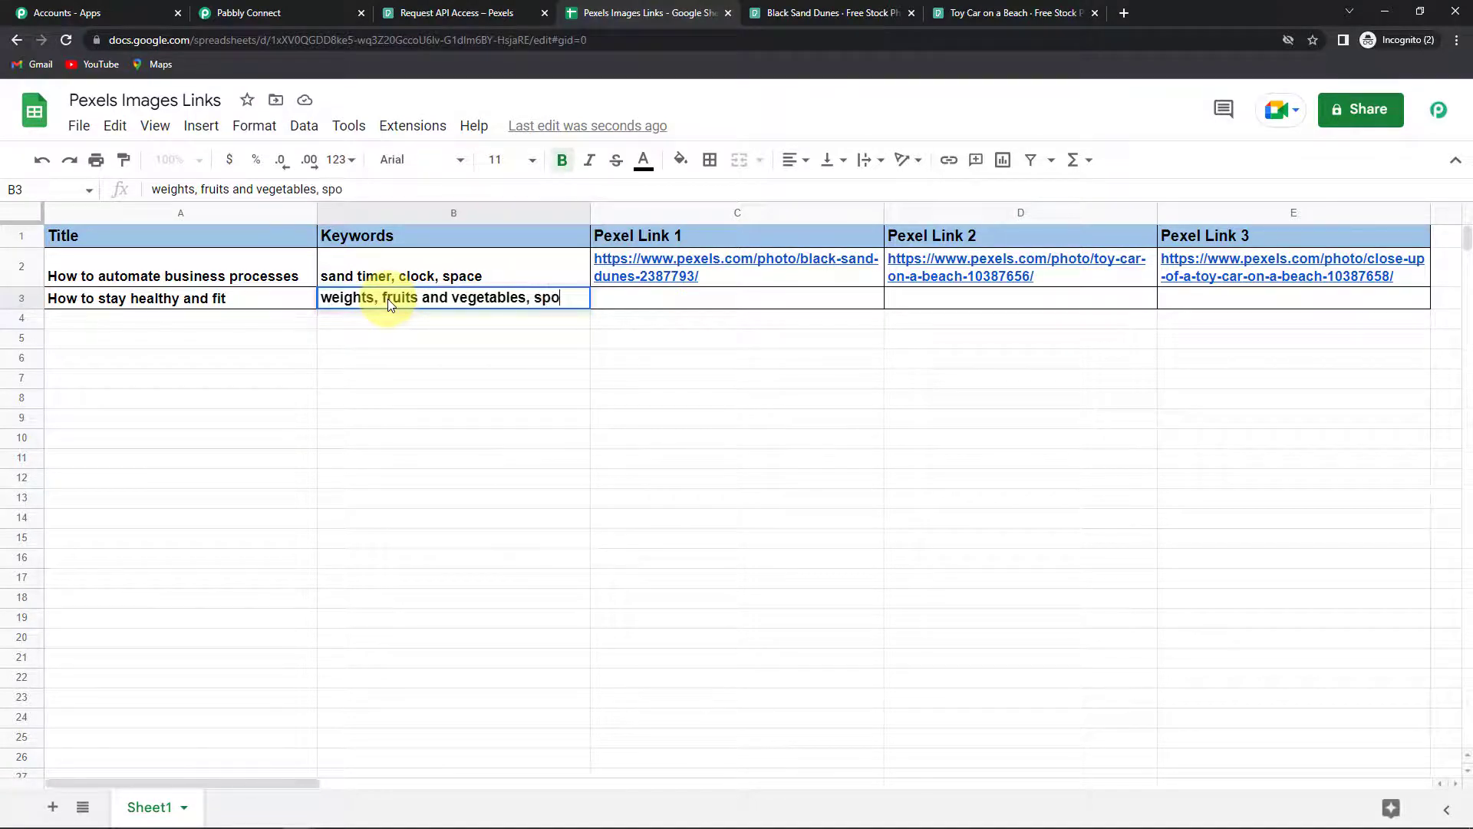
pyautogui.write('rtperson')
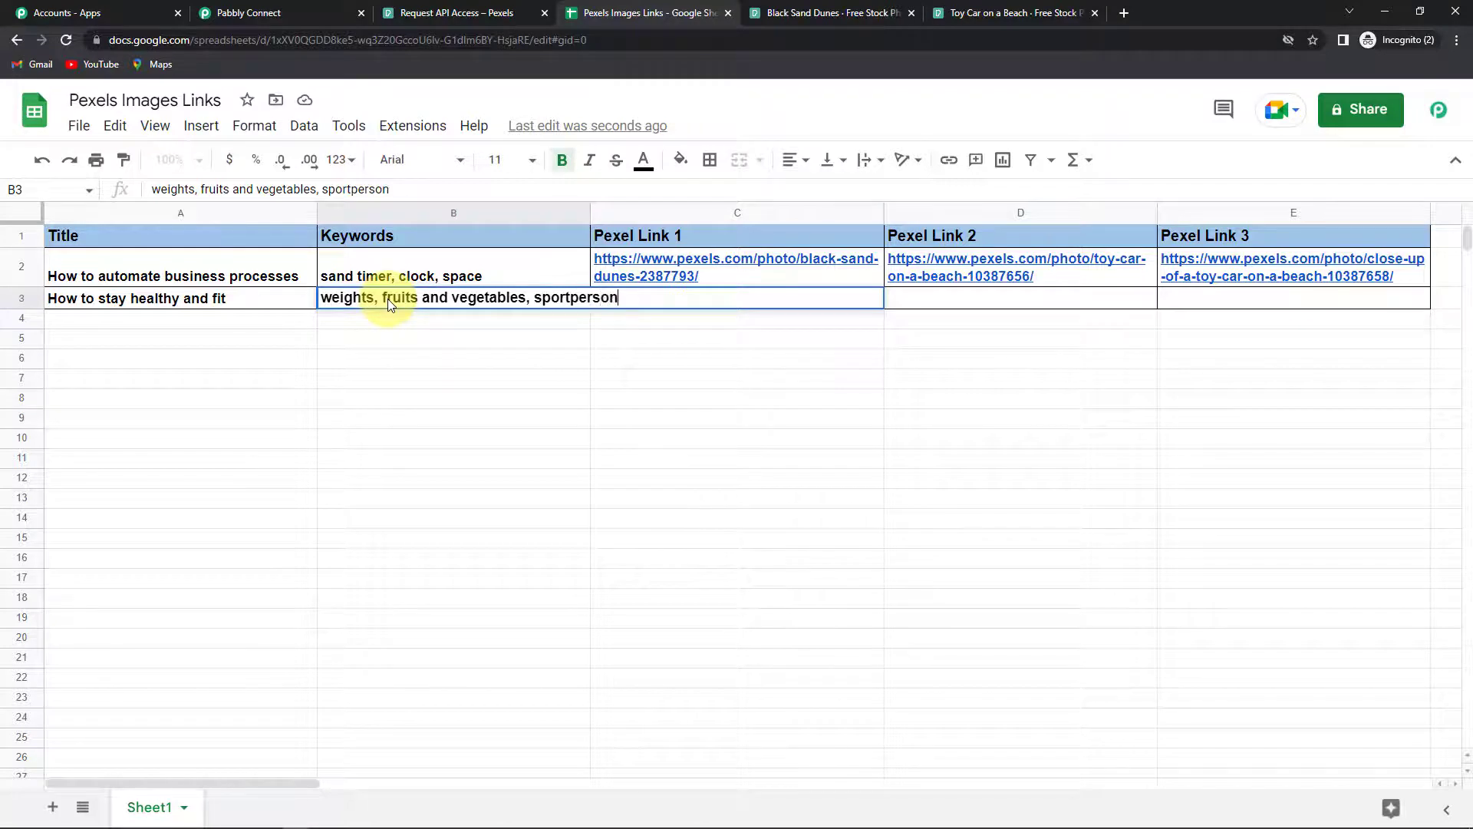
pyautogui.click(737, 457)
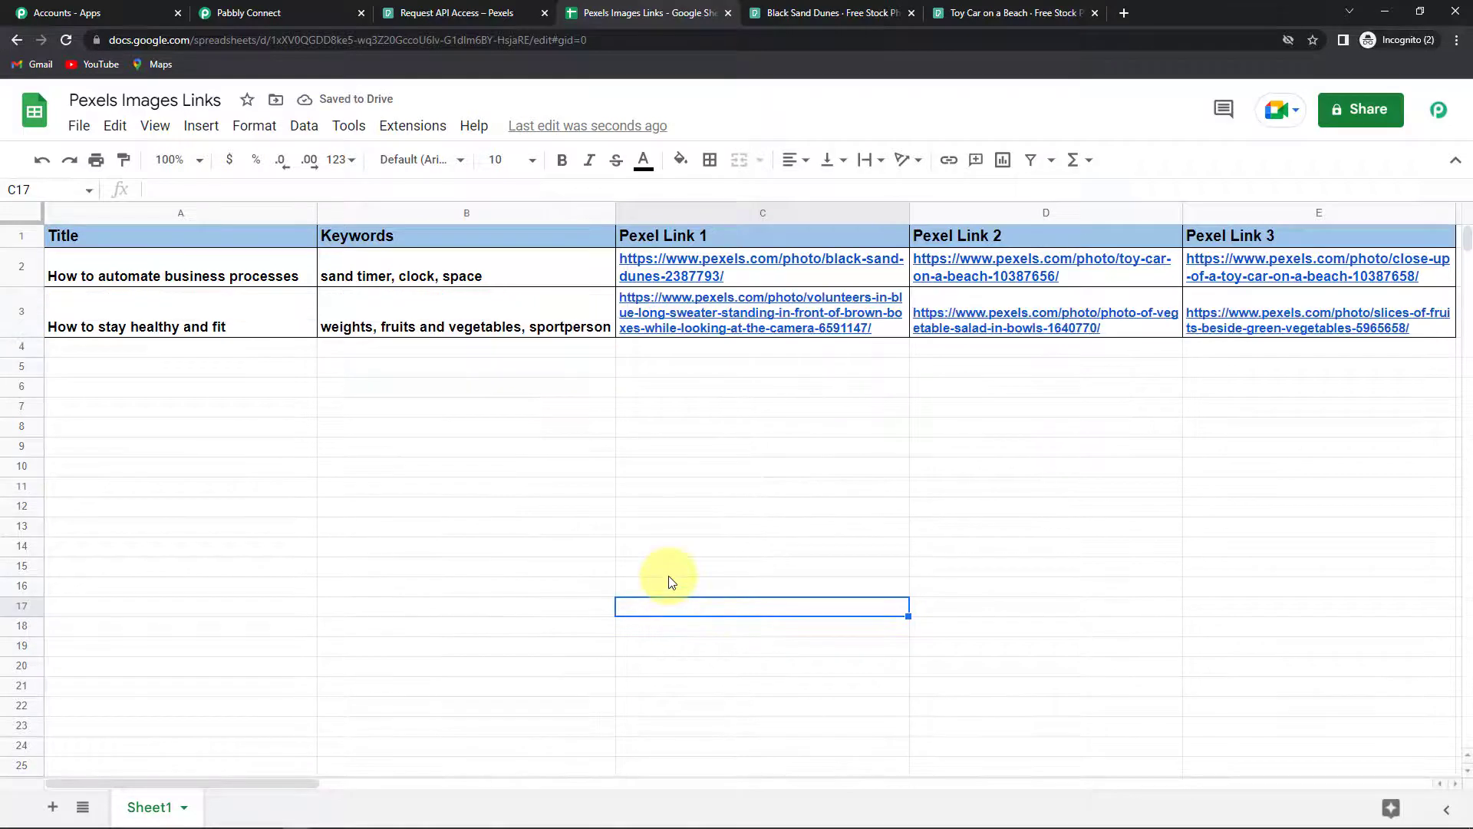
pyautogui.moveTo(1254, 388)
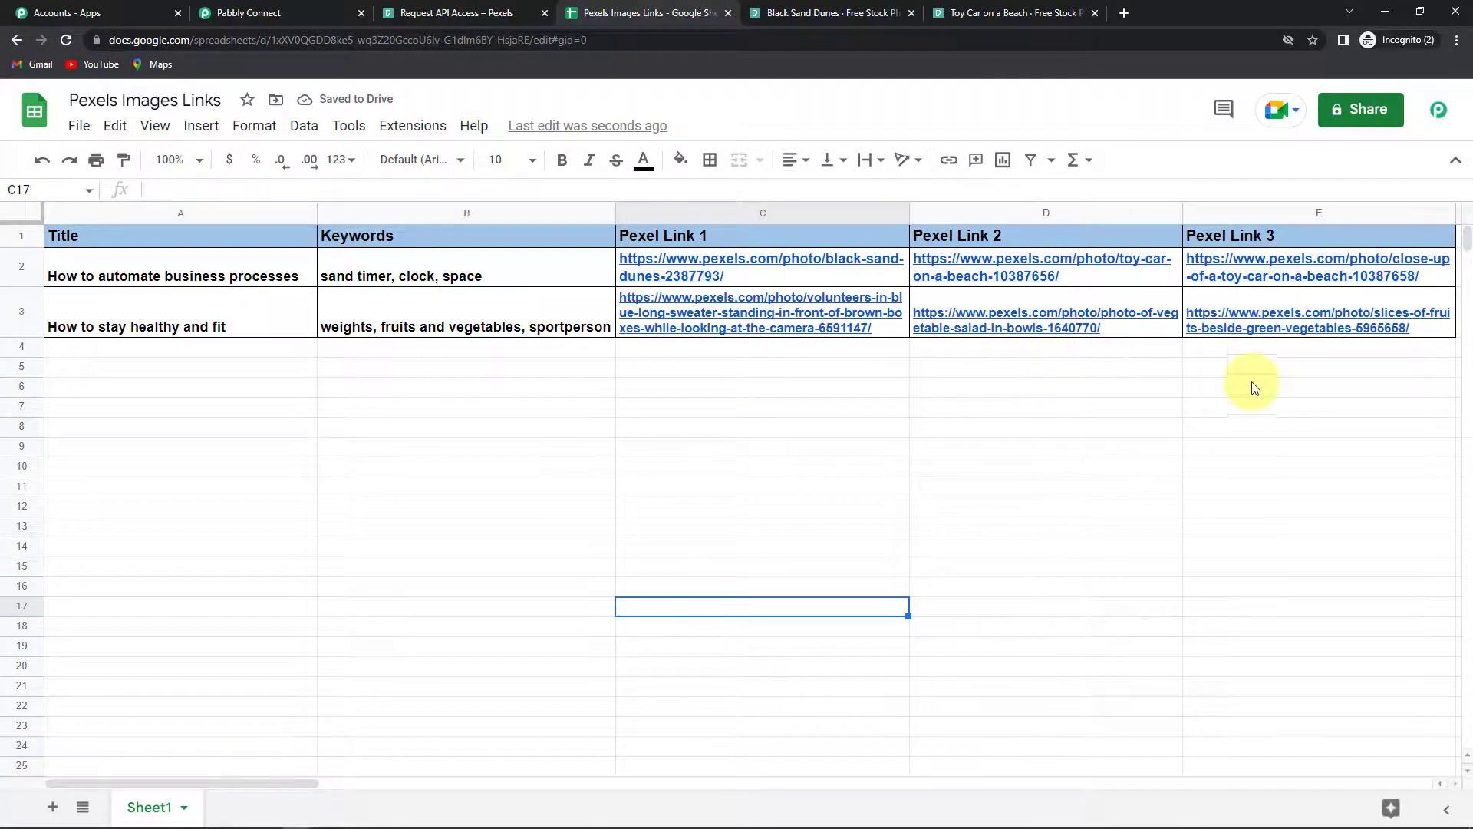
pyautogui.moveTo(919, 392)
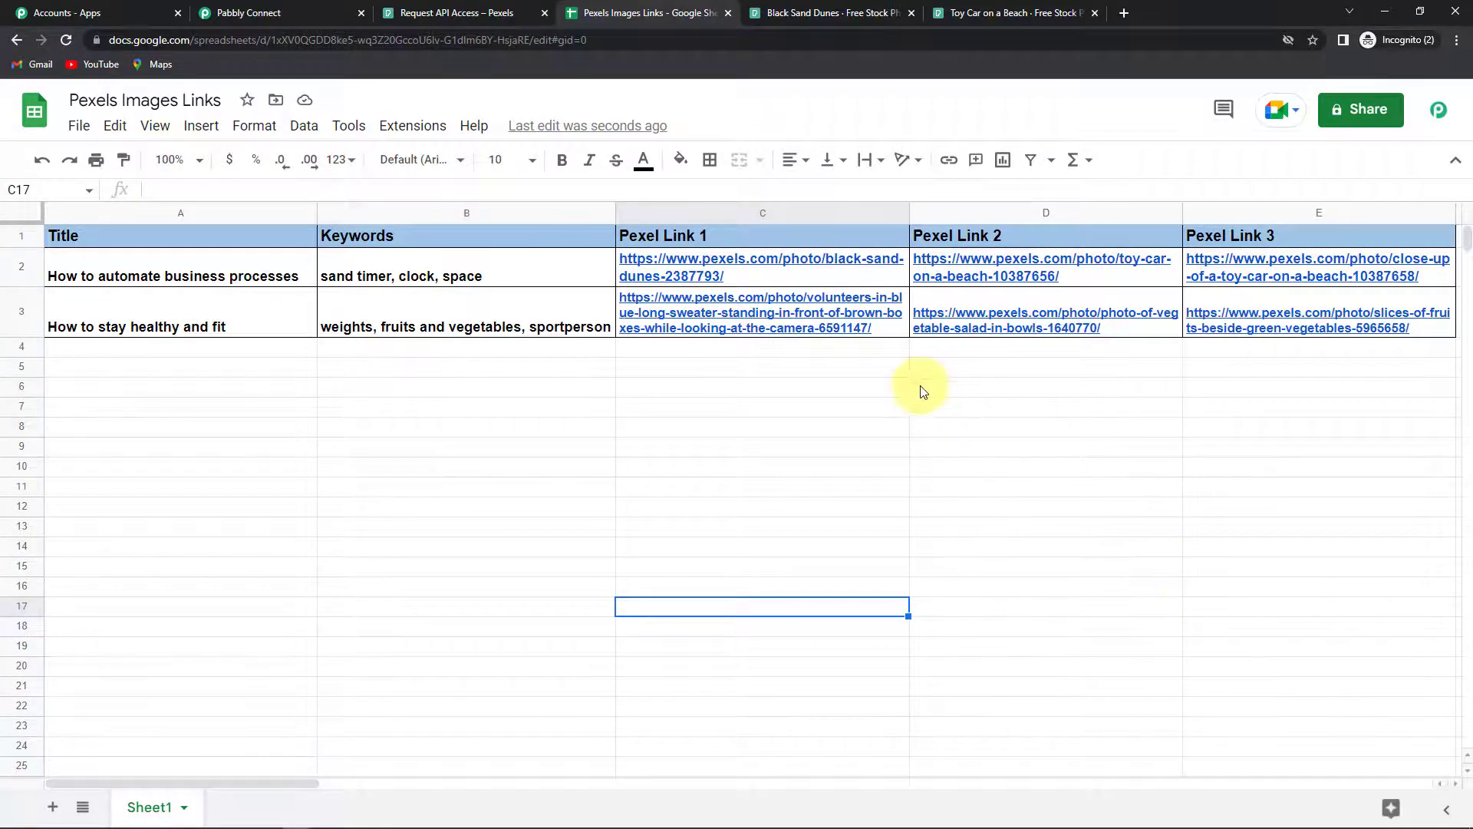
# Open C3's first Pexels photo link in a new browser tab via the link preview menu
pyautogui.click(761, 311)
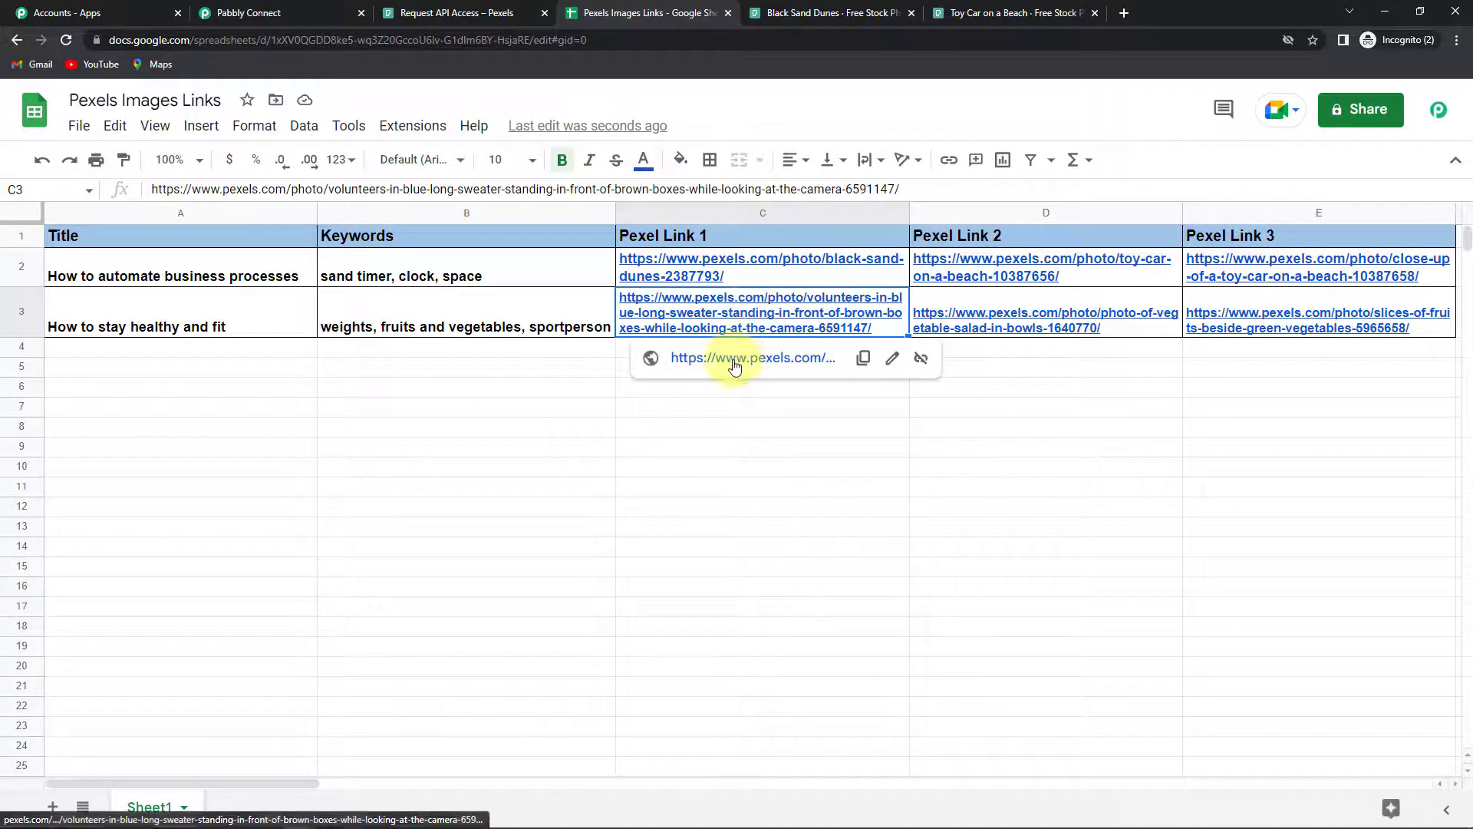
pyautogui.rightClick(752, 357)
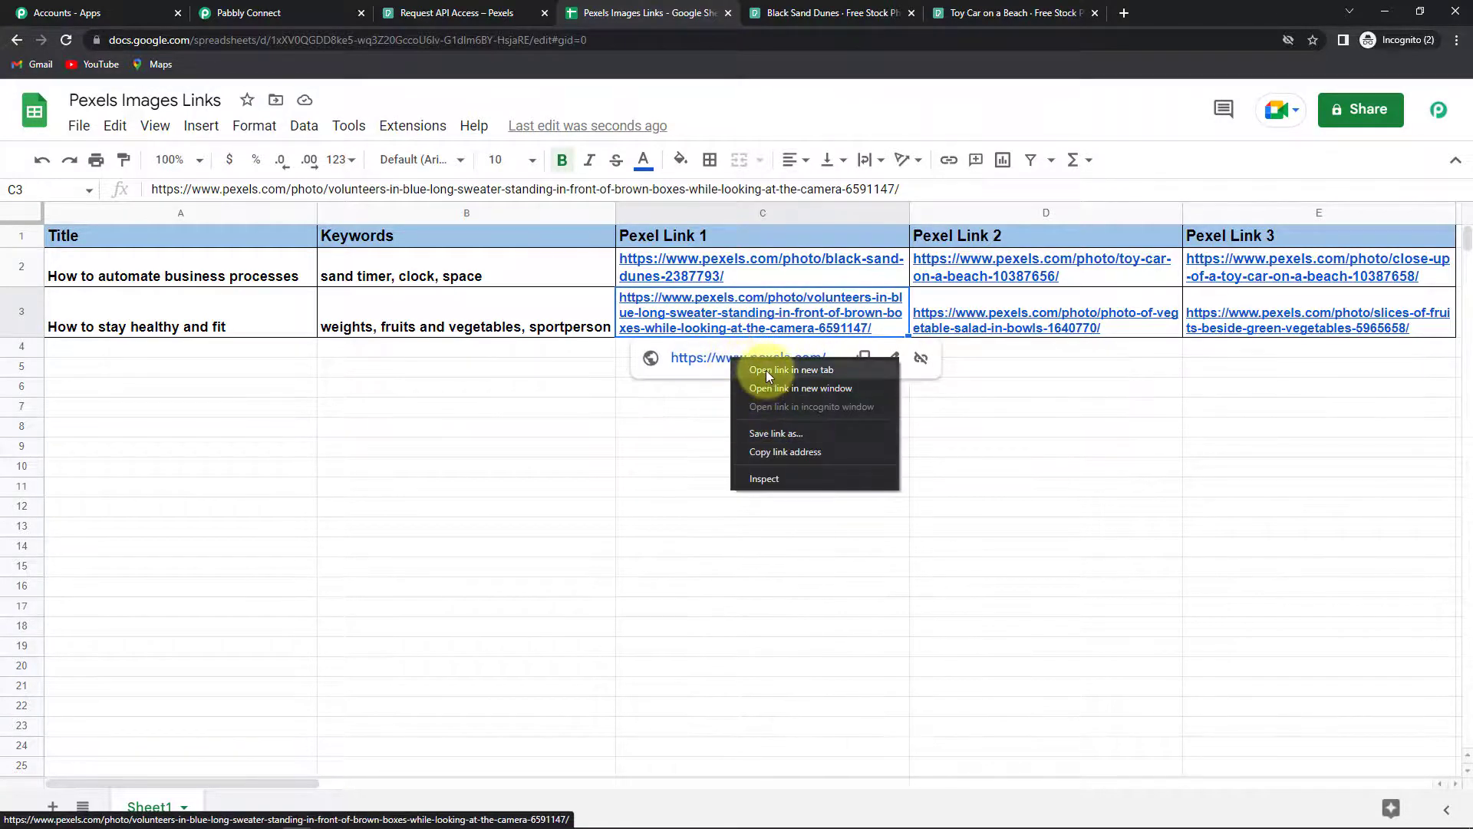
pyautogui.click(792, 370)
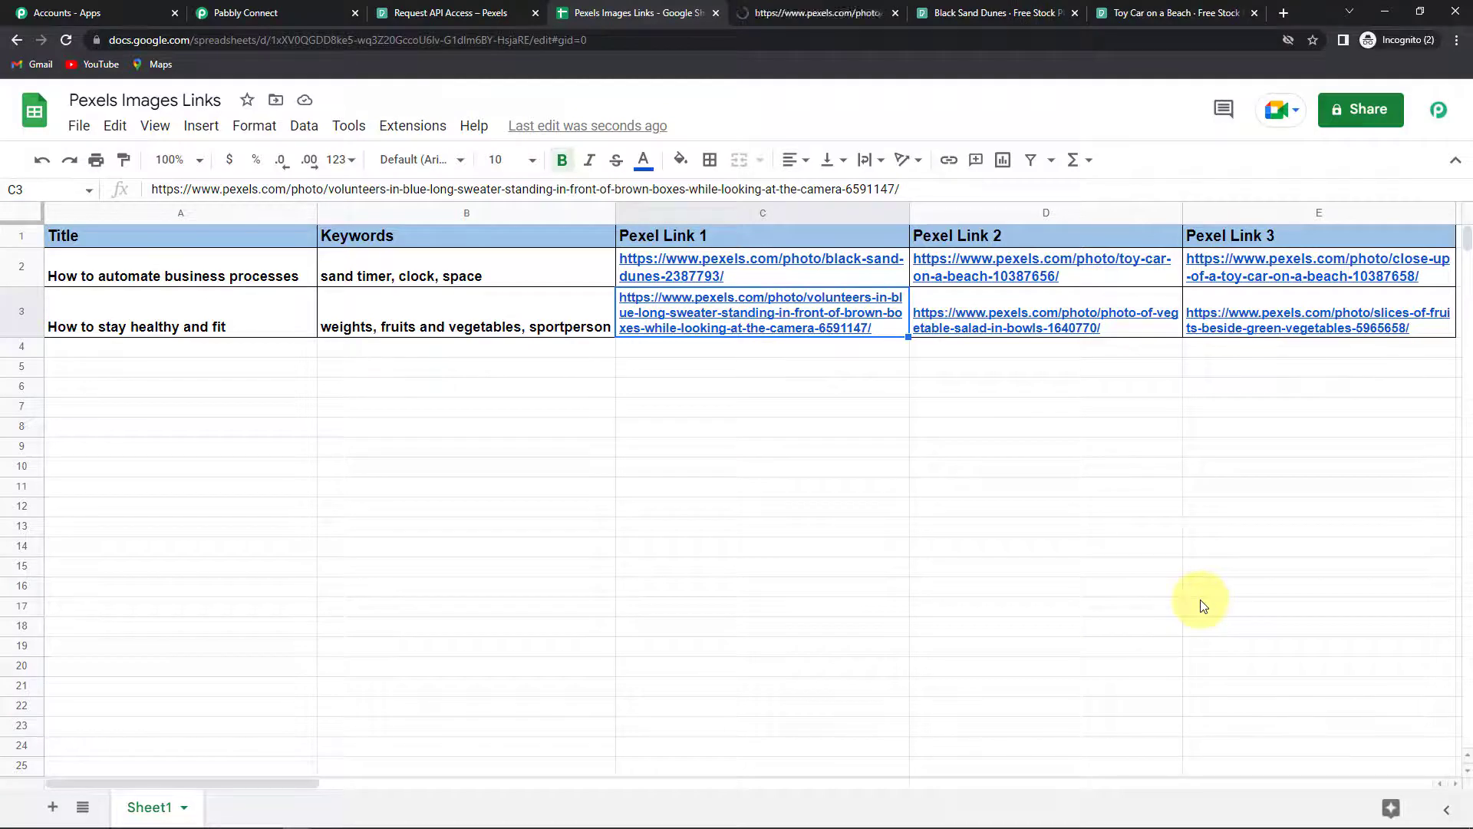
# View the volunteers-in-blue-sweaters photo from row 3's first Pexels link
pyautogui.click(759, 311)
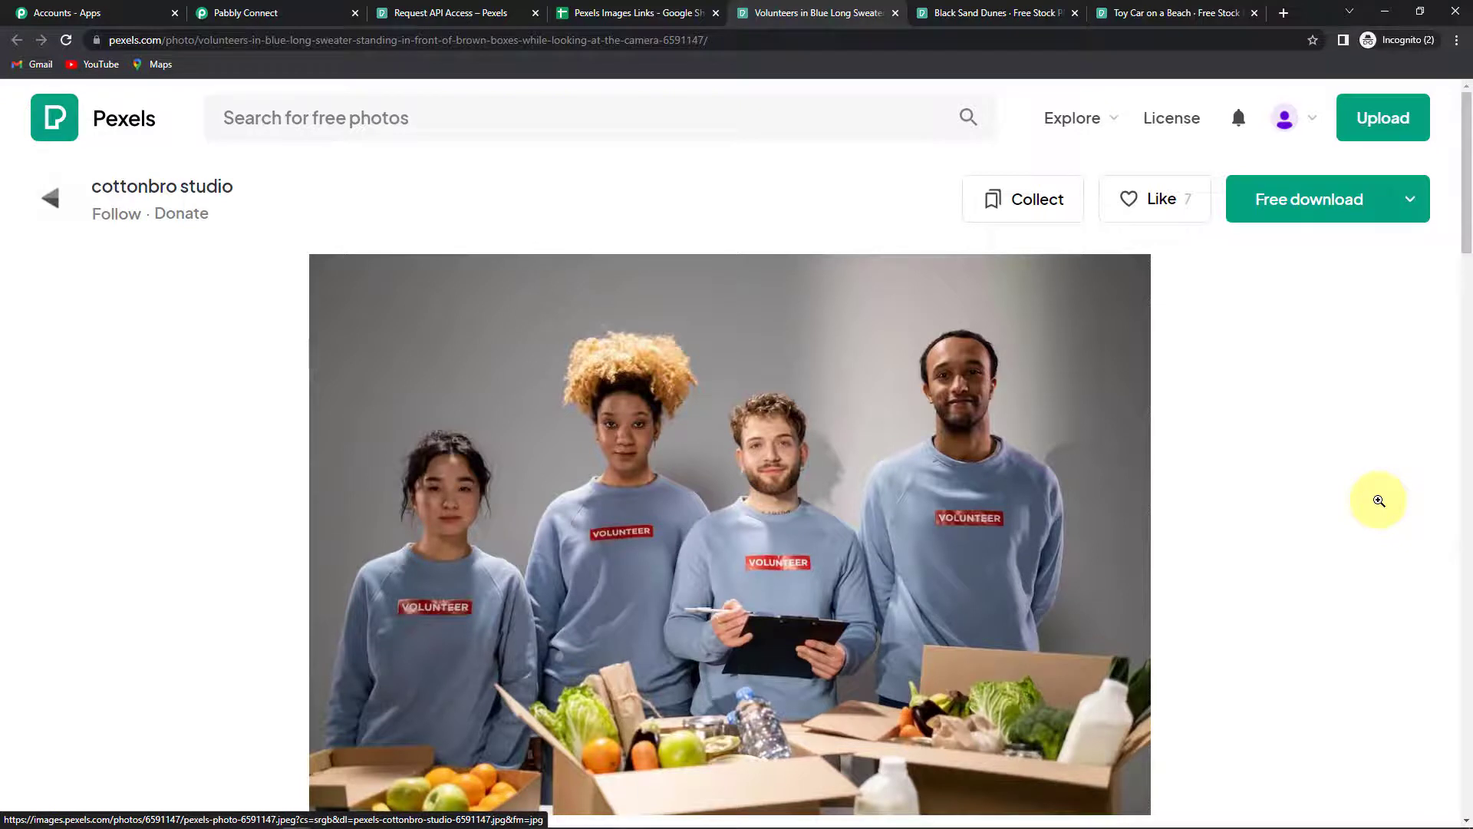
pyautogui.moveTo(245, 12)
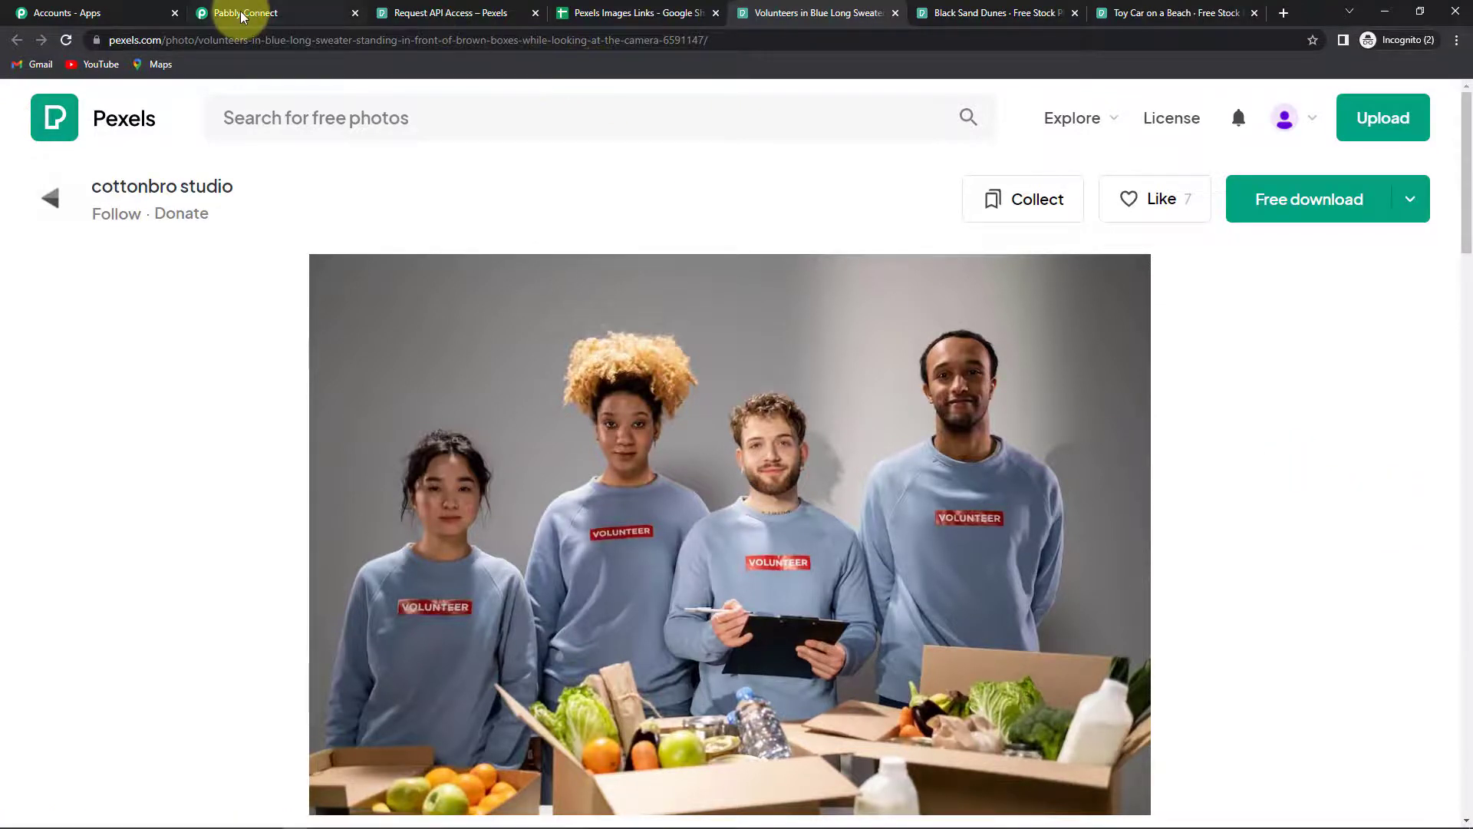
# Return to the Pabbly Connect workflow and bring its trigger into view at the top
pyautogui.click(245, 14)
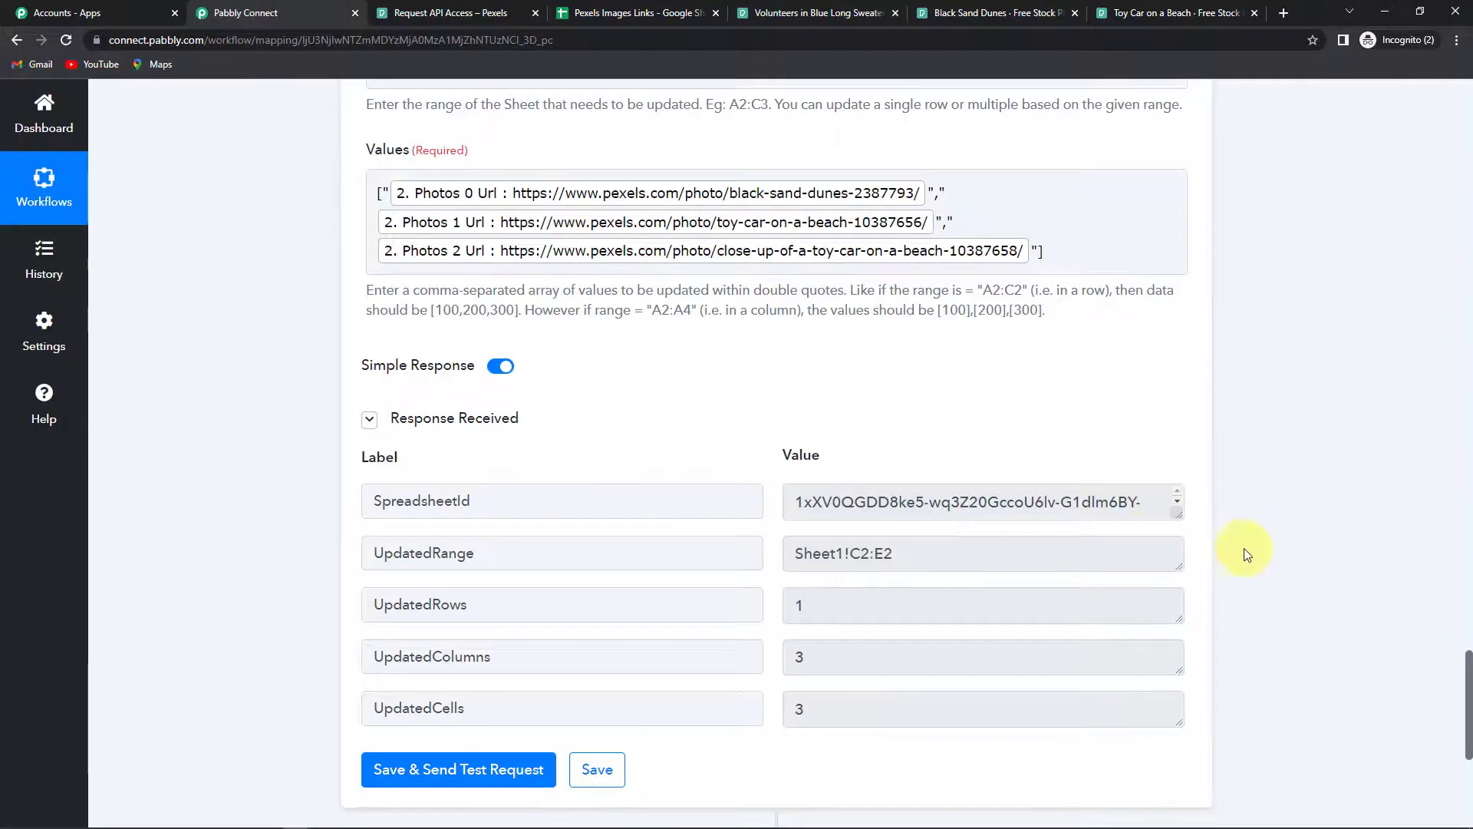
pyautogui.scroll(3)
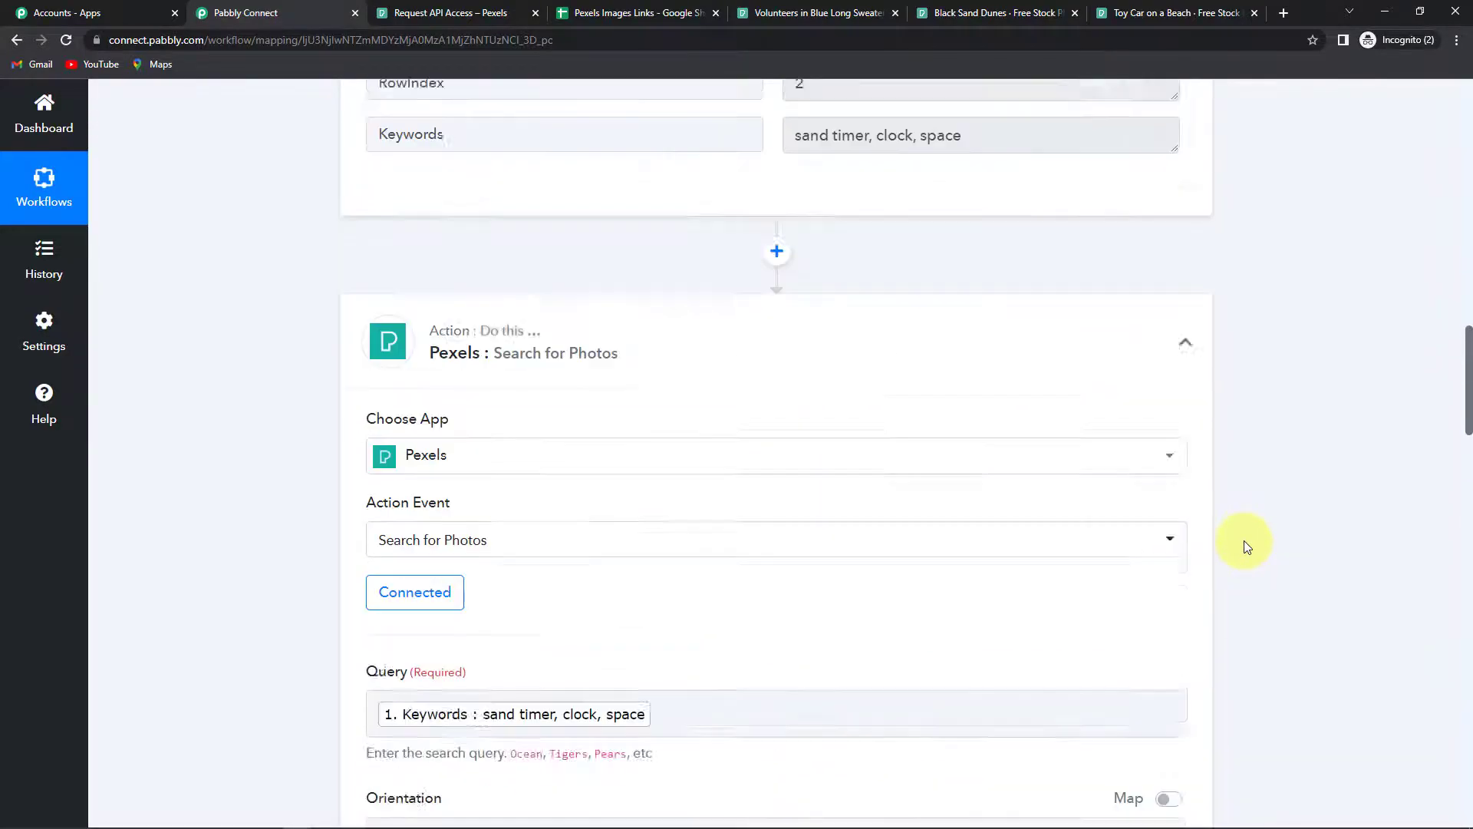
pyautogui.scroll(3)
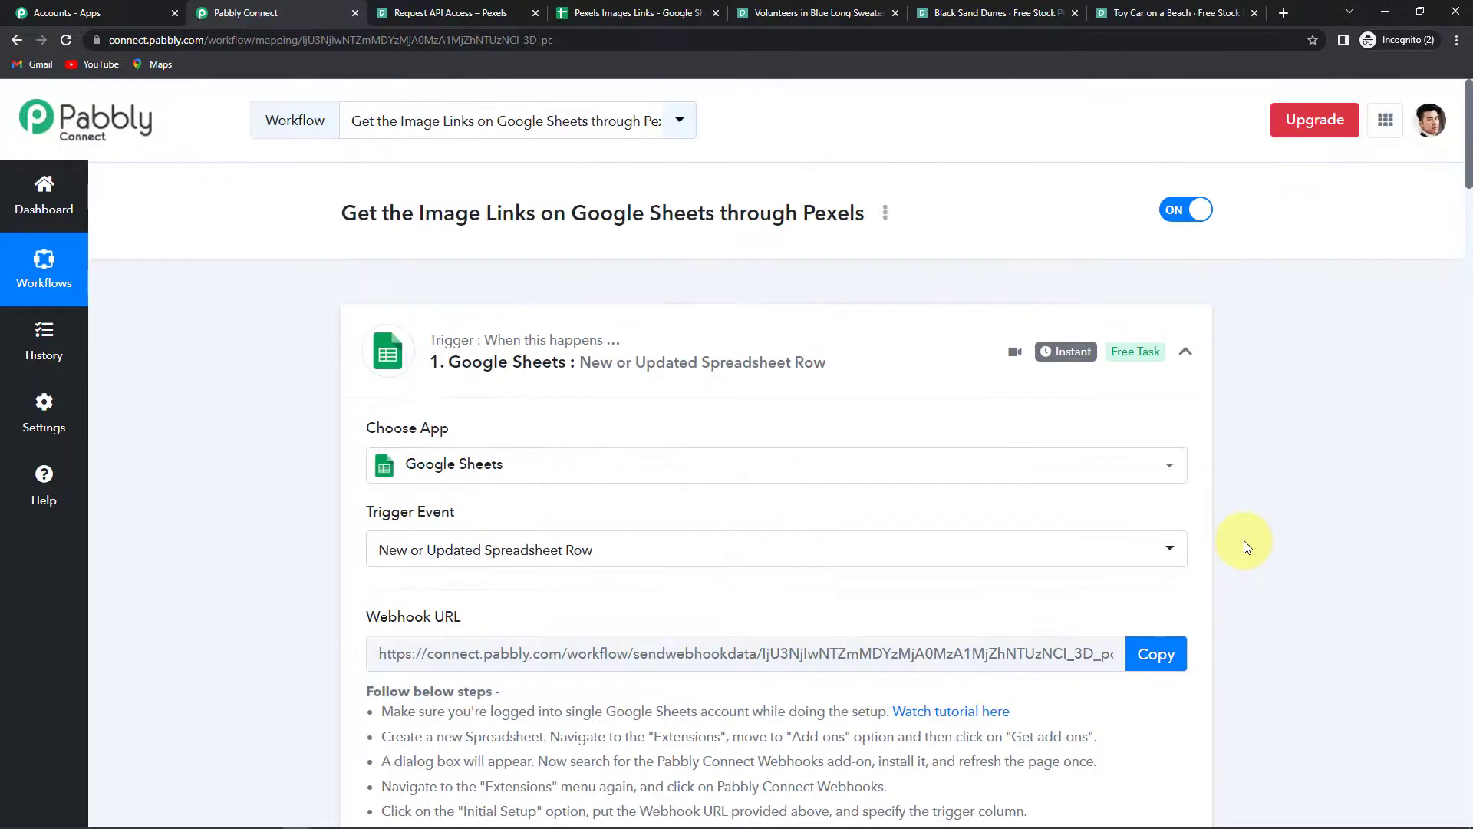
pyautogui.moveTo(475, 416)
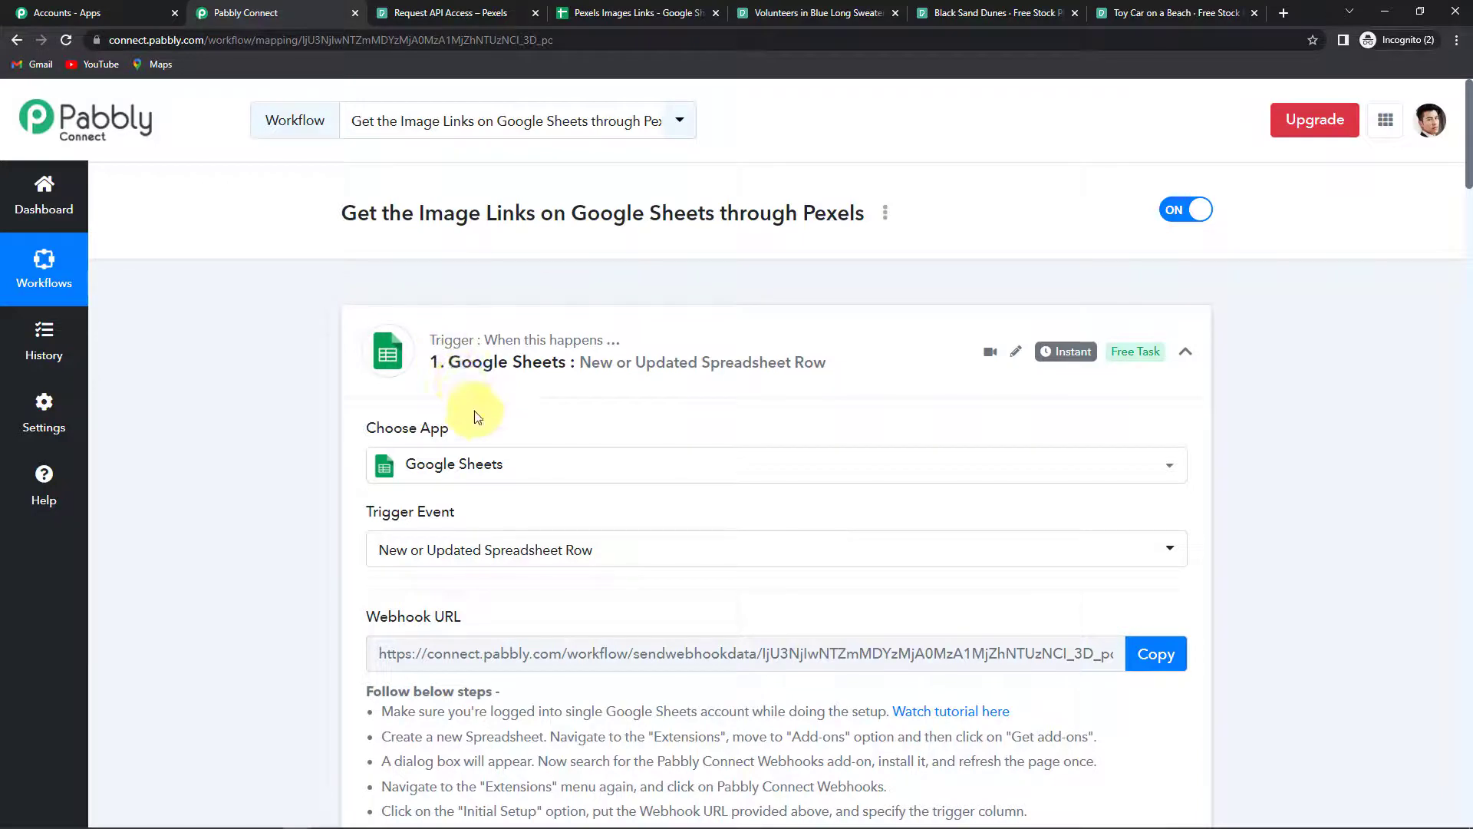
pyautogui.moveTo(549, 389)
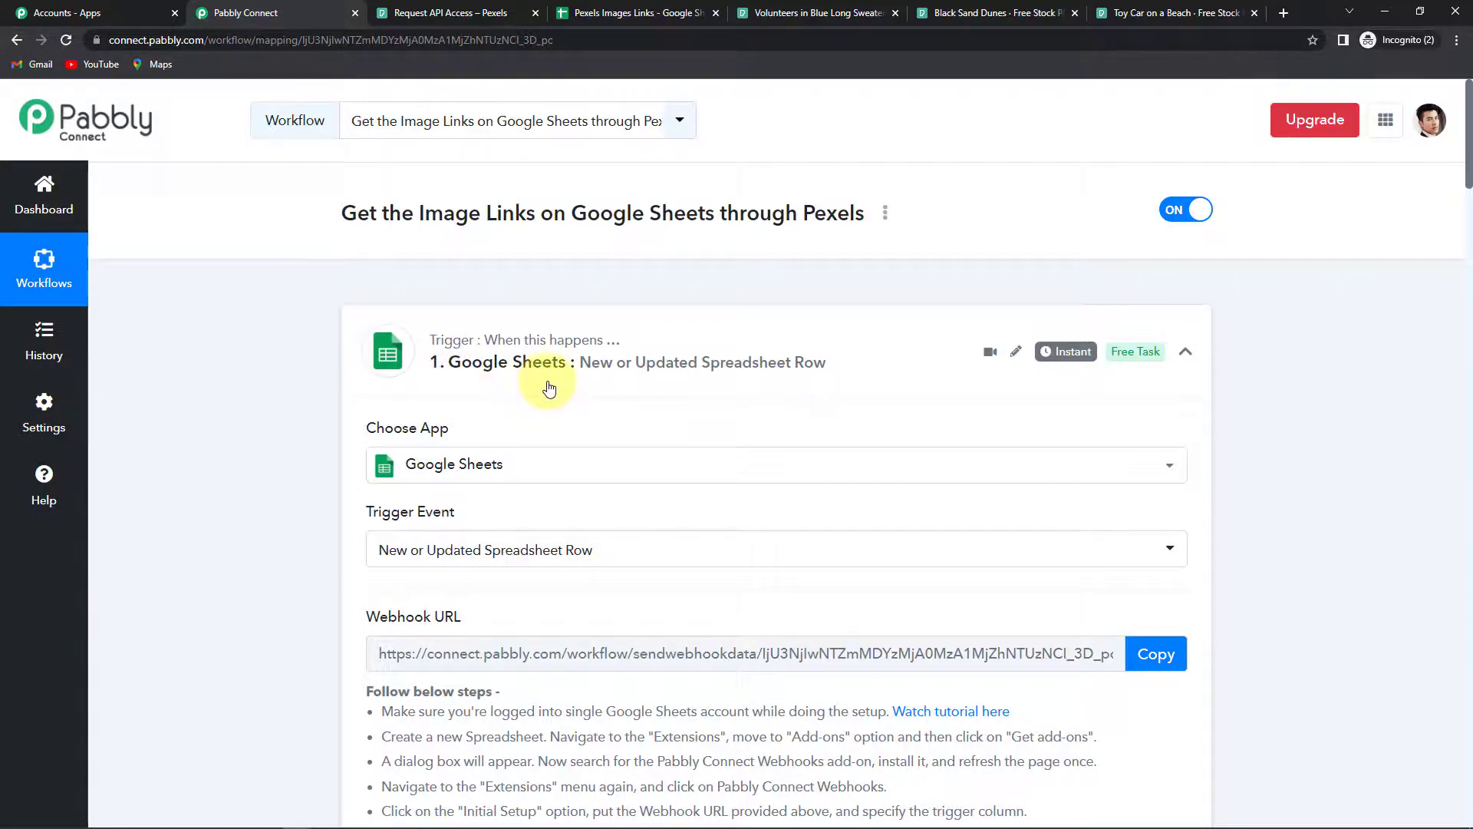
pyautogui.moveTo(642, 387)
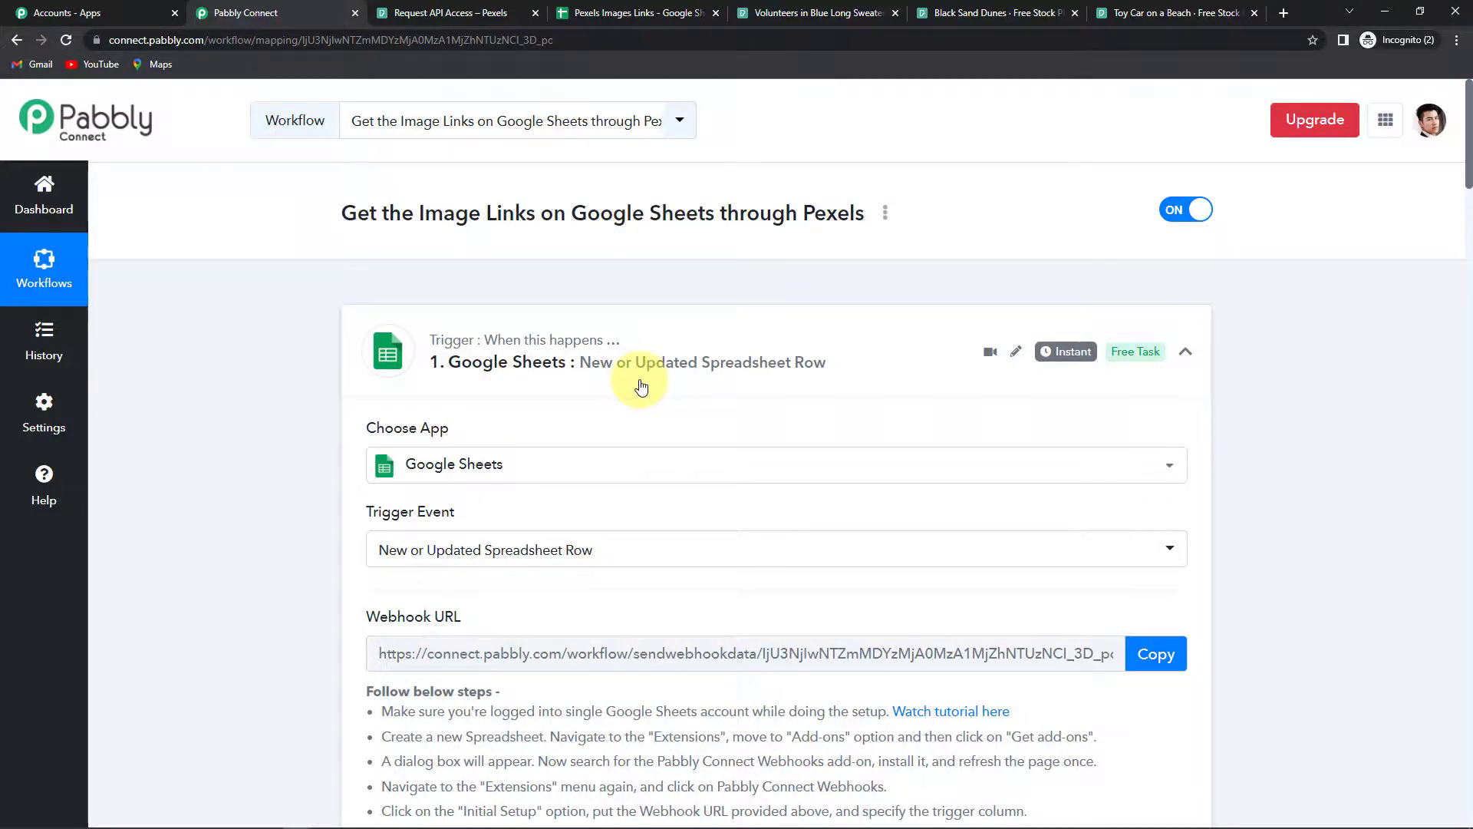
pyautogui.scroll(-3)
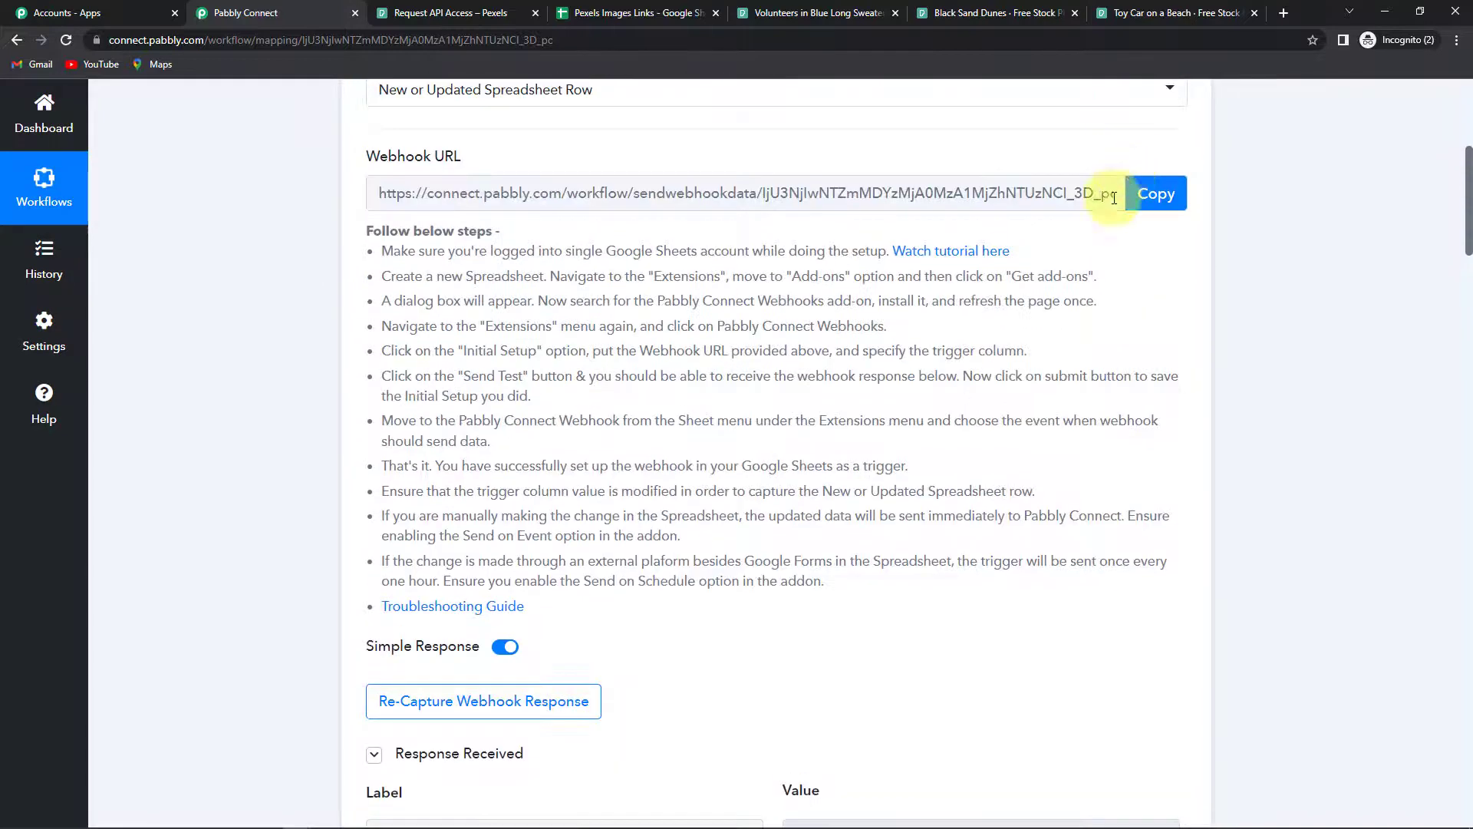
pyautogui.scroll(3)
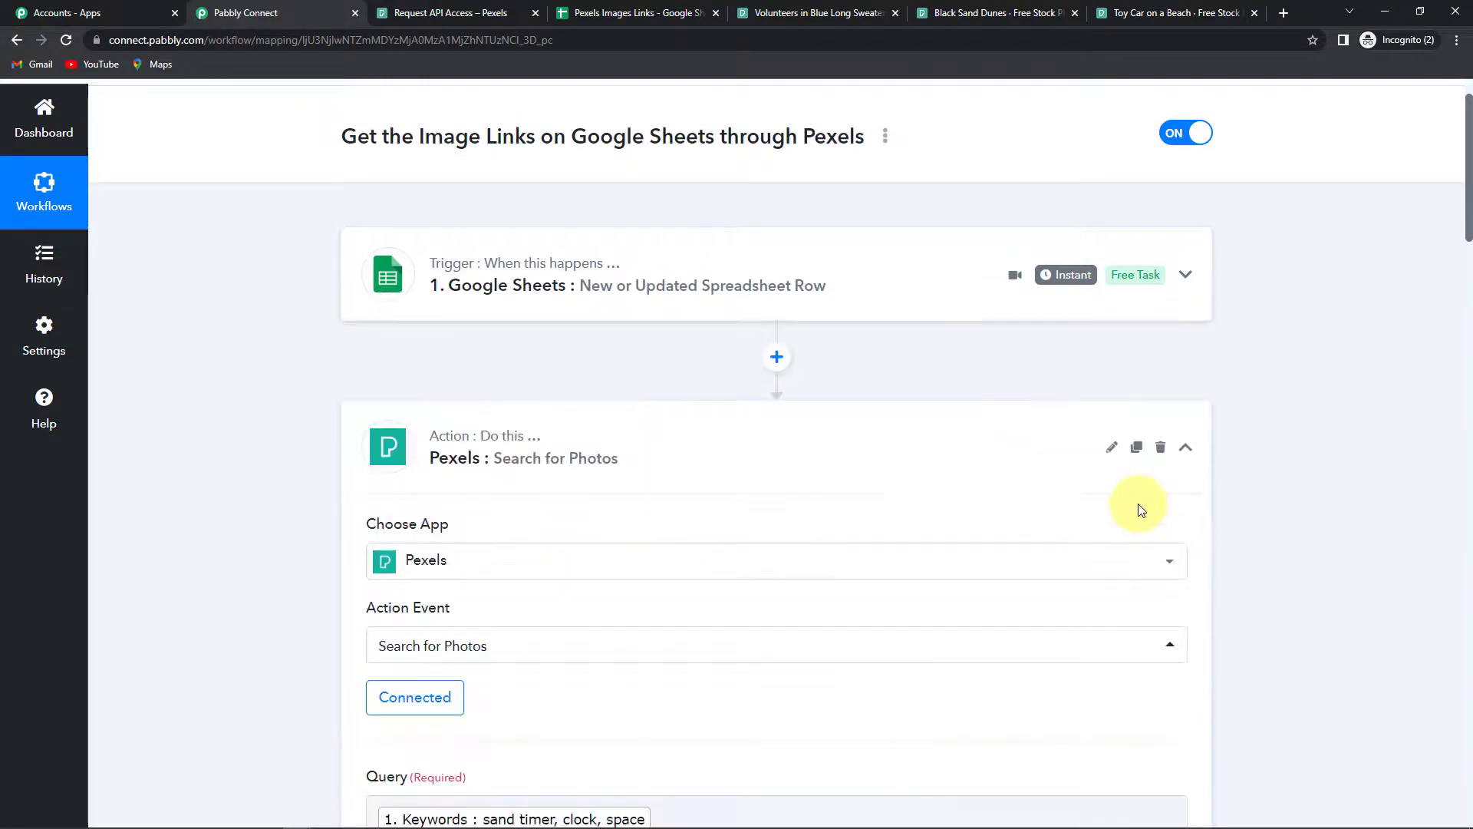
# Collapse the Pexels Search for Photos and Google Sheets Update Range Values steps
pyautogui.click(1186, 446)
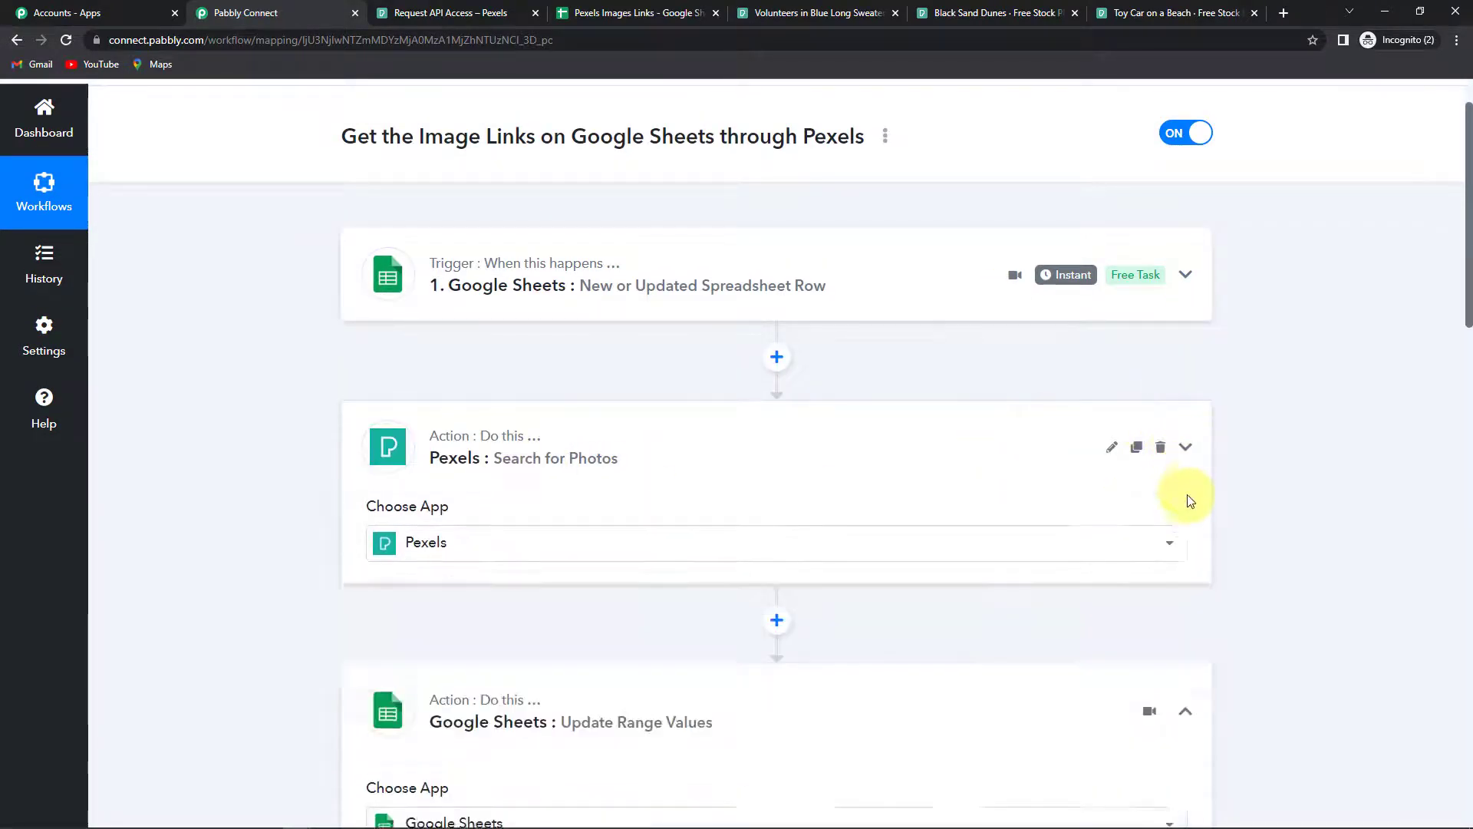
pyautogui.click(1185, 446)
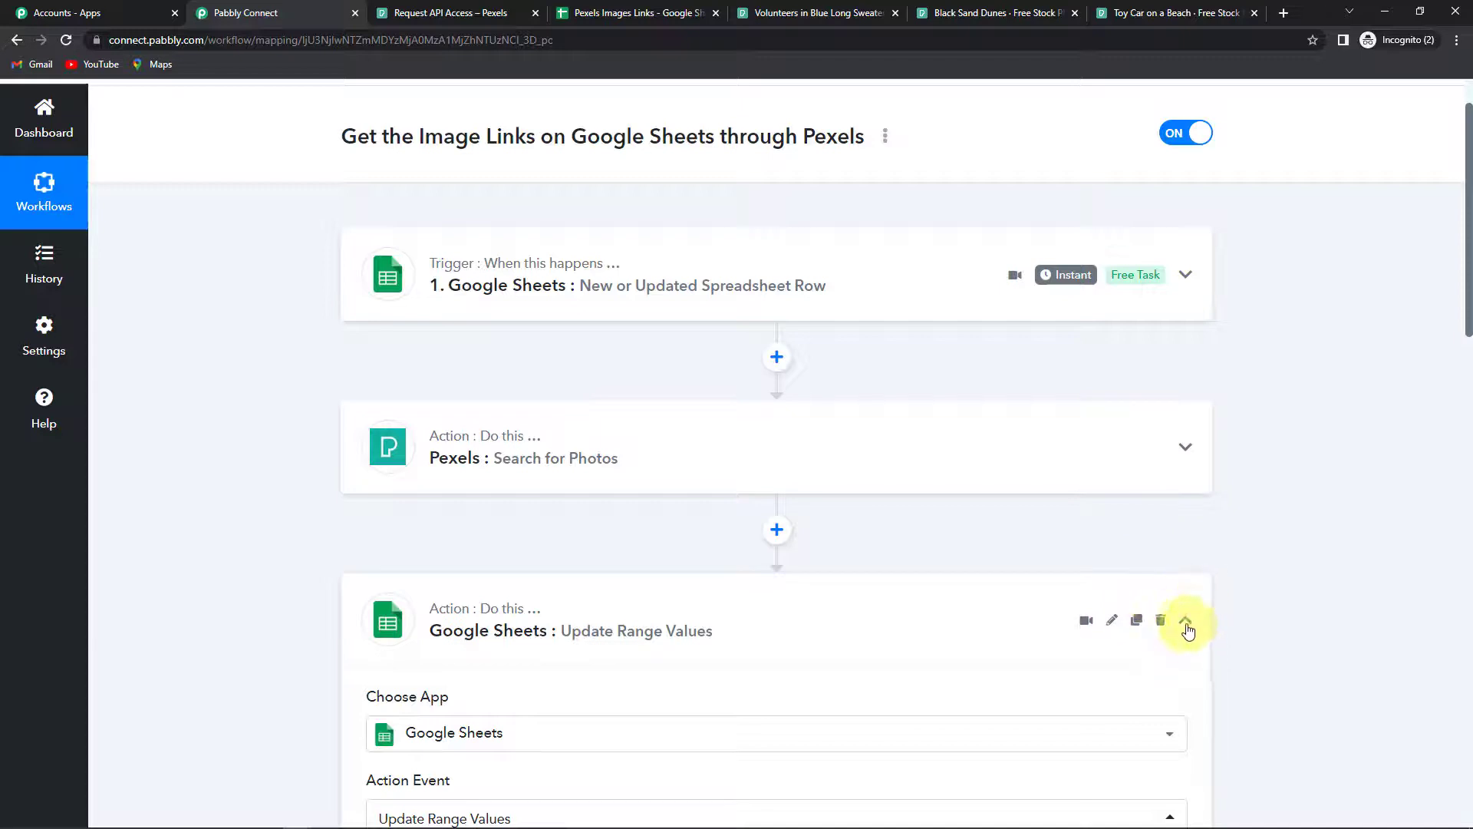
pyautogui.click(1187, 624)
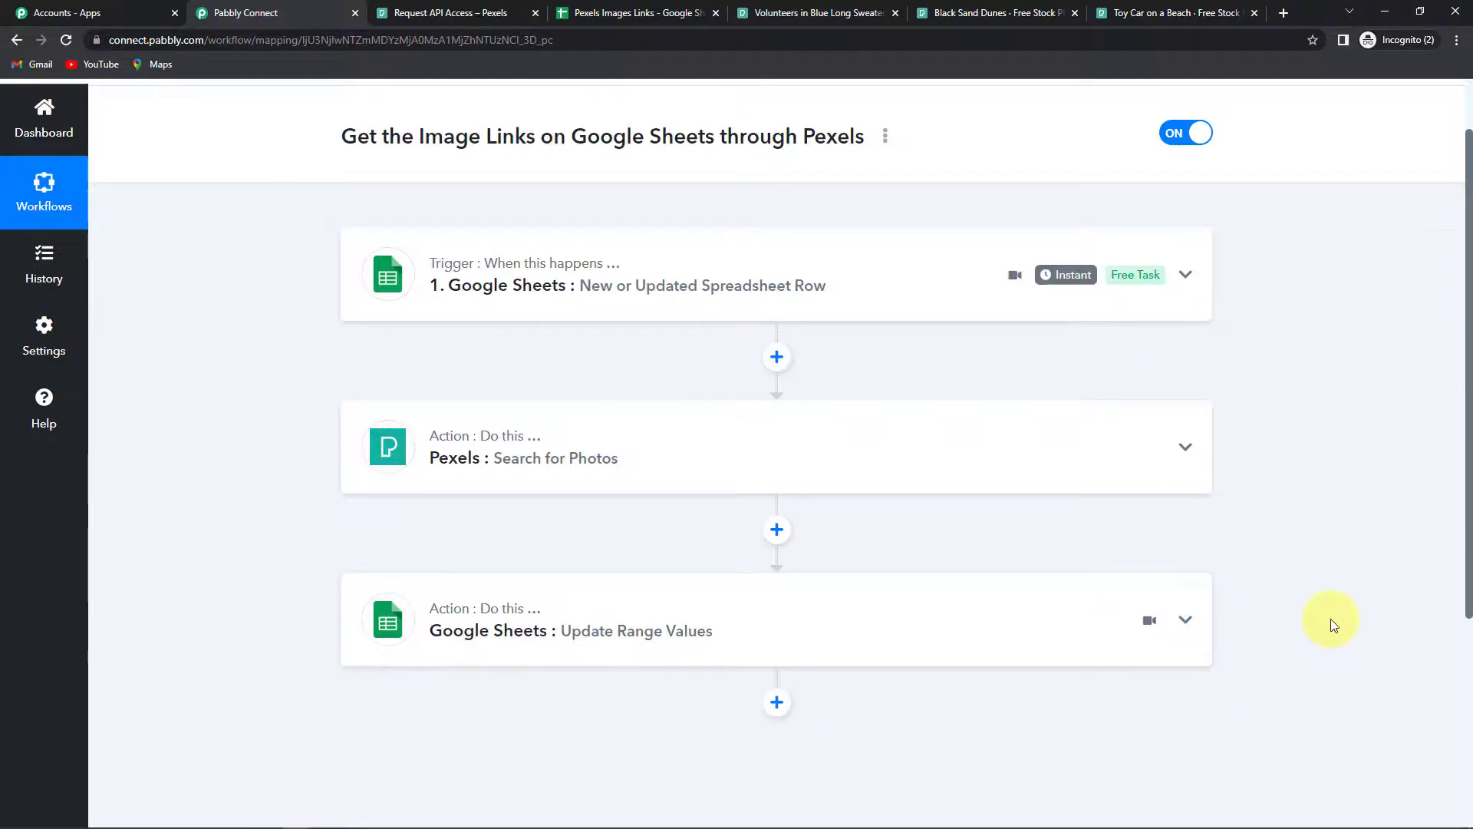